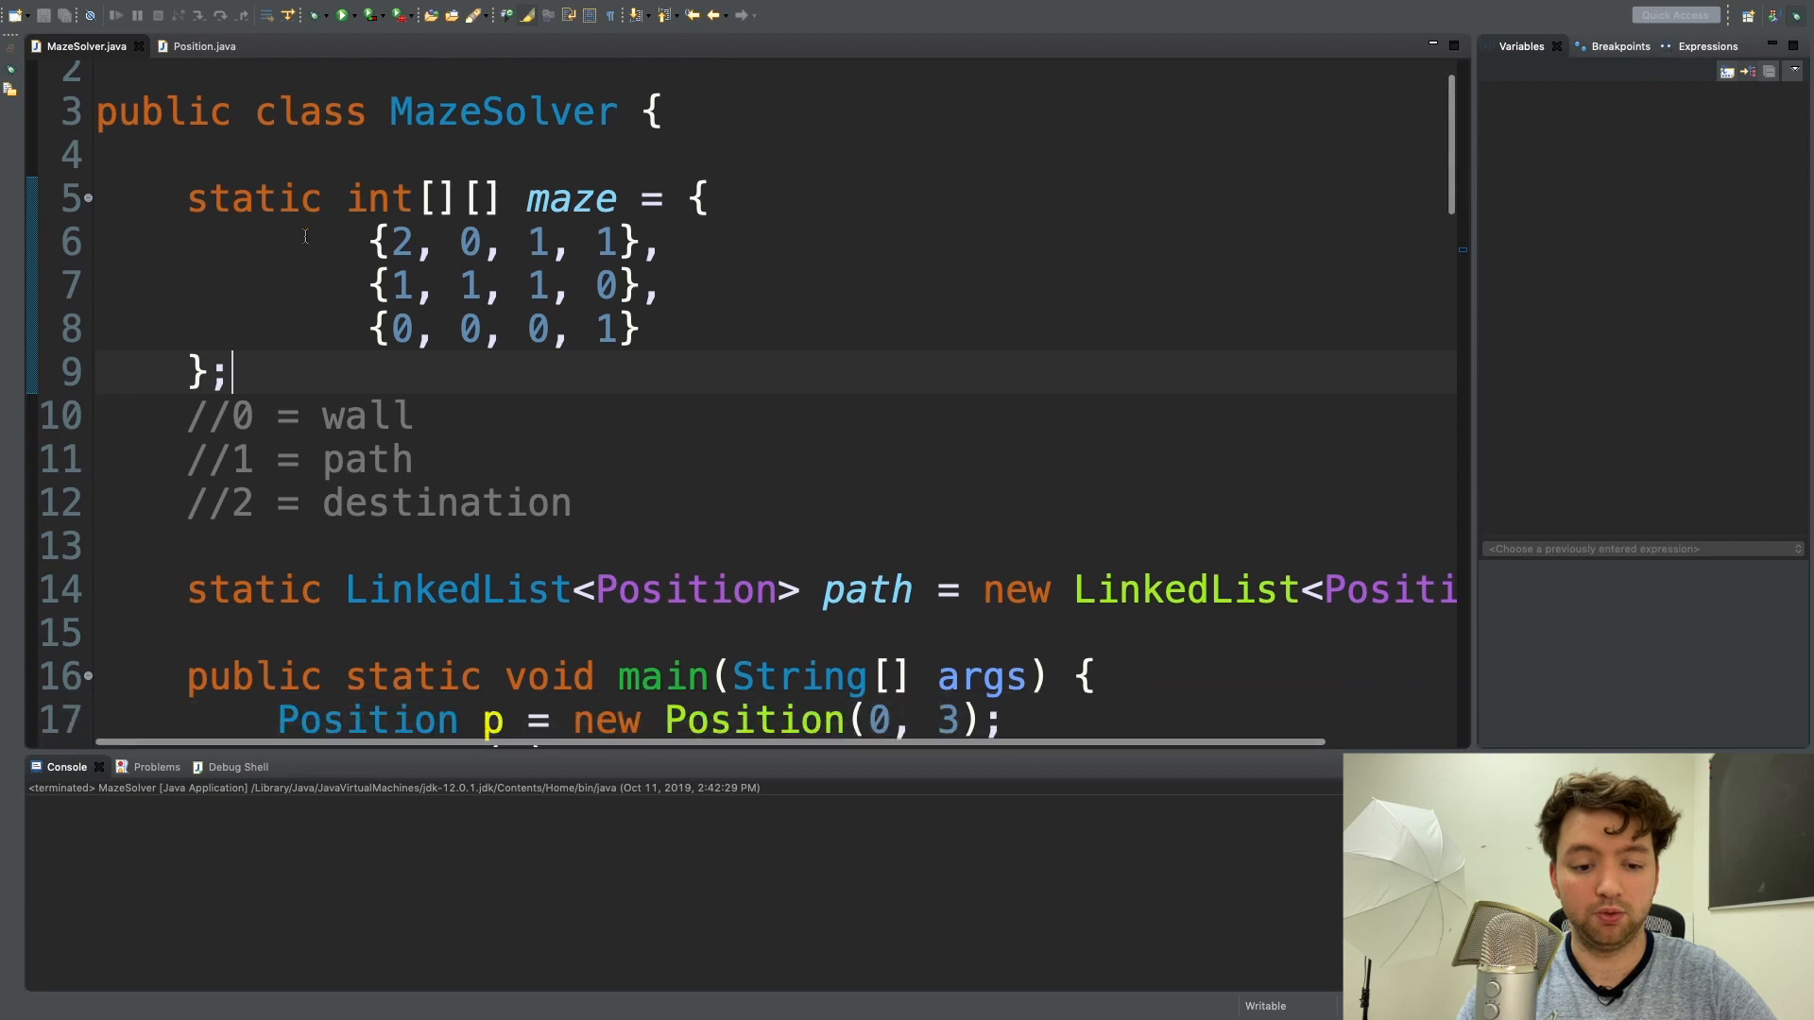
Scroll down to the closing brace of main() in MazeSolver.java.
scroll("down", 3)
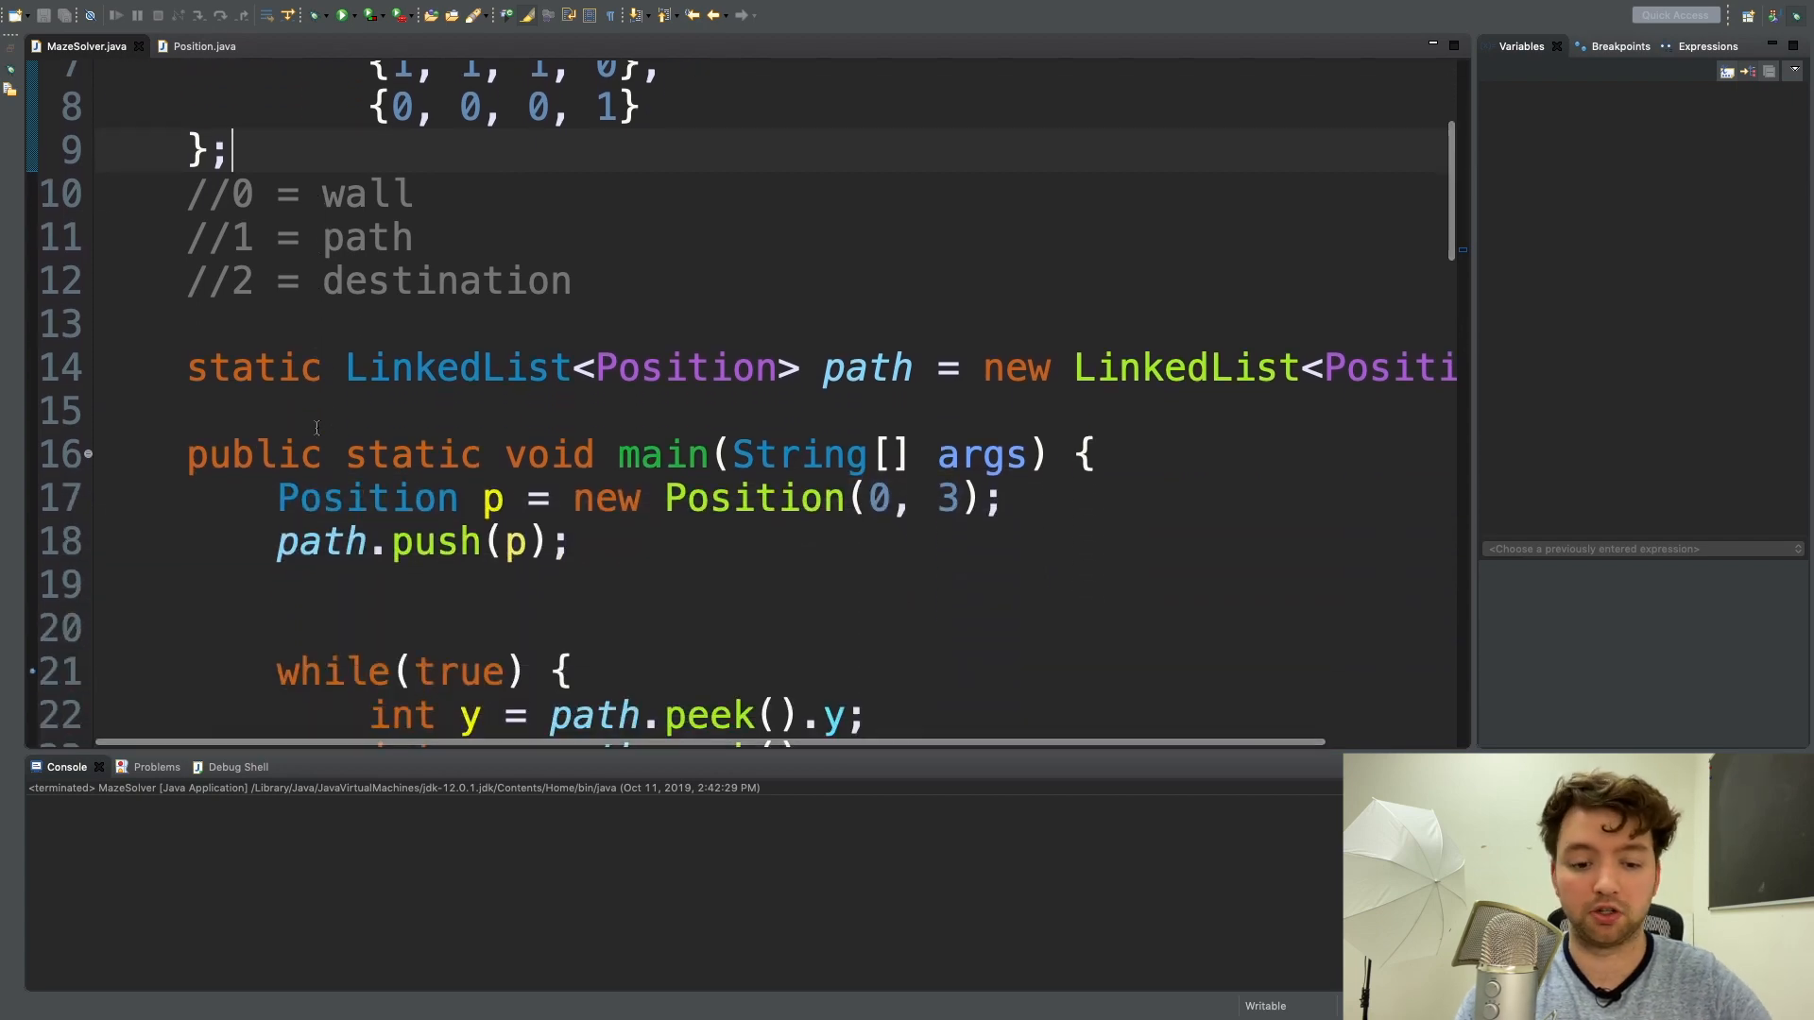
scroll("down", 3)
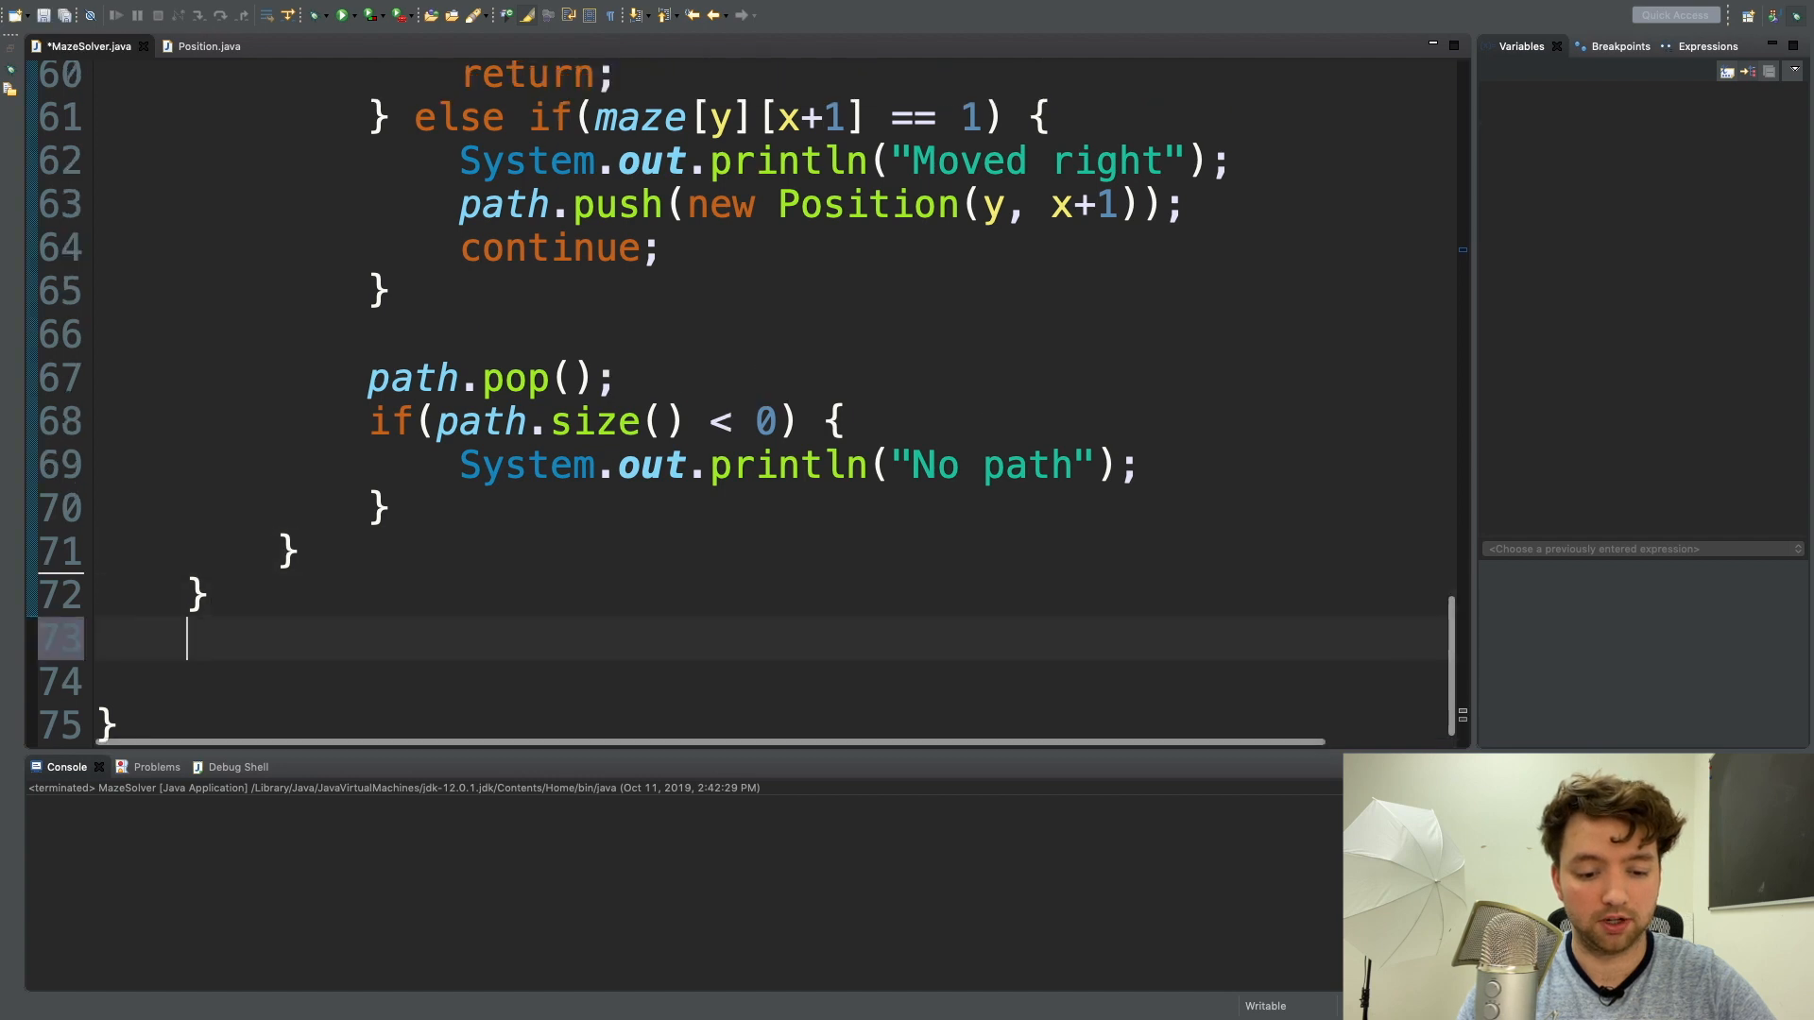
Type the public static boolean isValid(int y, int x) signature below main.
type("public")
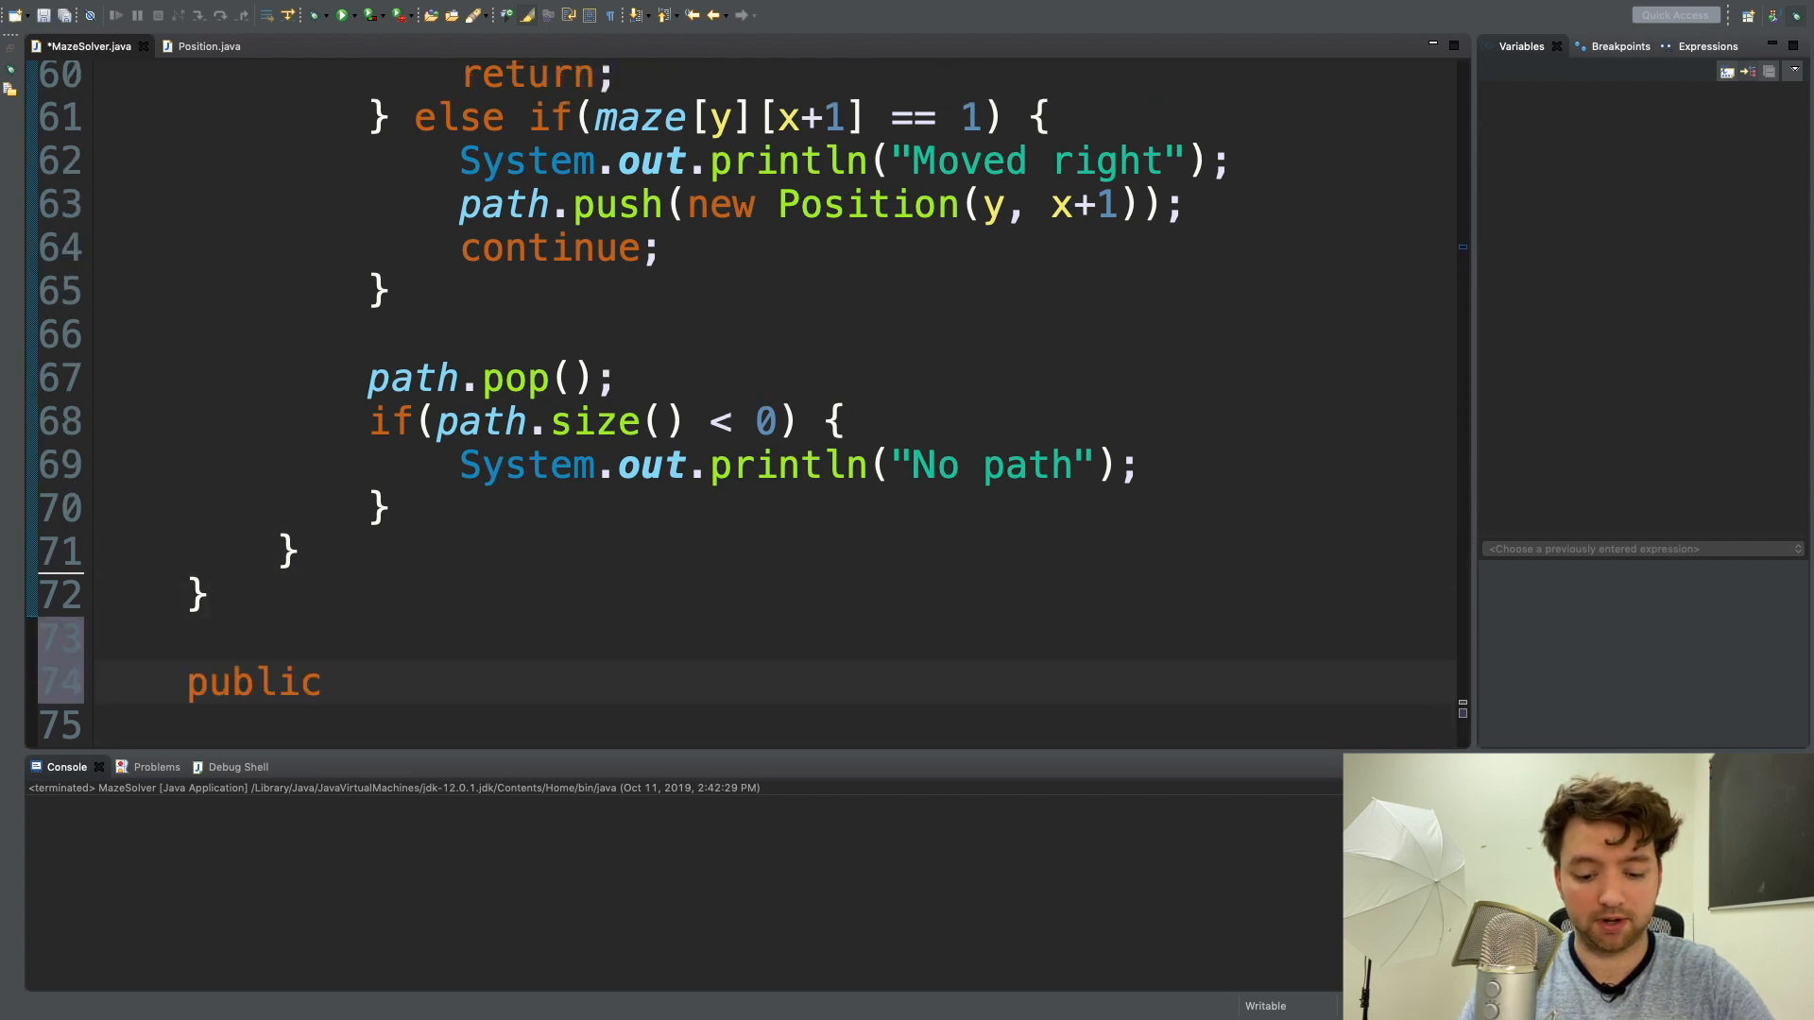
type("static voi")
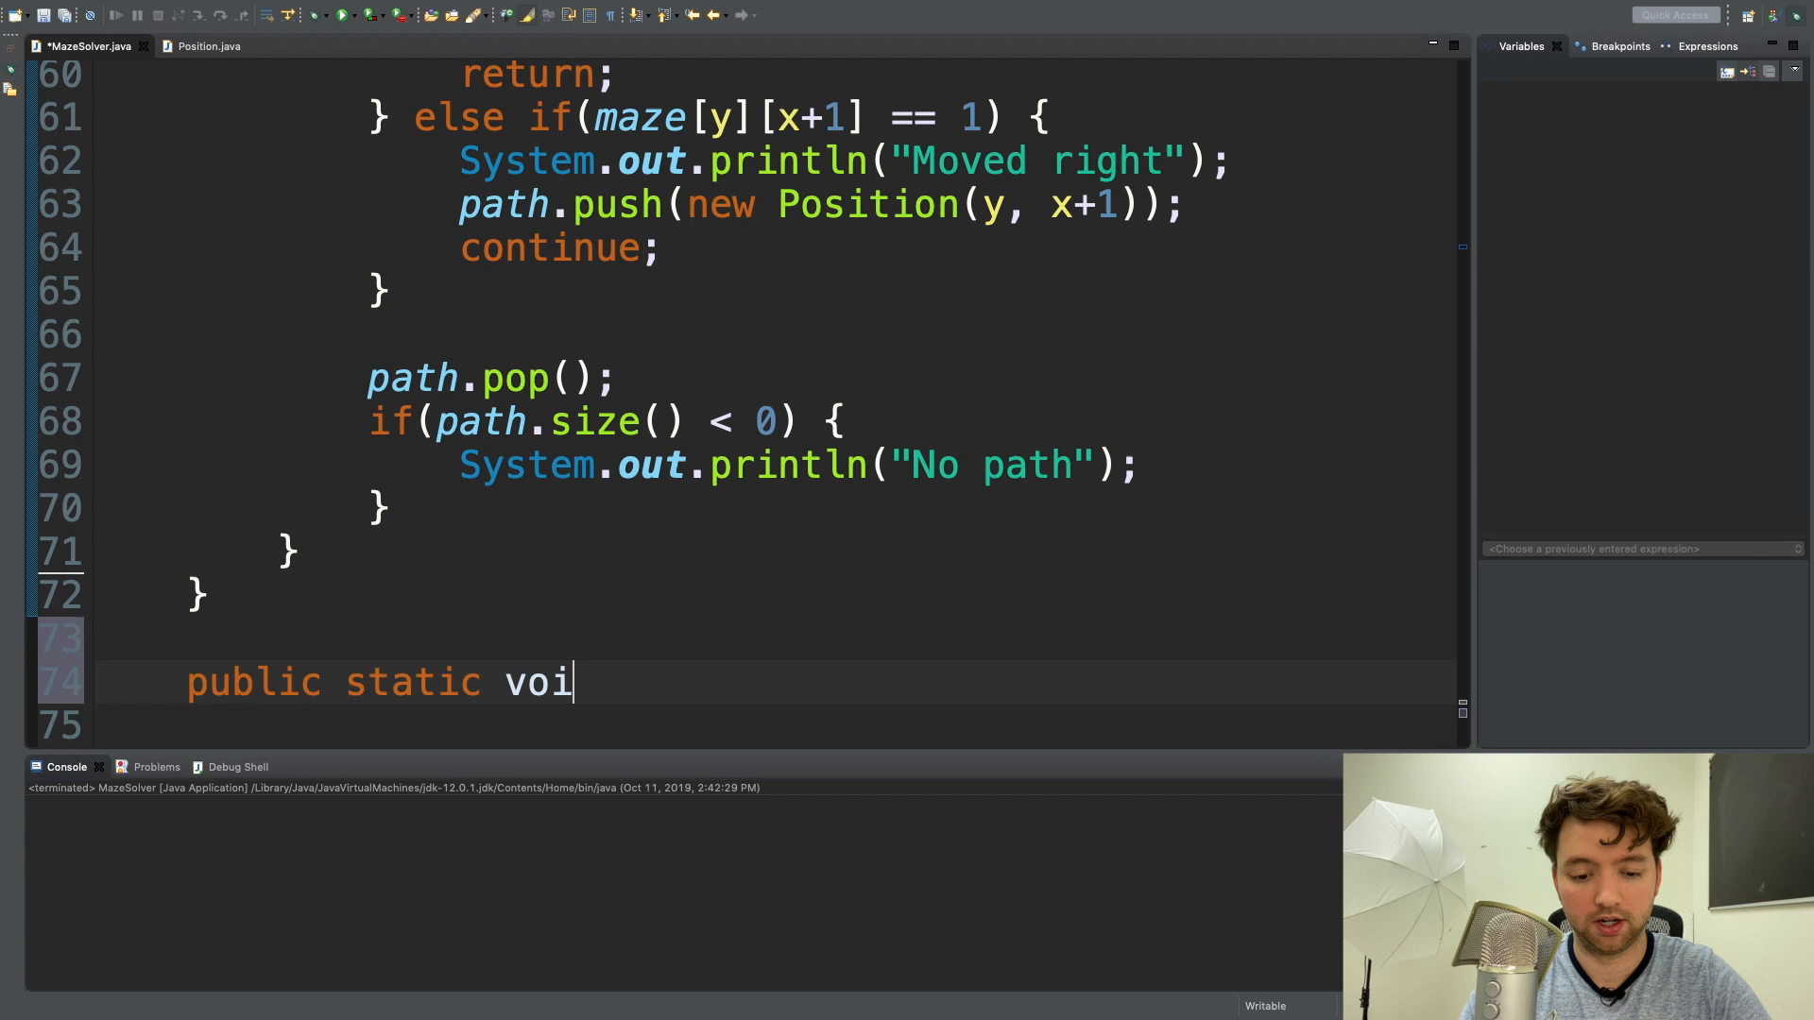
type("boolean")
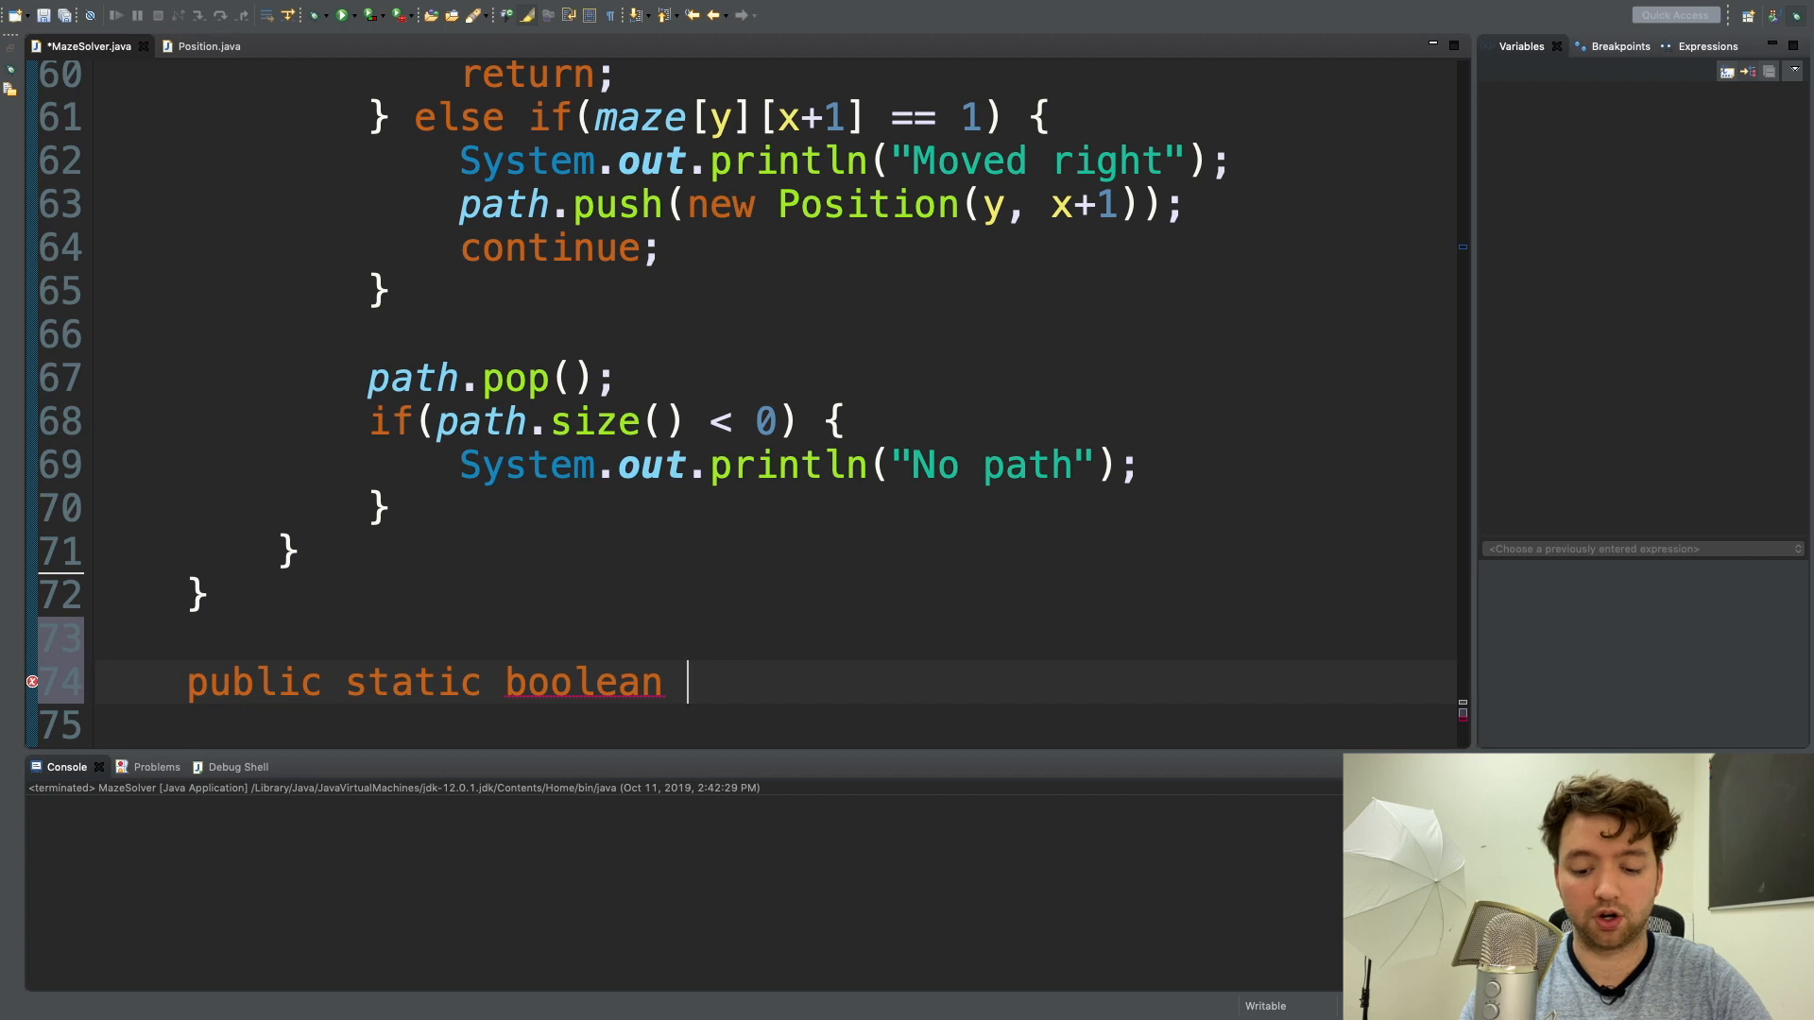
type("is")
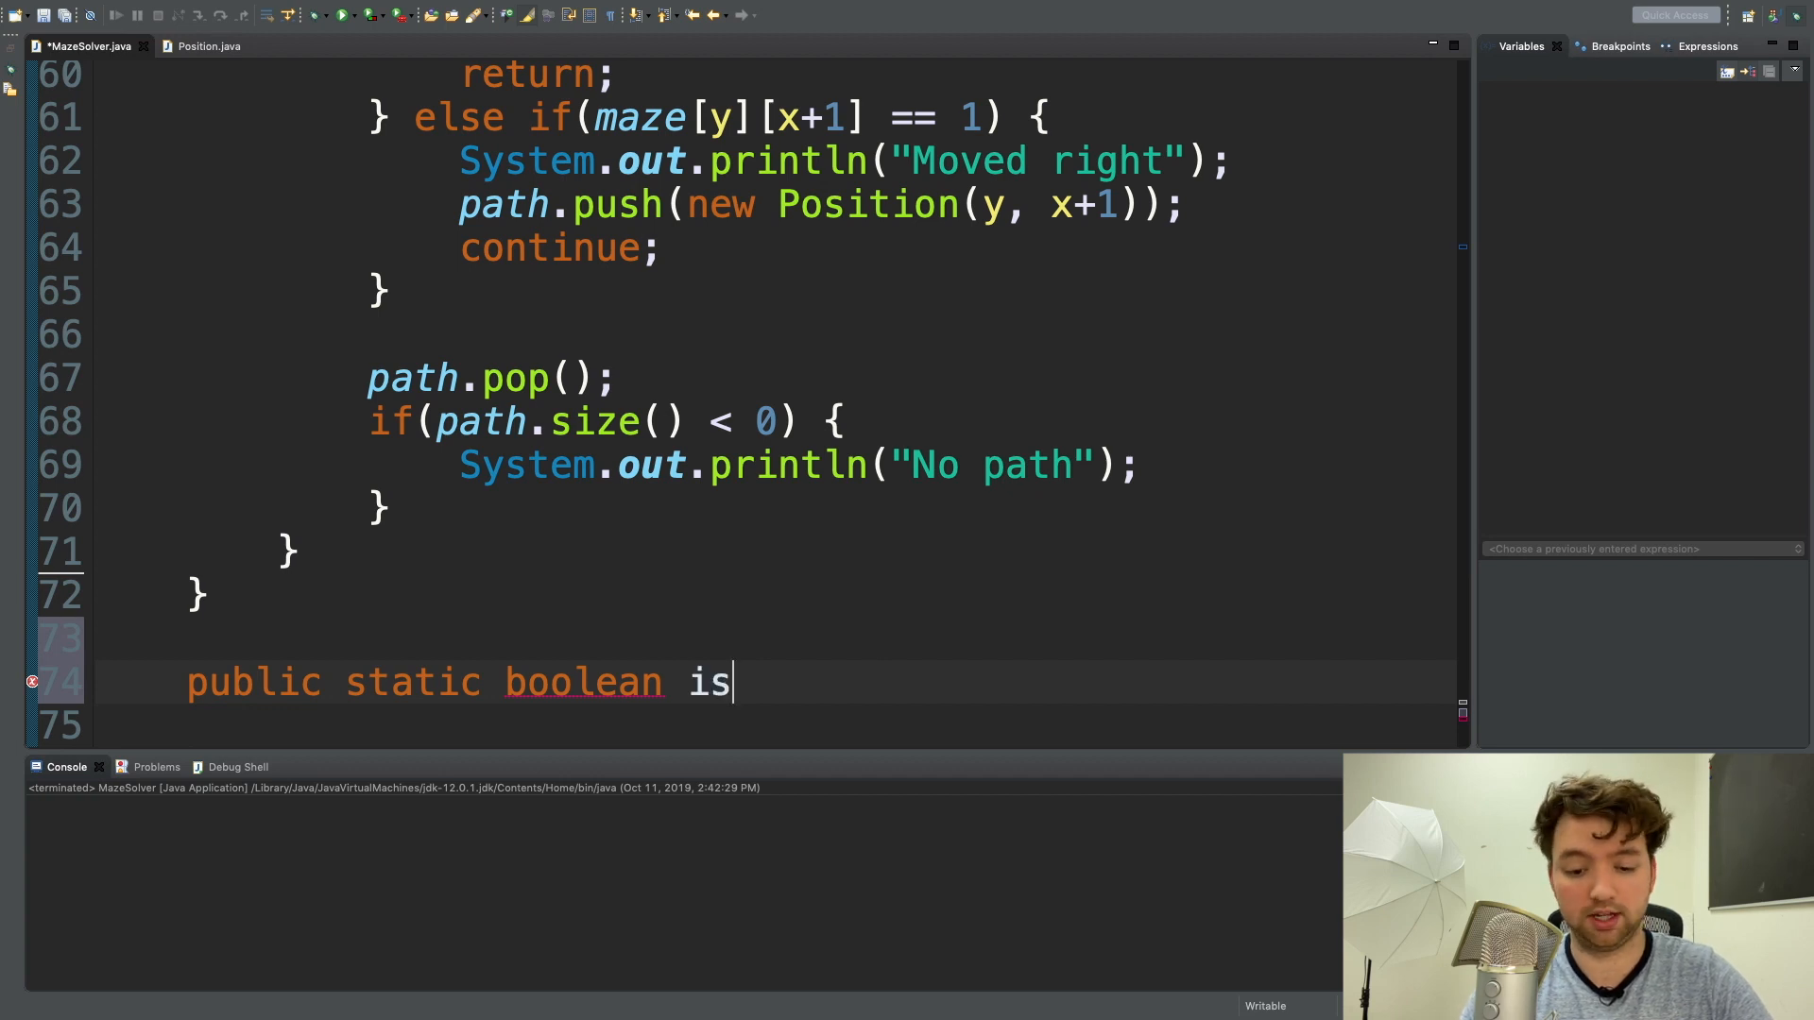
type("Valid()")
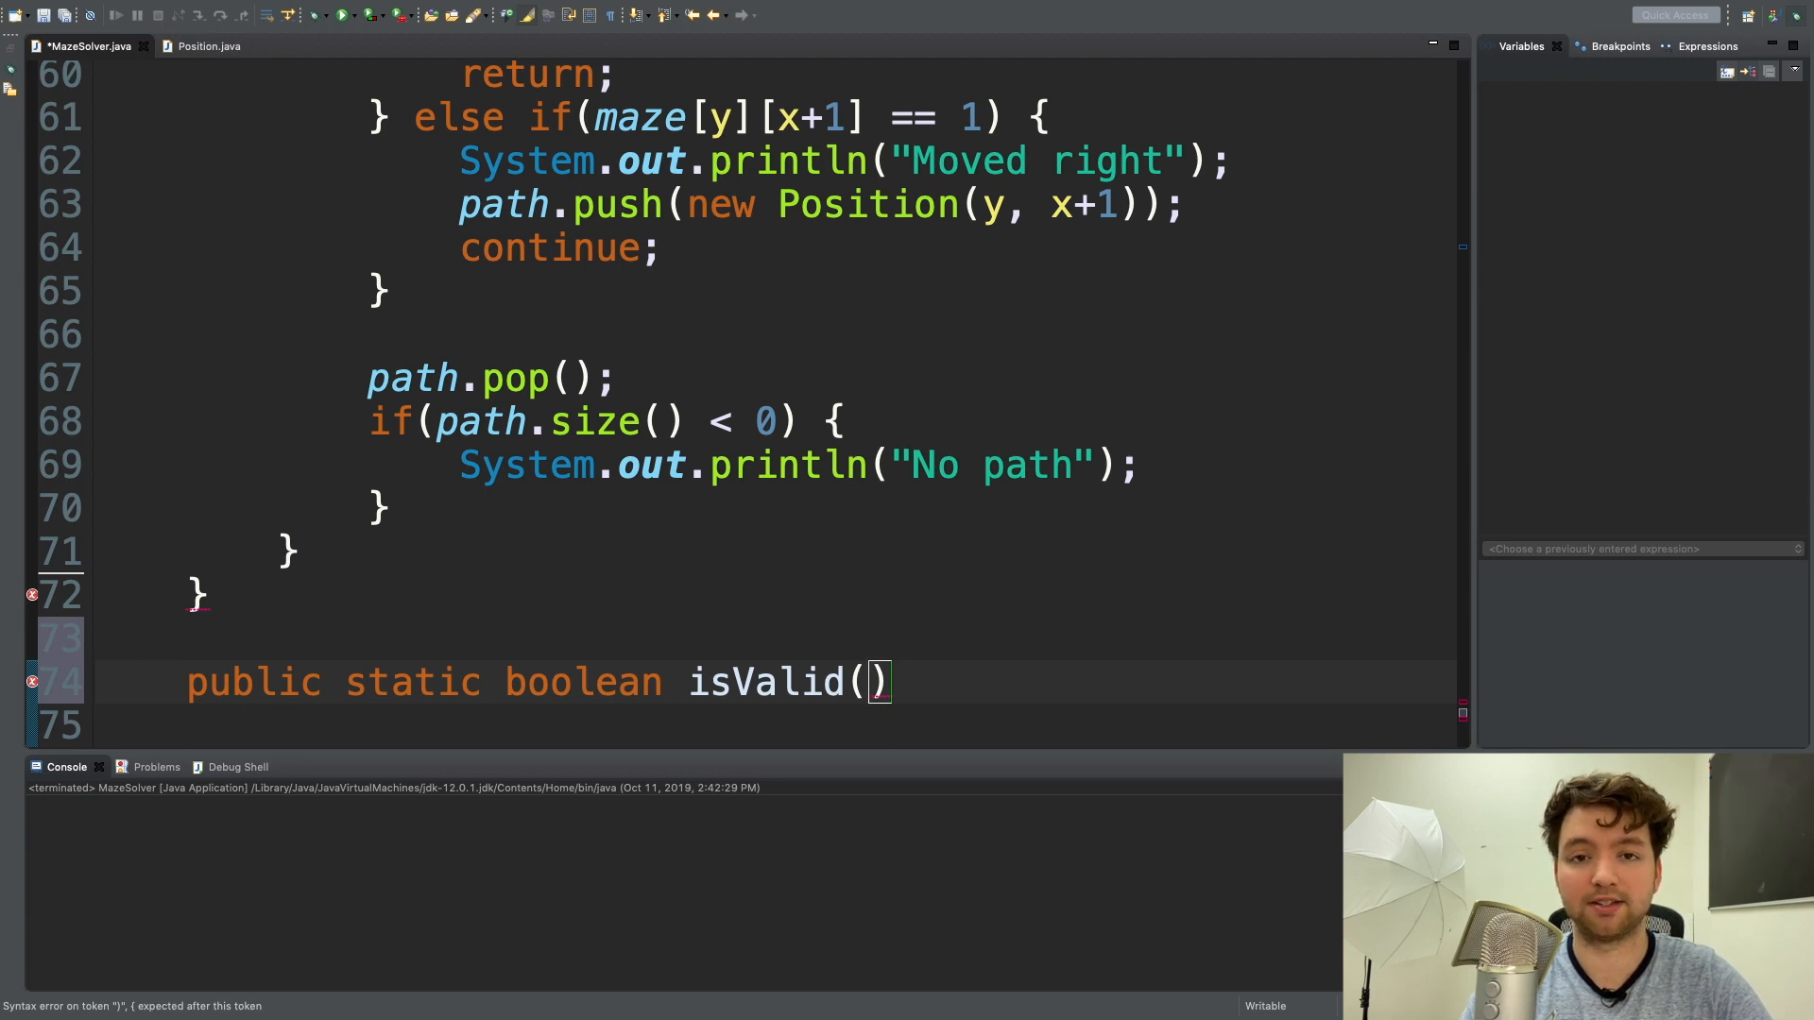
type("int")
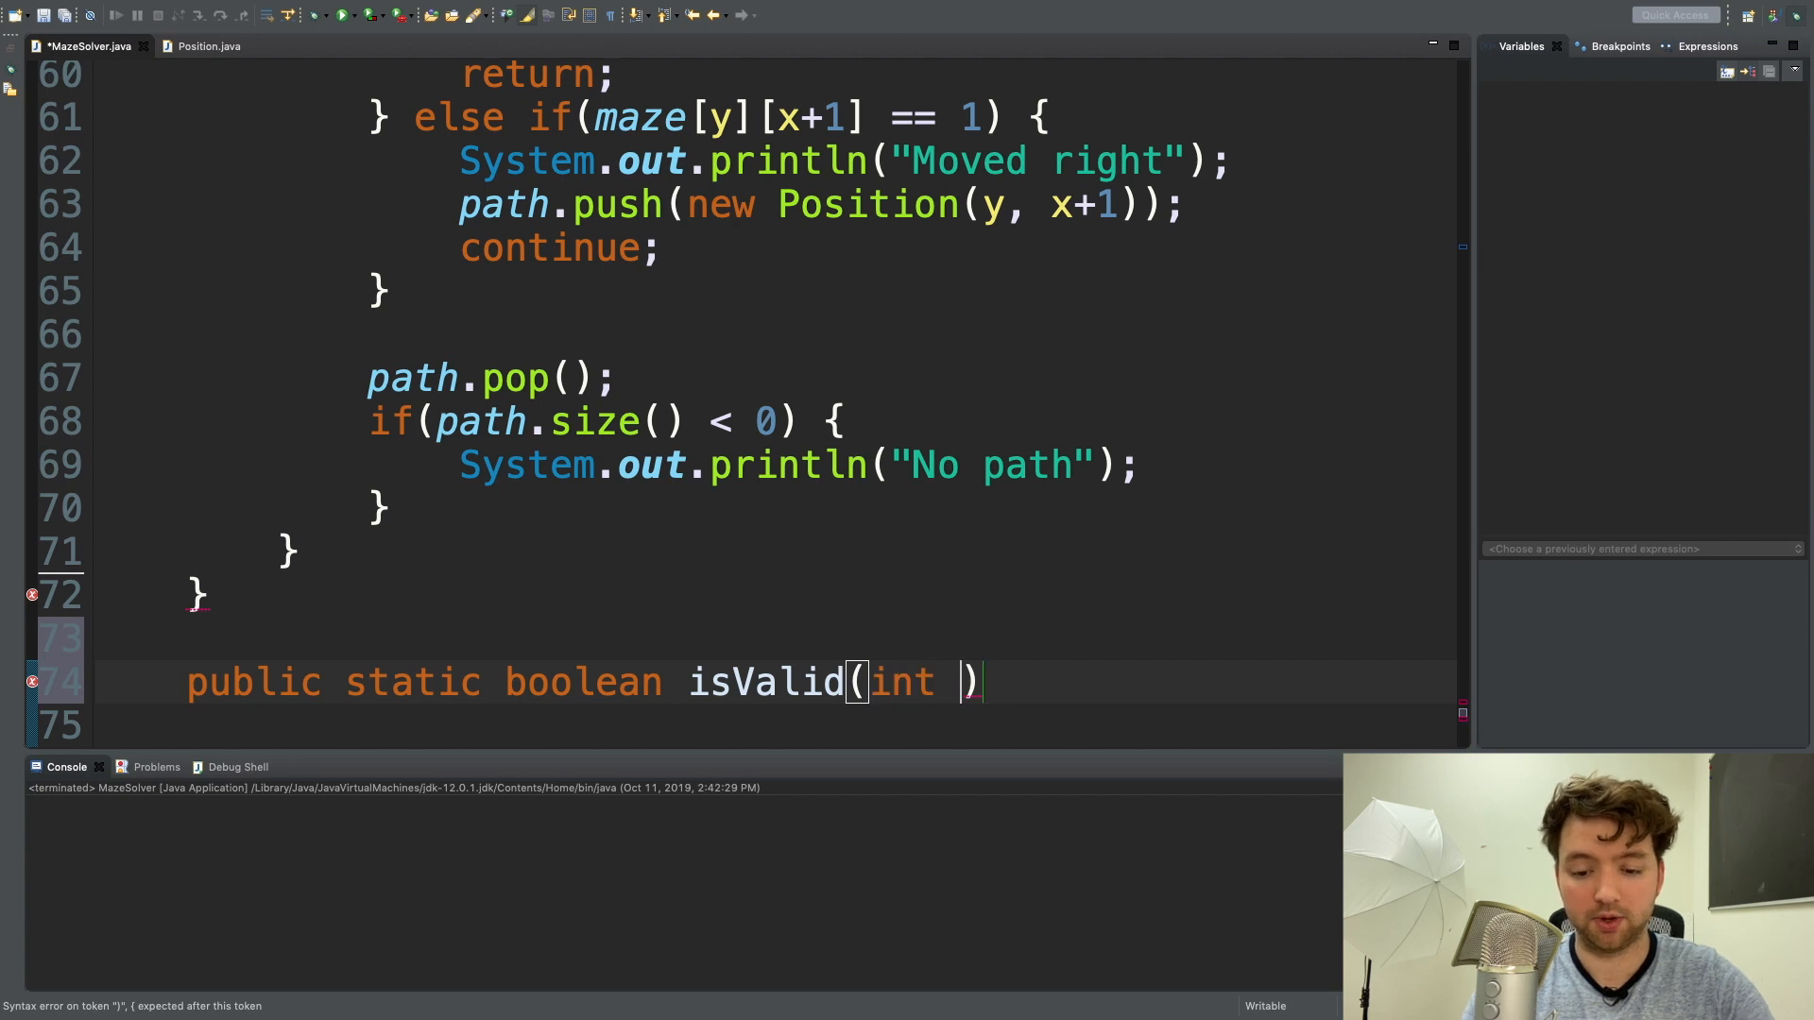
type("y,")
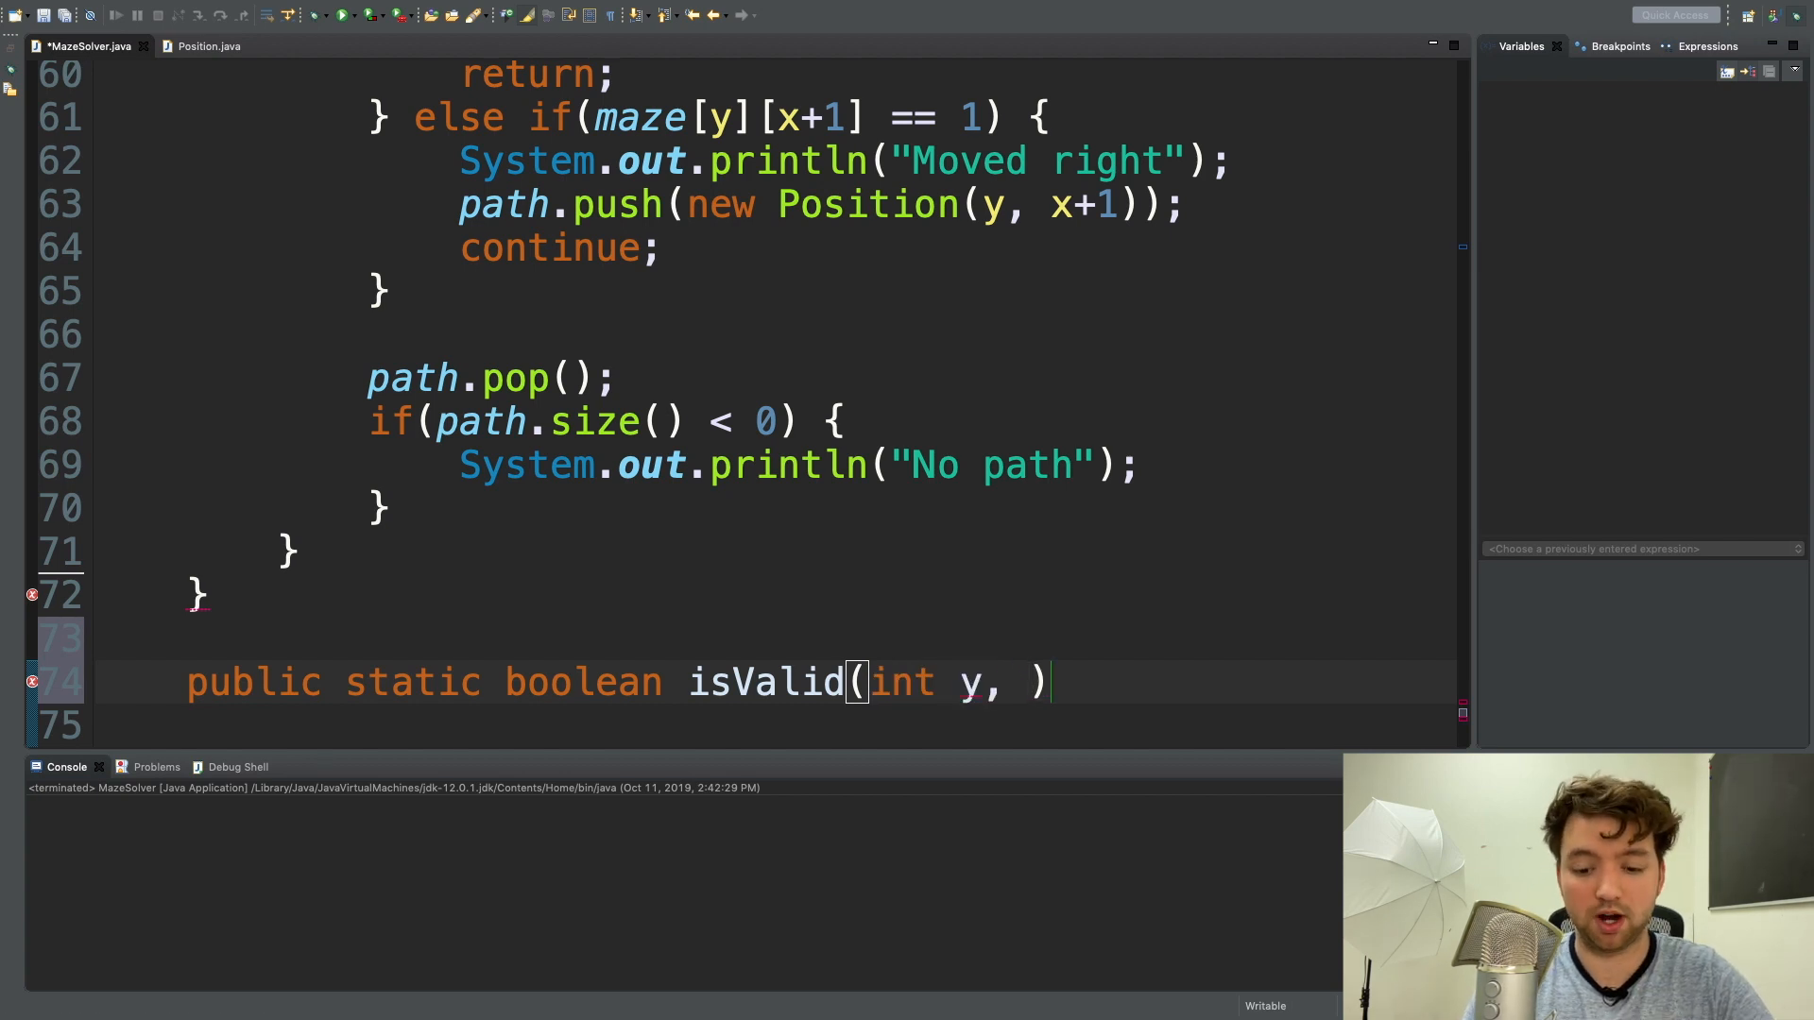
type("int x")
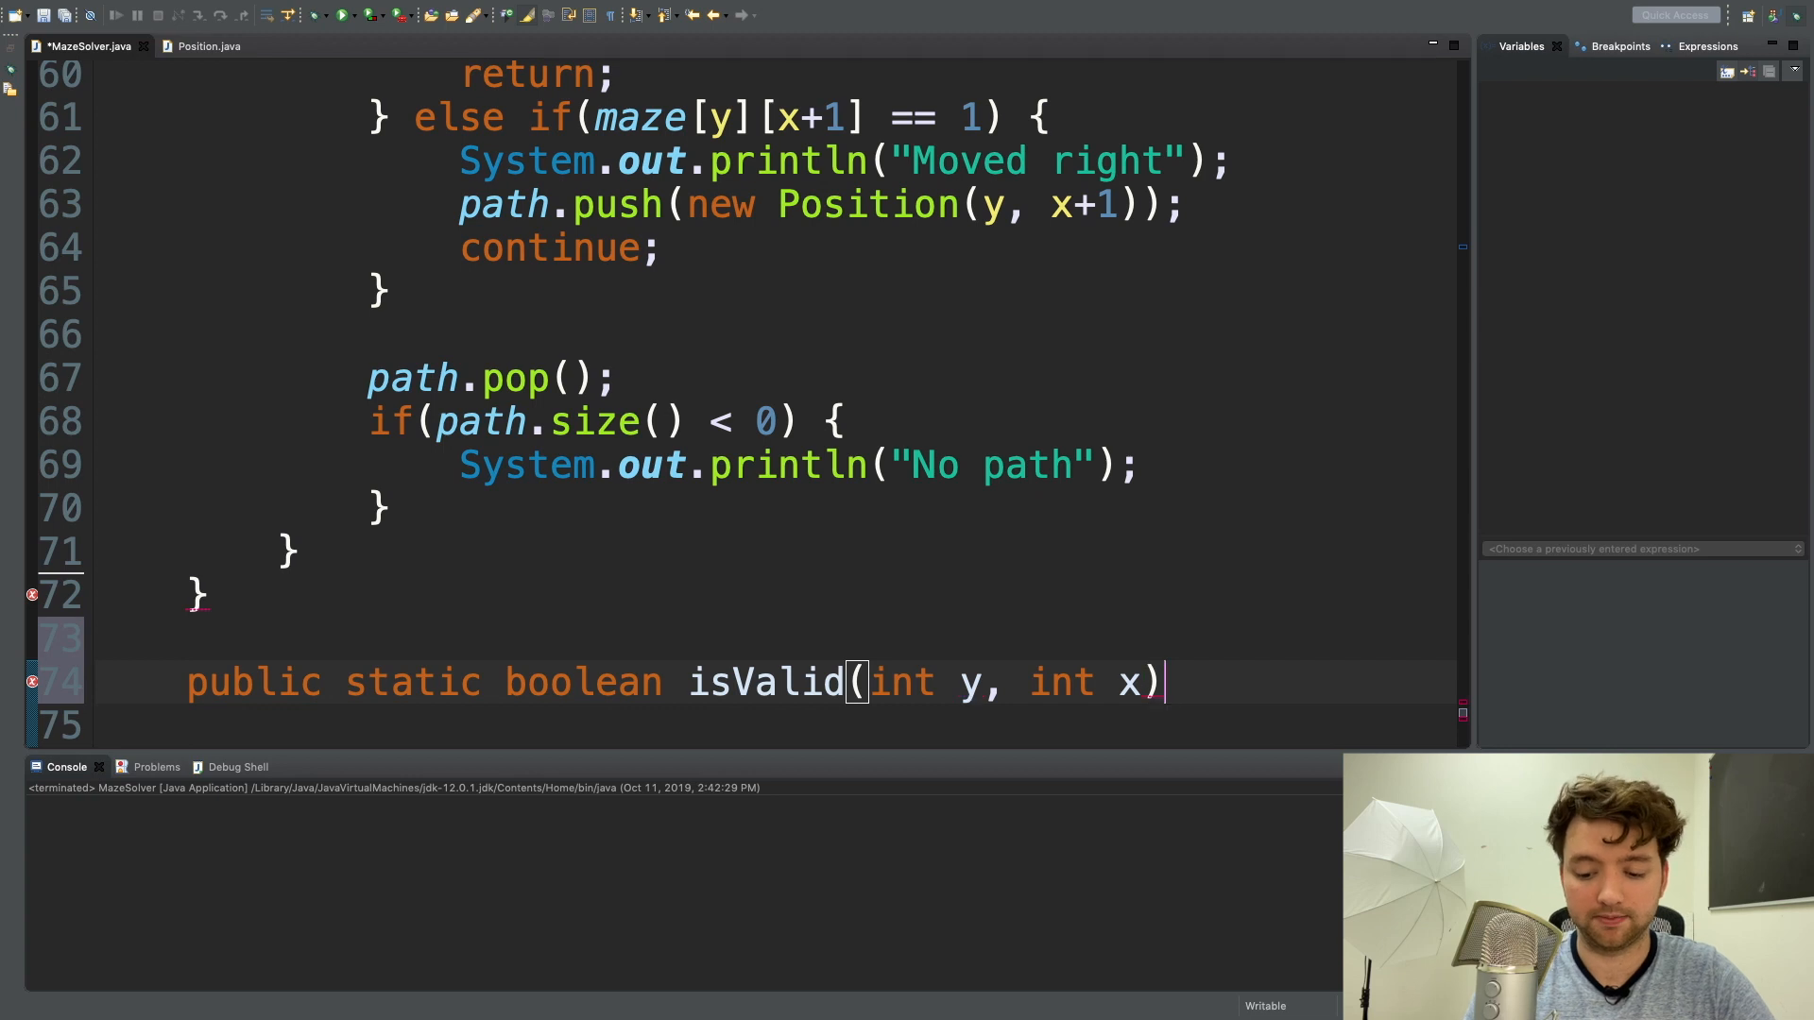
type("{")
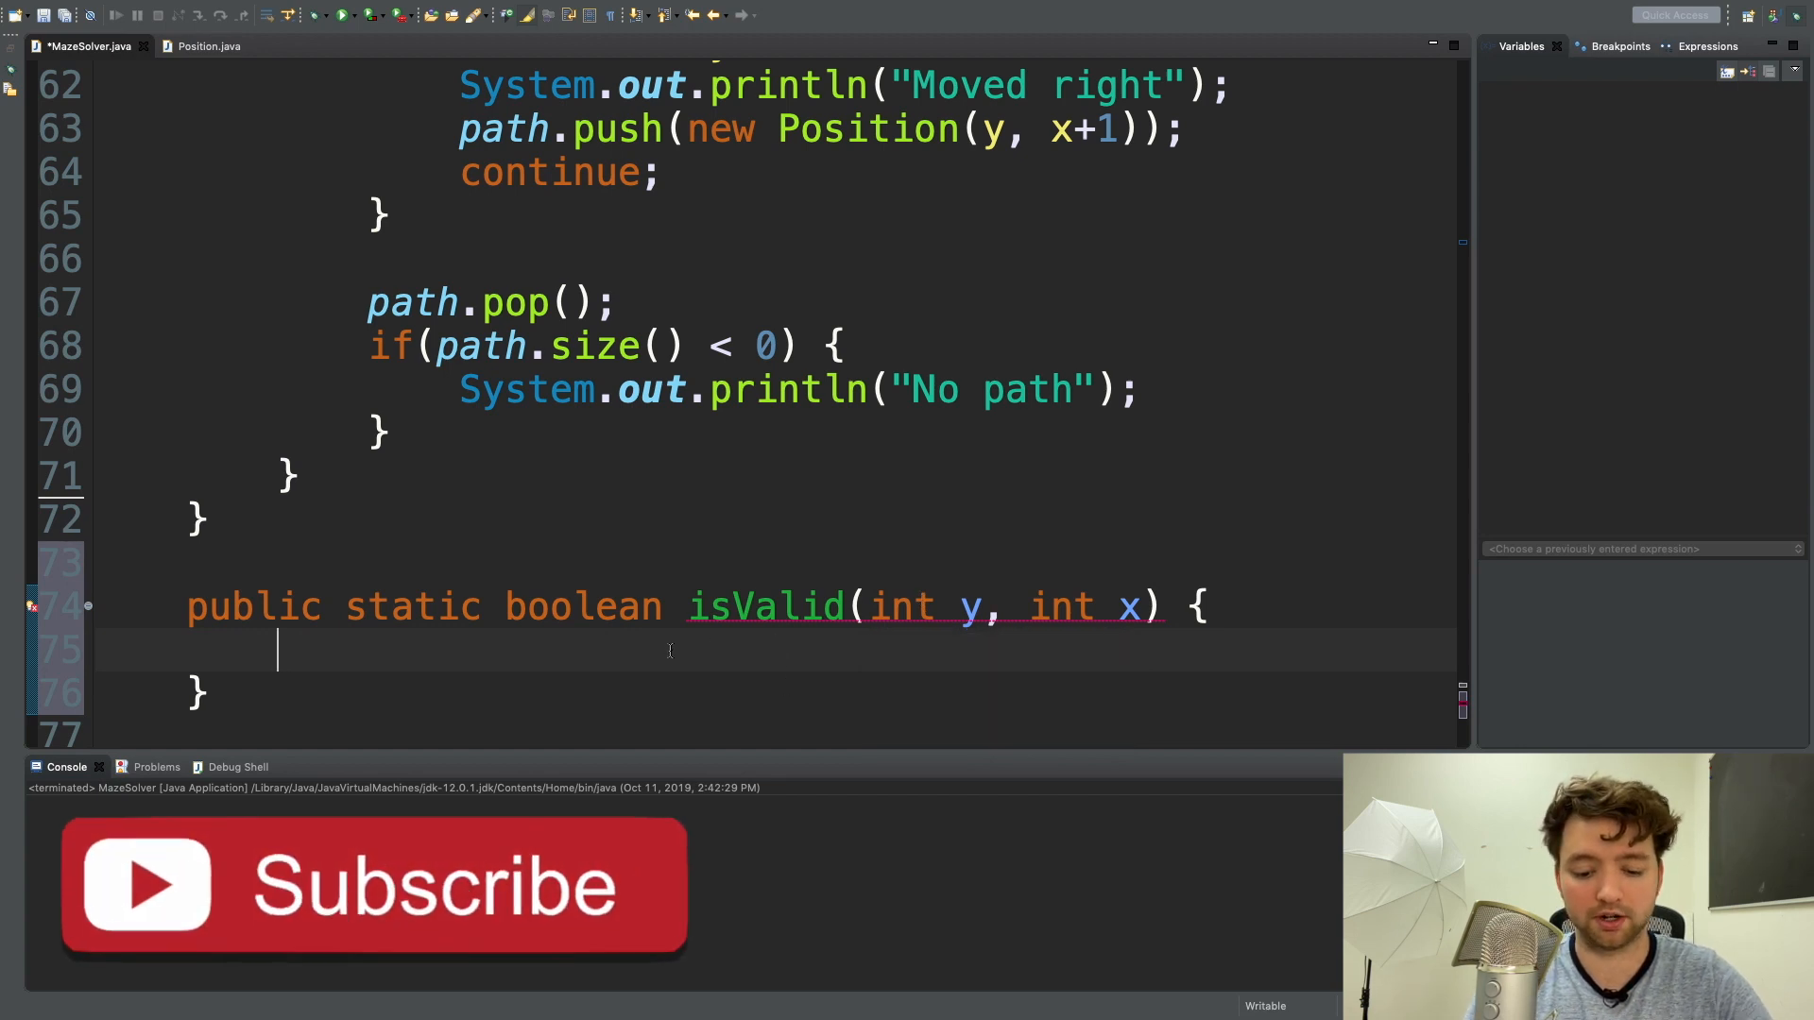
Clear the temporary 'return false' text, leaving the isValid body empty.
type("return")
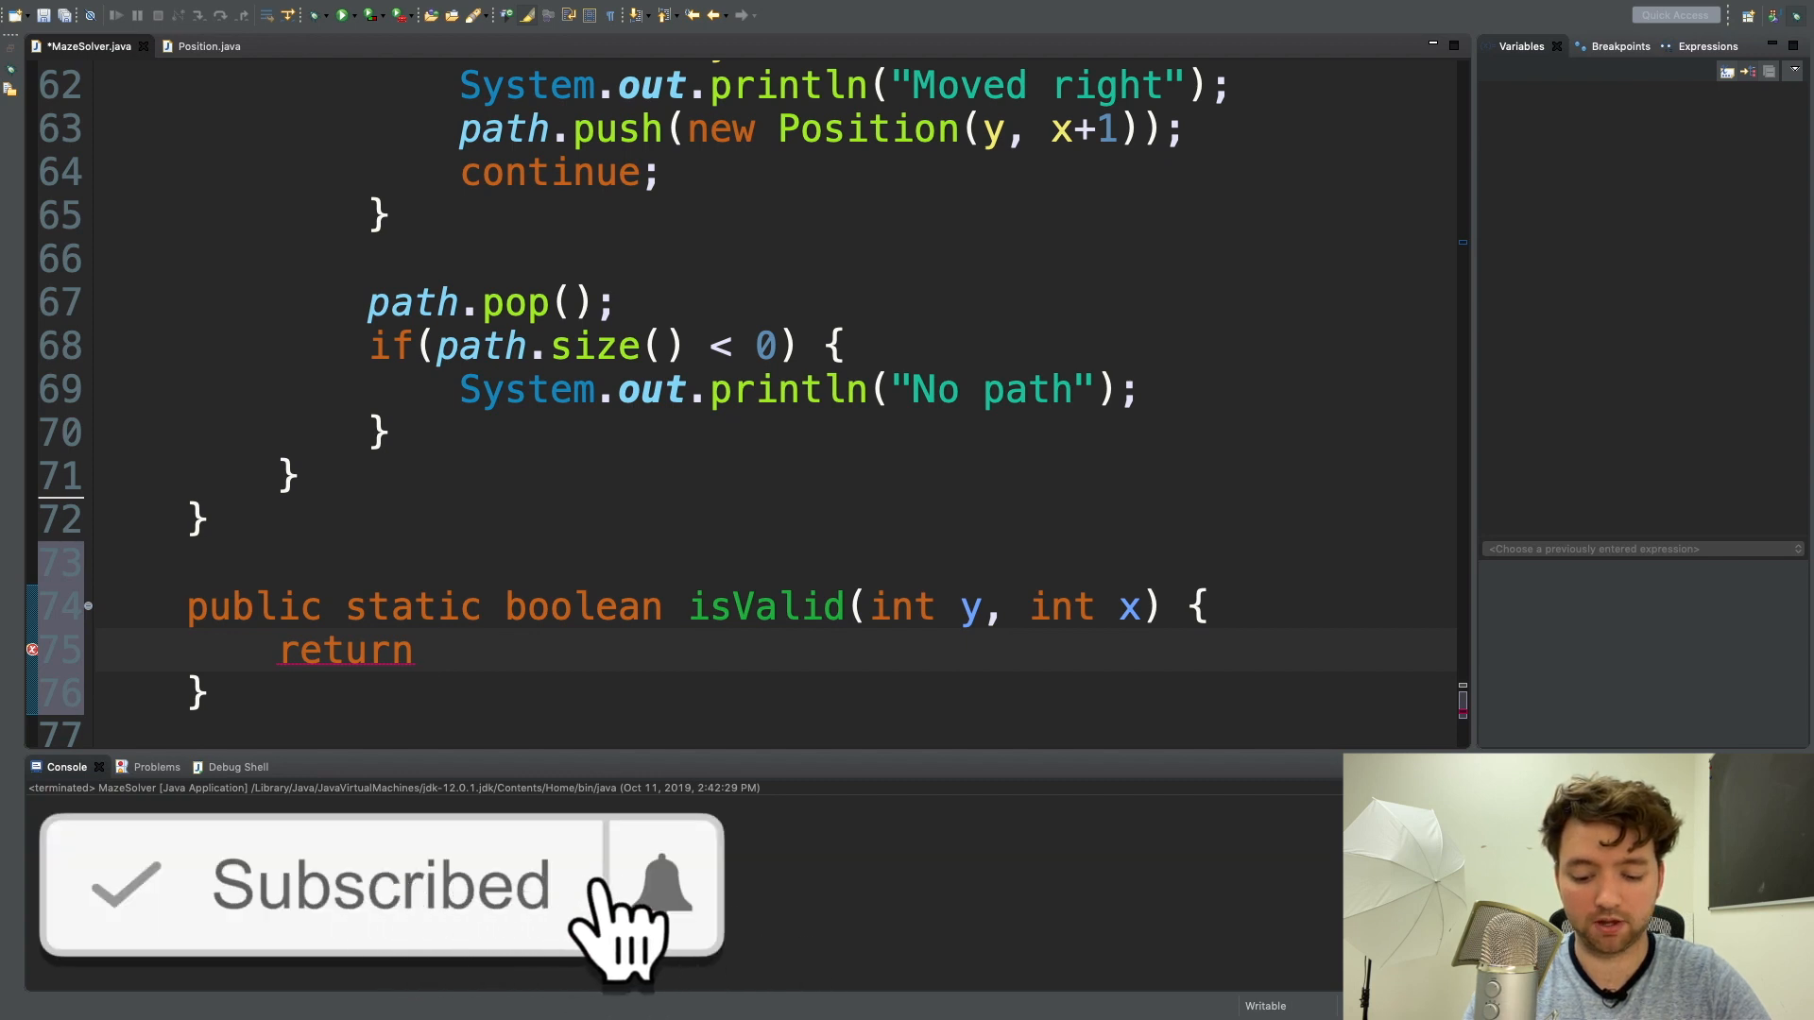
type("false;")
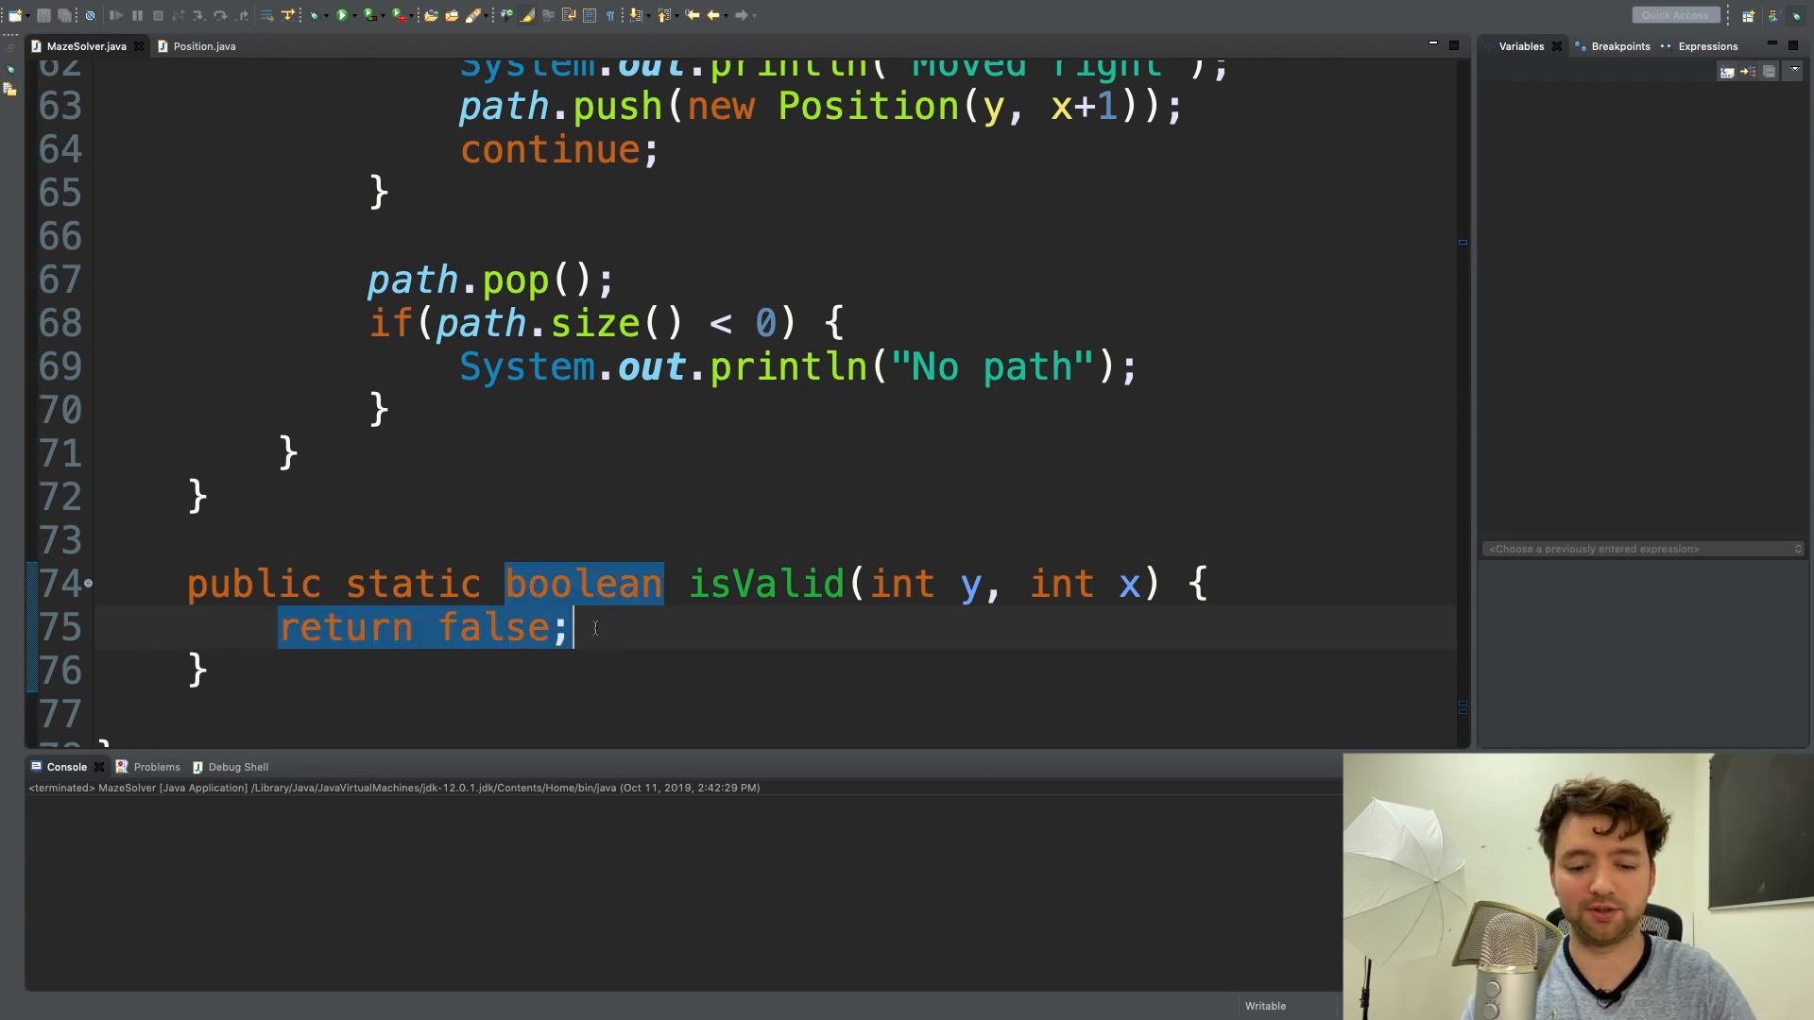
type("s")
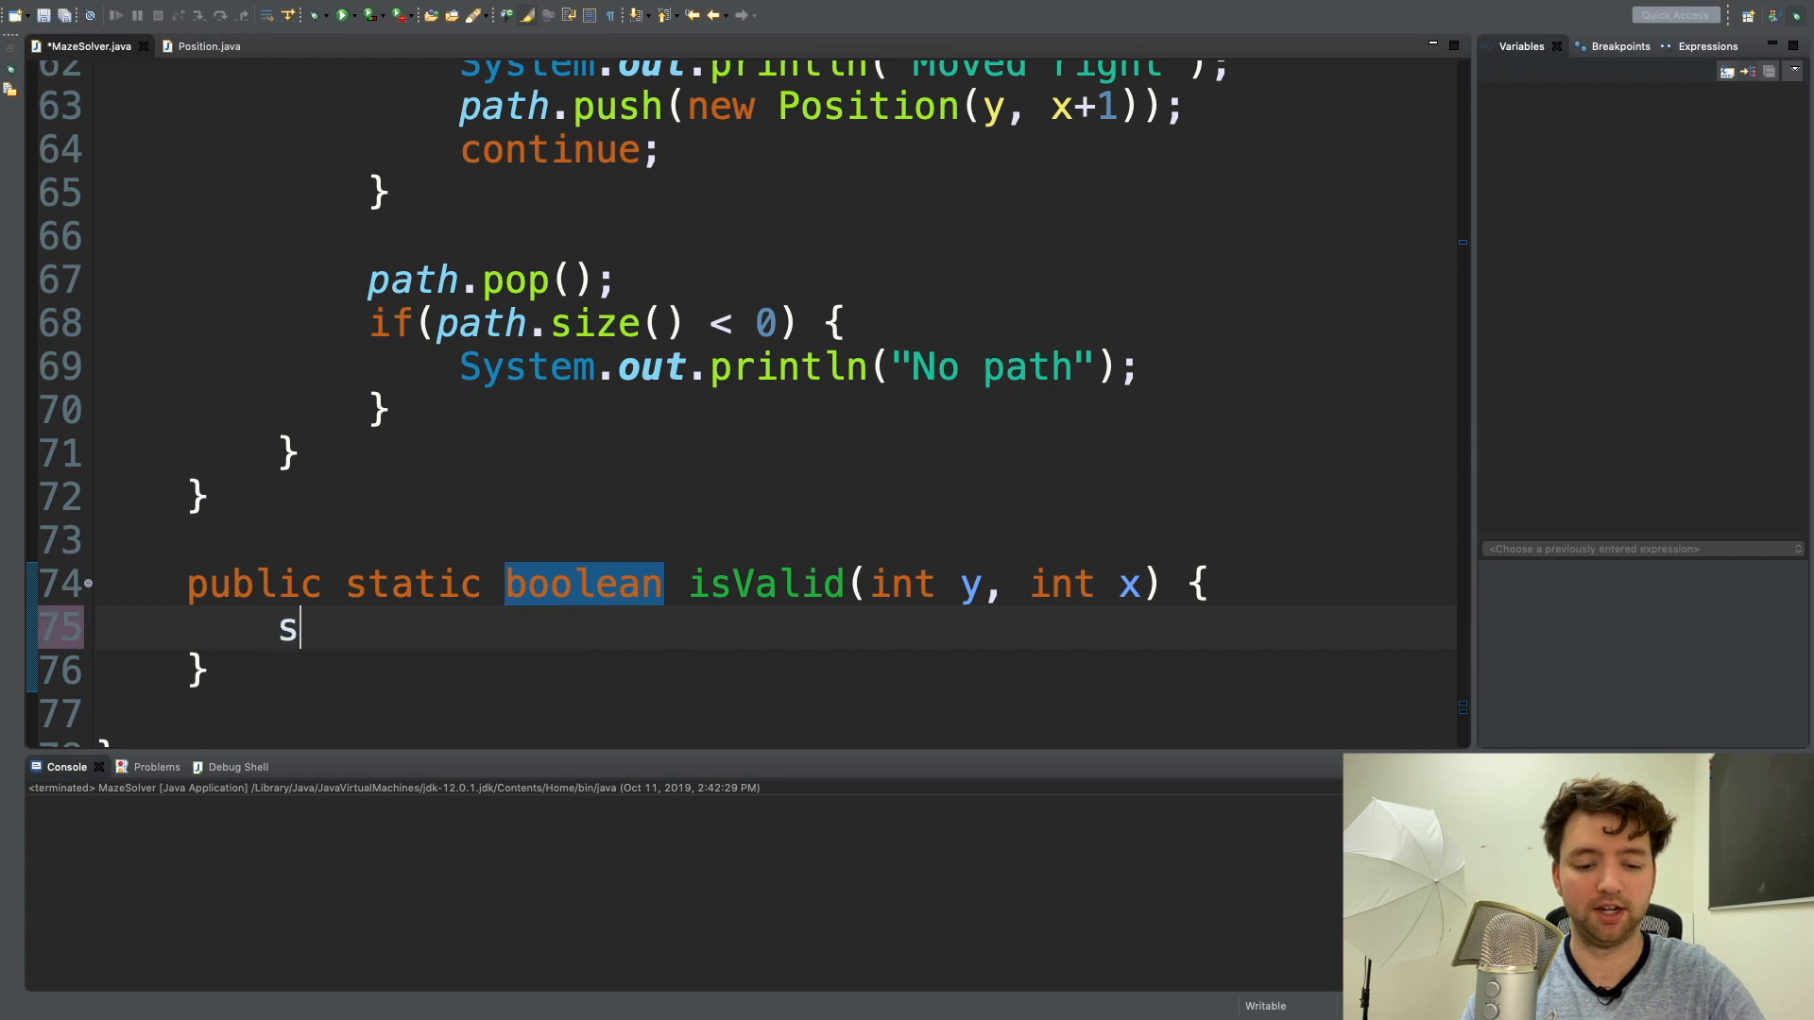
key("backspace")
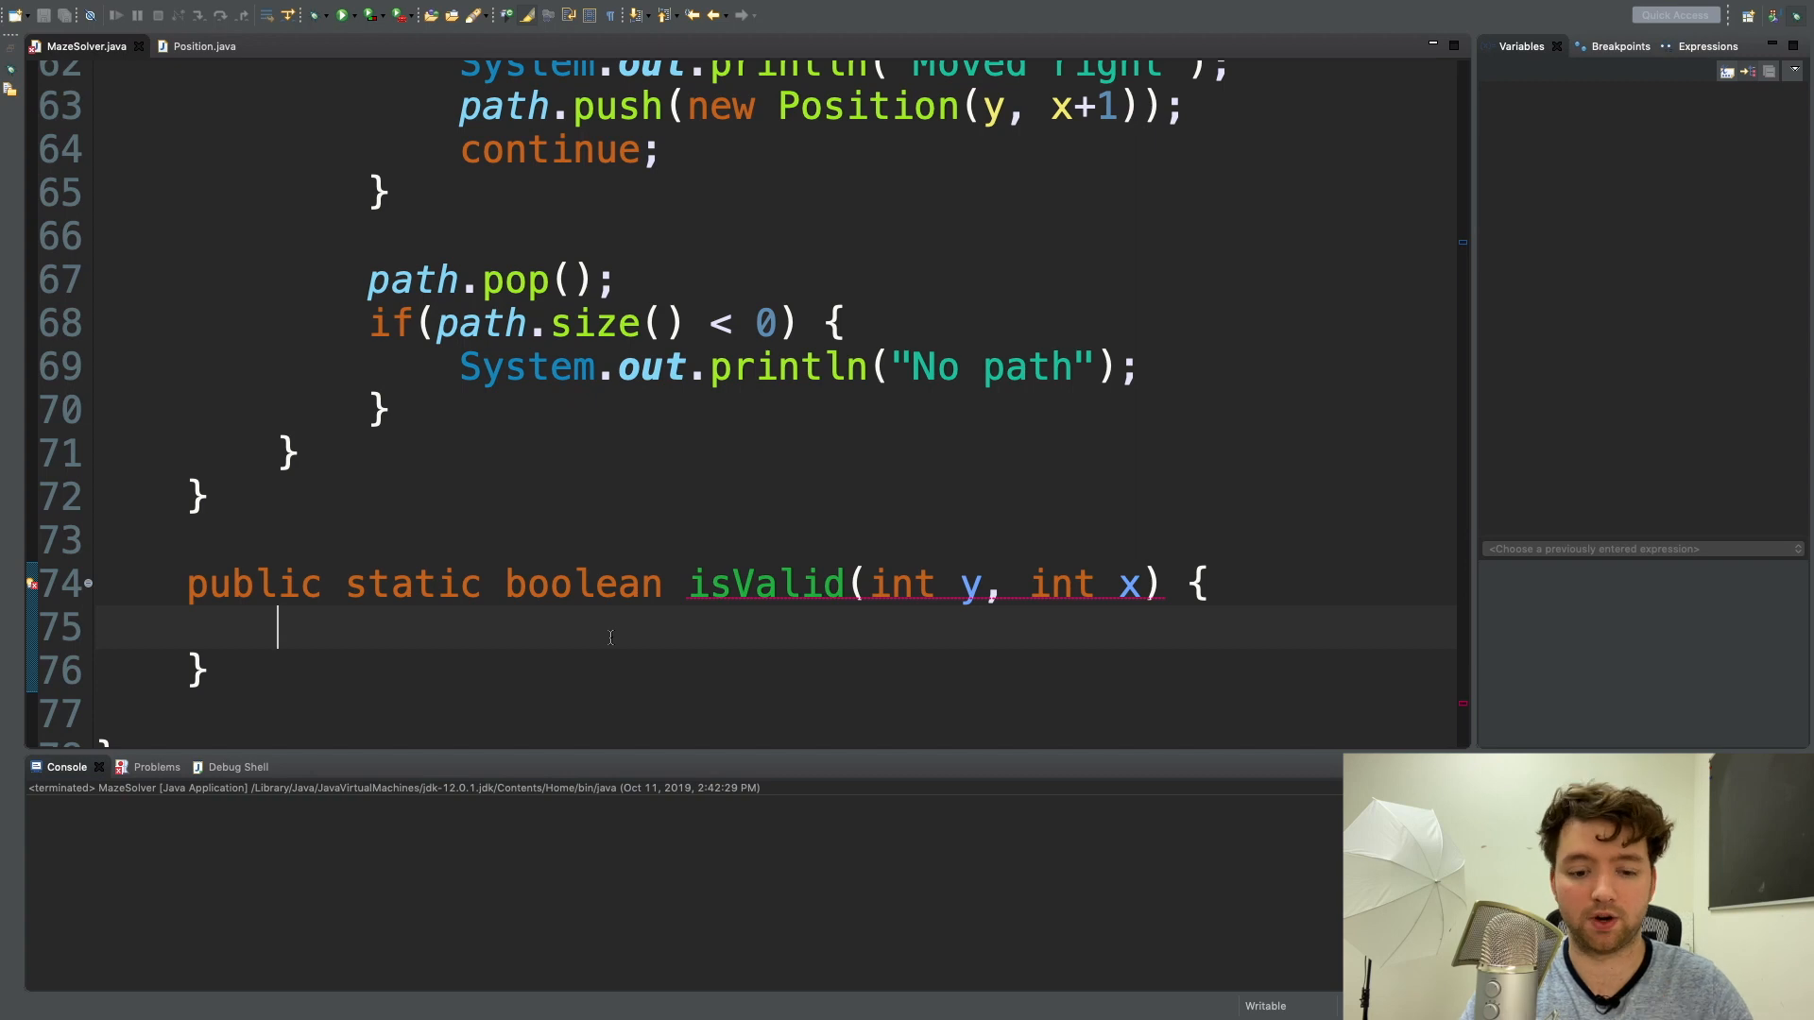
Fill isValid with if(/*expression*/) { return false; } followed by return true;.
type("if() {")
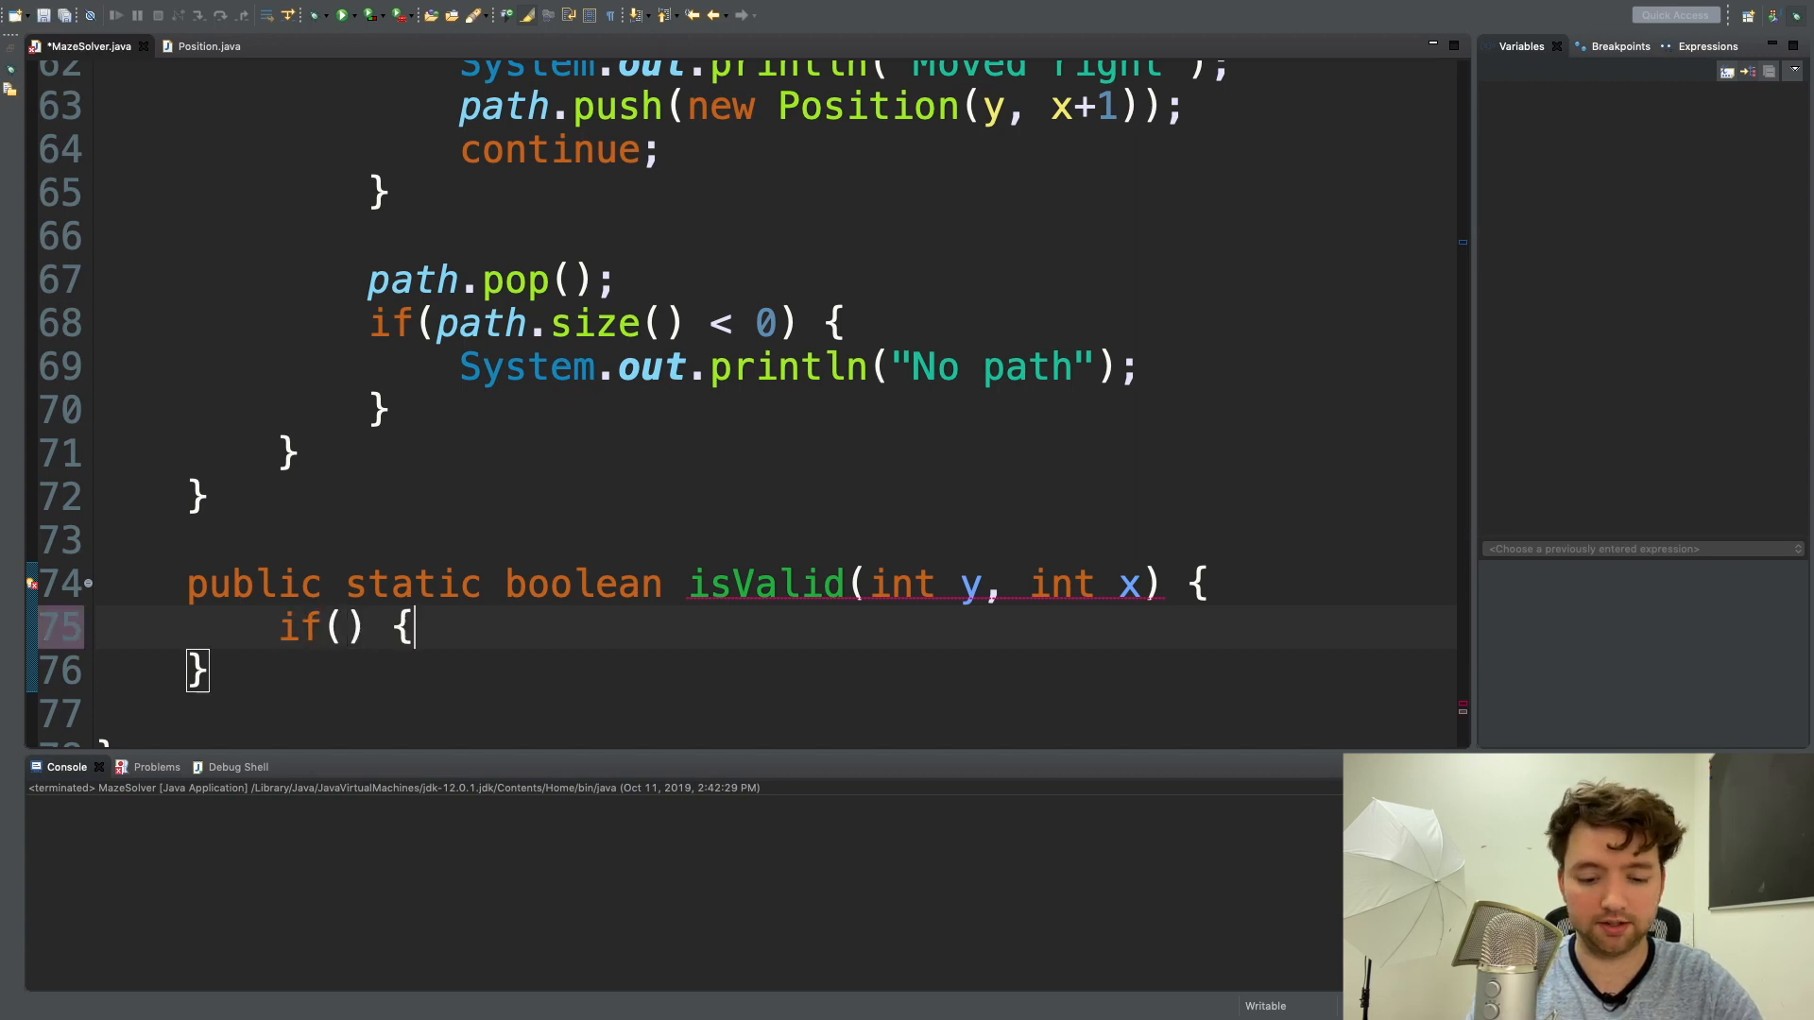
type("/*expression")
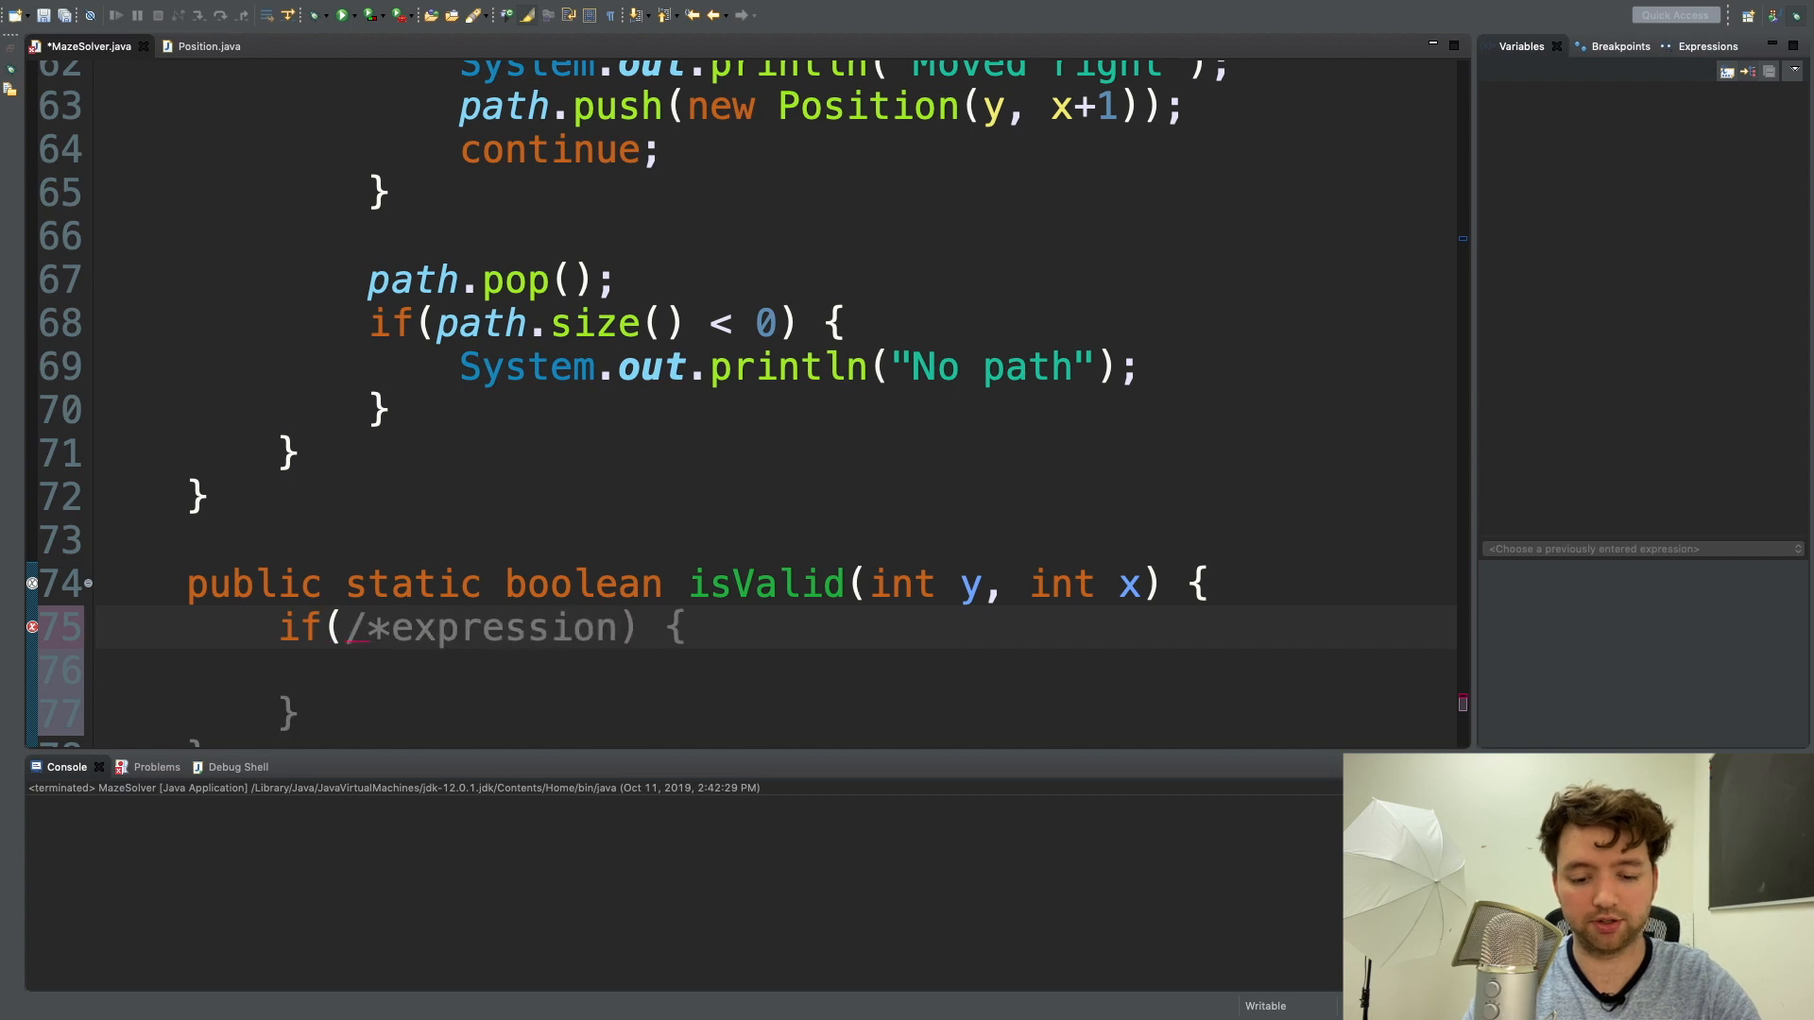
type("*")
left_click(771, 670)
type("return f")
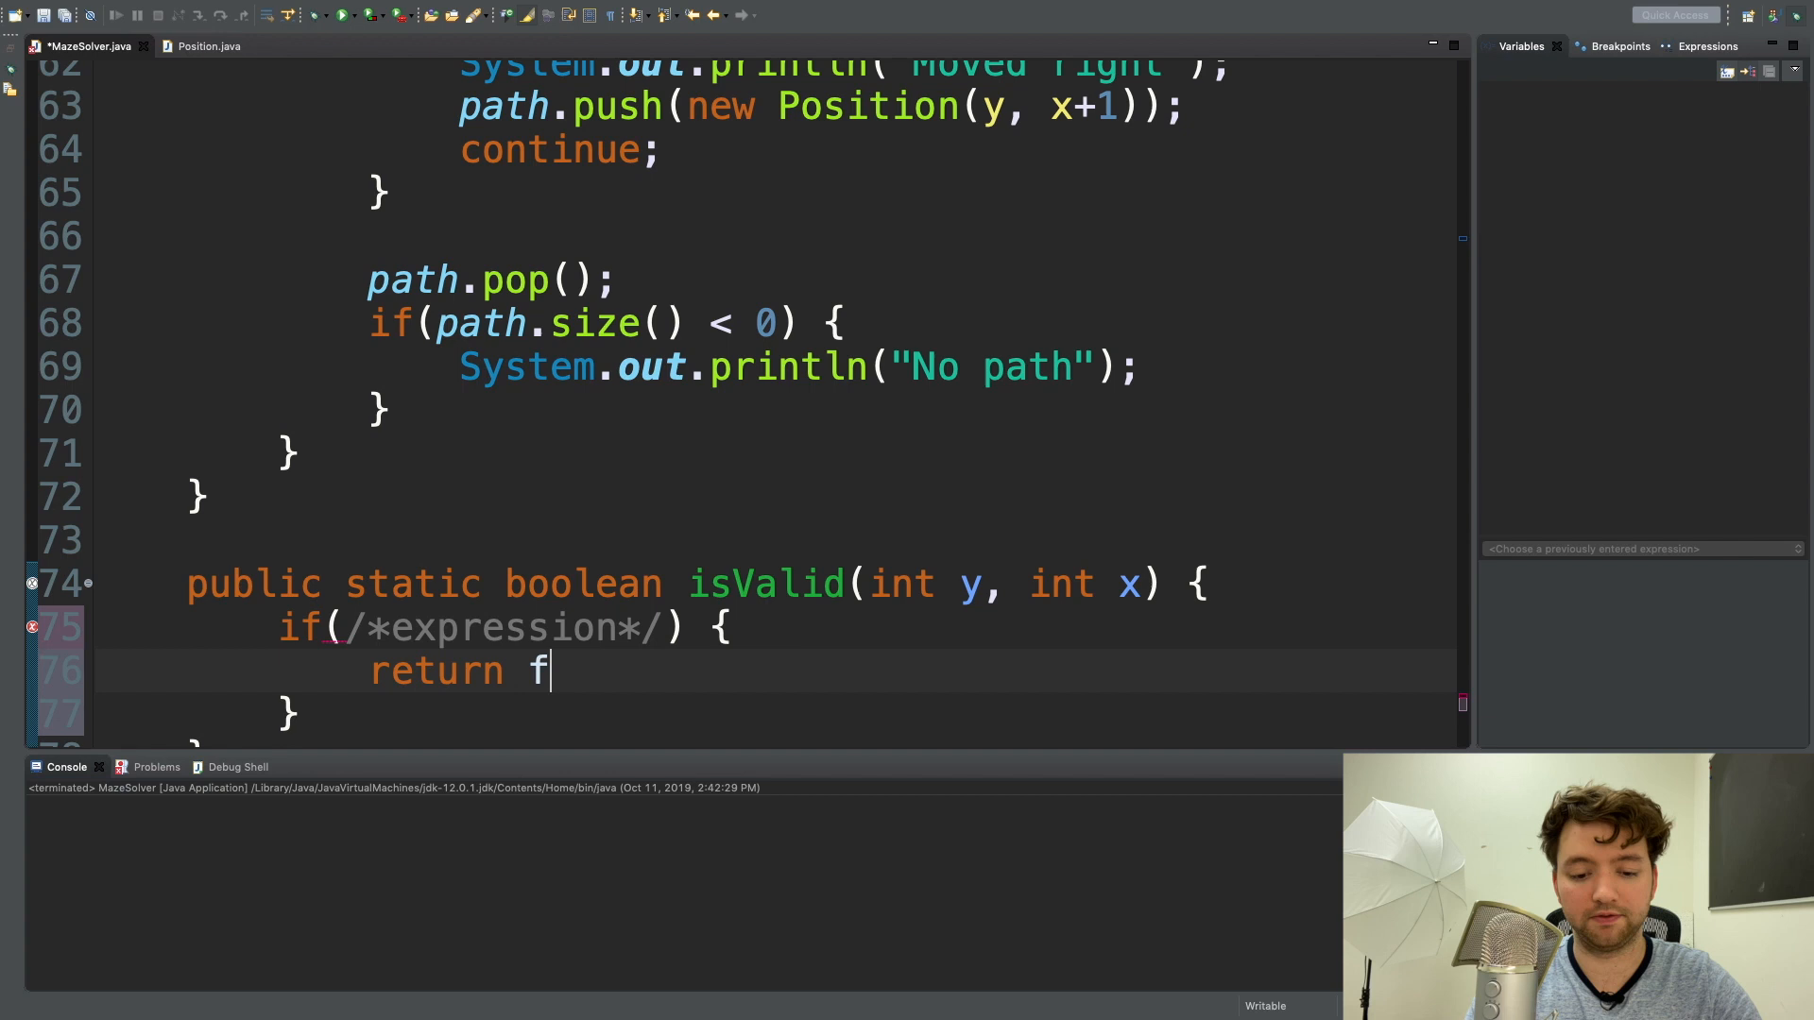
type("alse;")
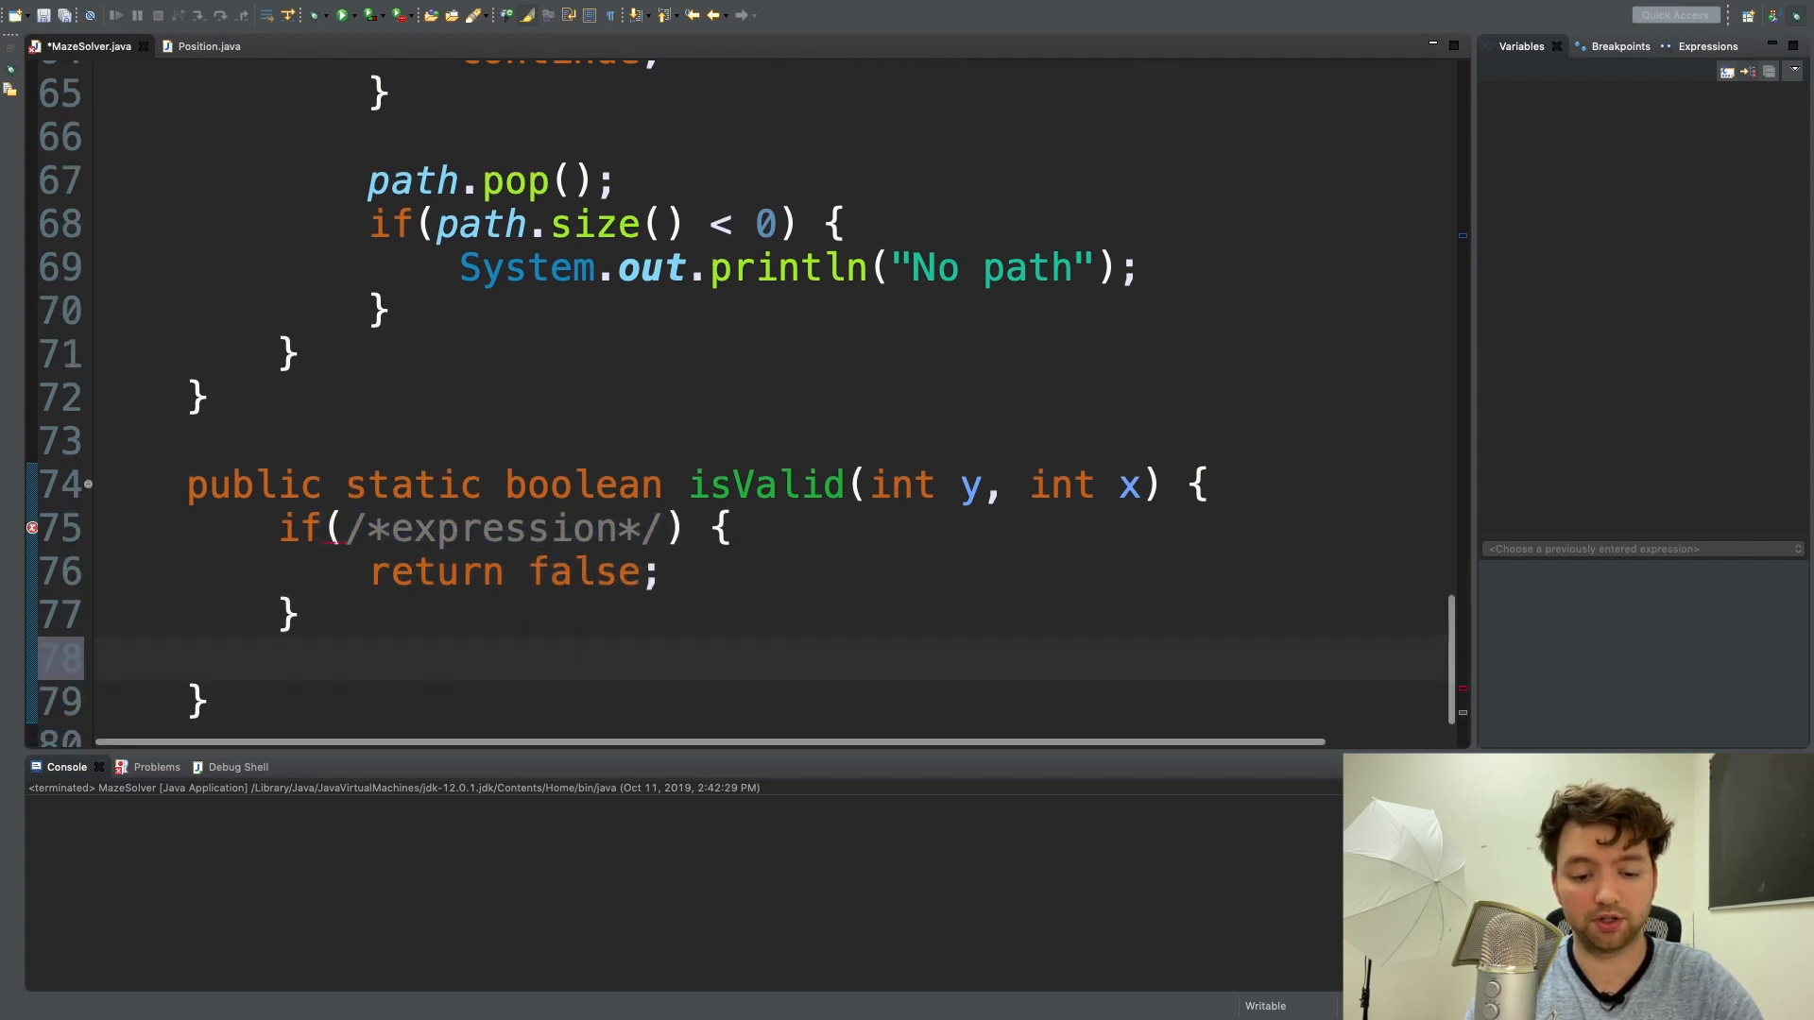
type("return true;")
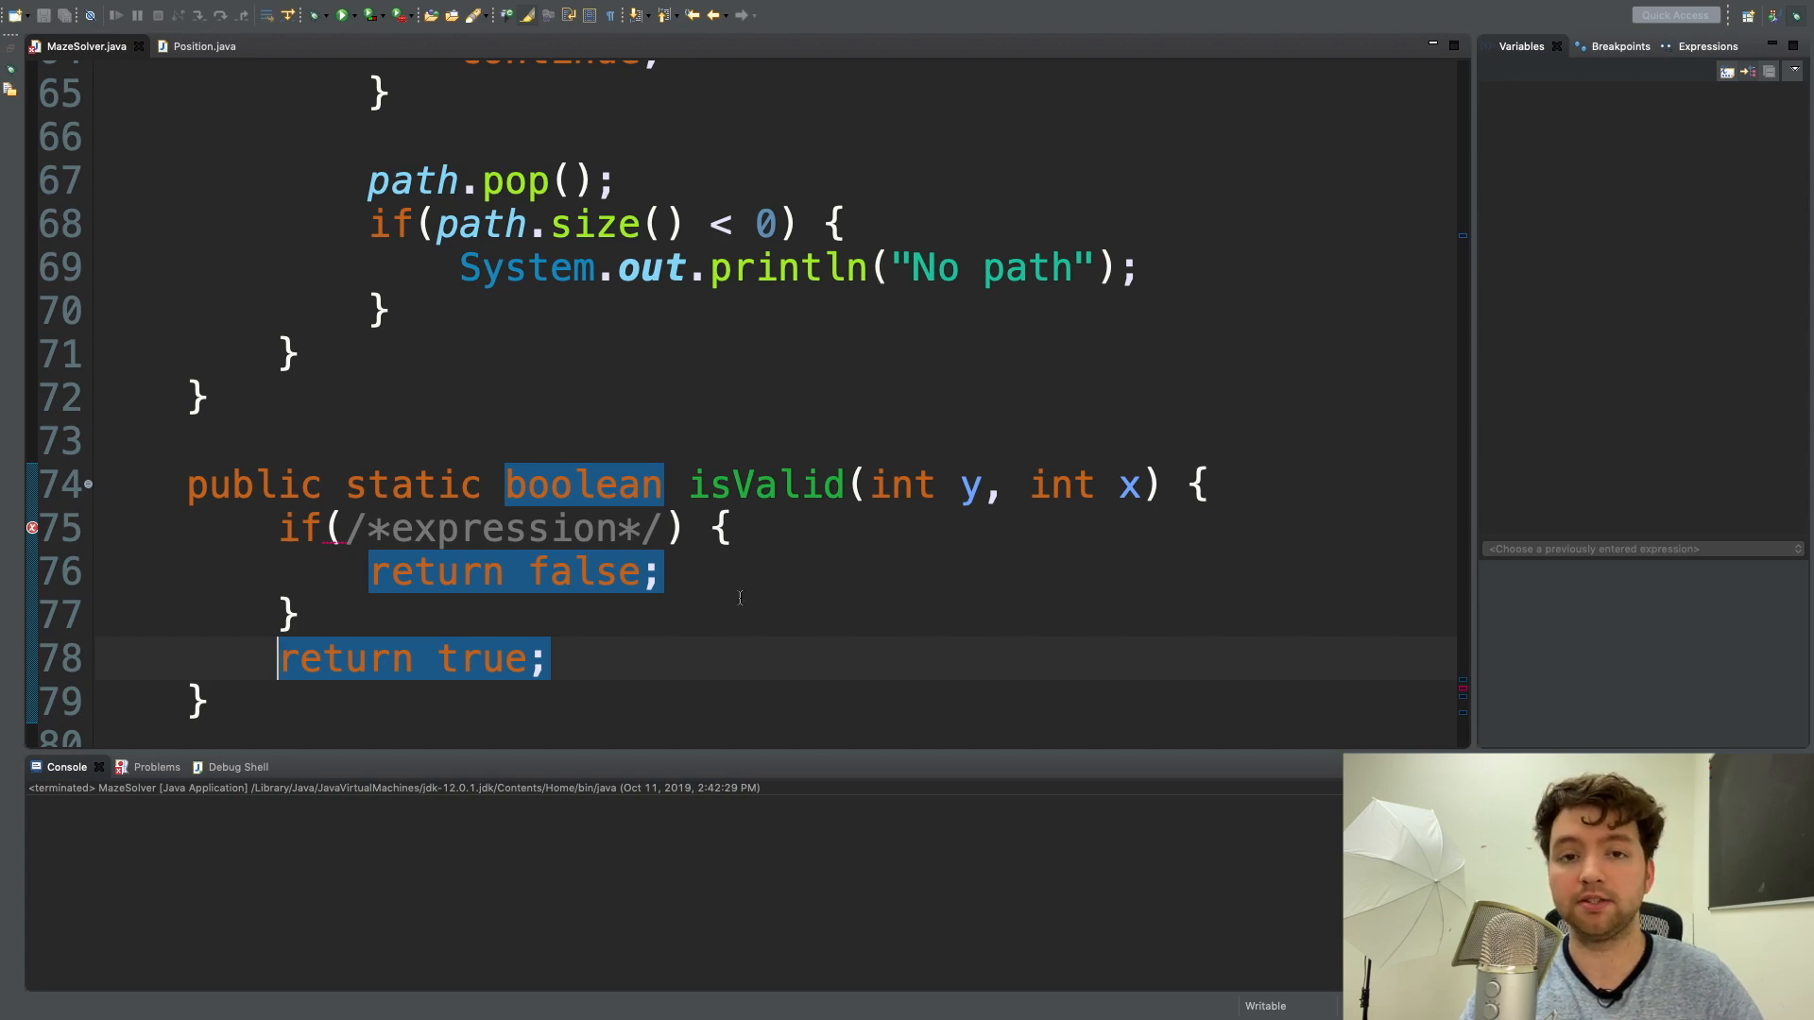
Review the first row of the maze grid, then scroll back to isValid.
scroll("up", 3)
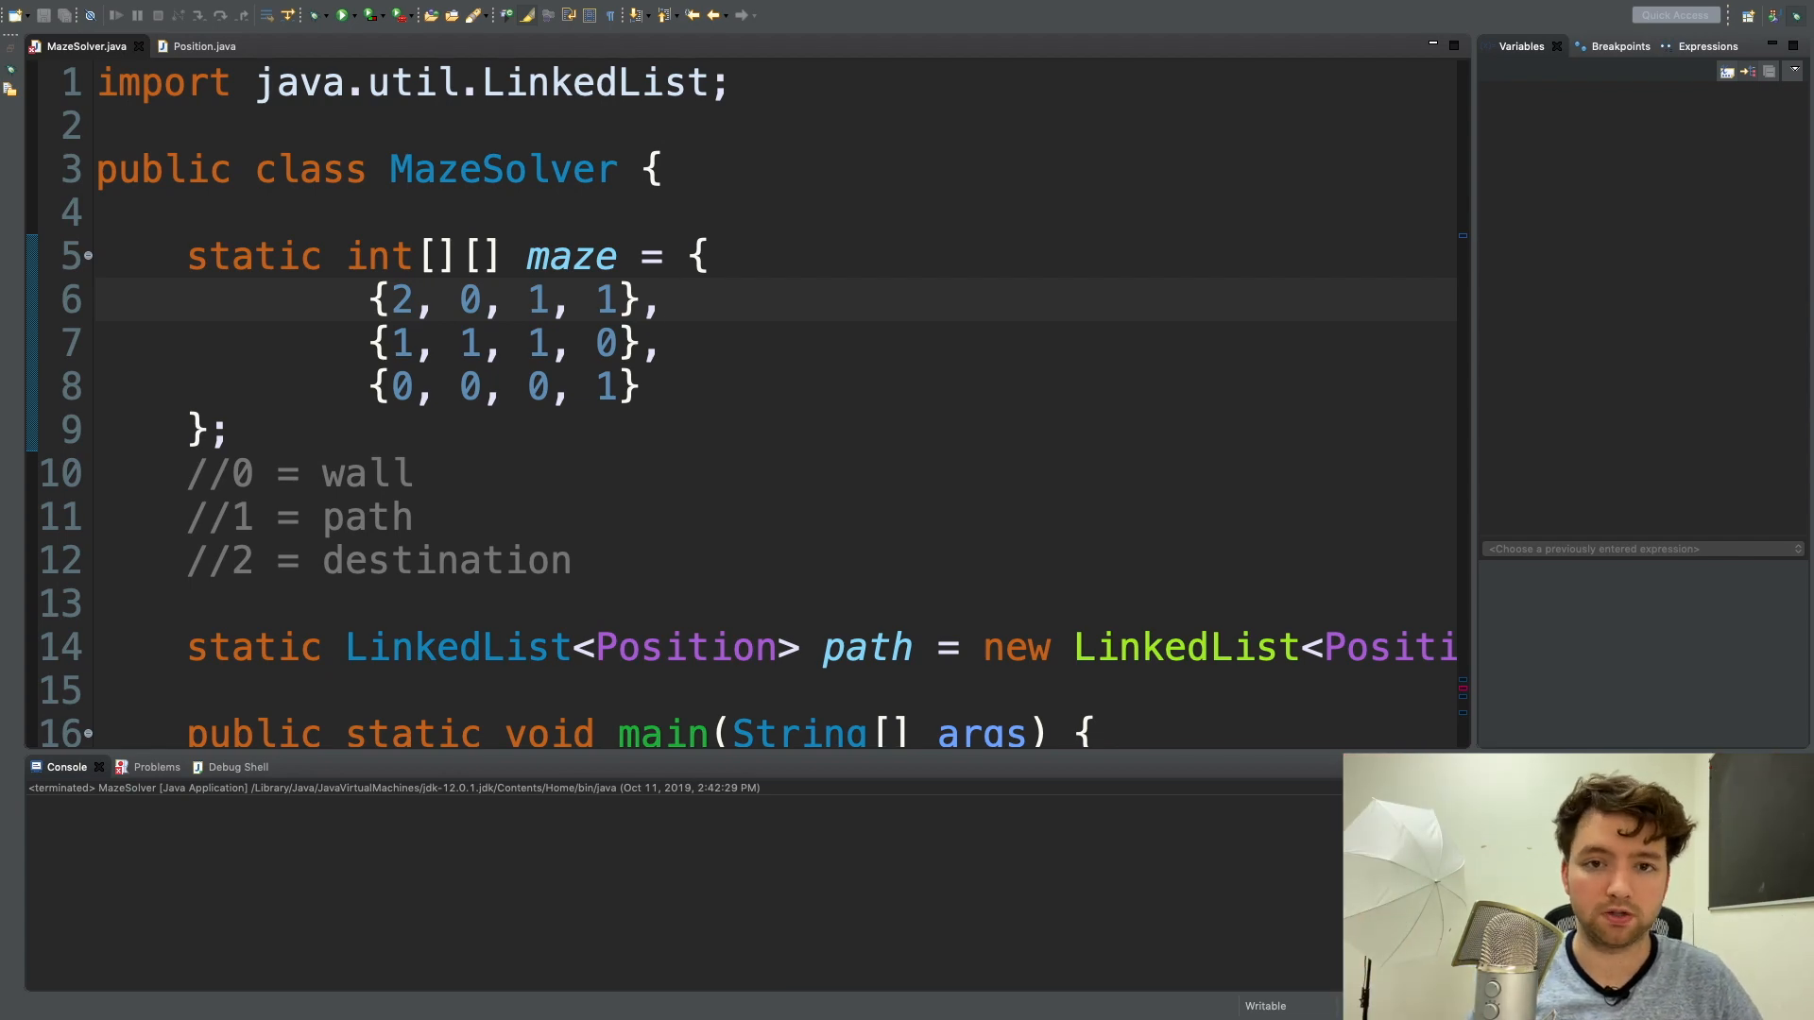
left_click(660, 300)
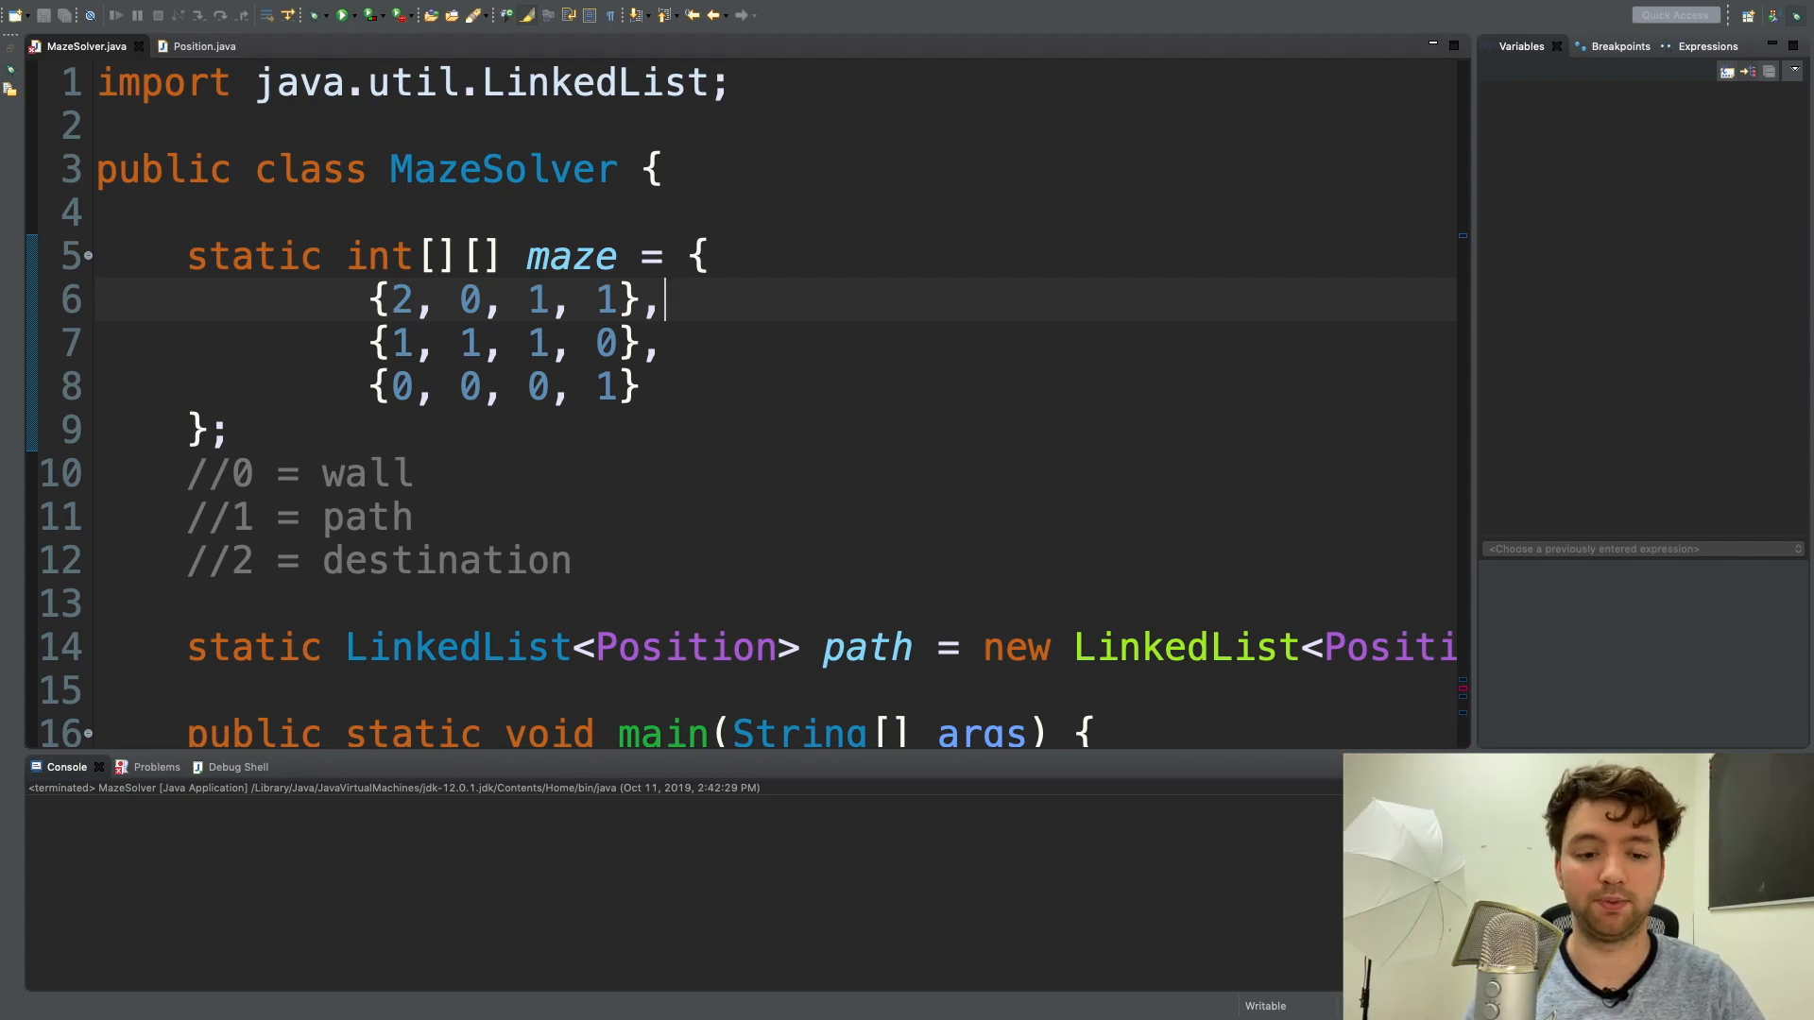
scroll("down", 3)
type("if() {")
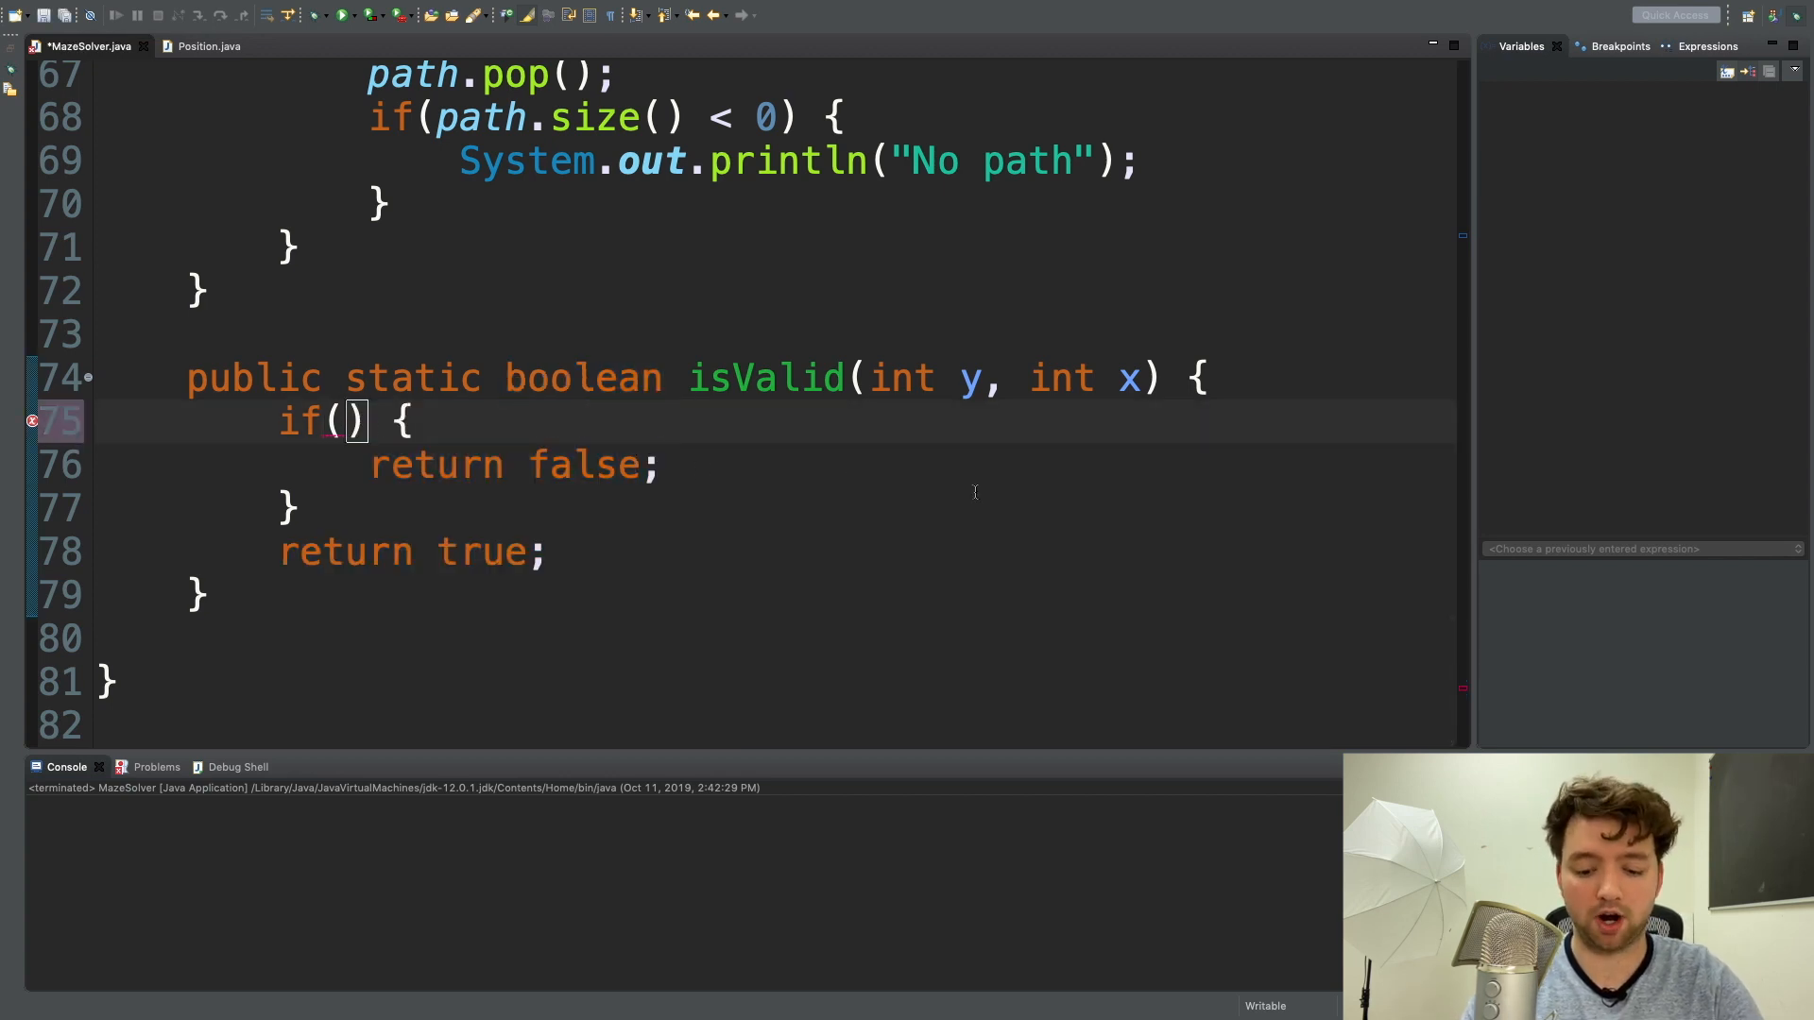
Write the condition y < 0 || y >= maze.length inside isValid's if.
type("y <")
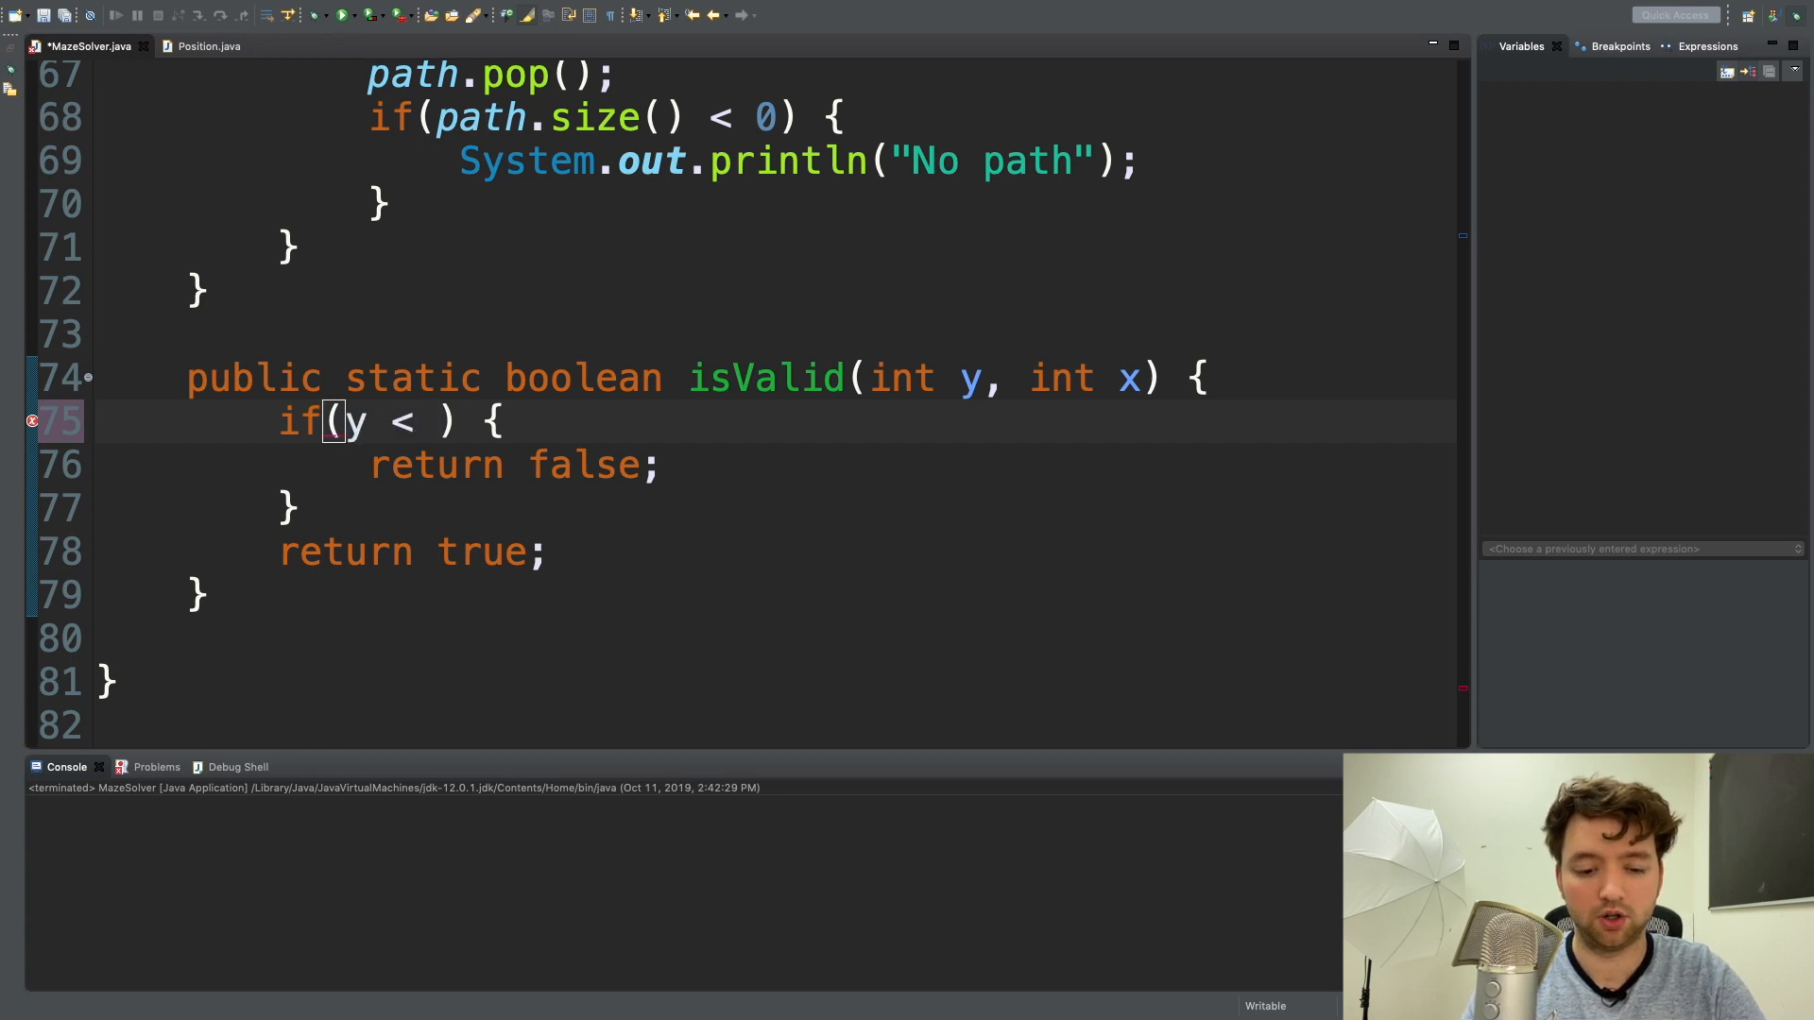
type("0 ||")
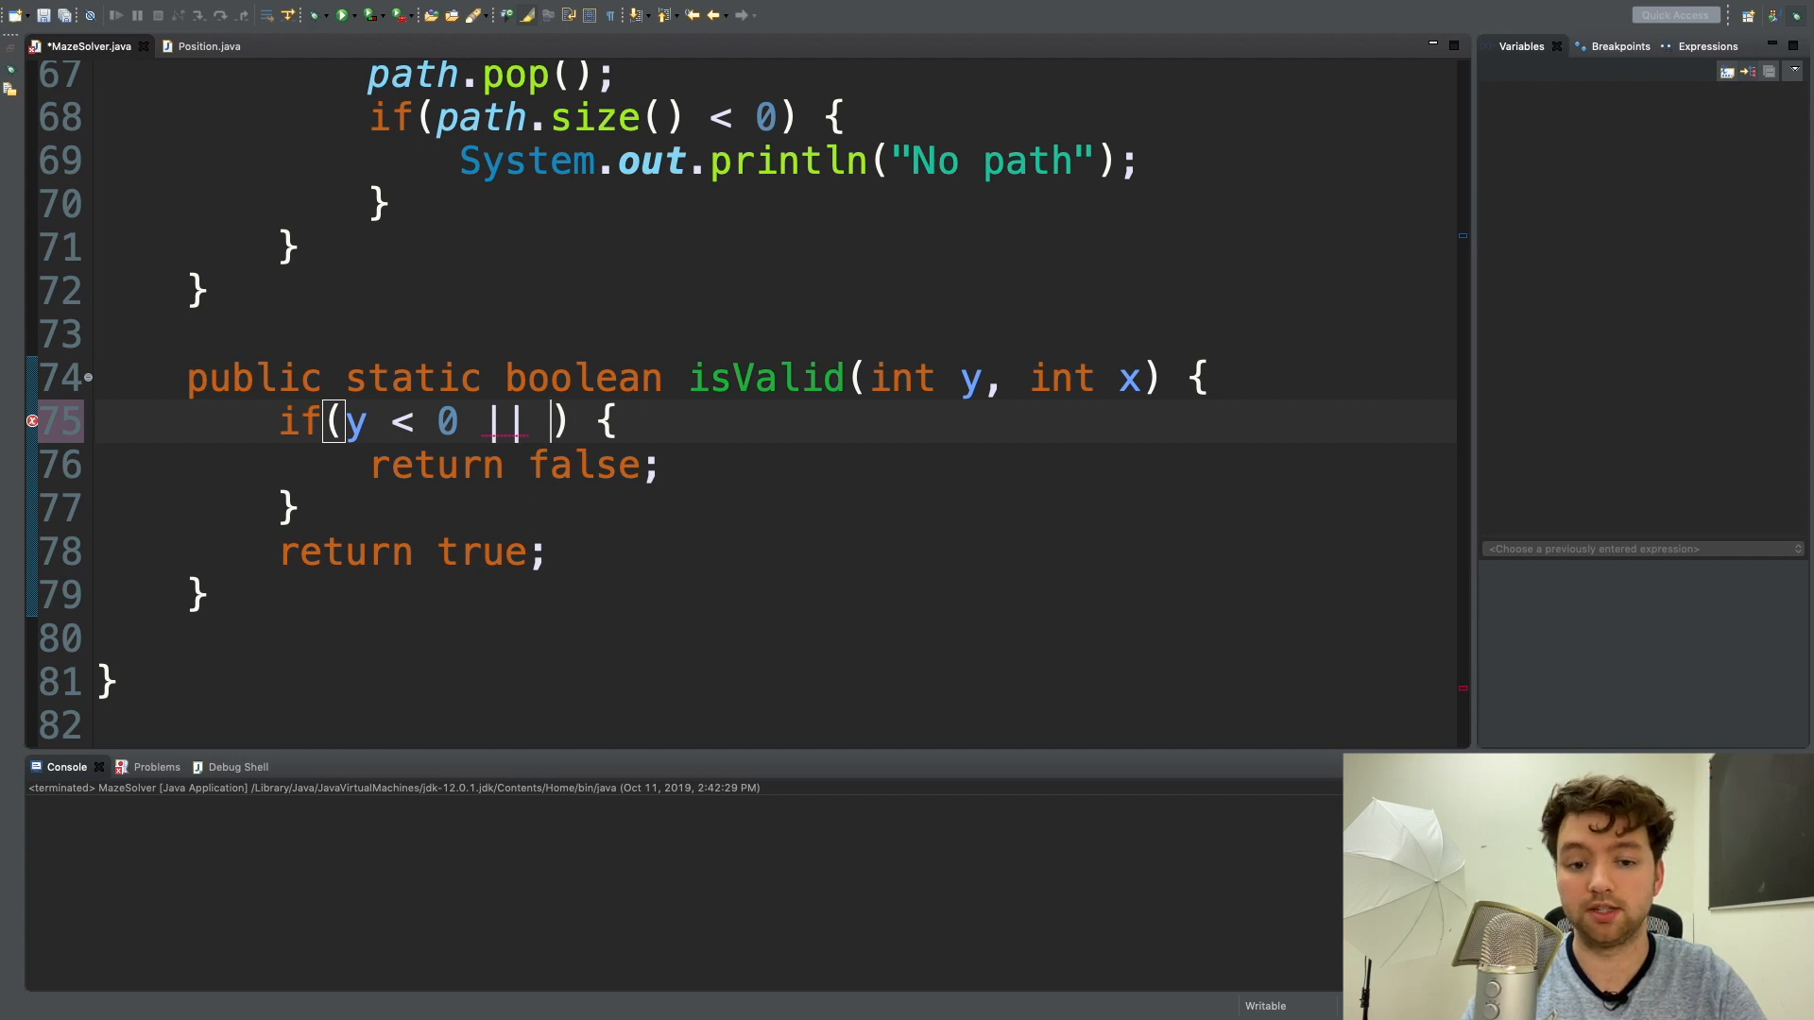
type("y")
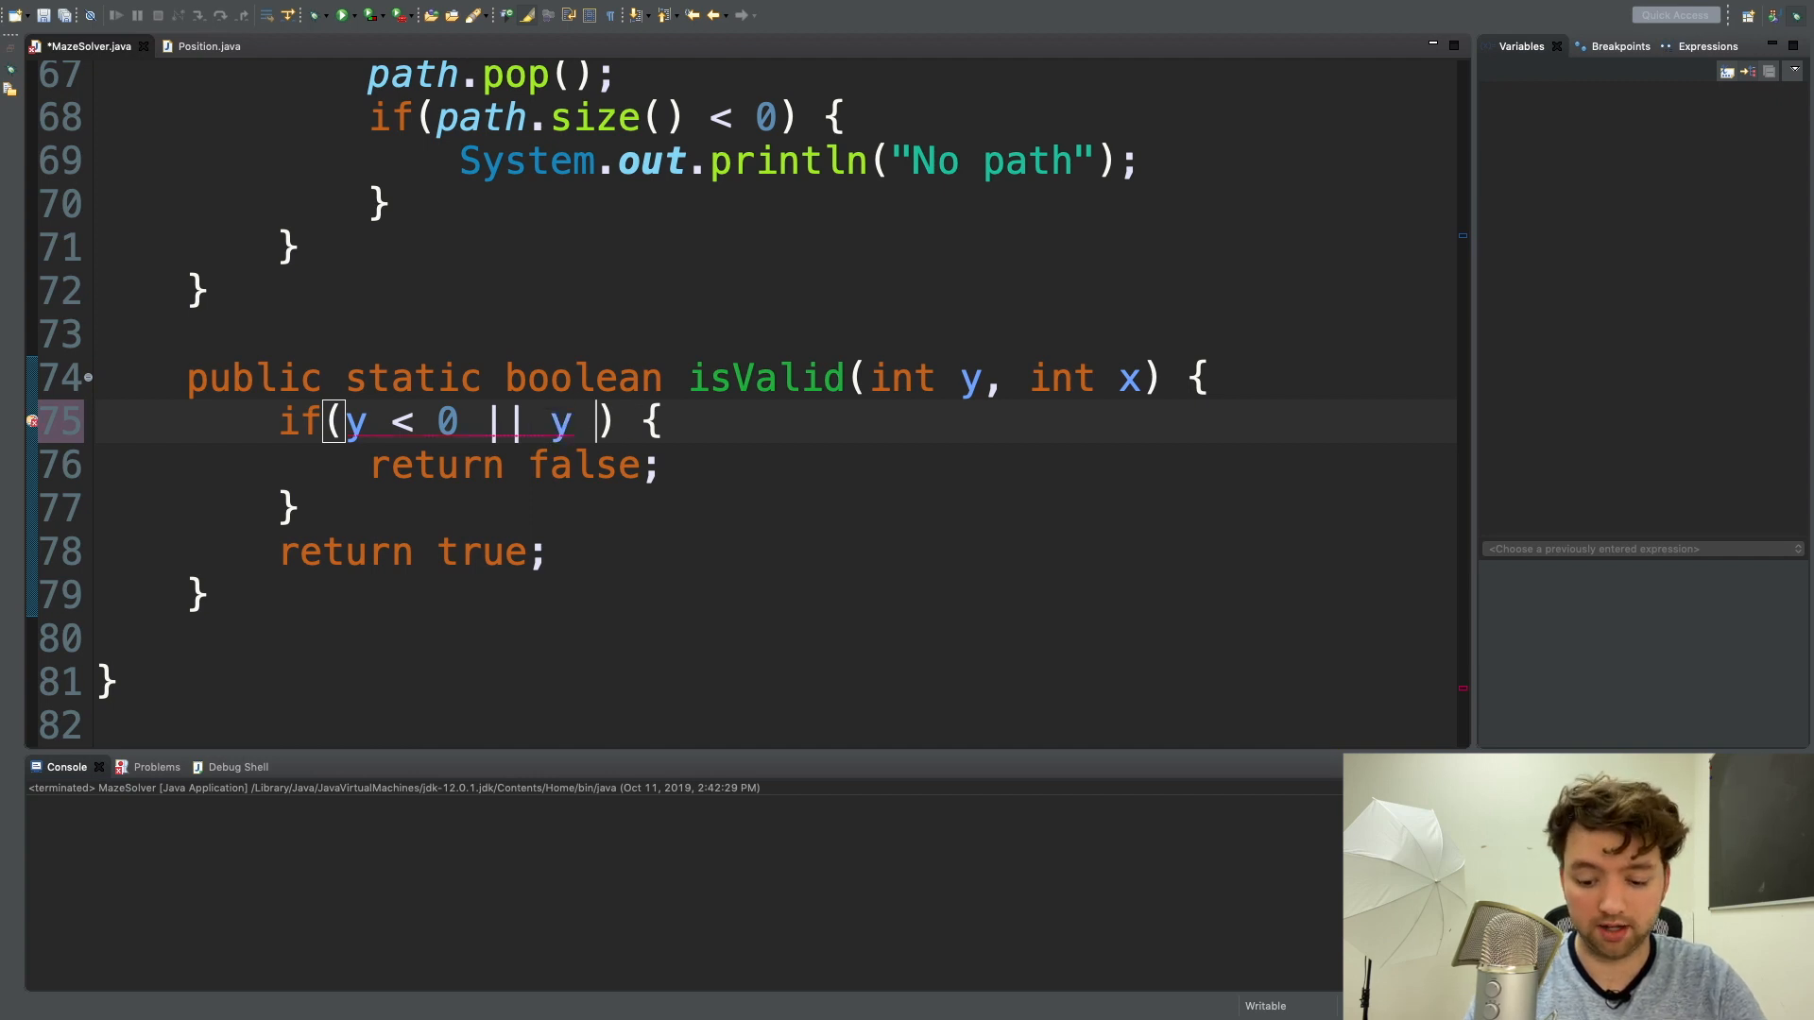
type(">=")
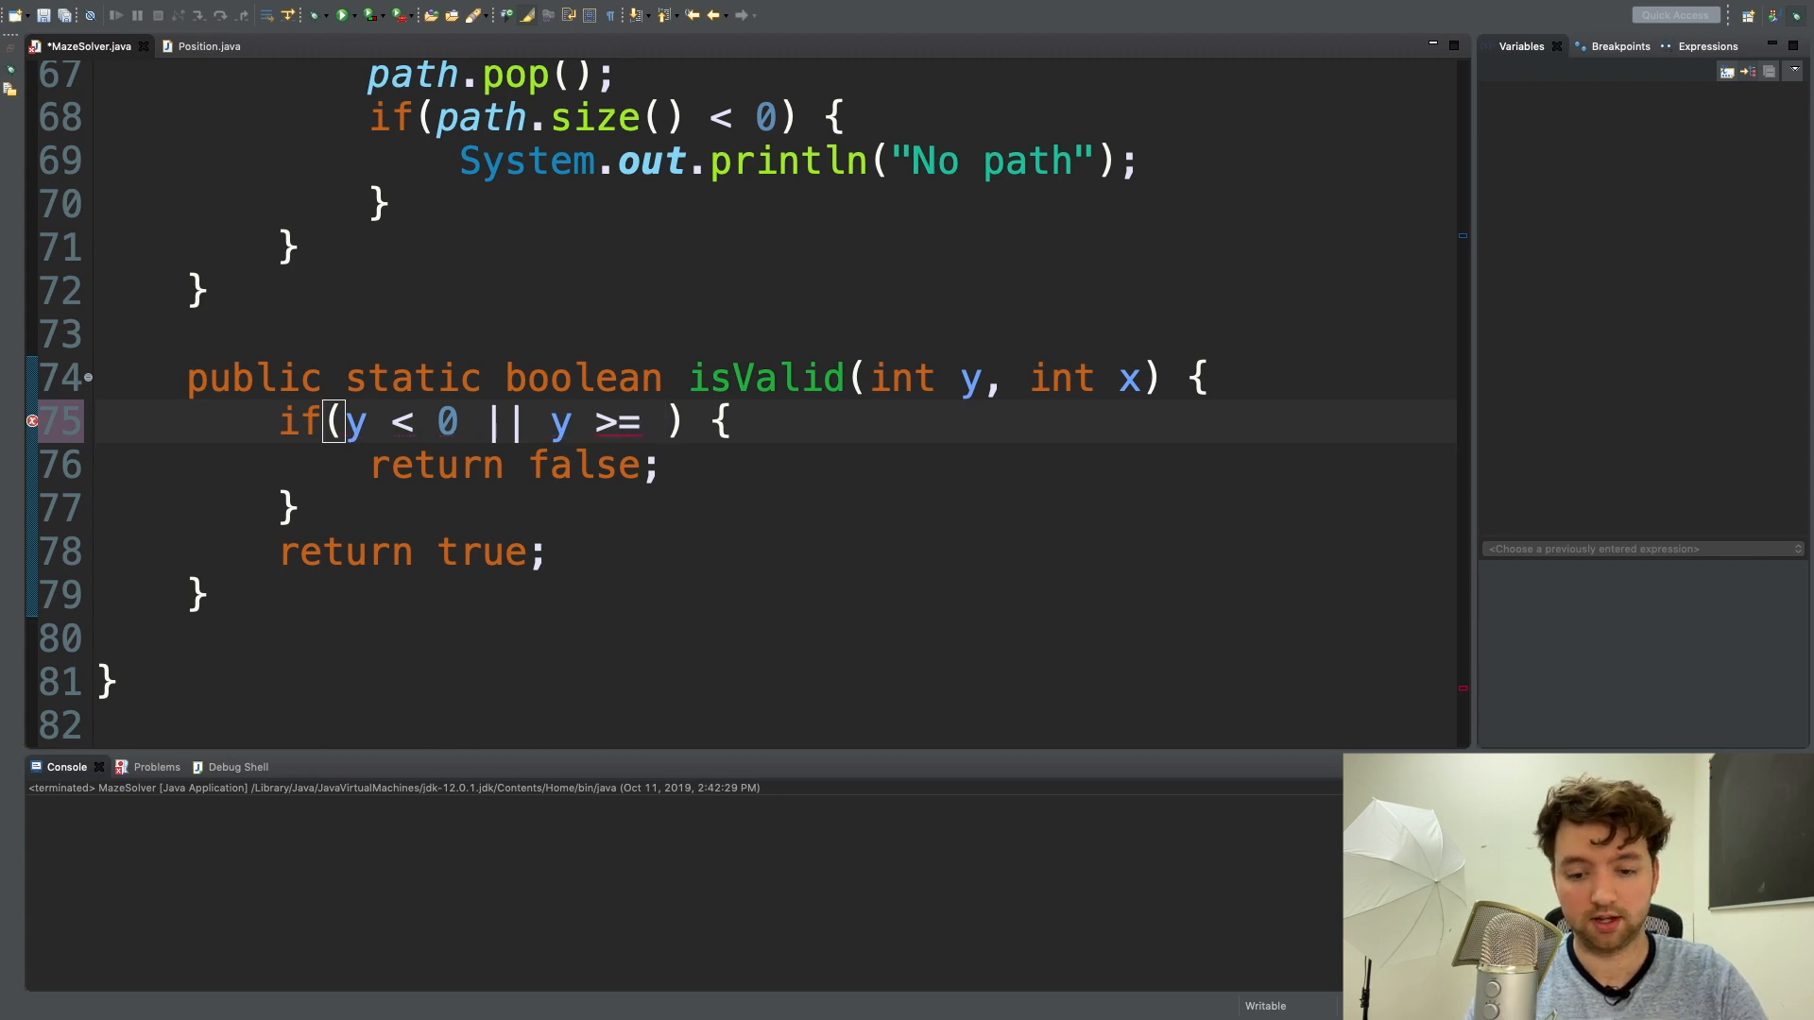
type("maze.size")
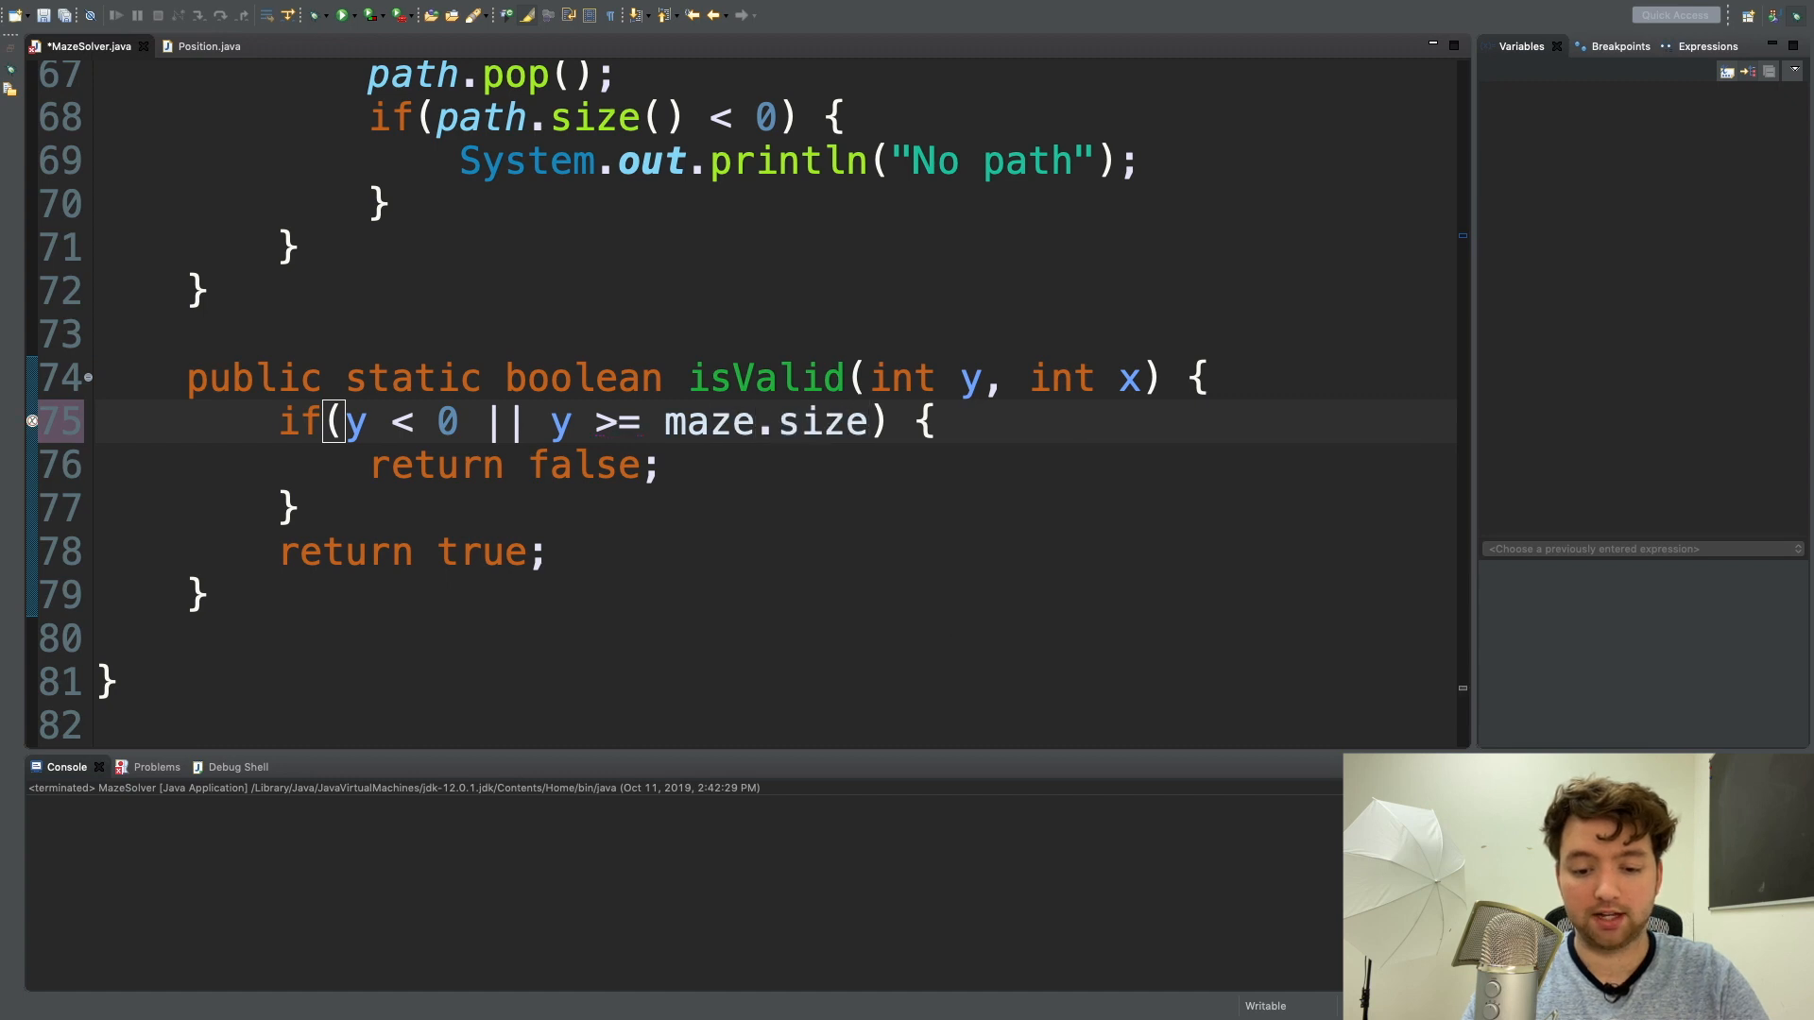
type("le")
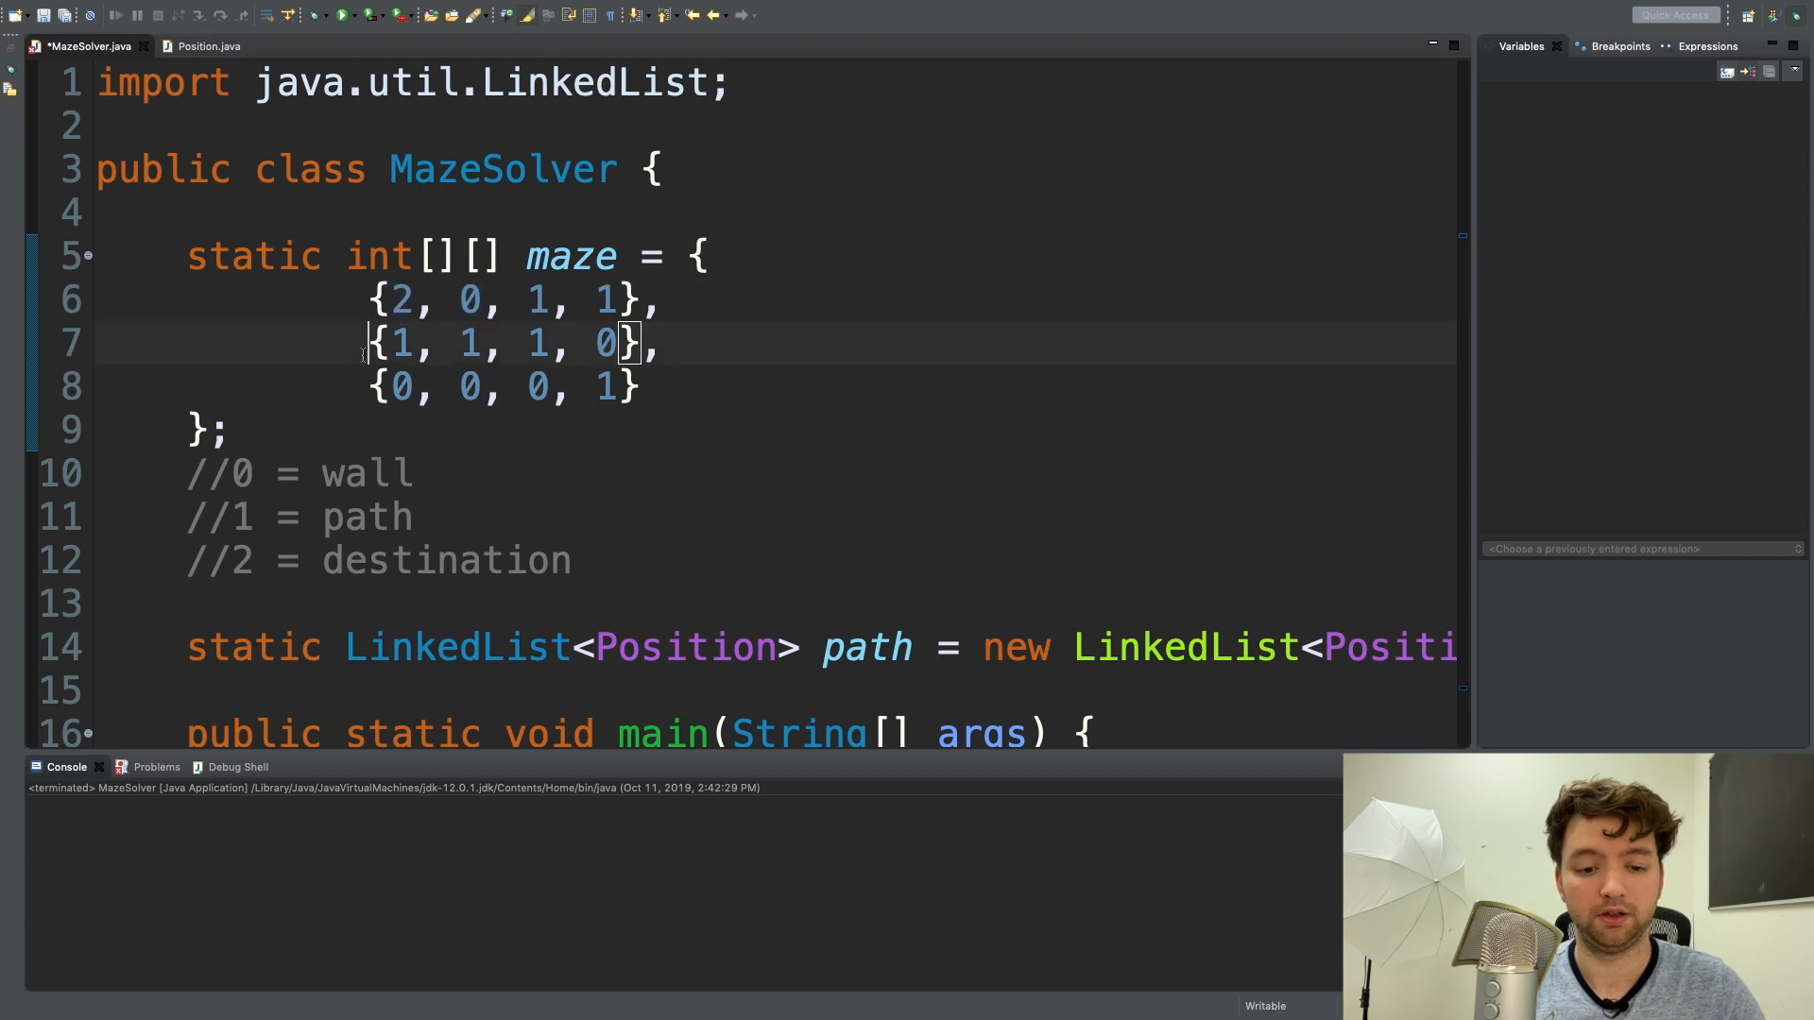
Select the last maze row, add a line after it, and scroll to isValid.
left_click_drag(370, 344, 660, 344)
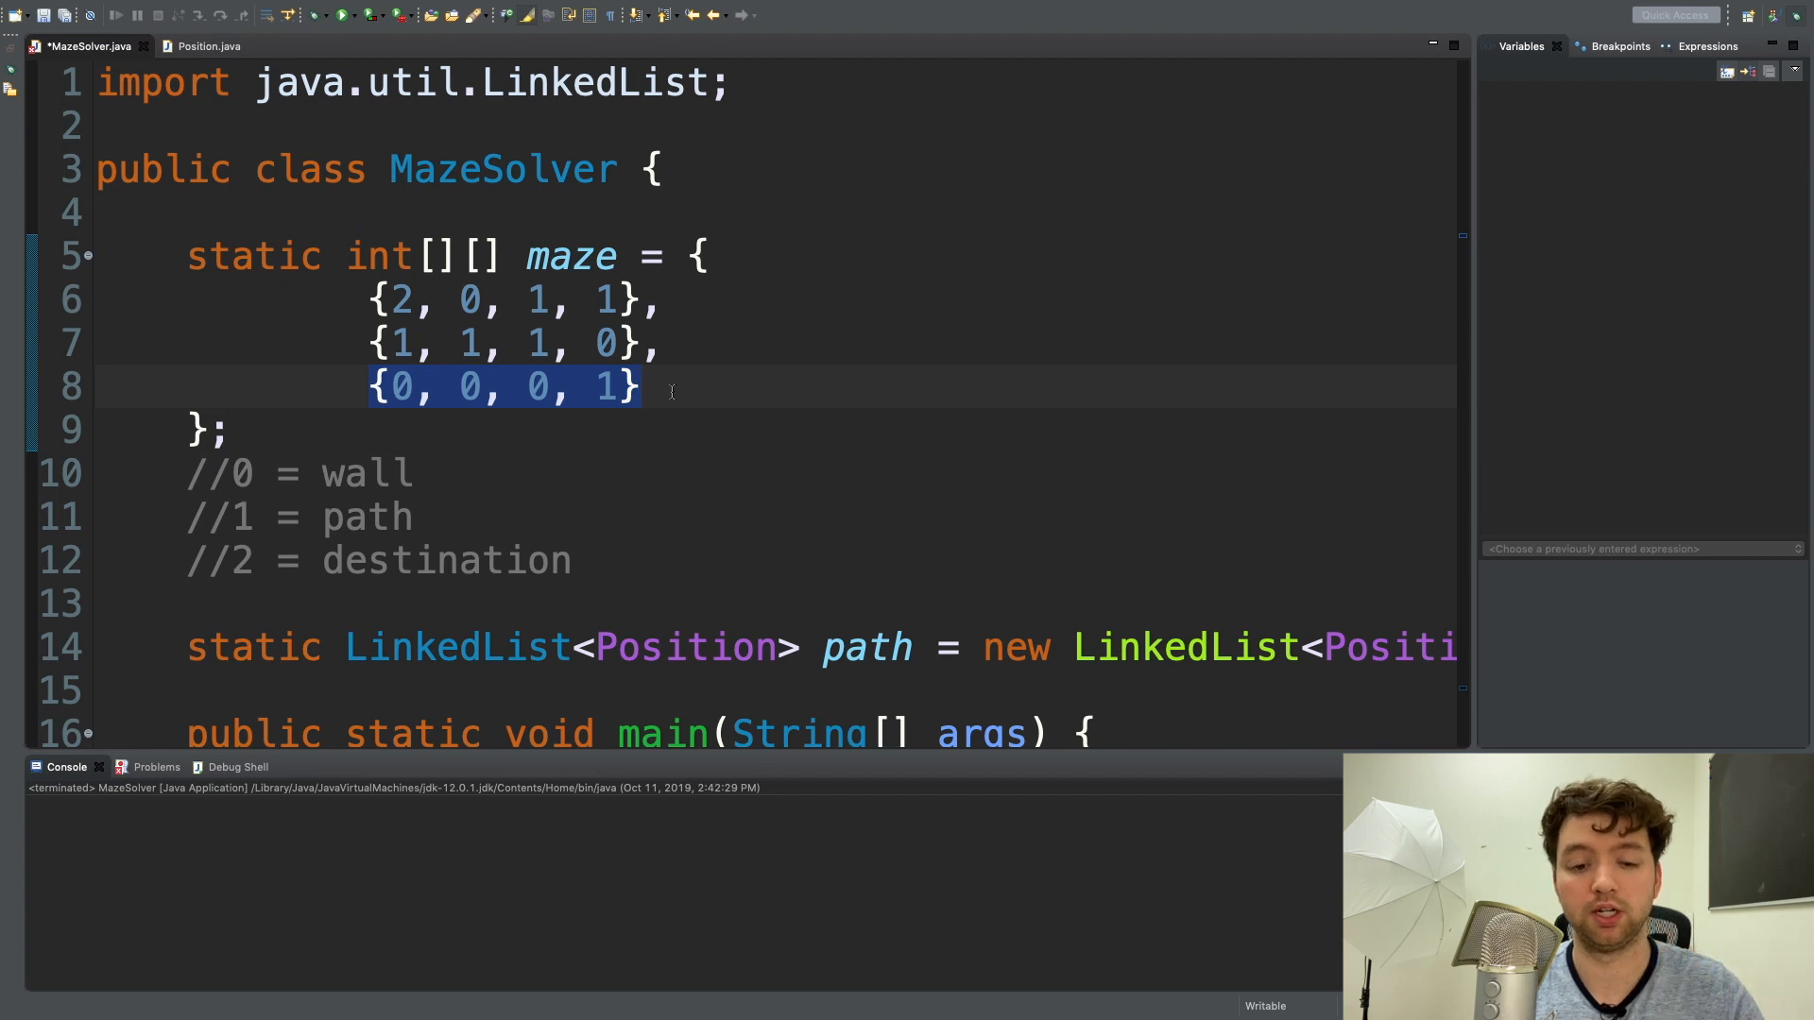
mouse_move(514, 244)
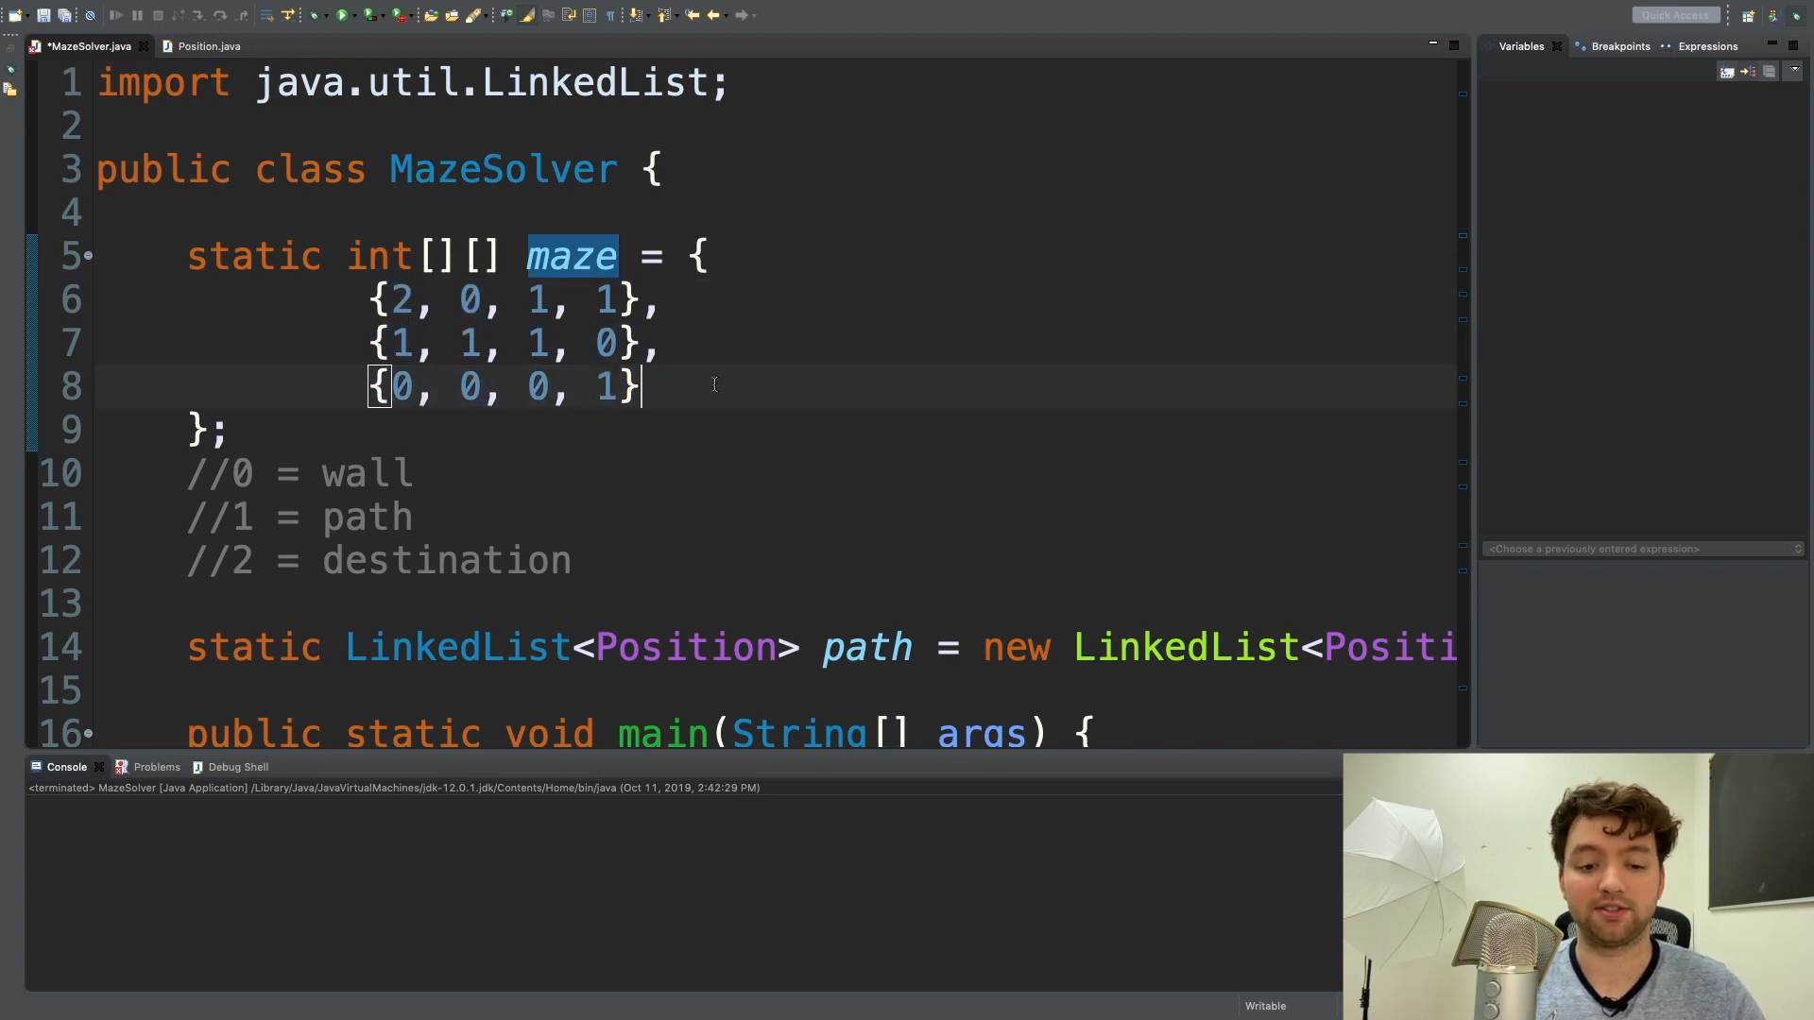
key("Return")
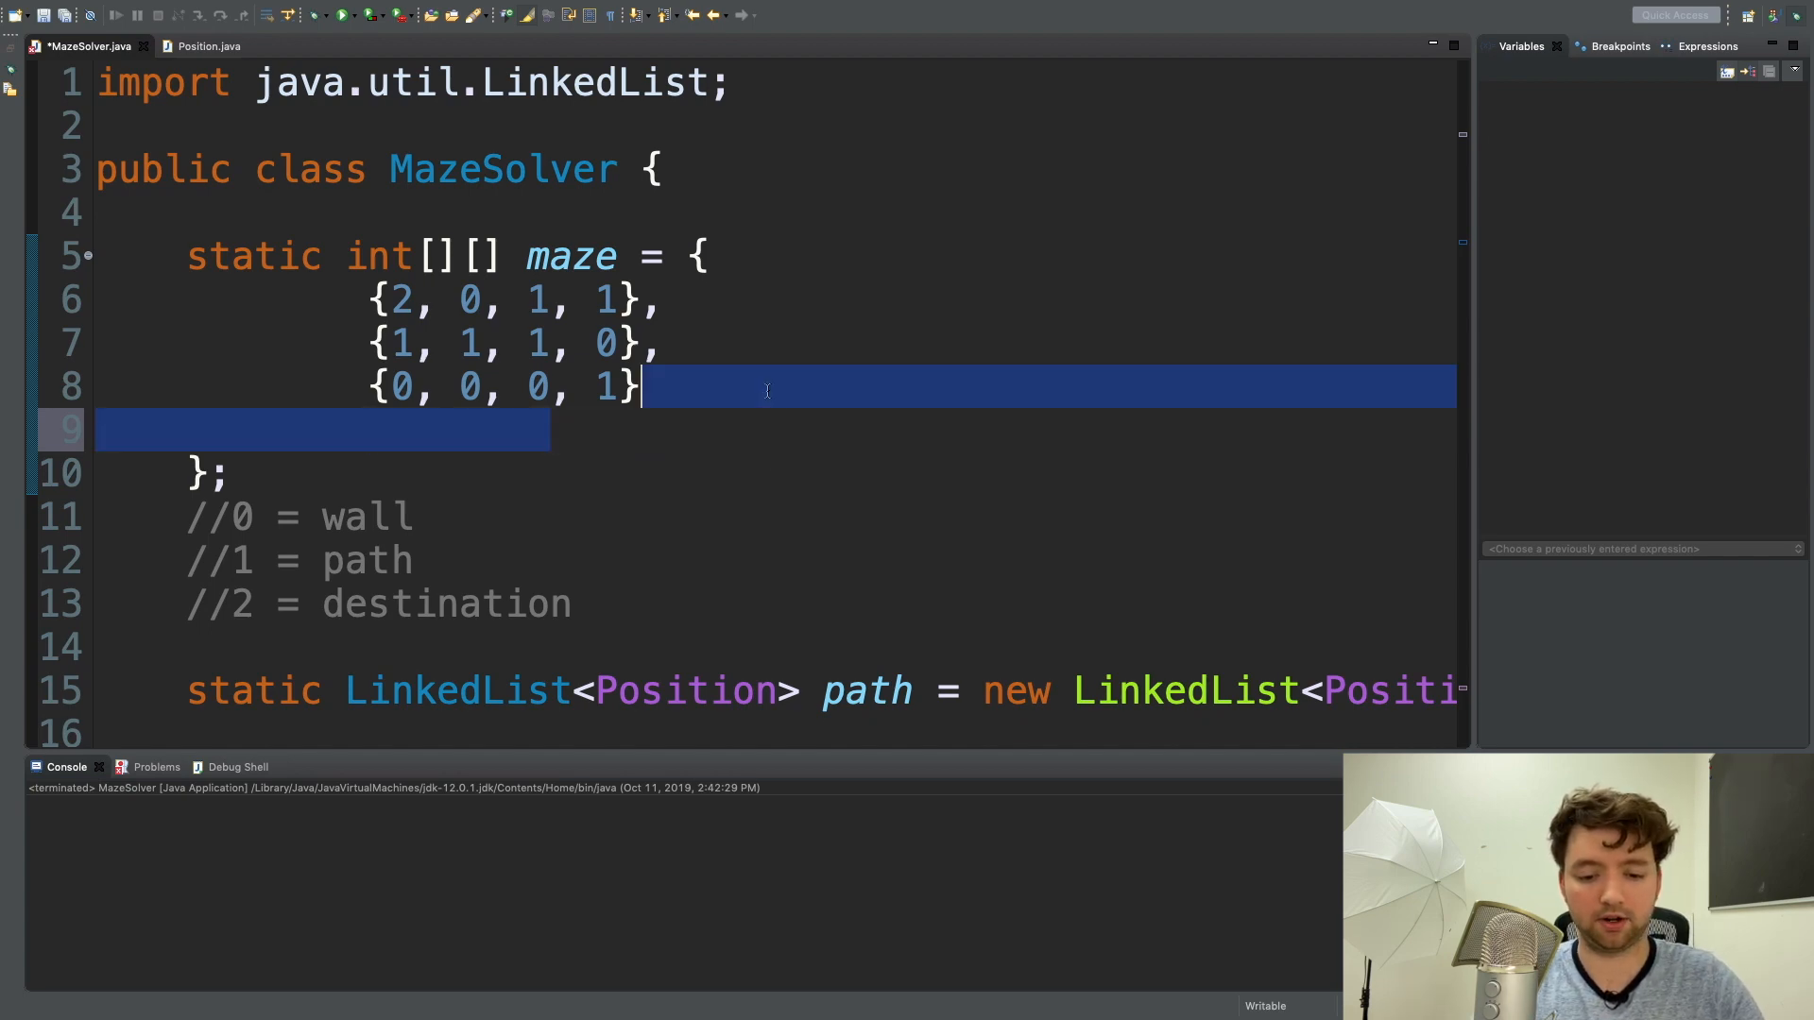
scroll("down", 3)
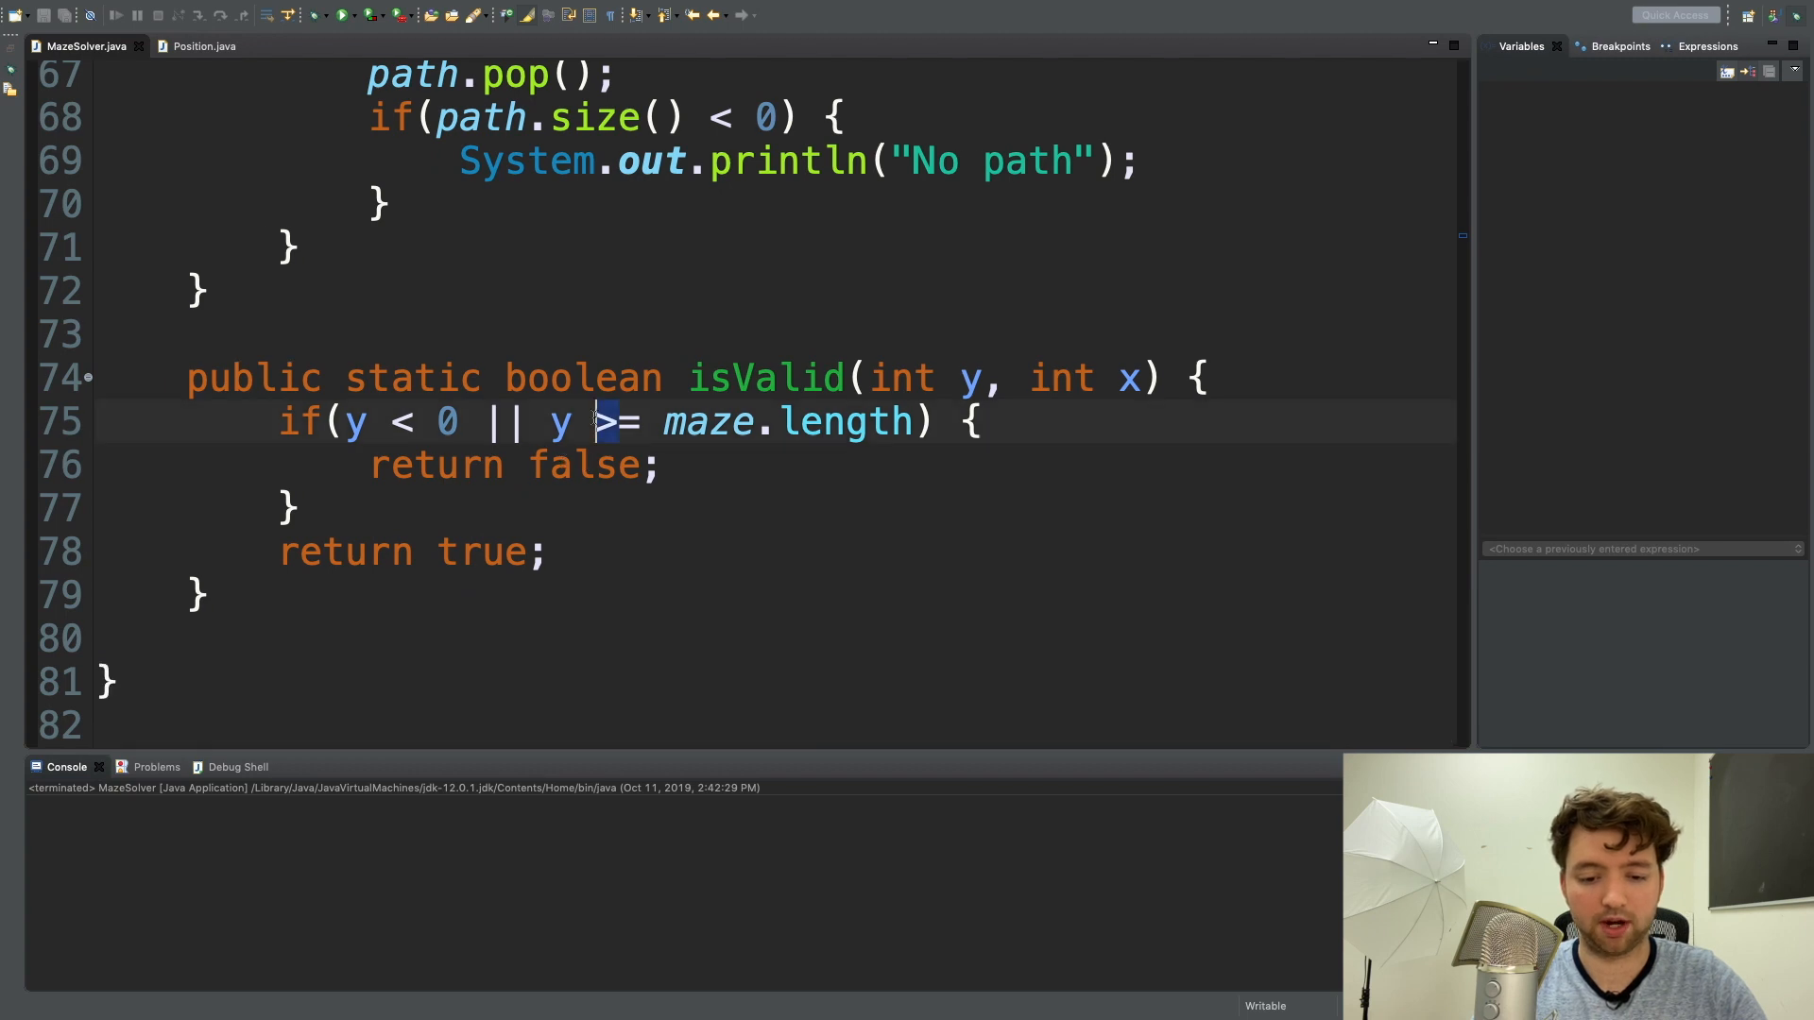
Split isValid's condition onto separate lines and add the x < 0 check.
double_click(845, 422)
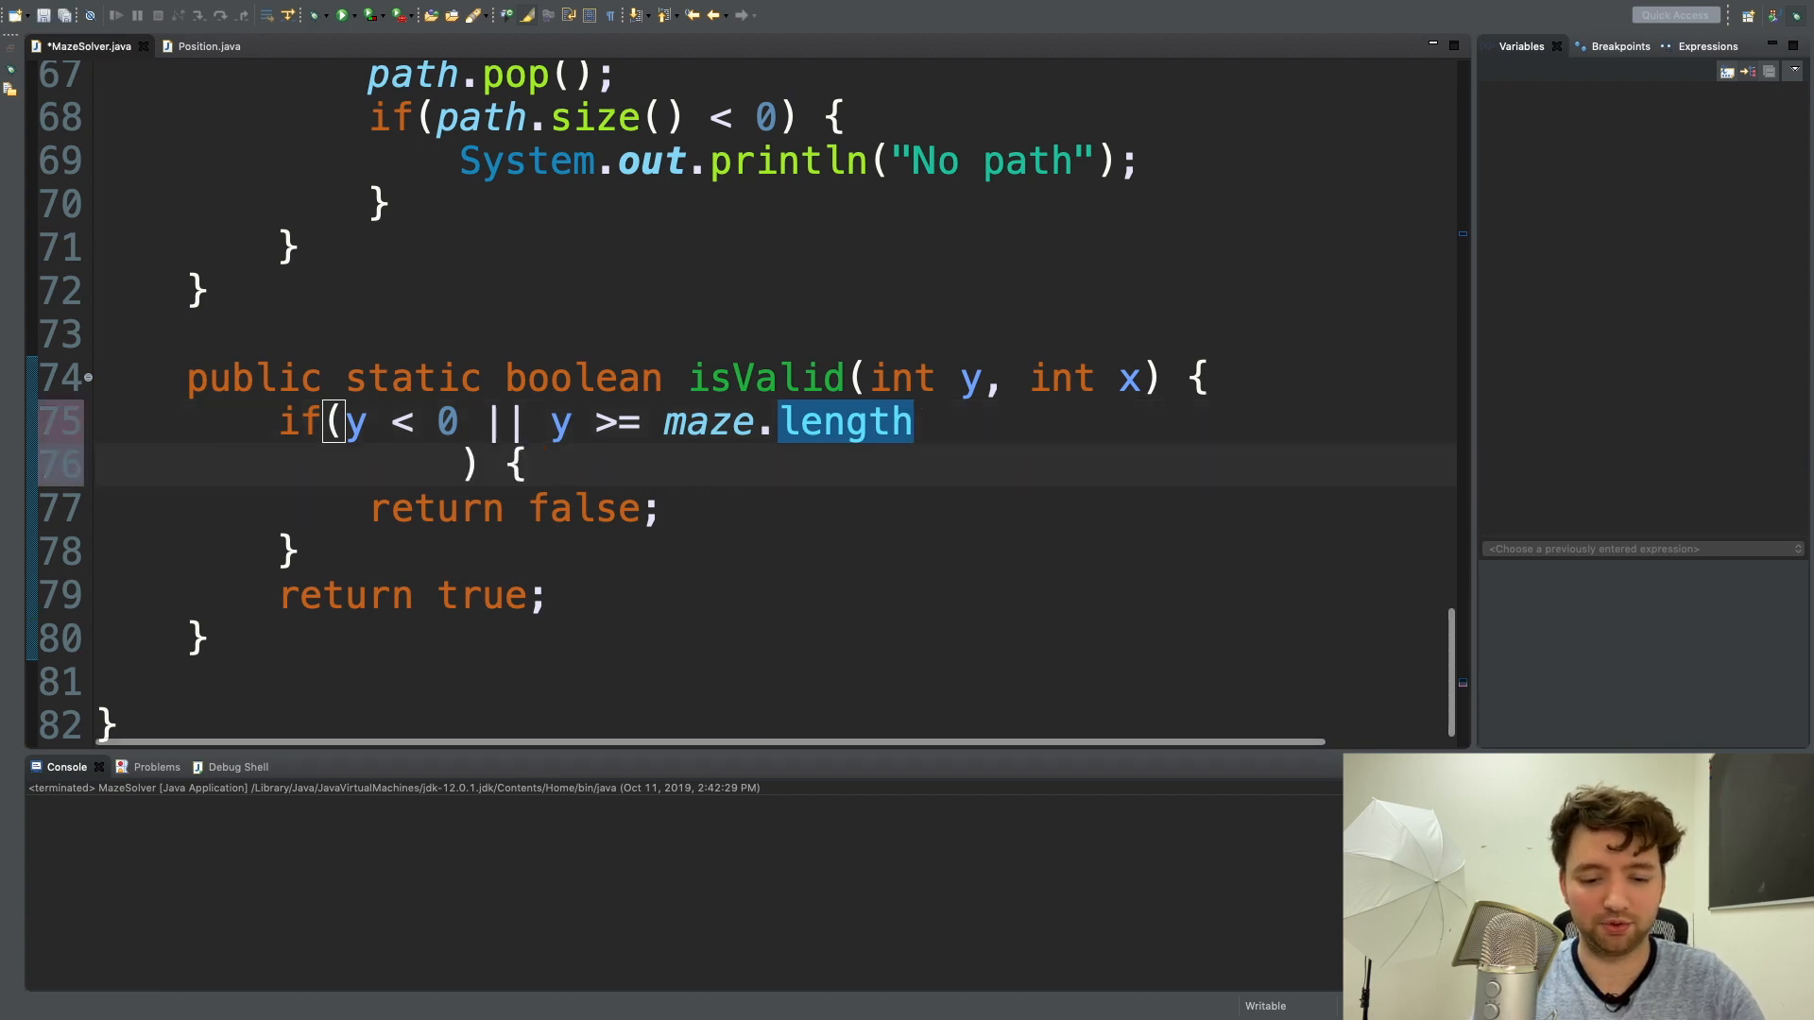
key("Enter")
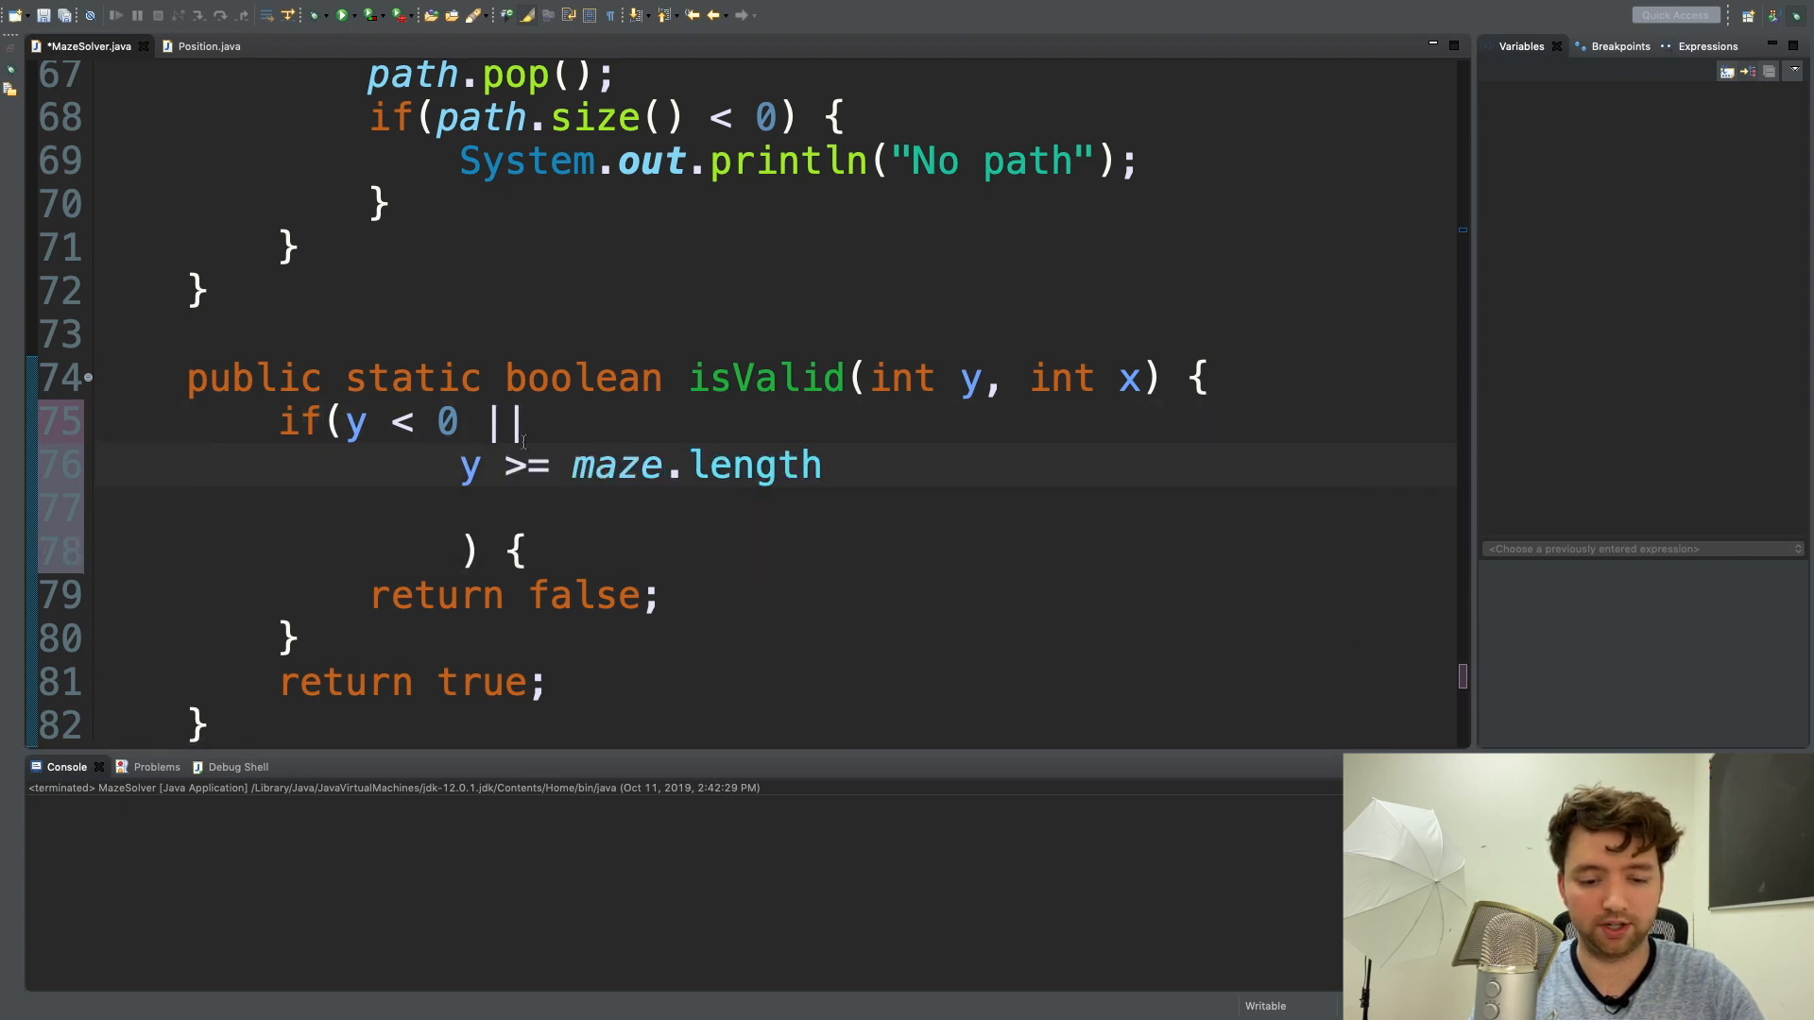
type("x")
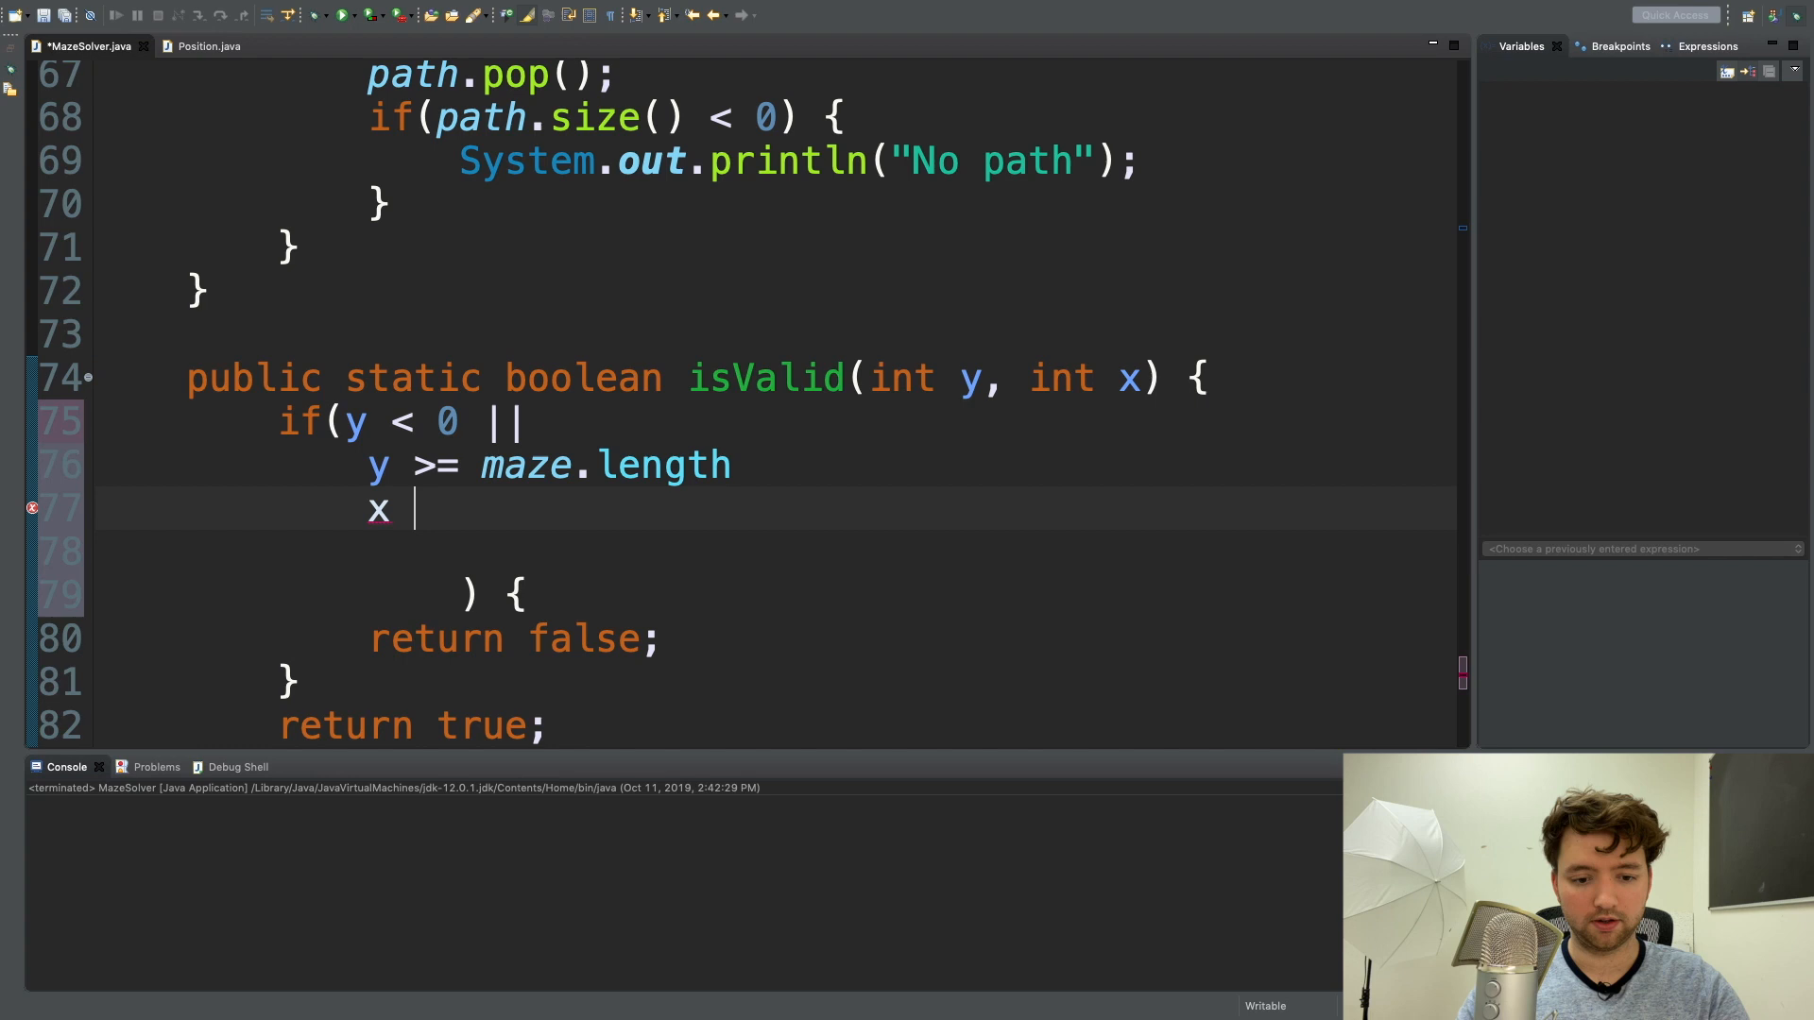
type("<")
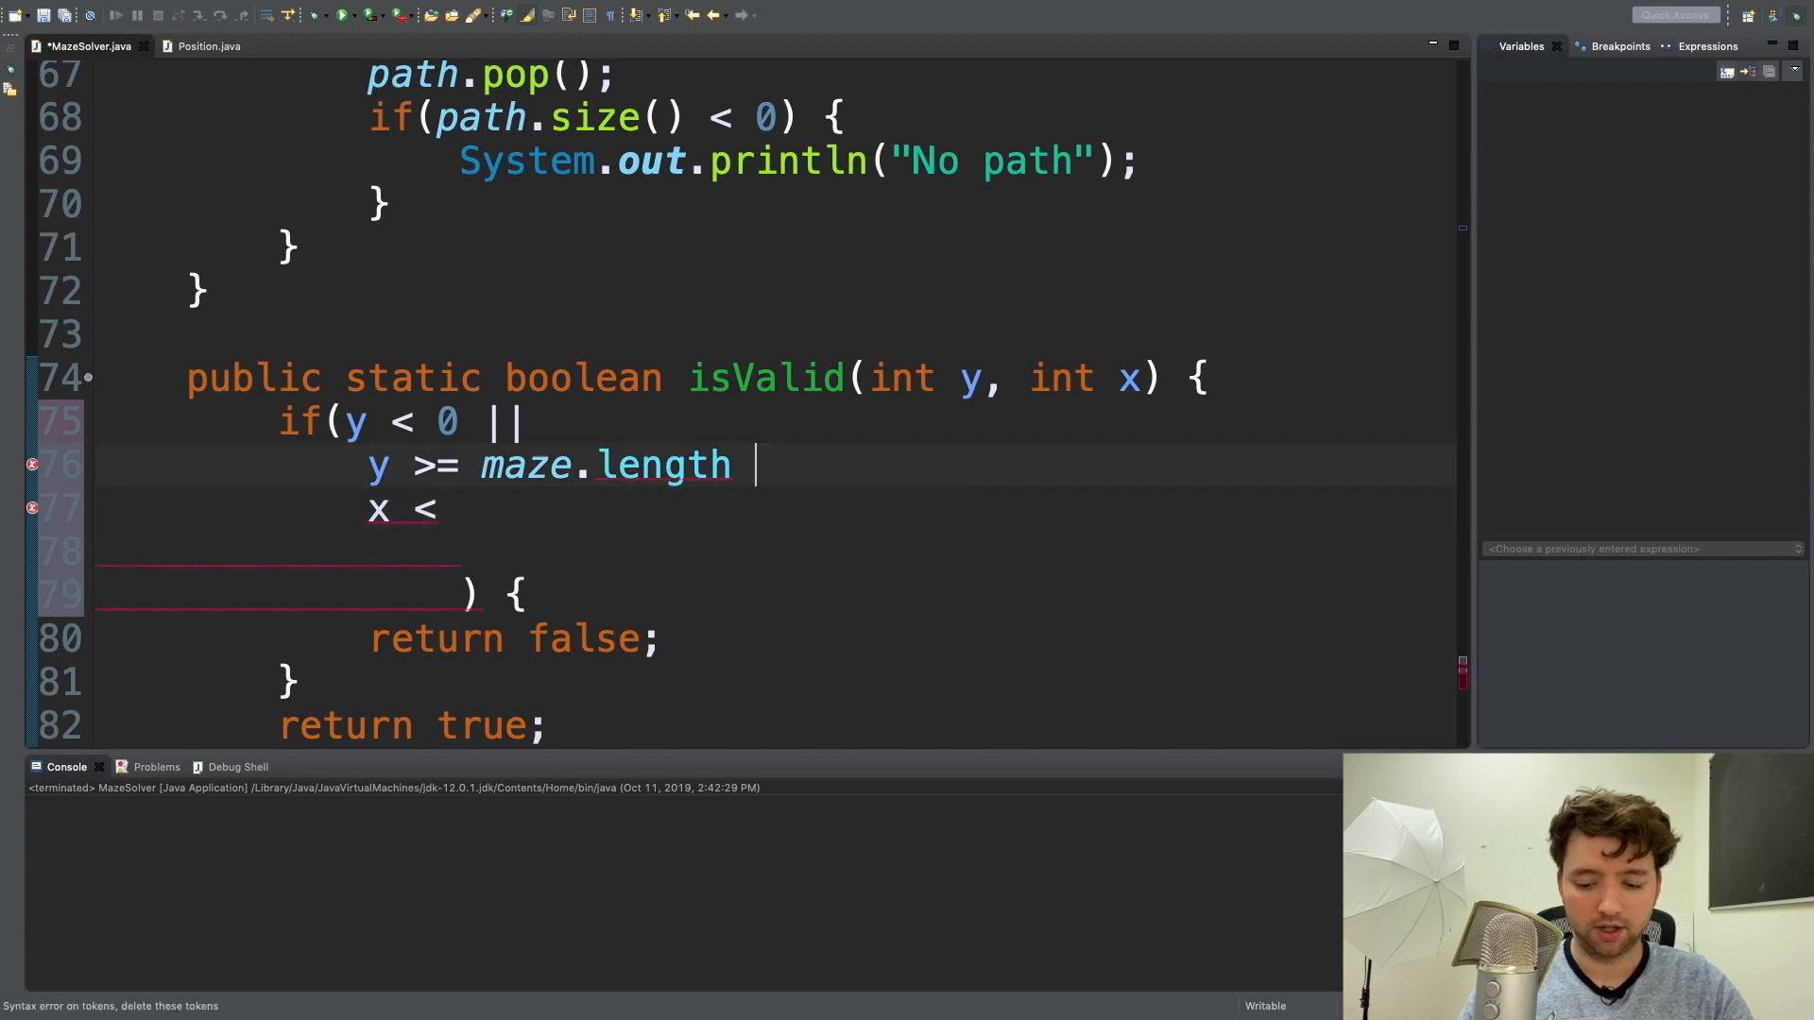
type("||")
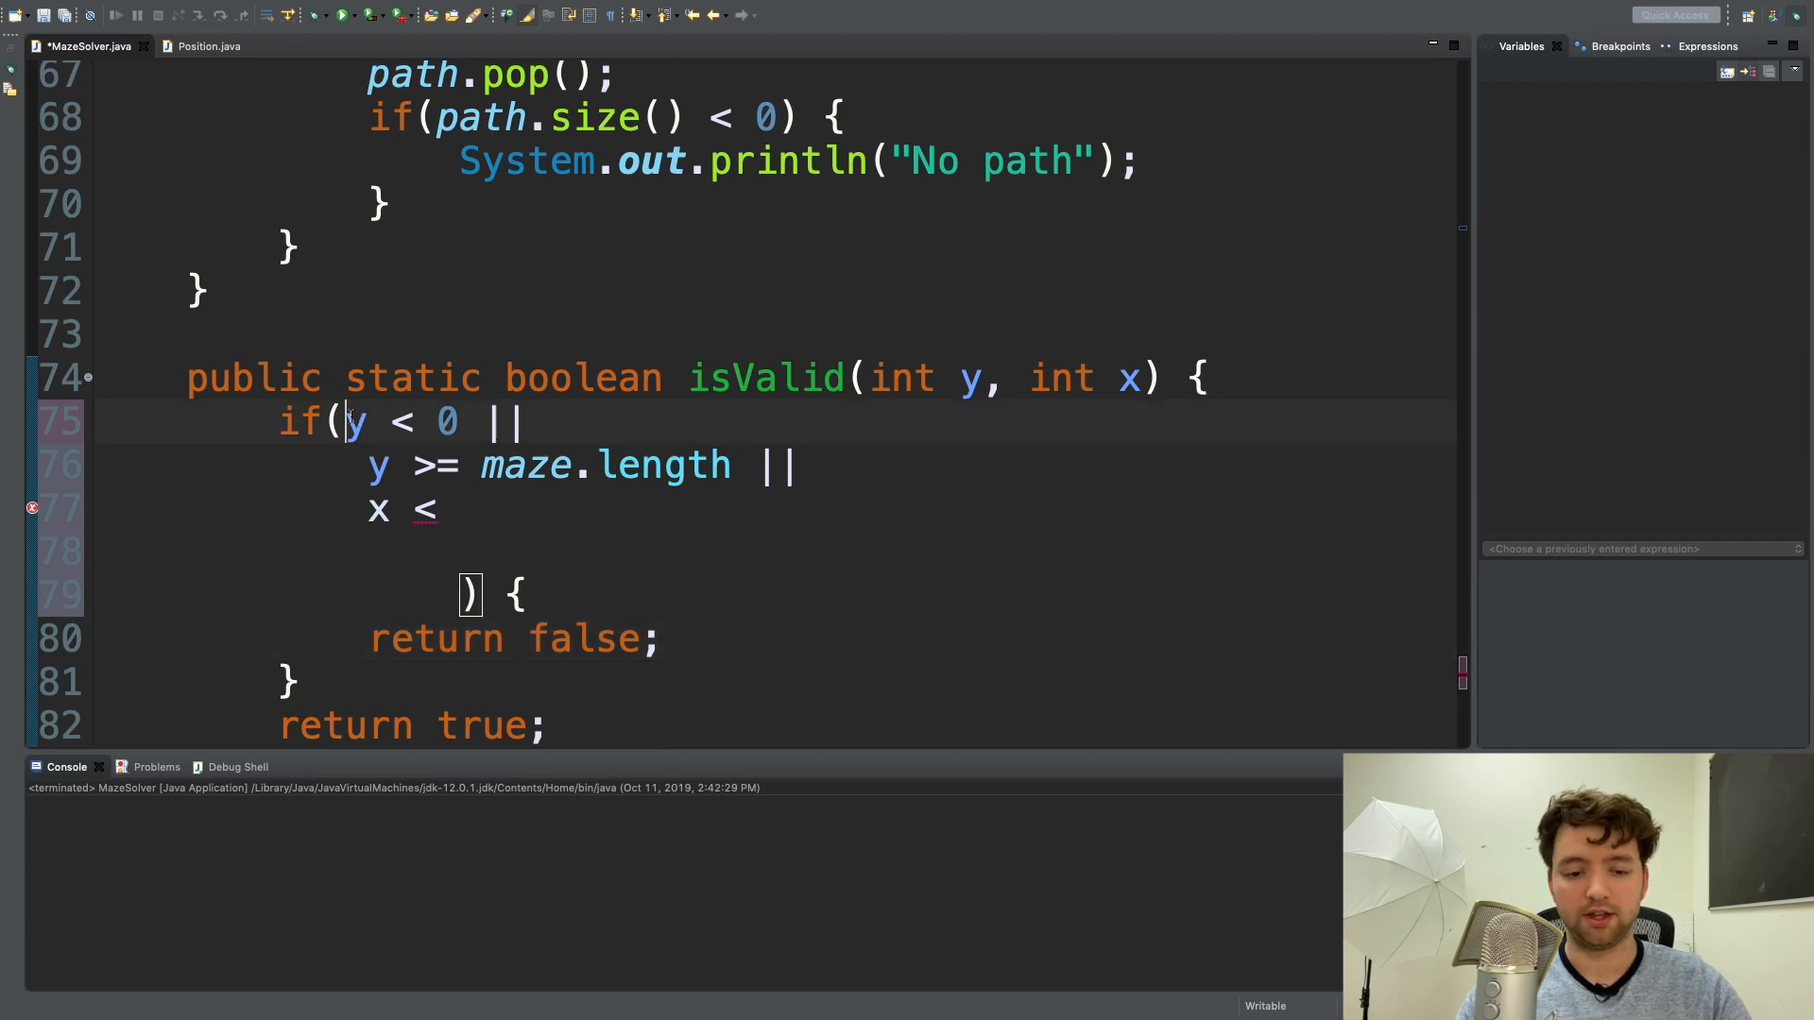
Add the x >= maze[y].length bound, then return to the middle maze row.
left_click_drag(352, 421, 527, 595)
type("x")
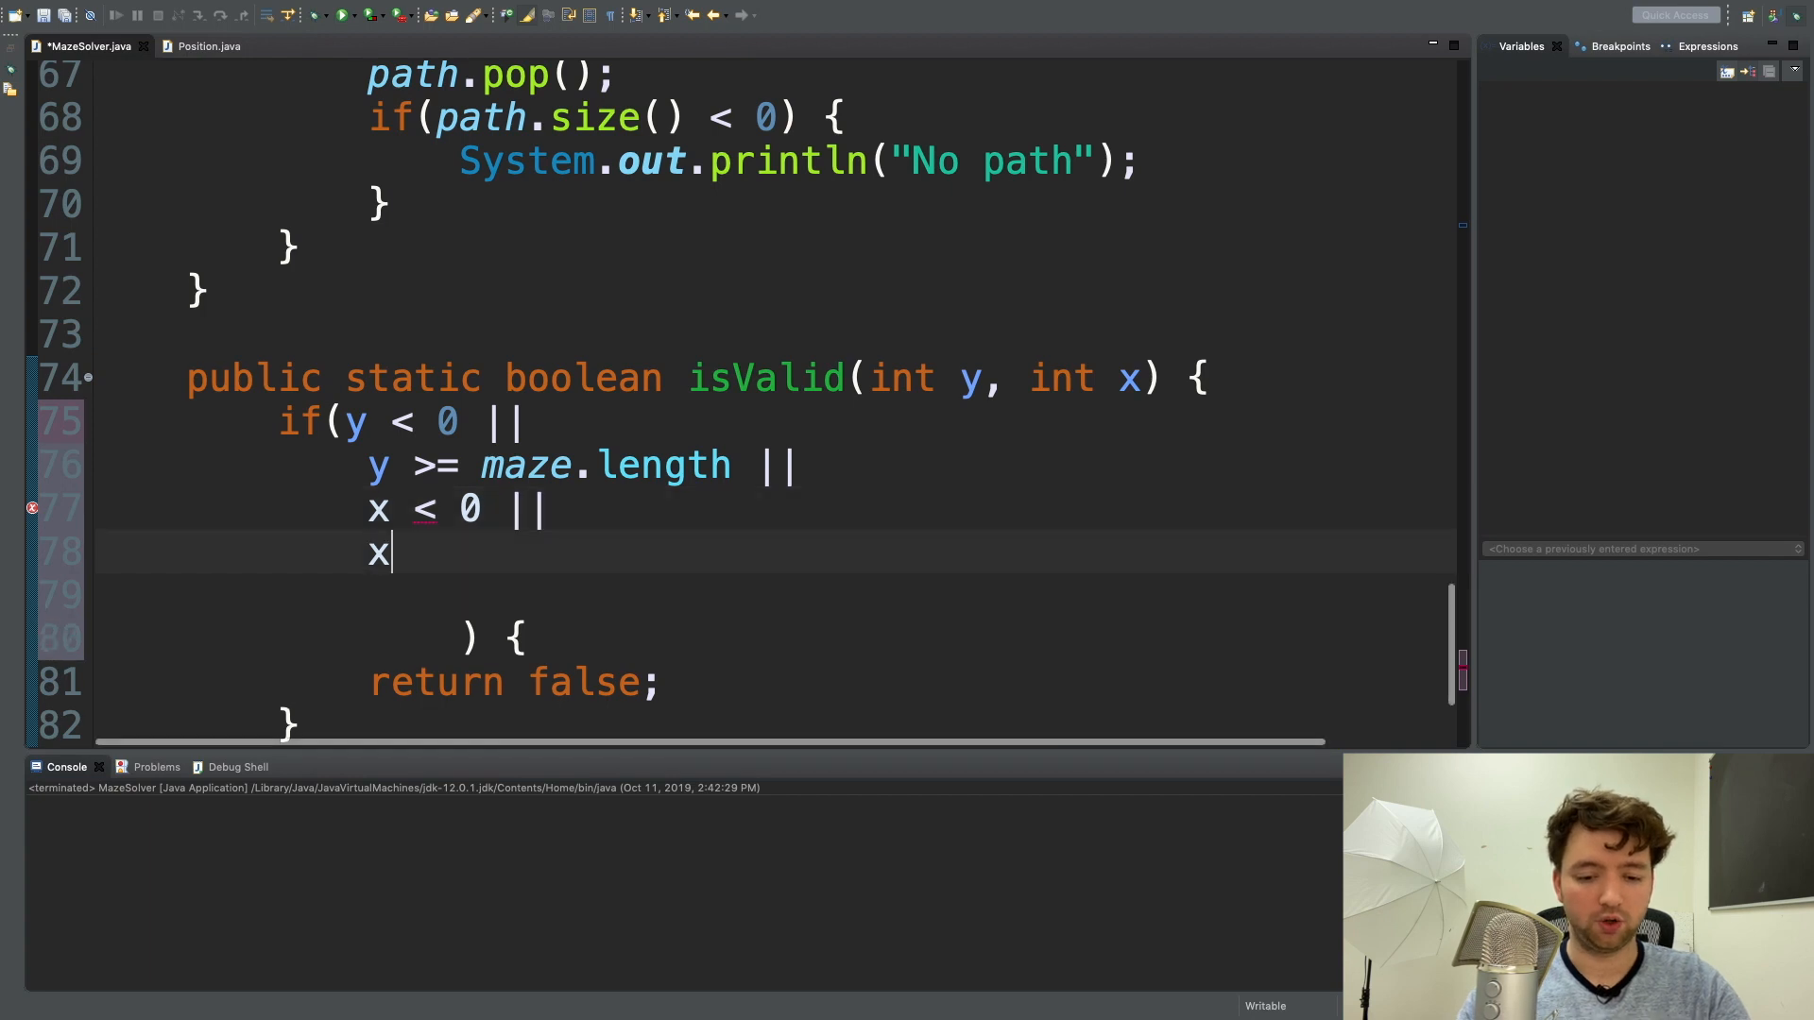
type(">= maze")
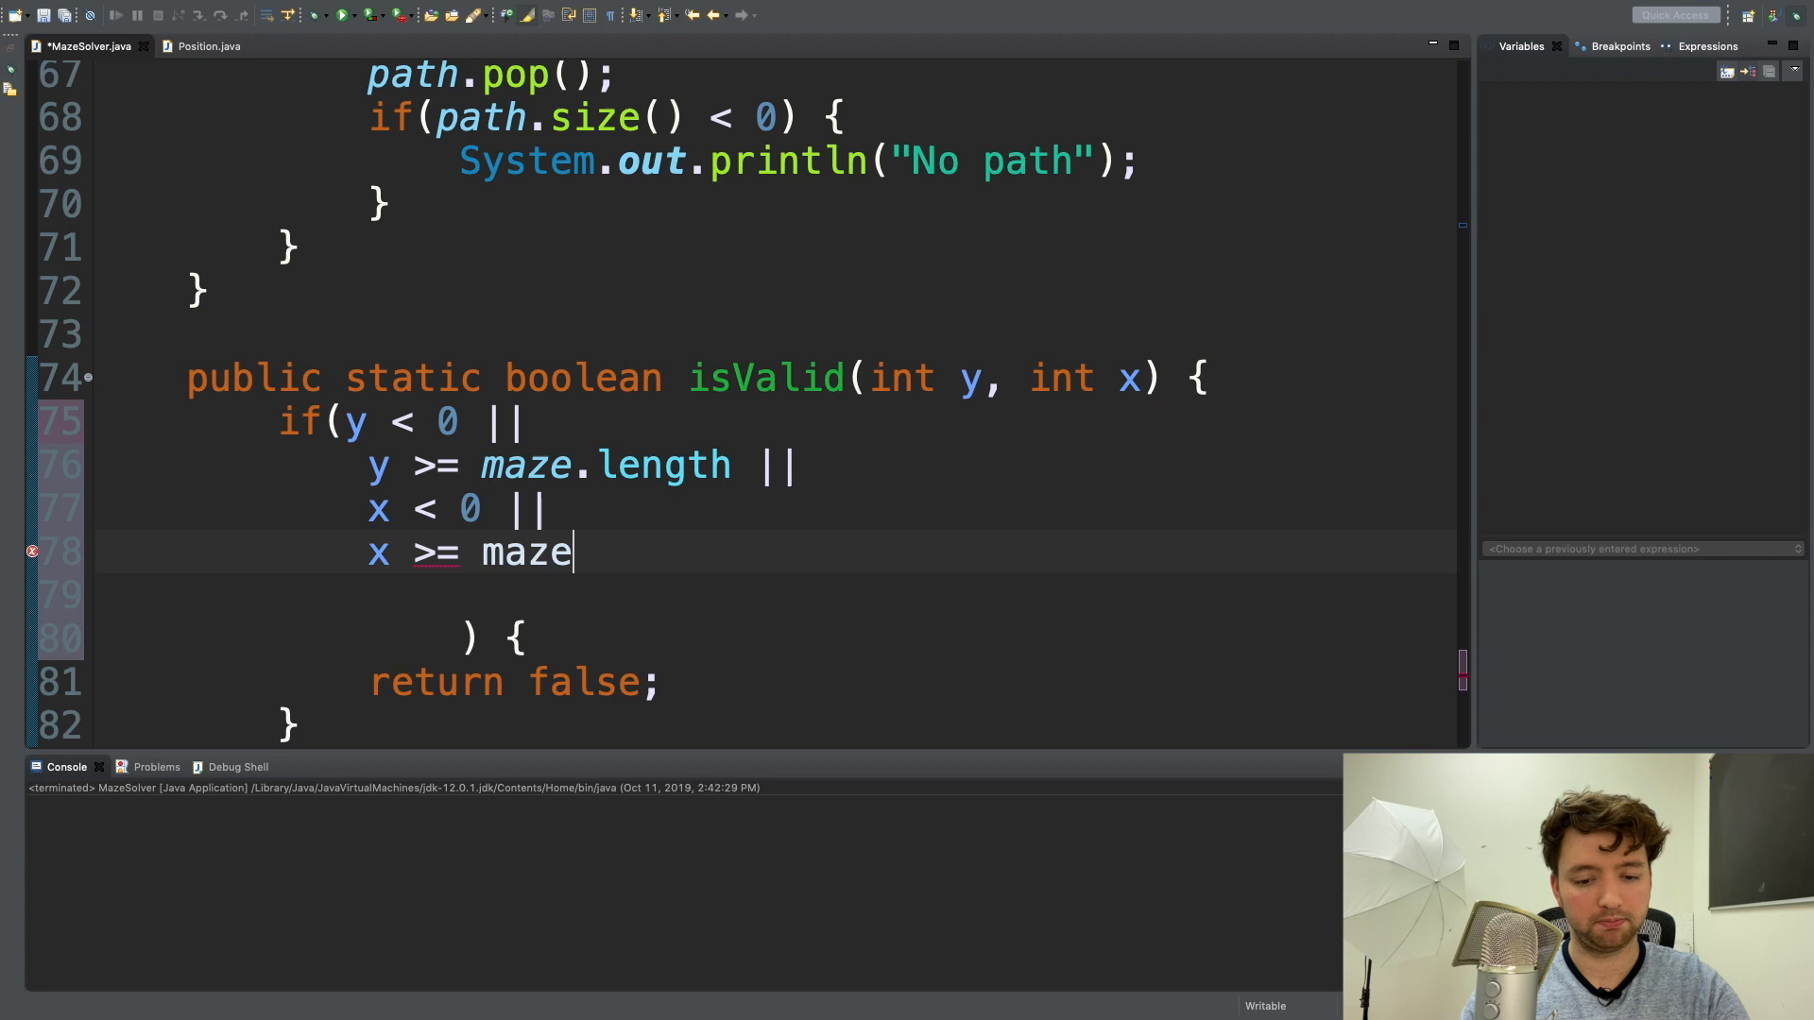
type(".length")
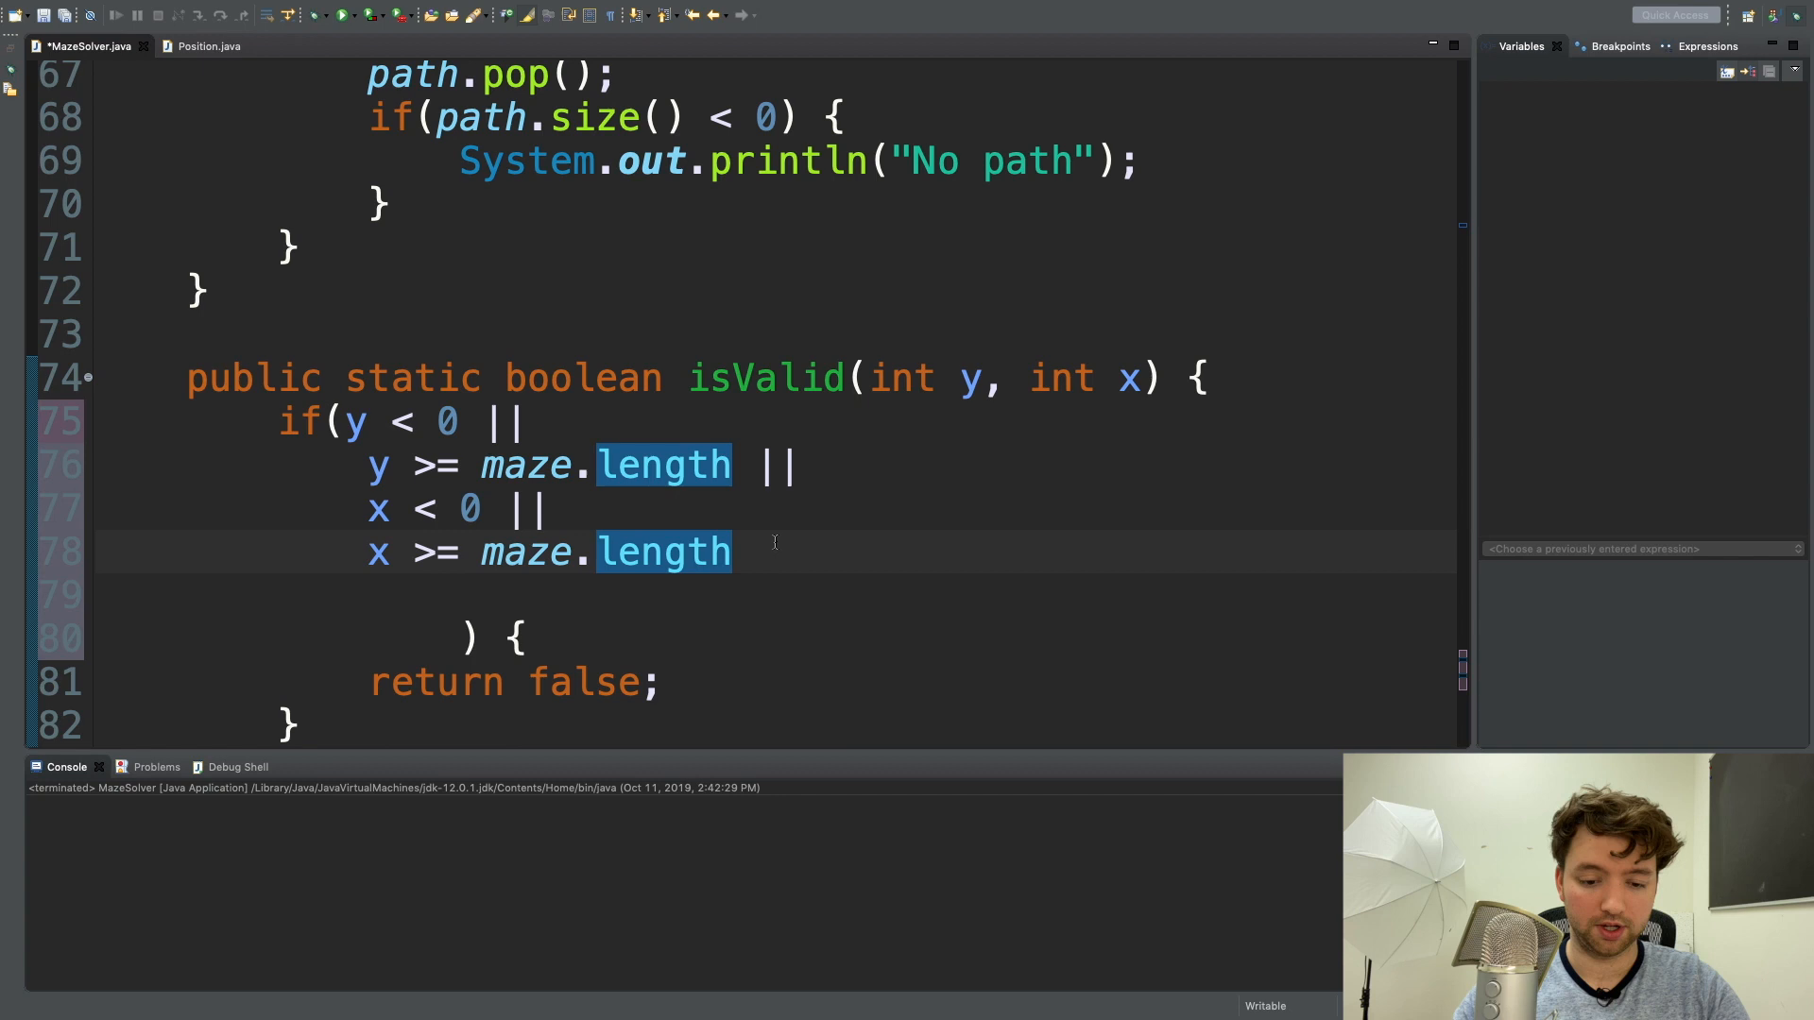
type("[]")
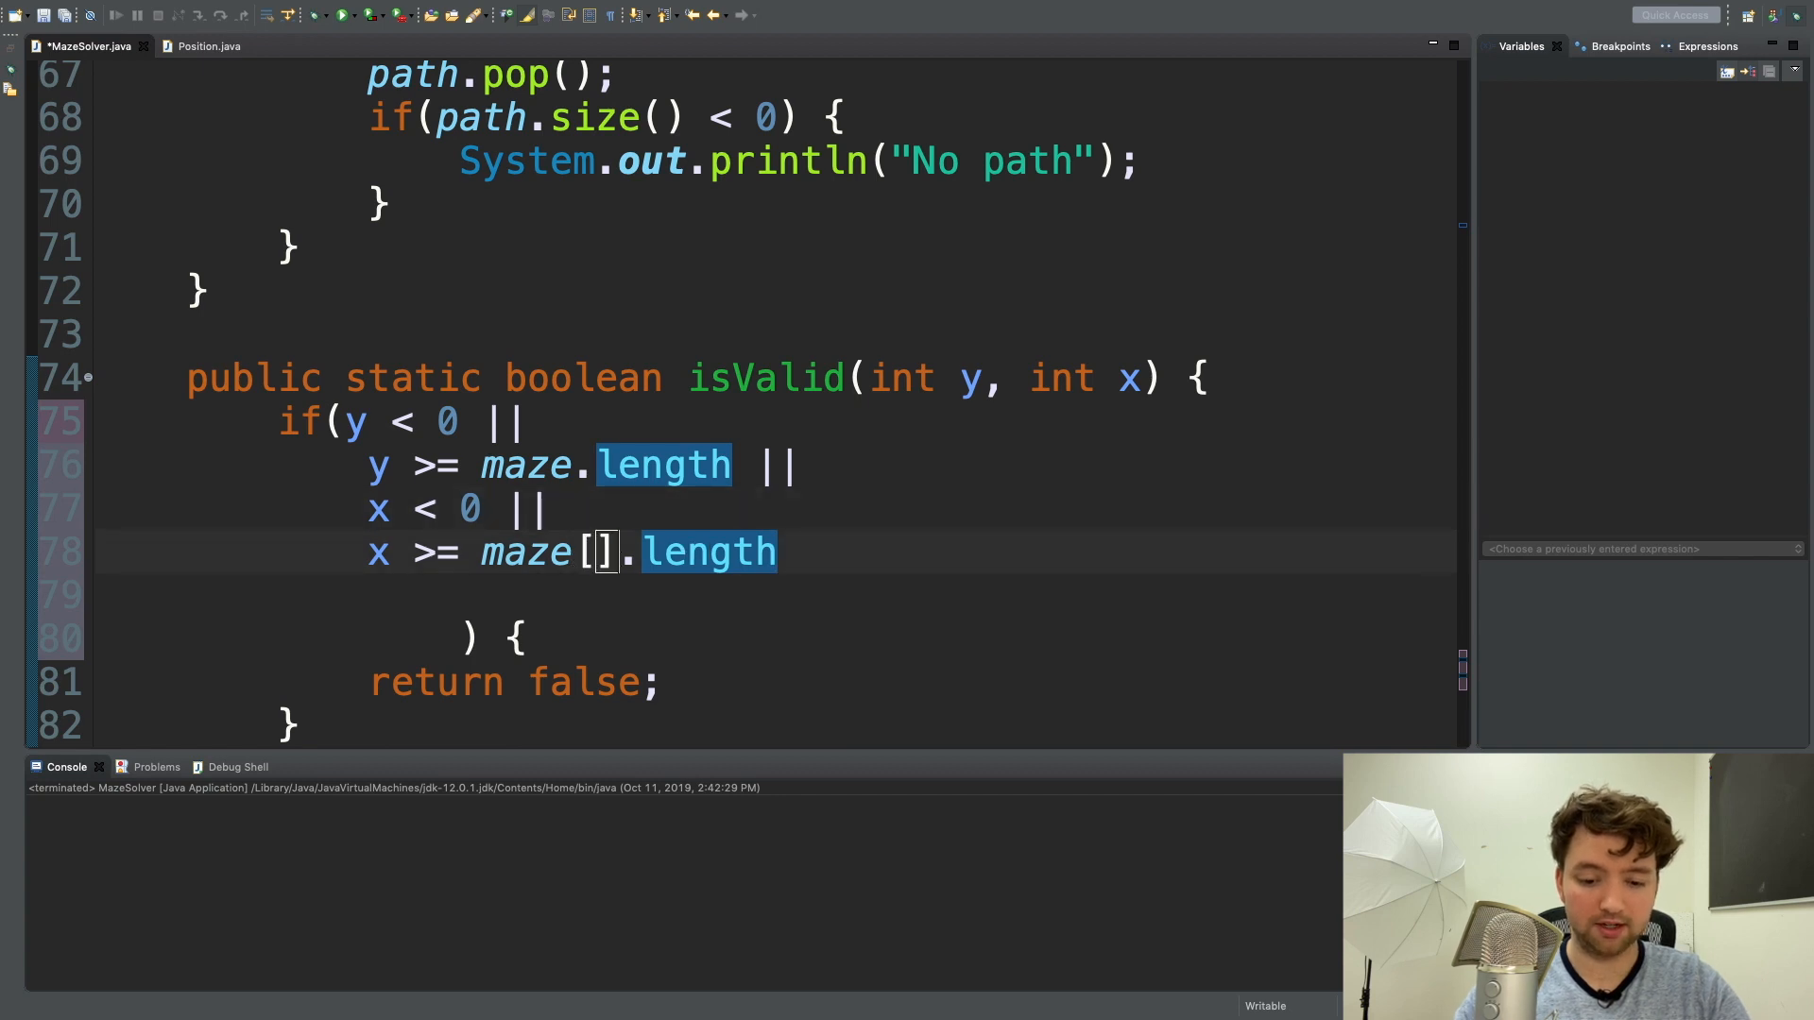
type("y")
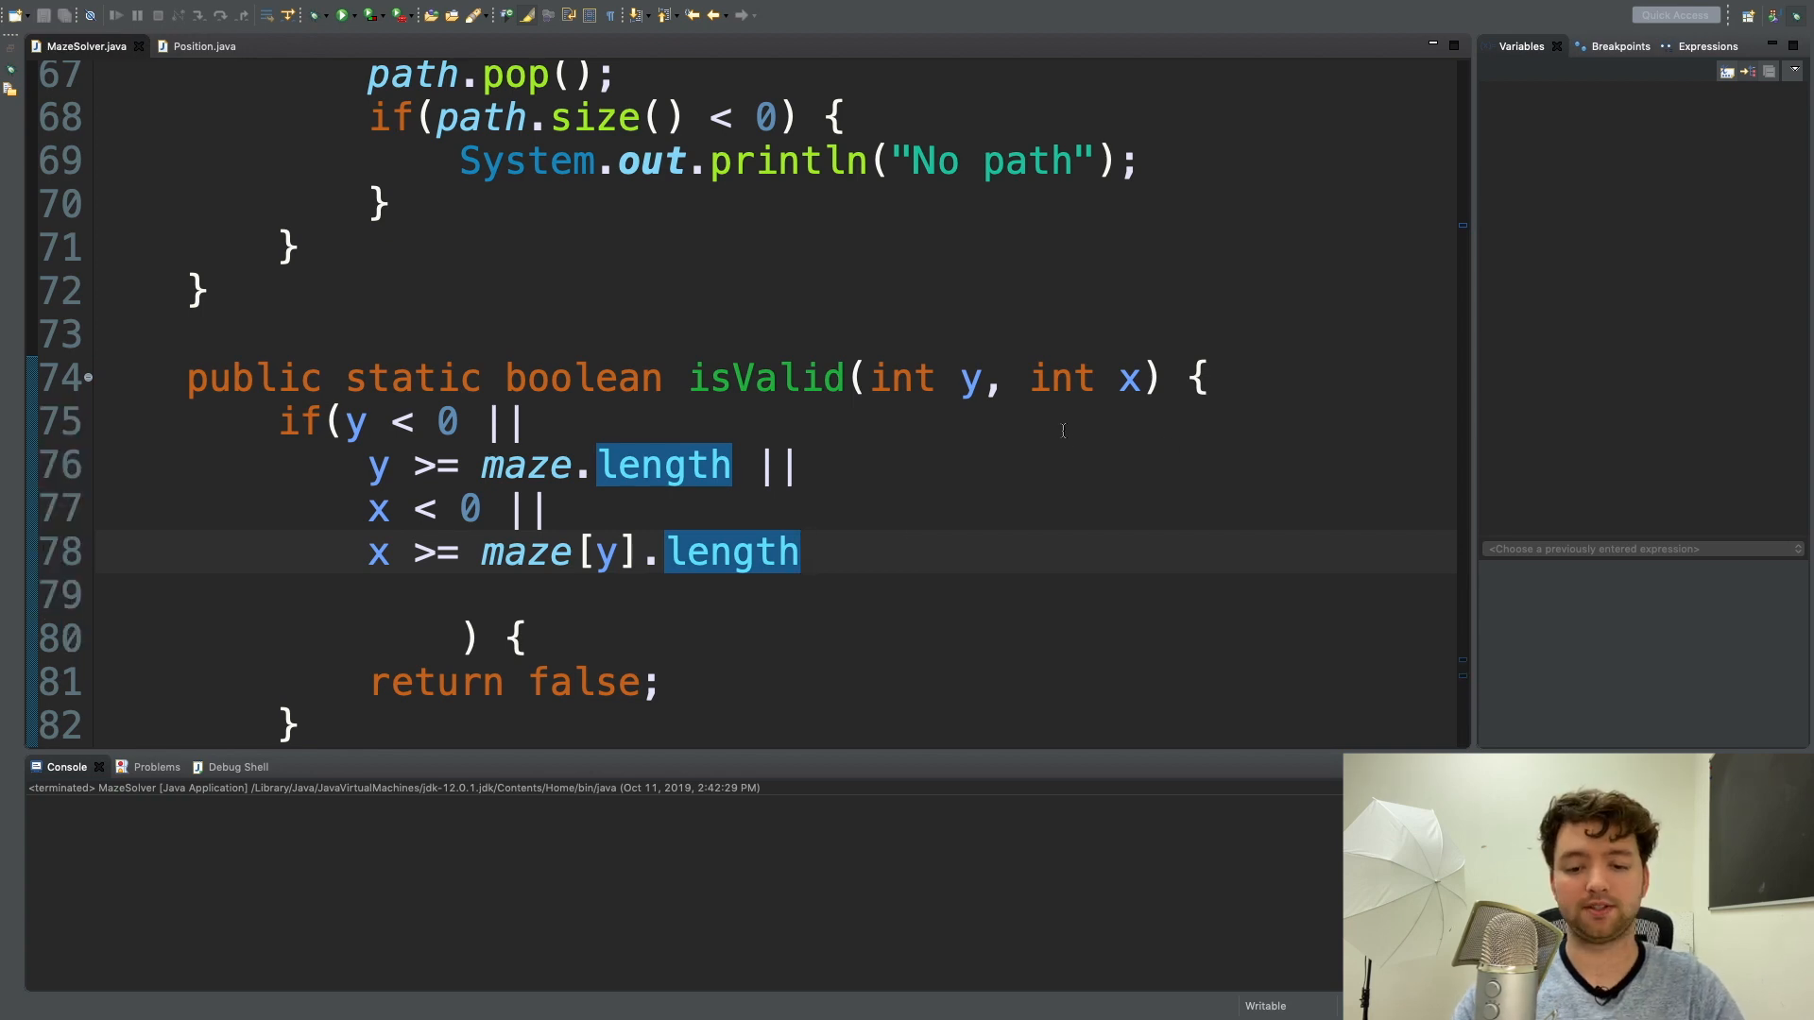
left_click(972, 378)
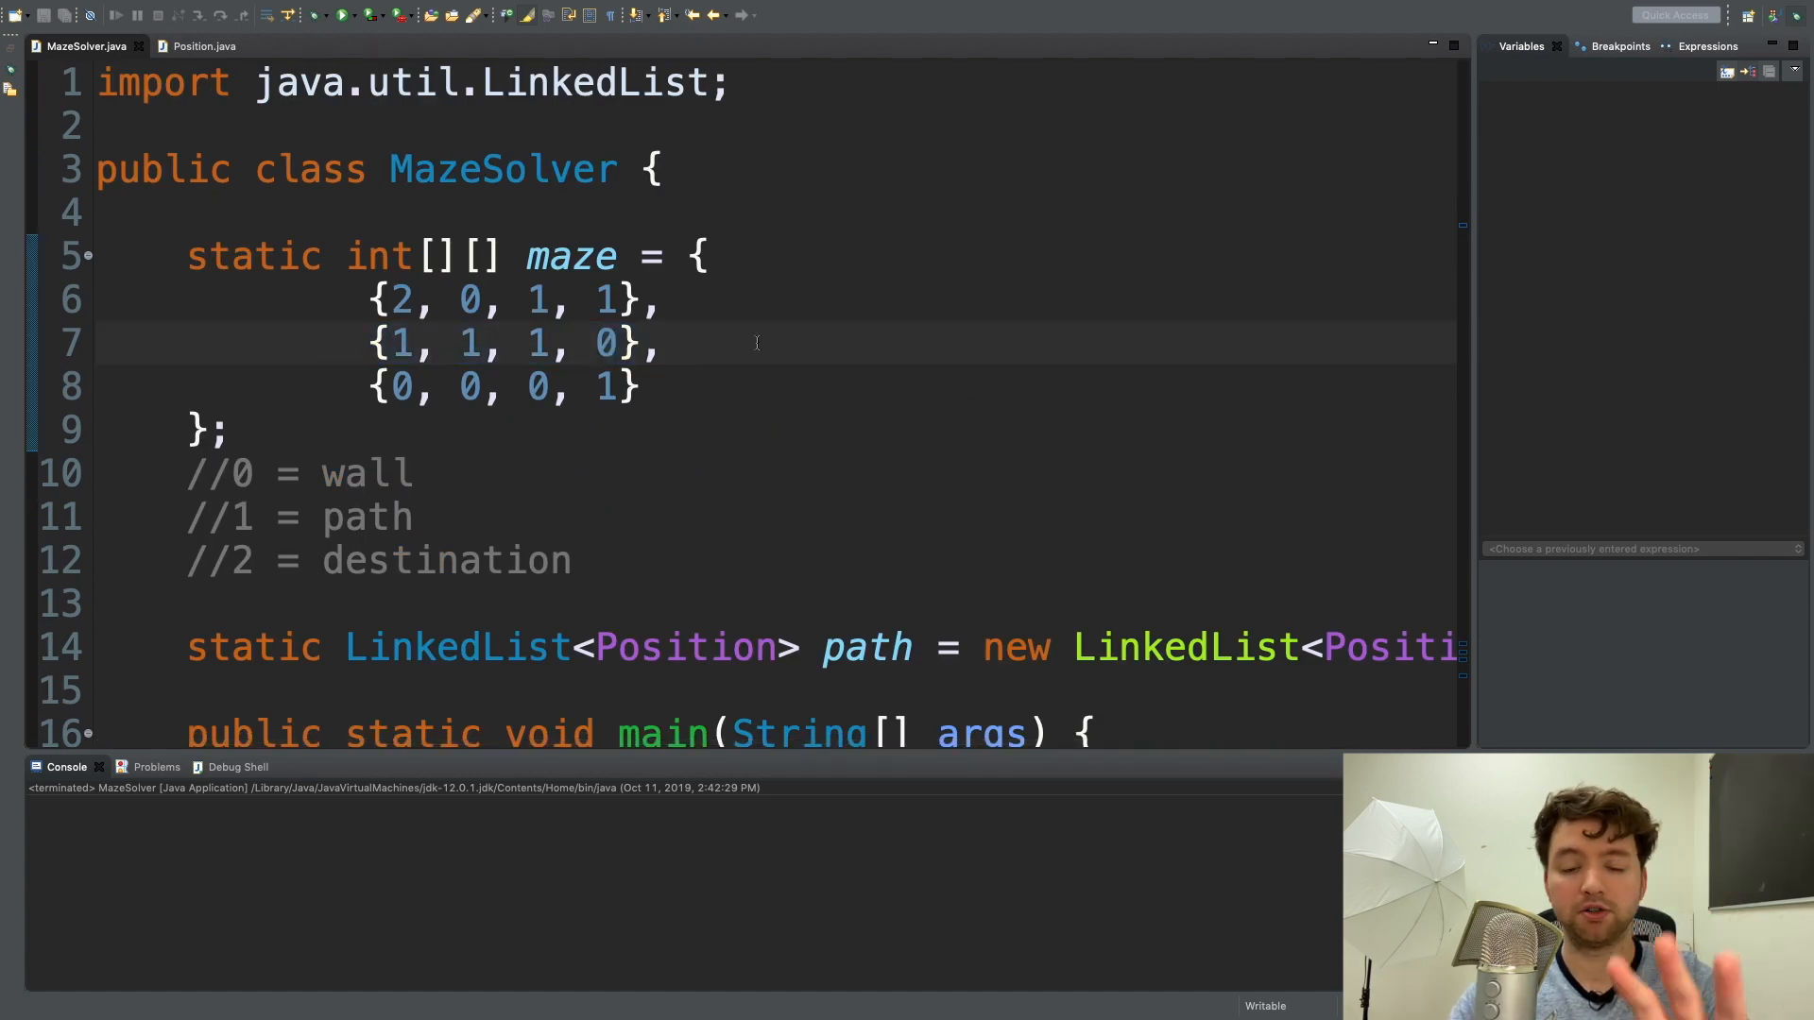
left_click(660, 342)
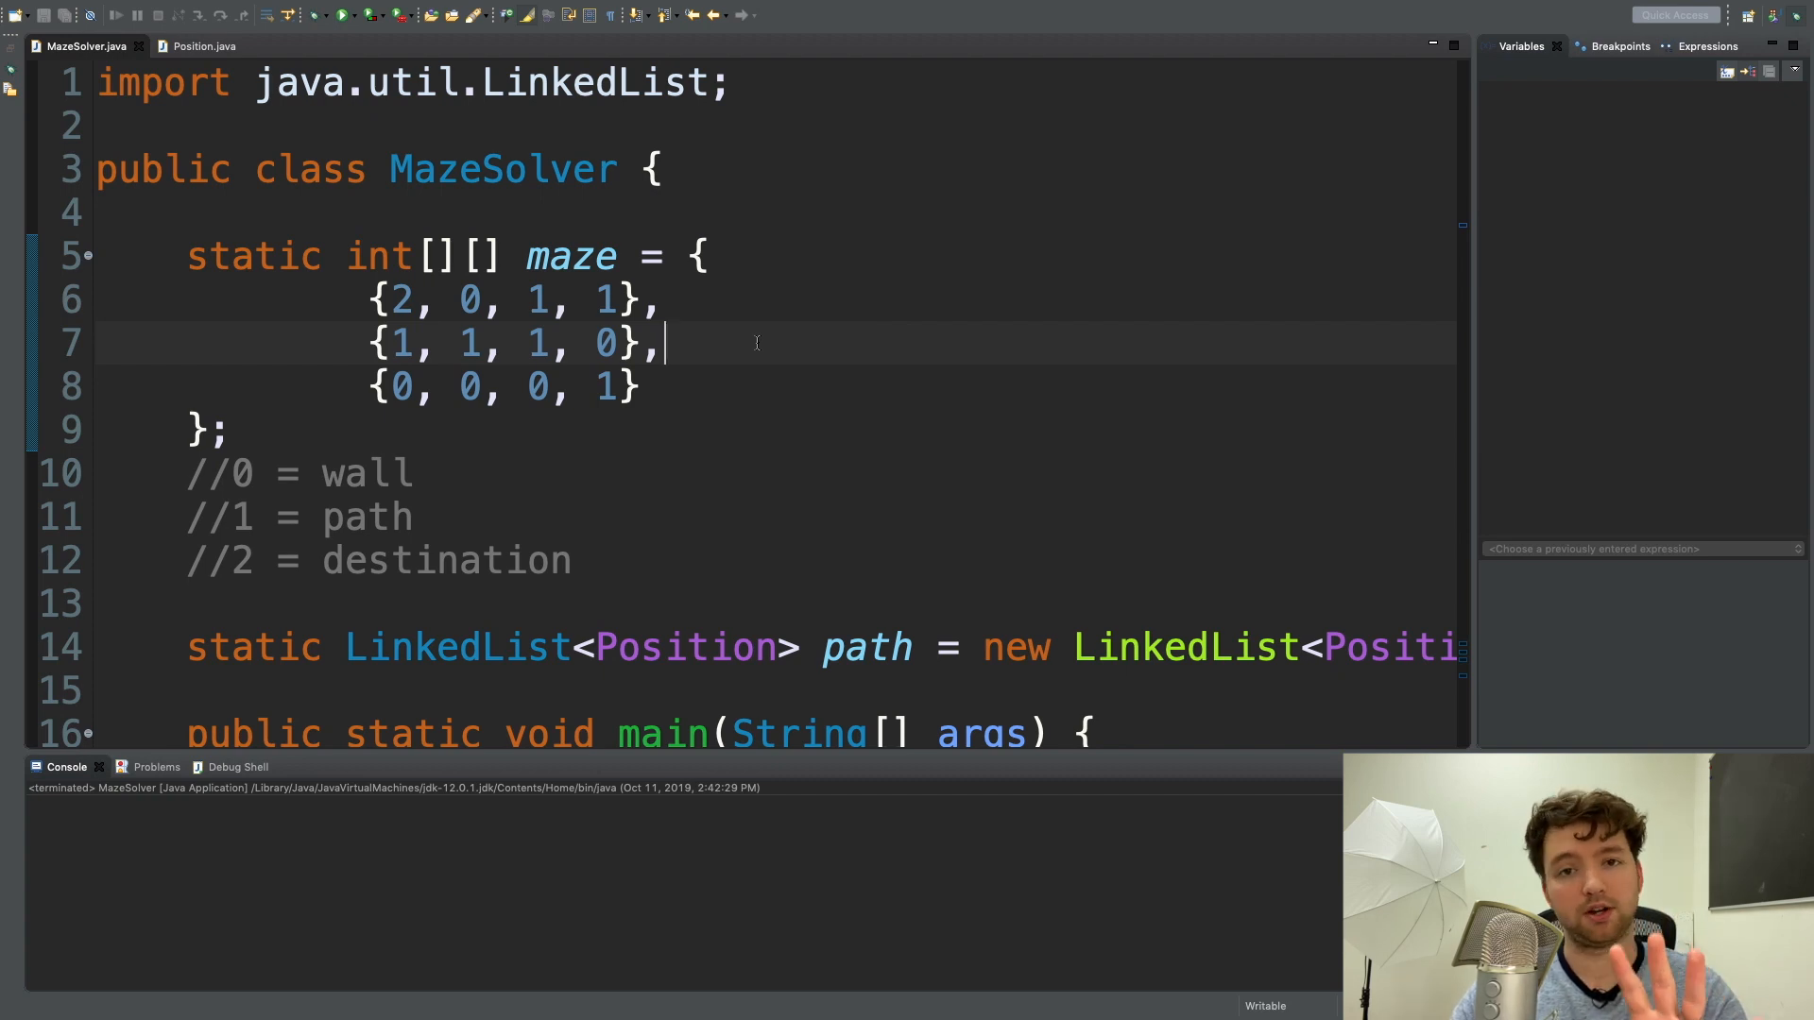
scroll("down", 3)
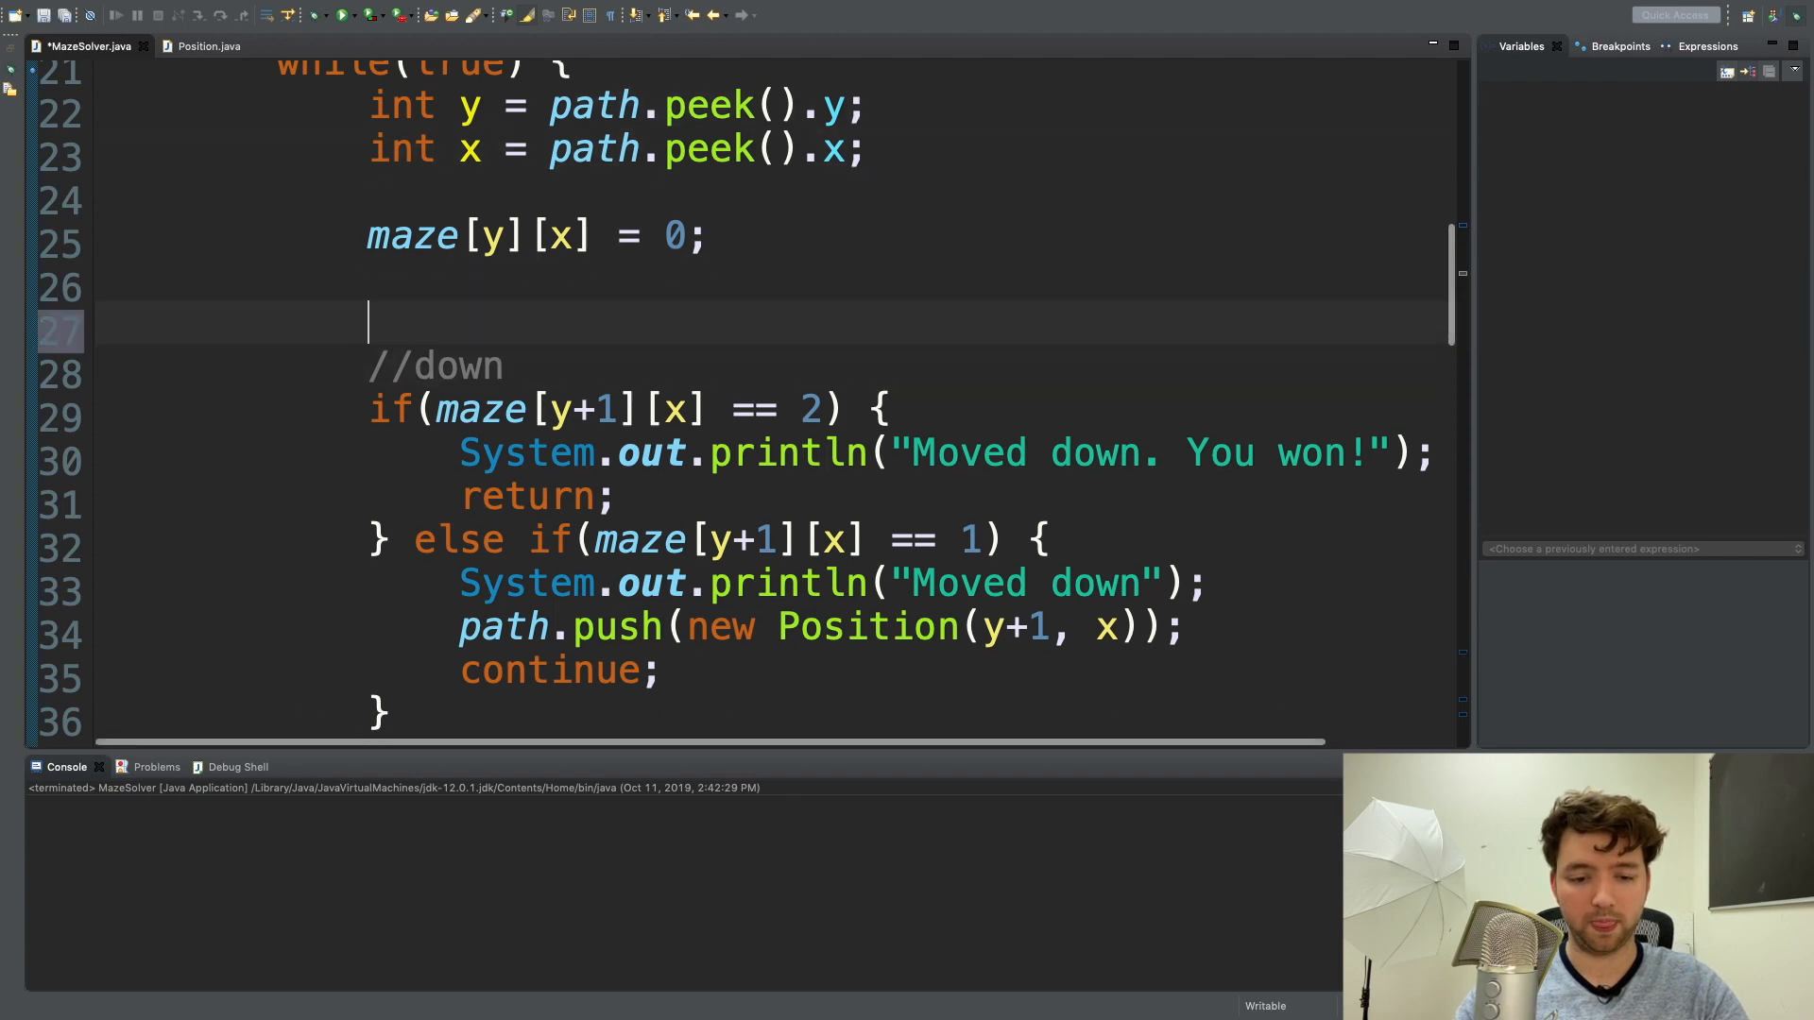
Wrap the down-move checks in an if(isValid(y+1, x)) block.
type("if(isValid(y")
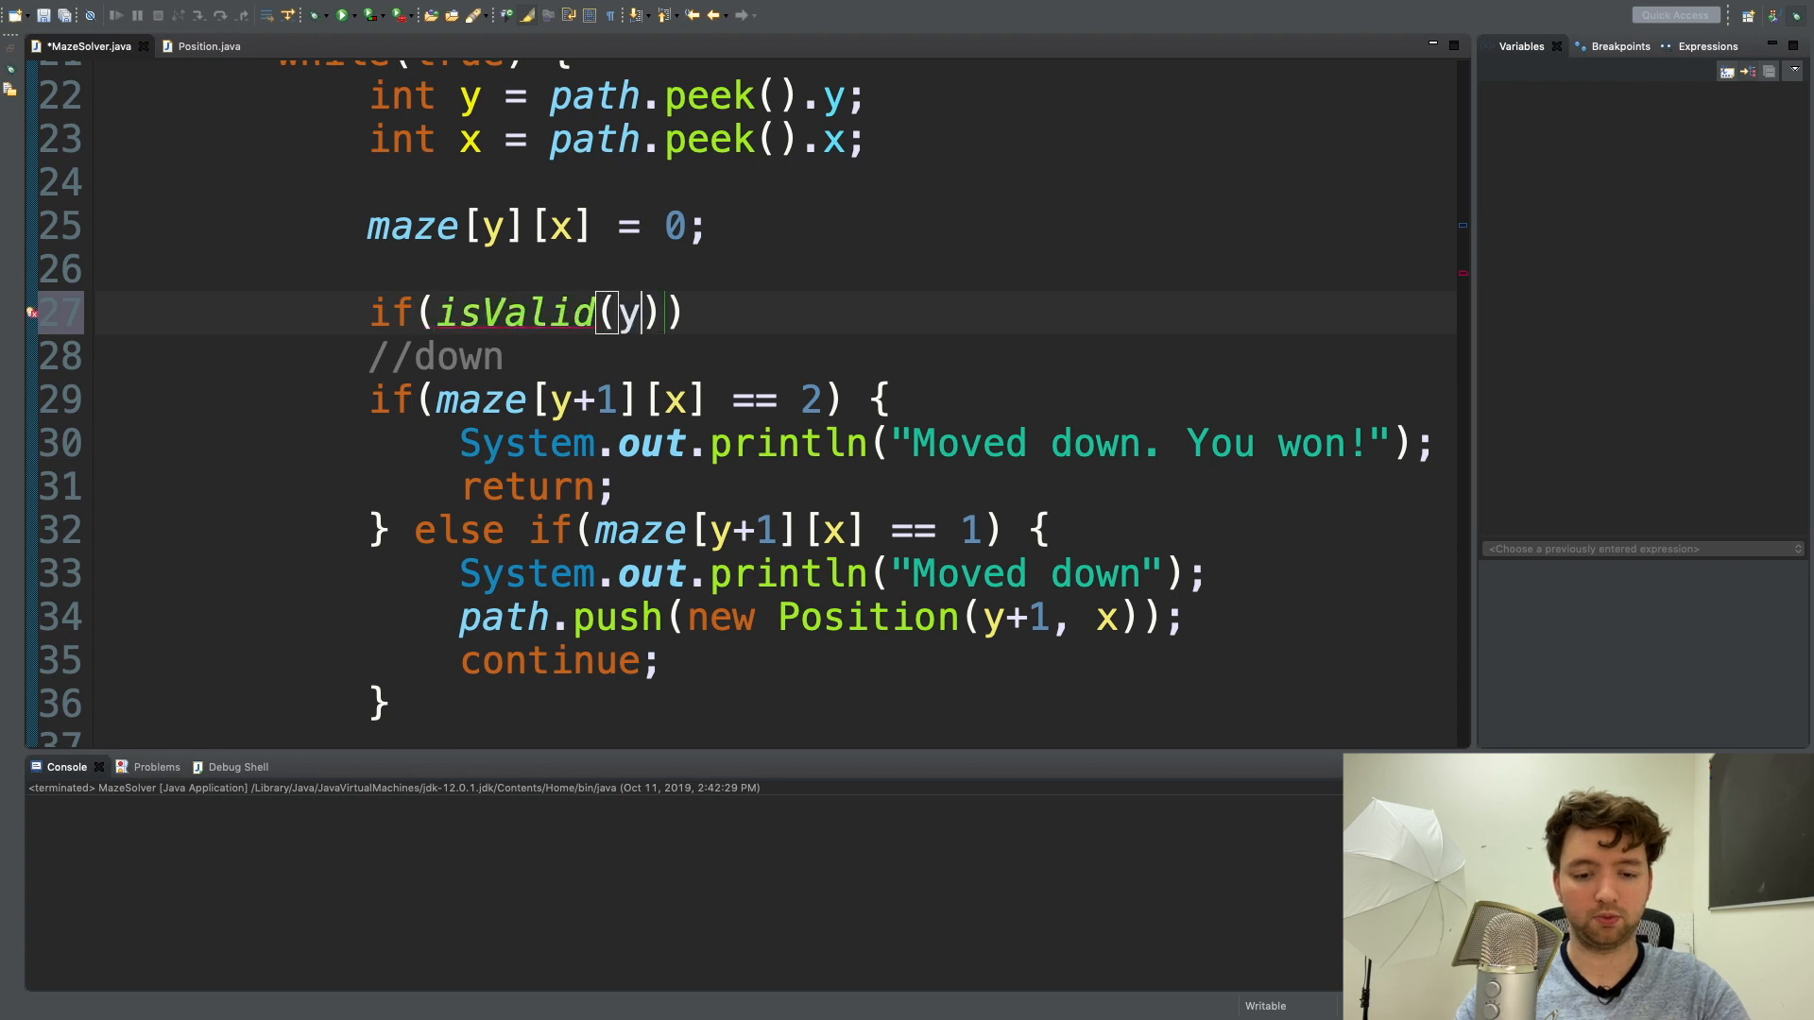
type("+1, x")
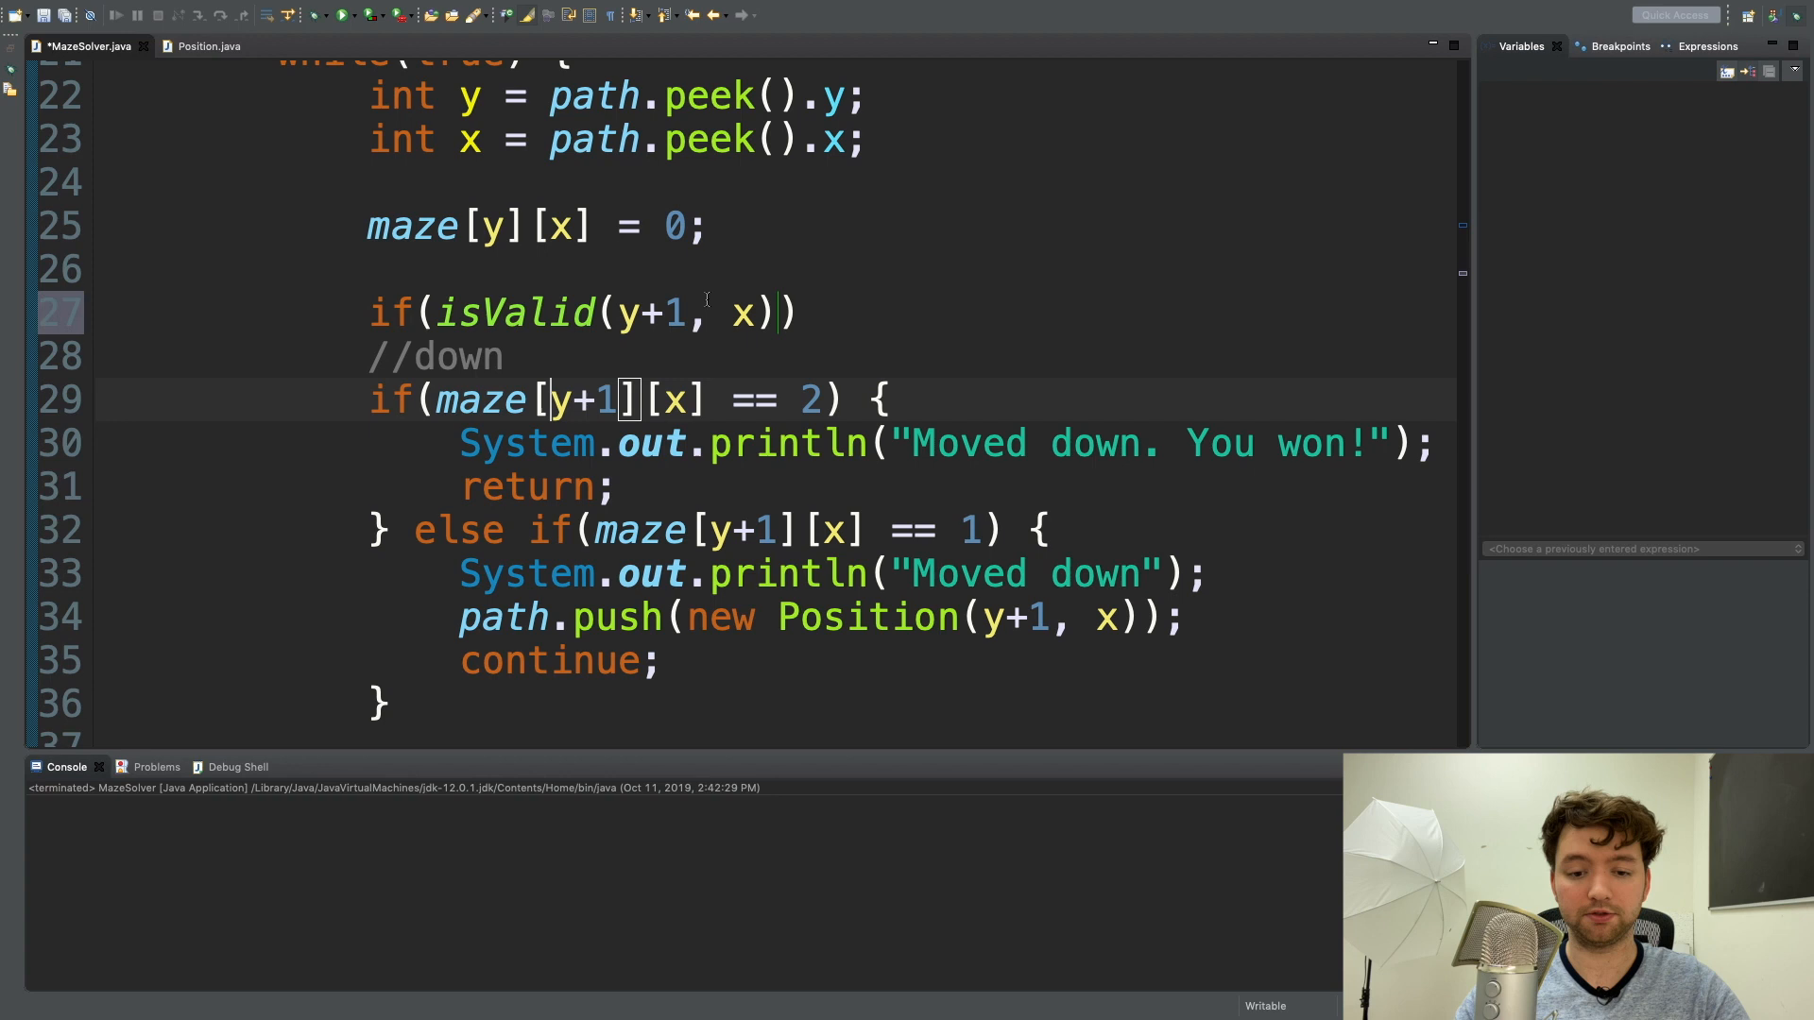
type("{")
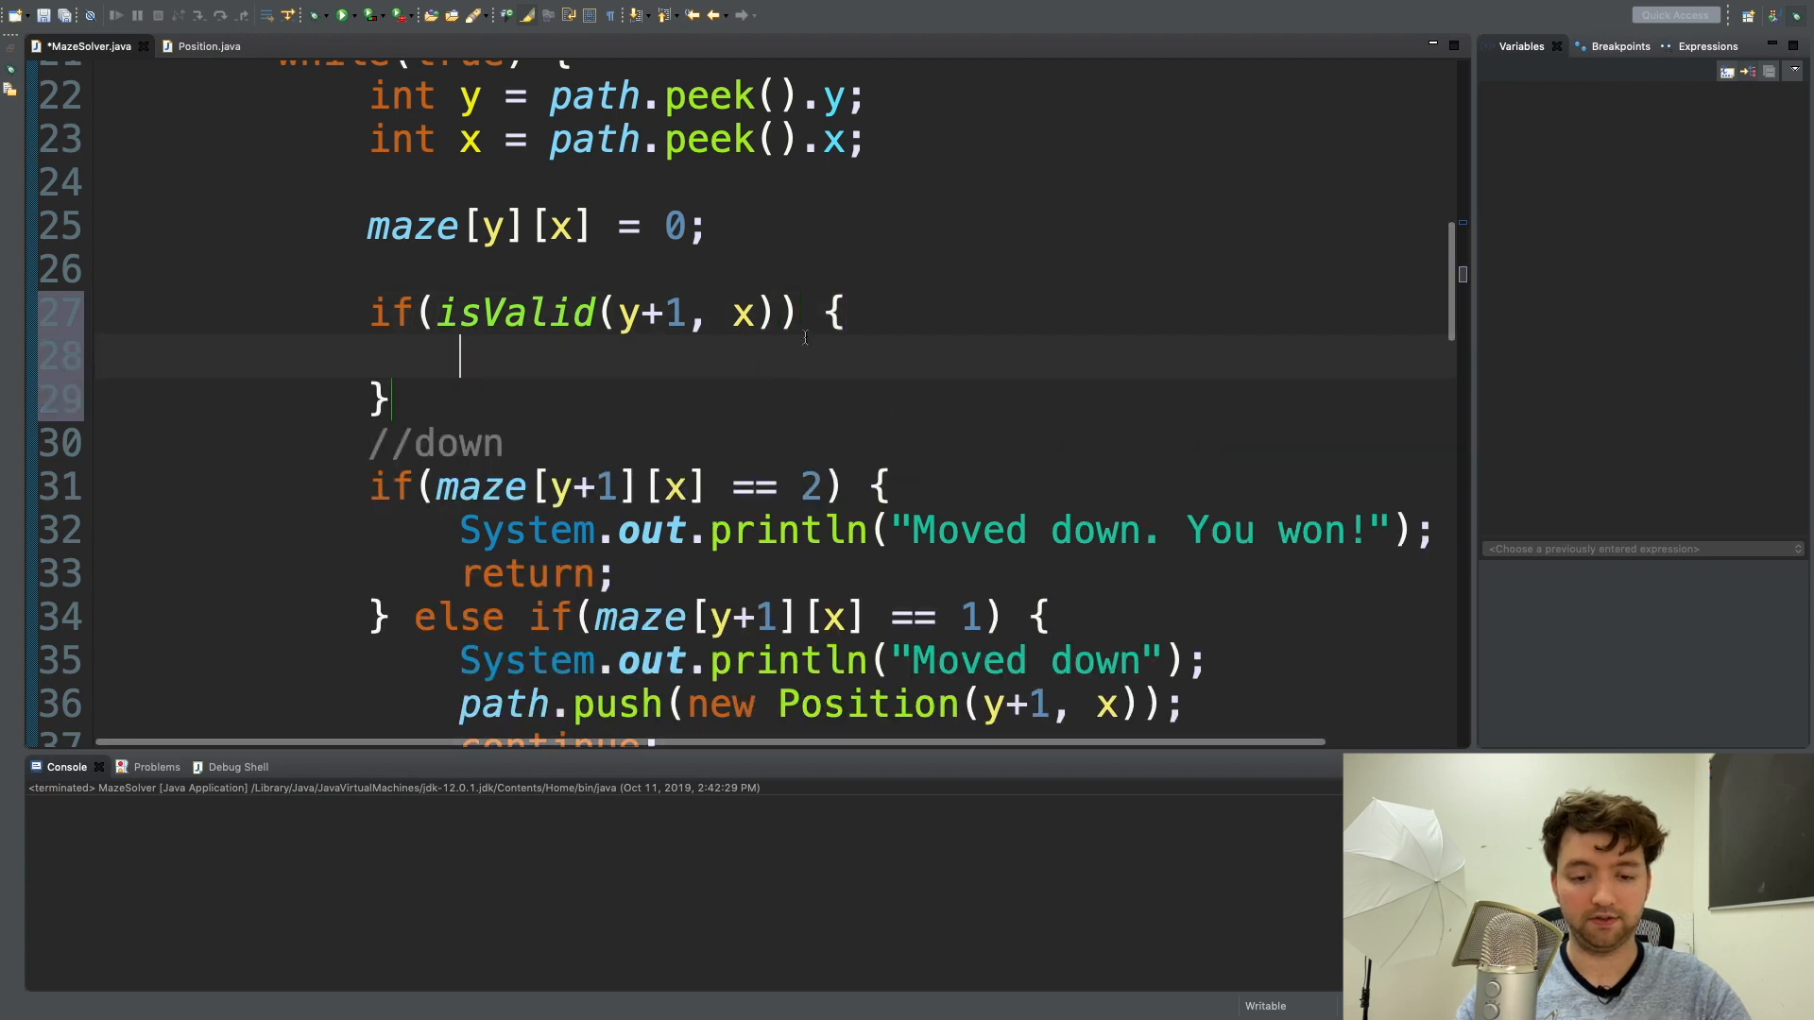
scroll("down", 3)
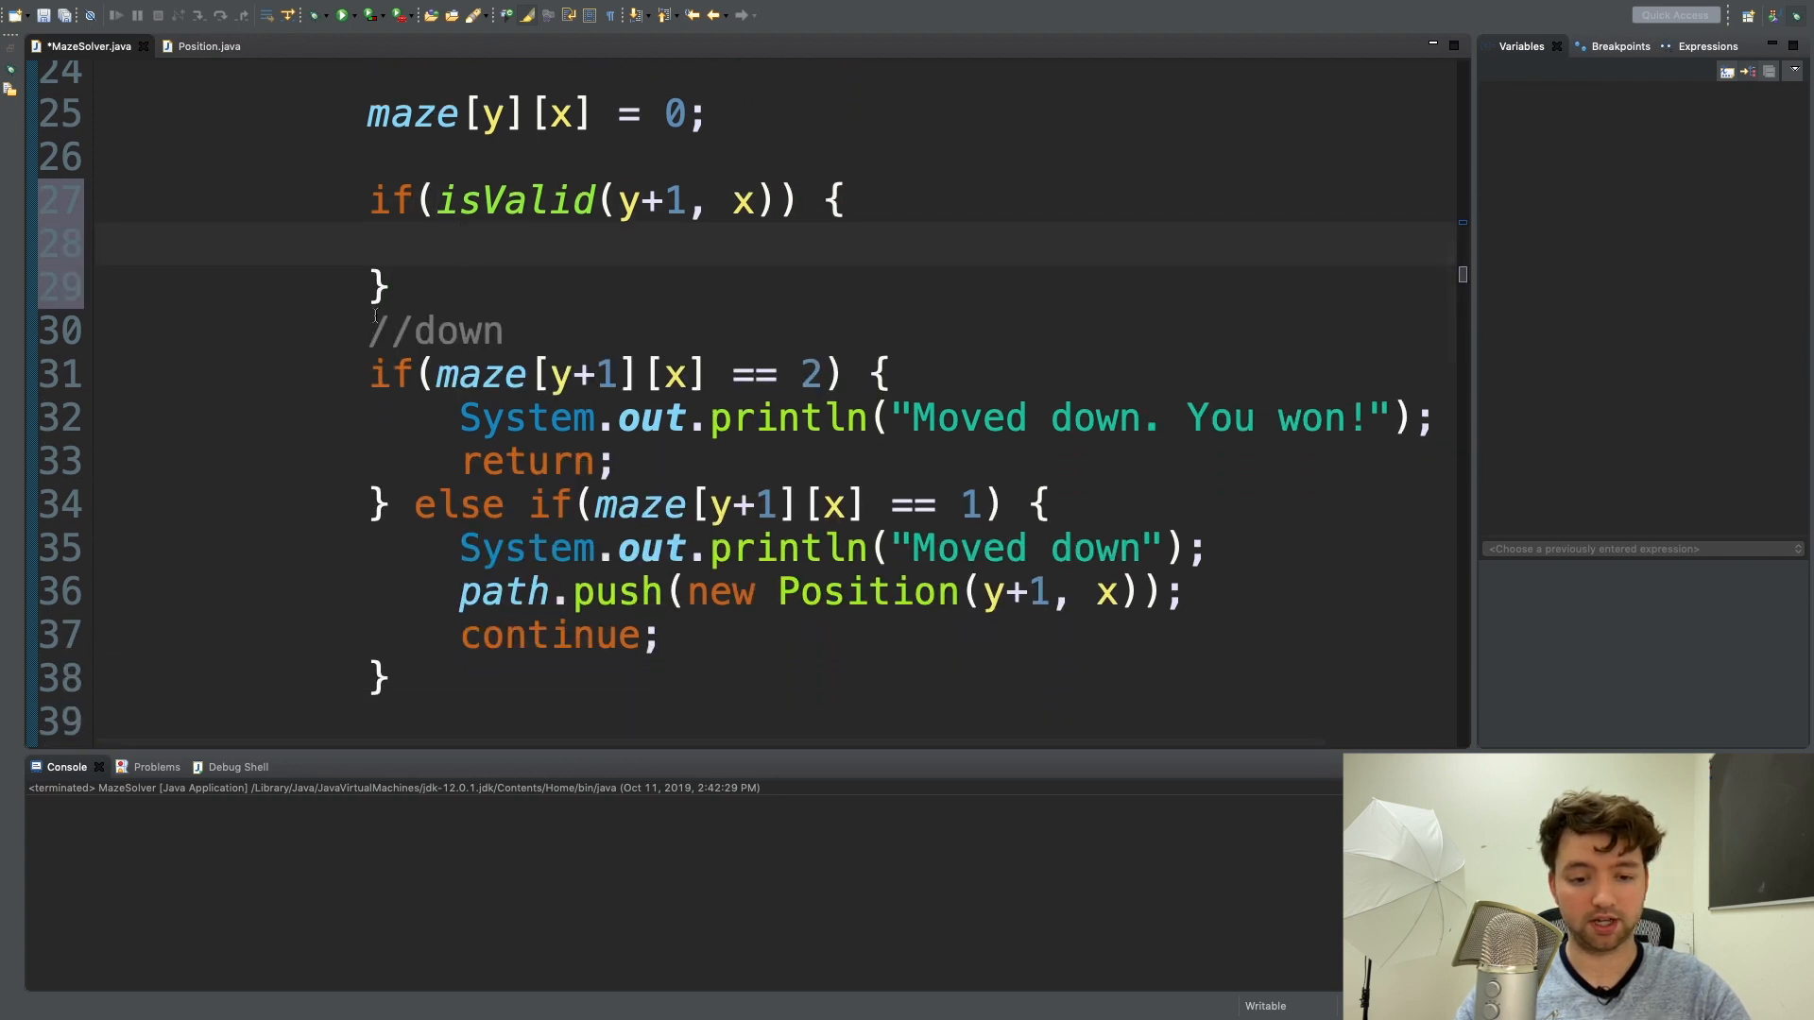
left_click_drag(367, 331, 391, 680)
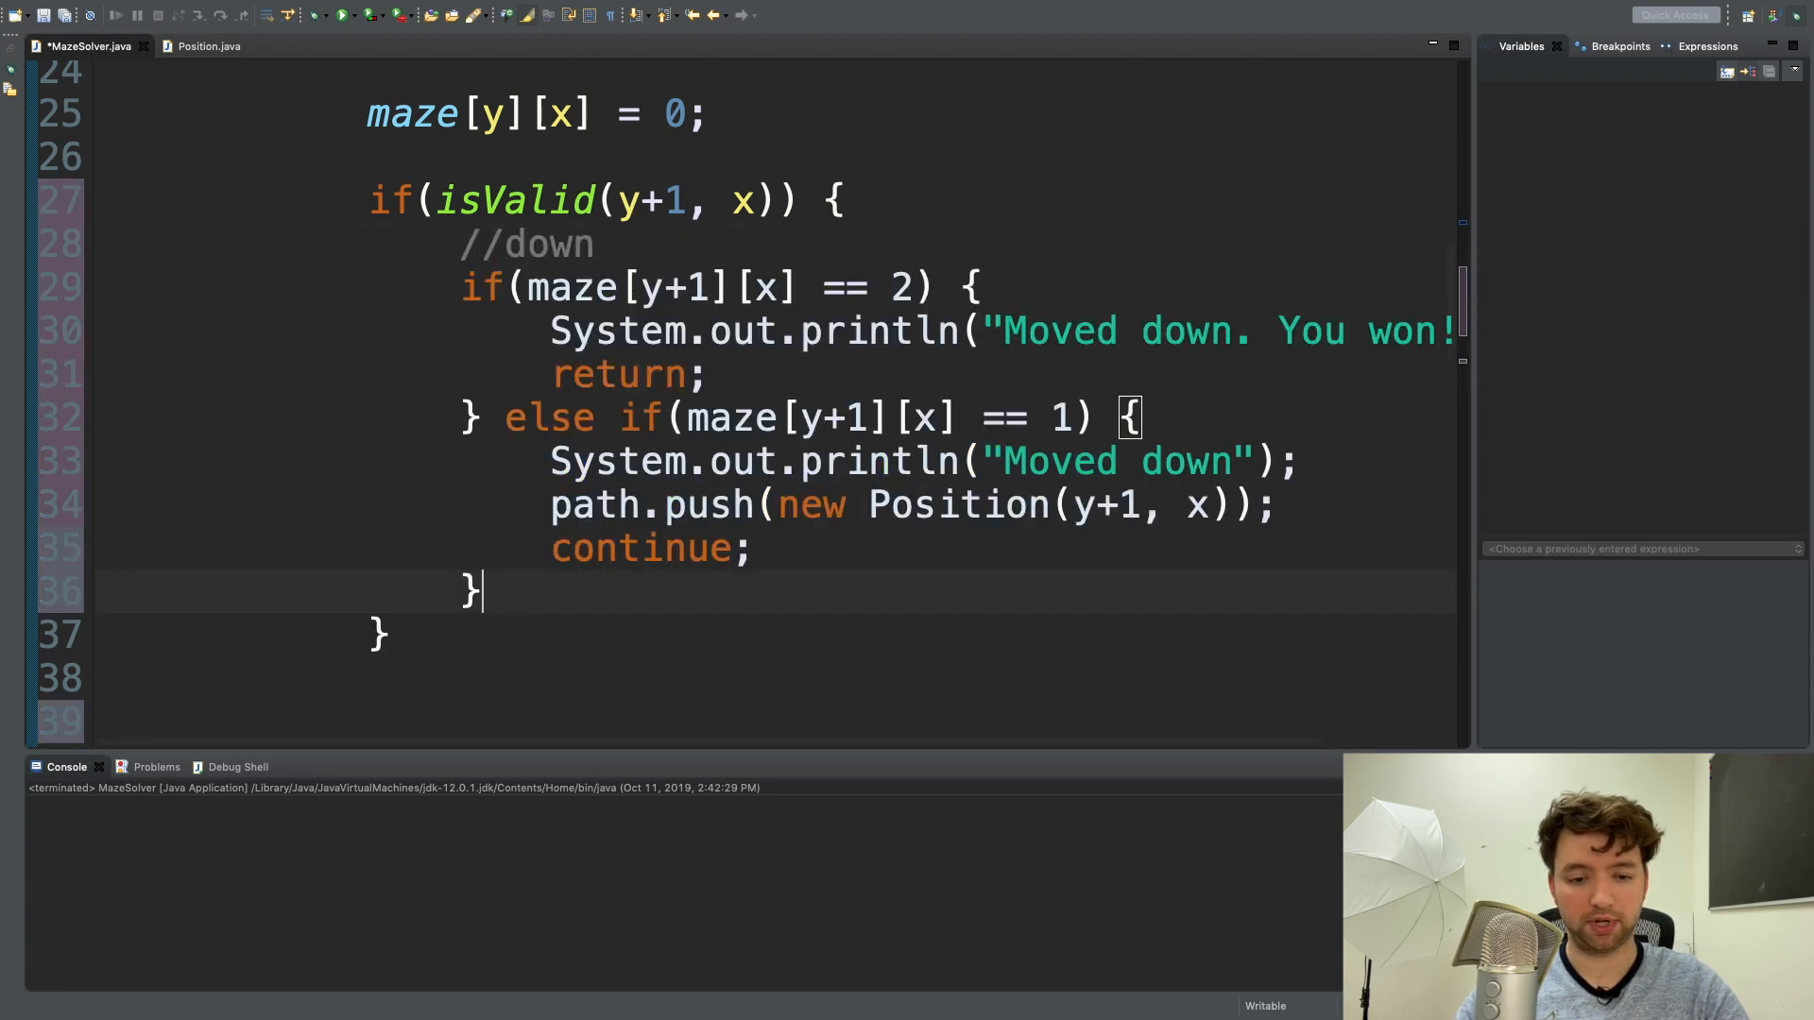
scroll("down", 3)
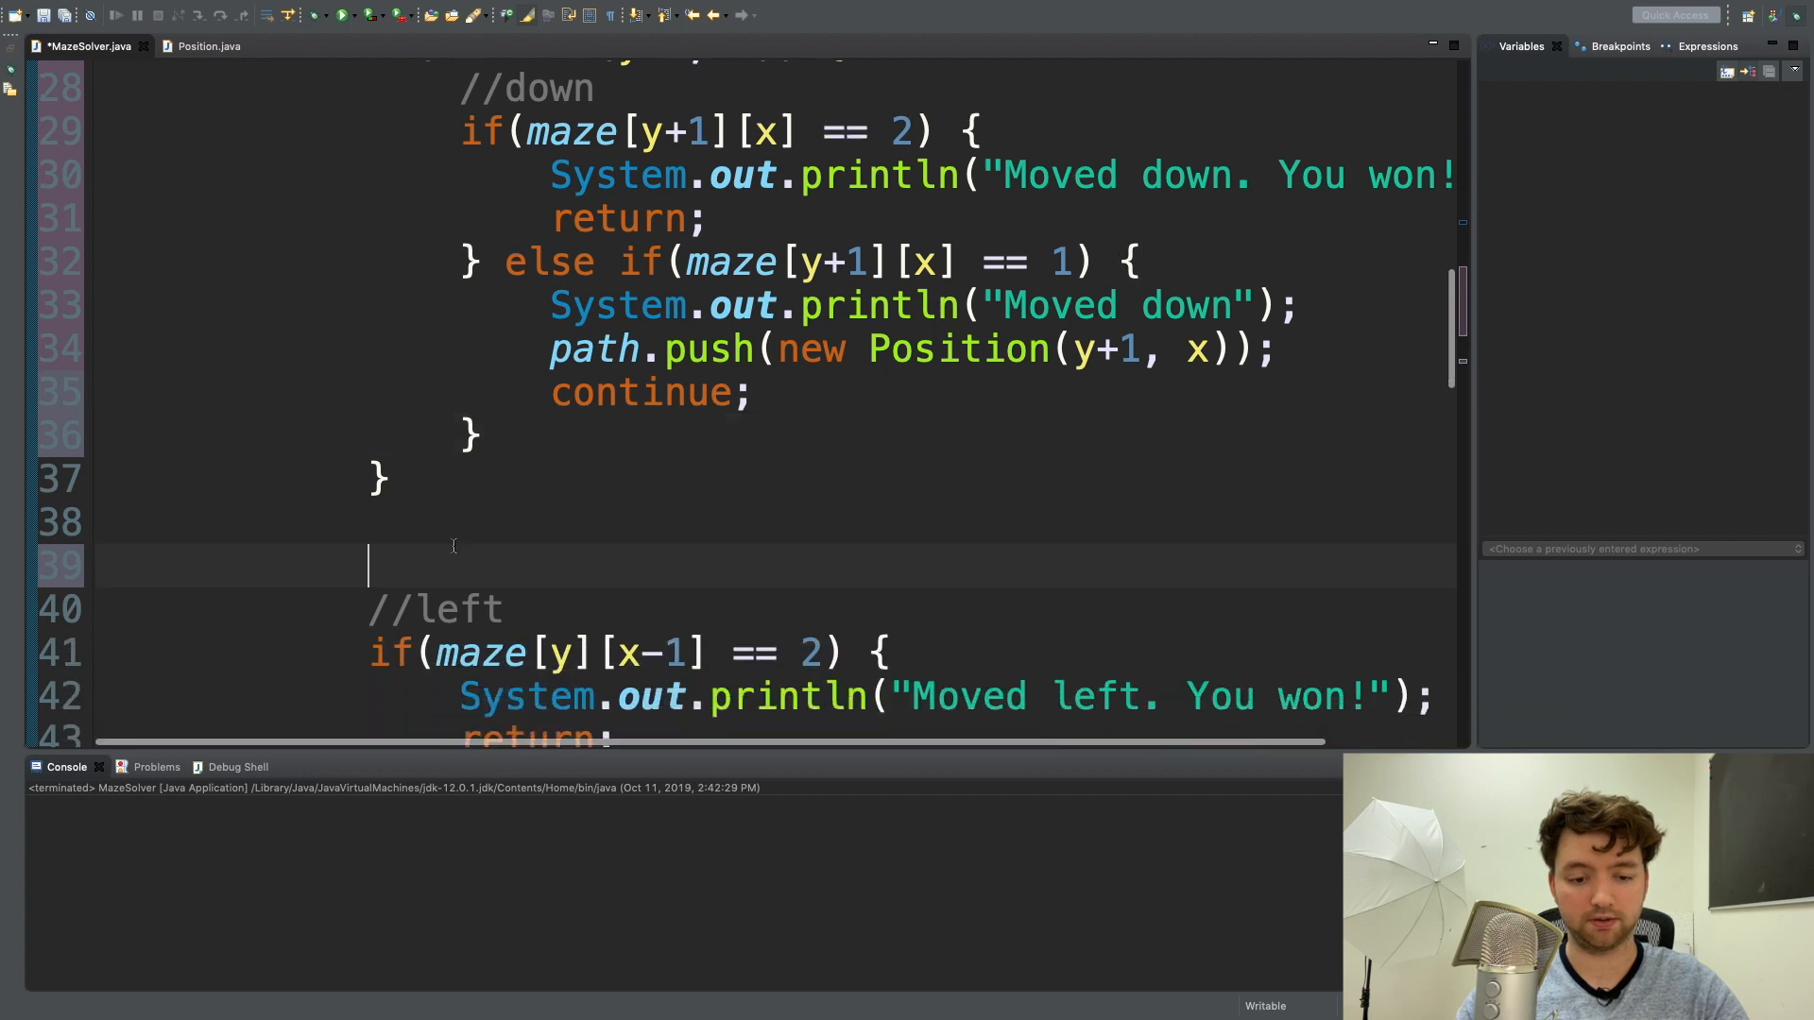
Guard the left move with if(isValid(y, x-1)).
type("if(isVal")
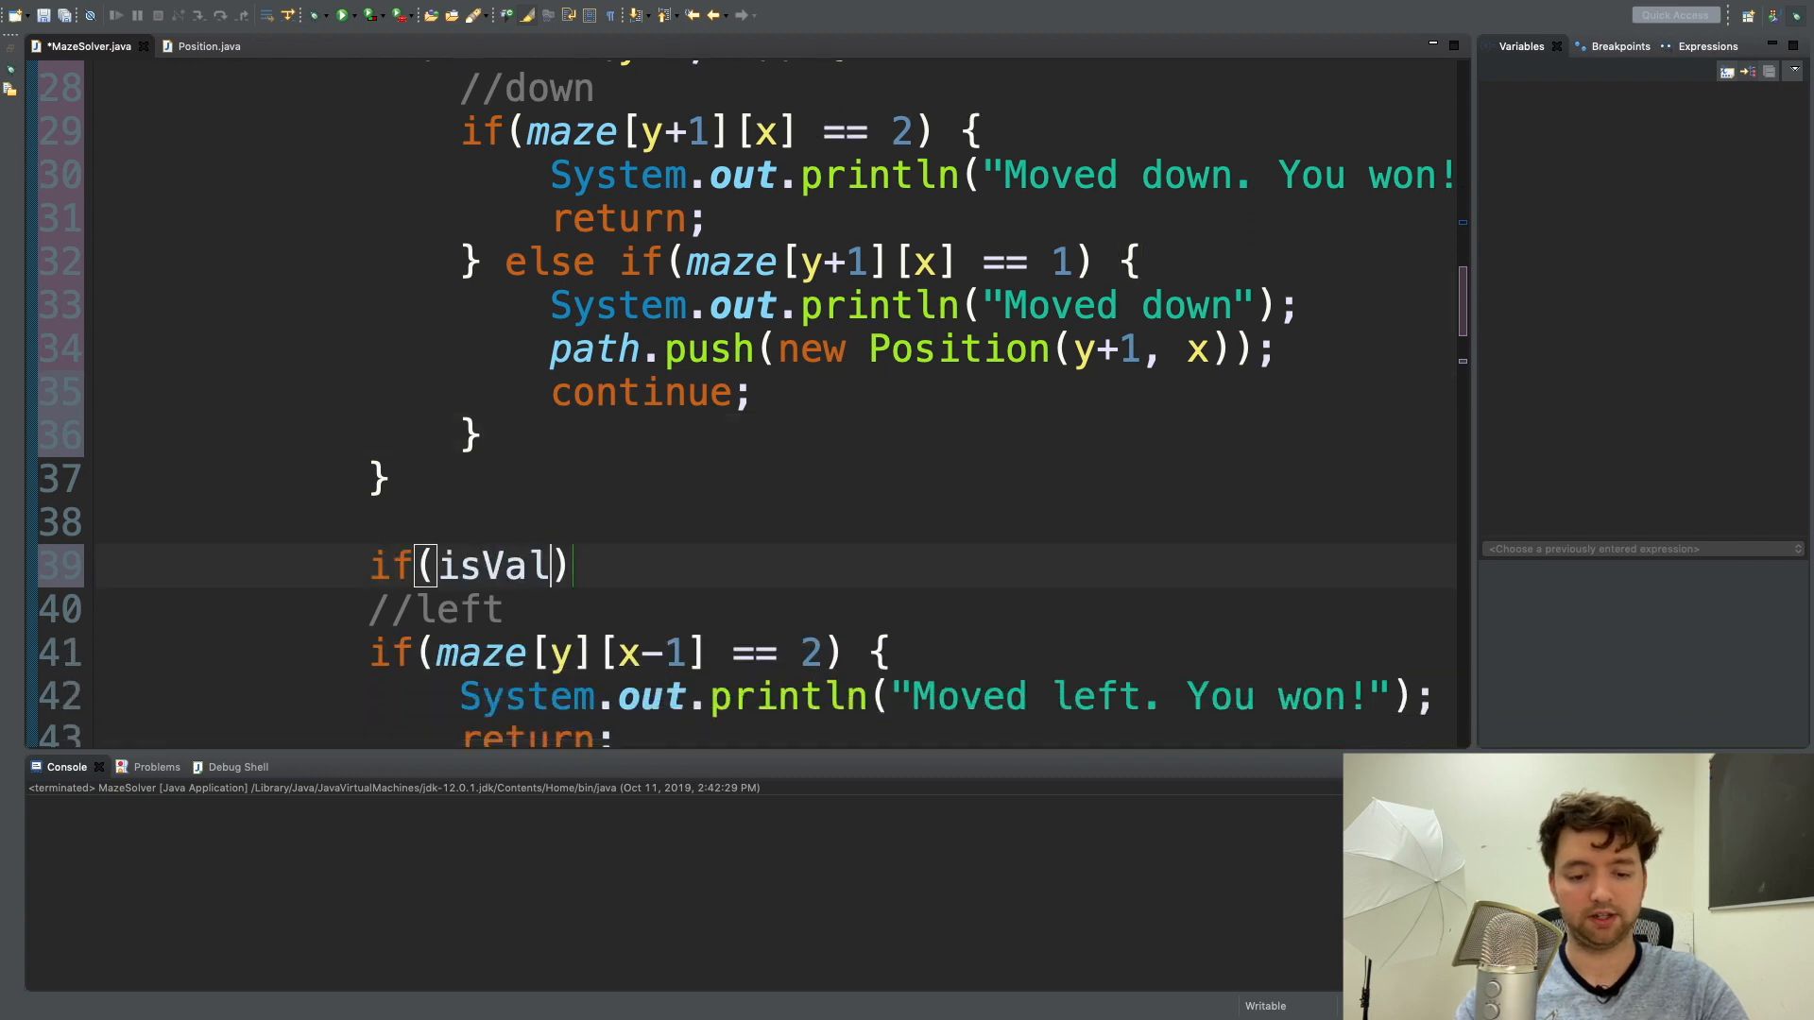
type("id()")
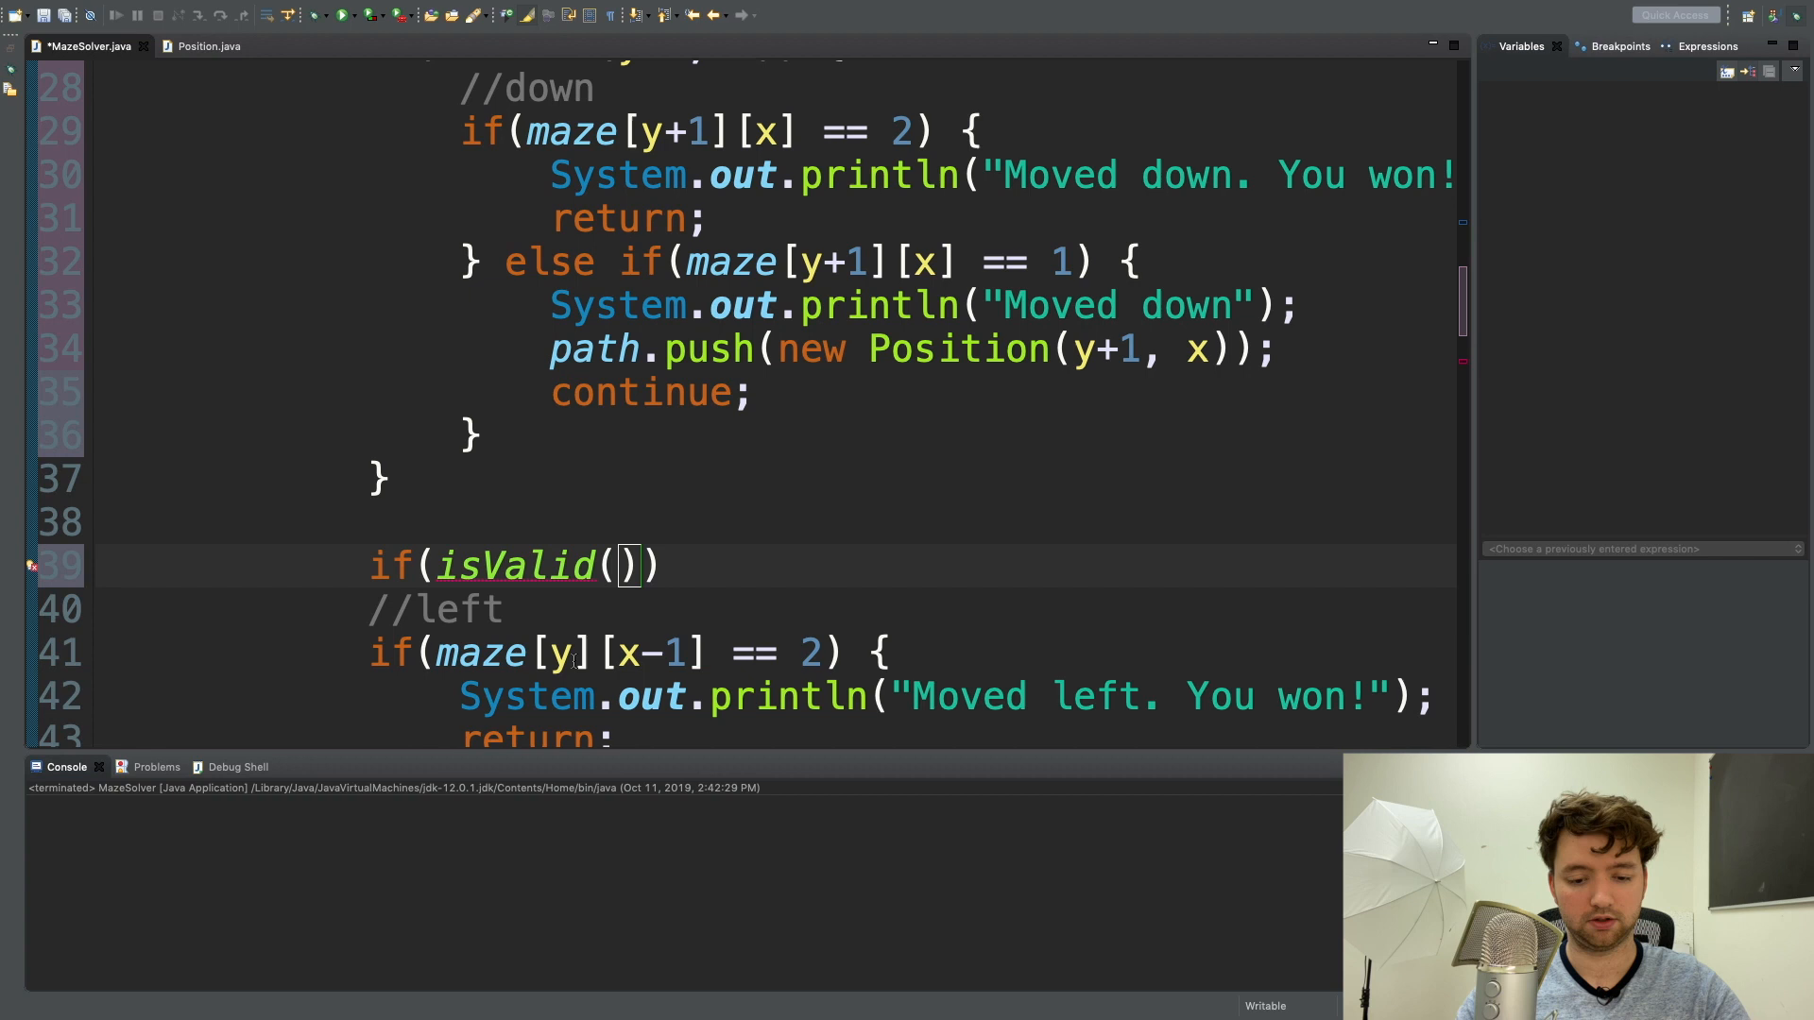
type("y, x-")
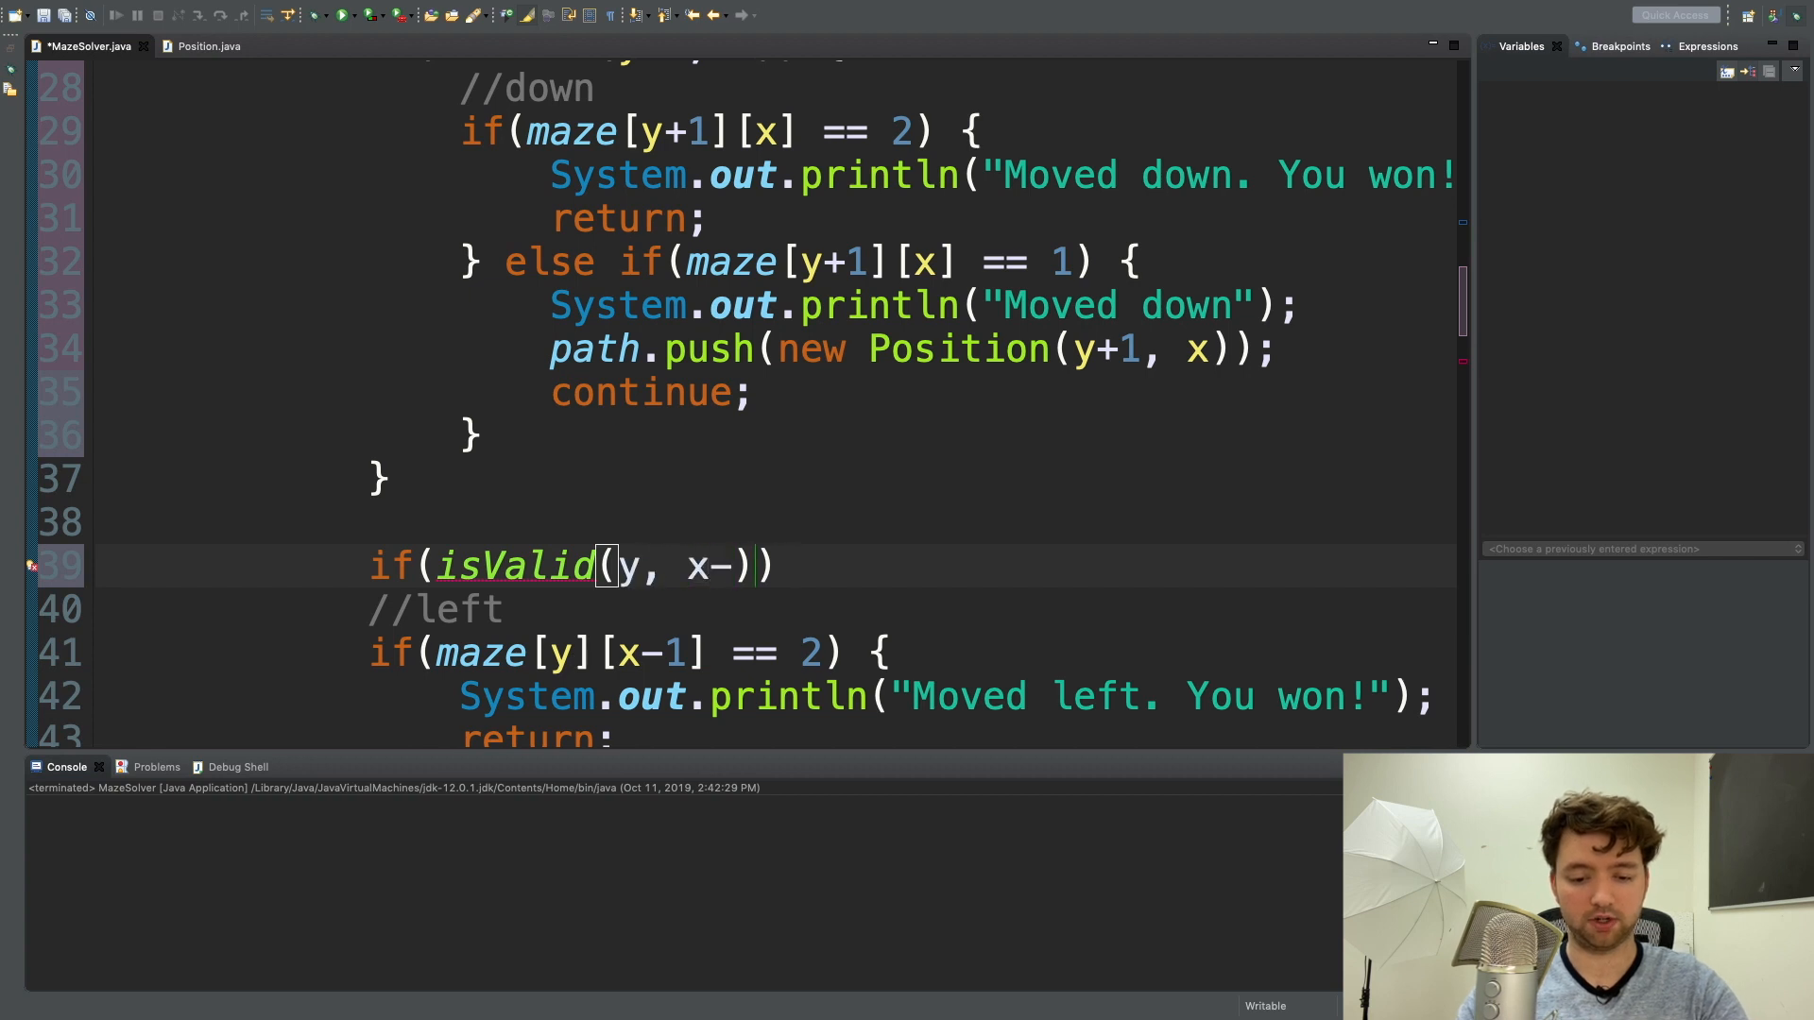
type("1")
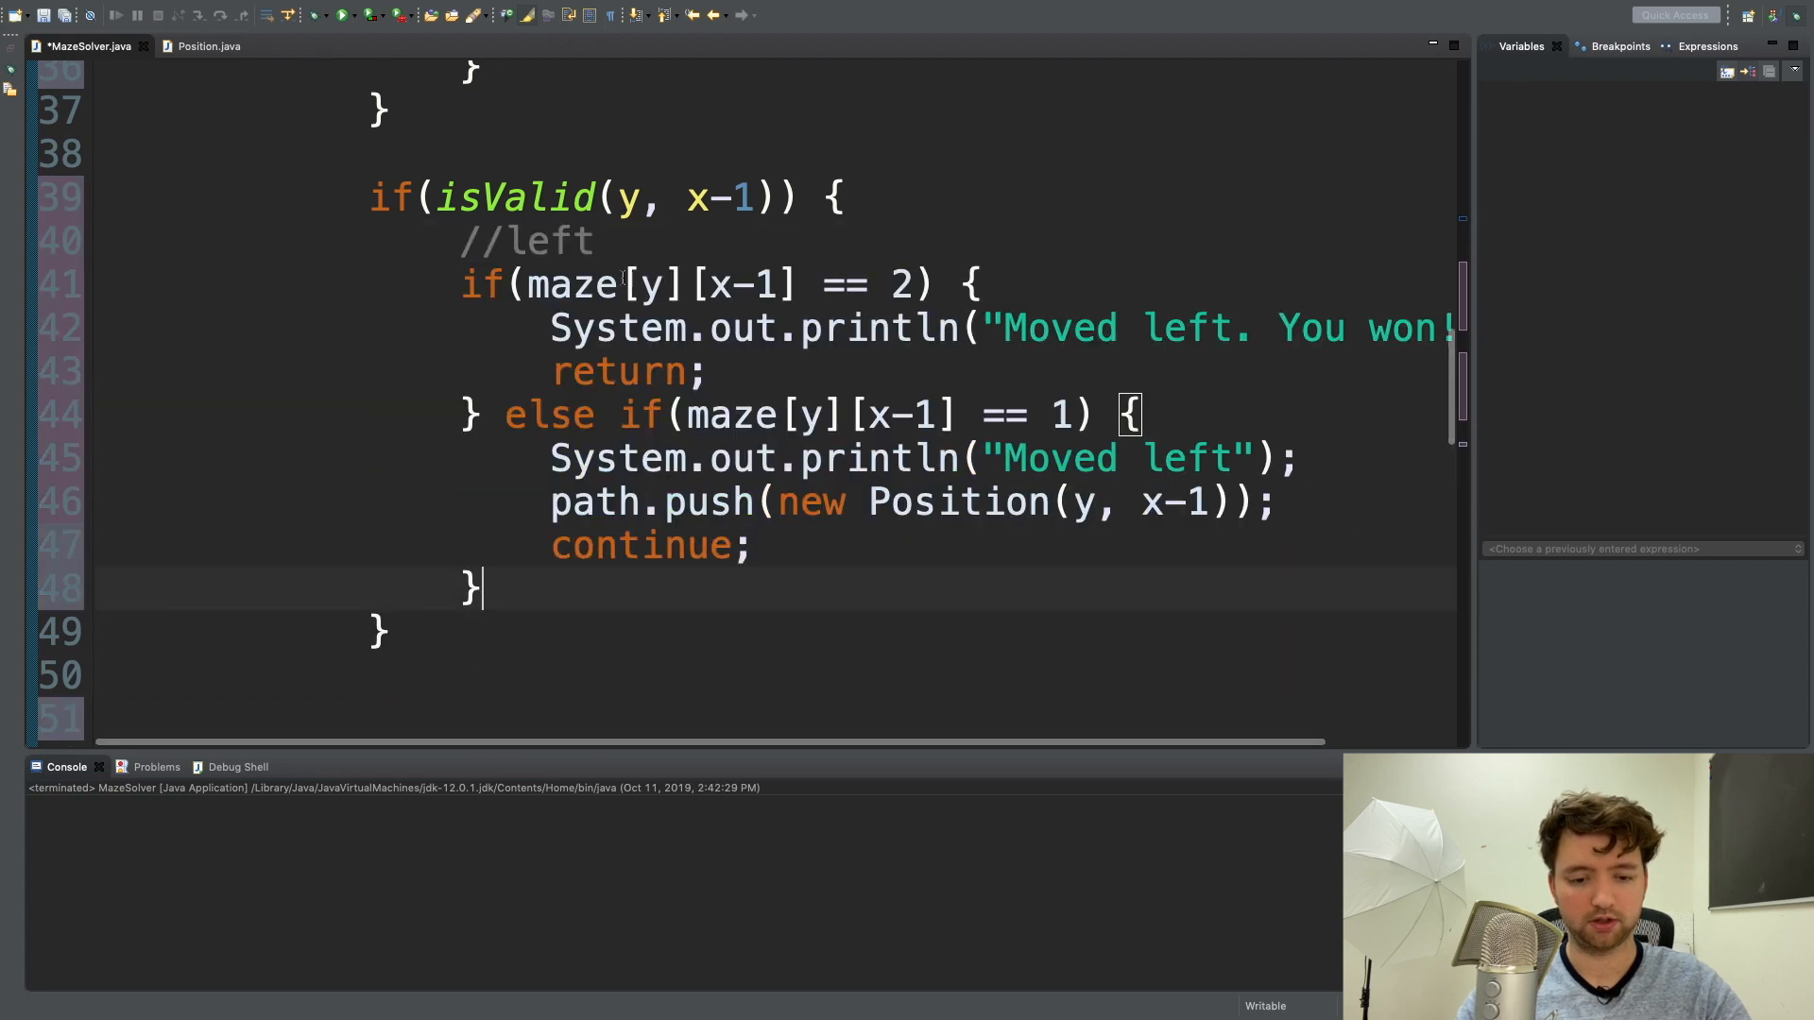
scroll("down", 3)
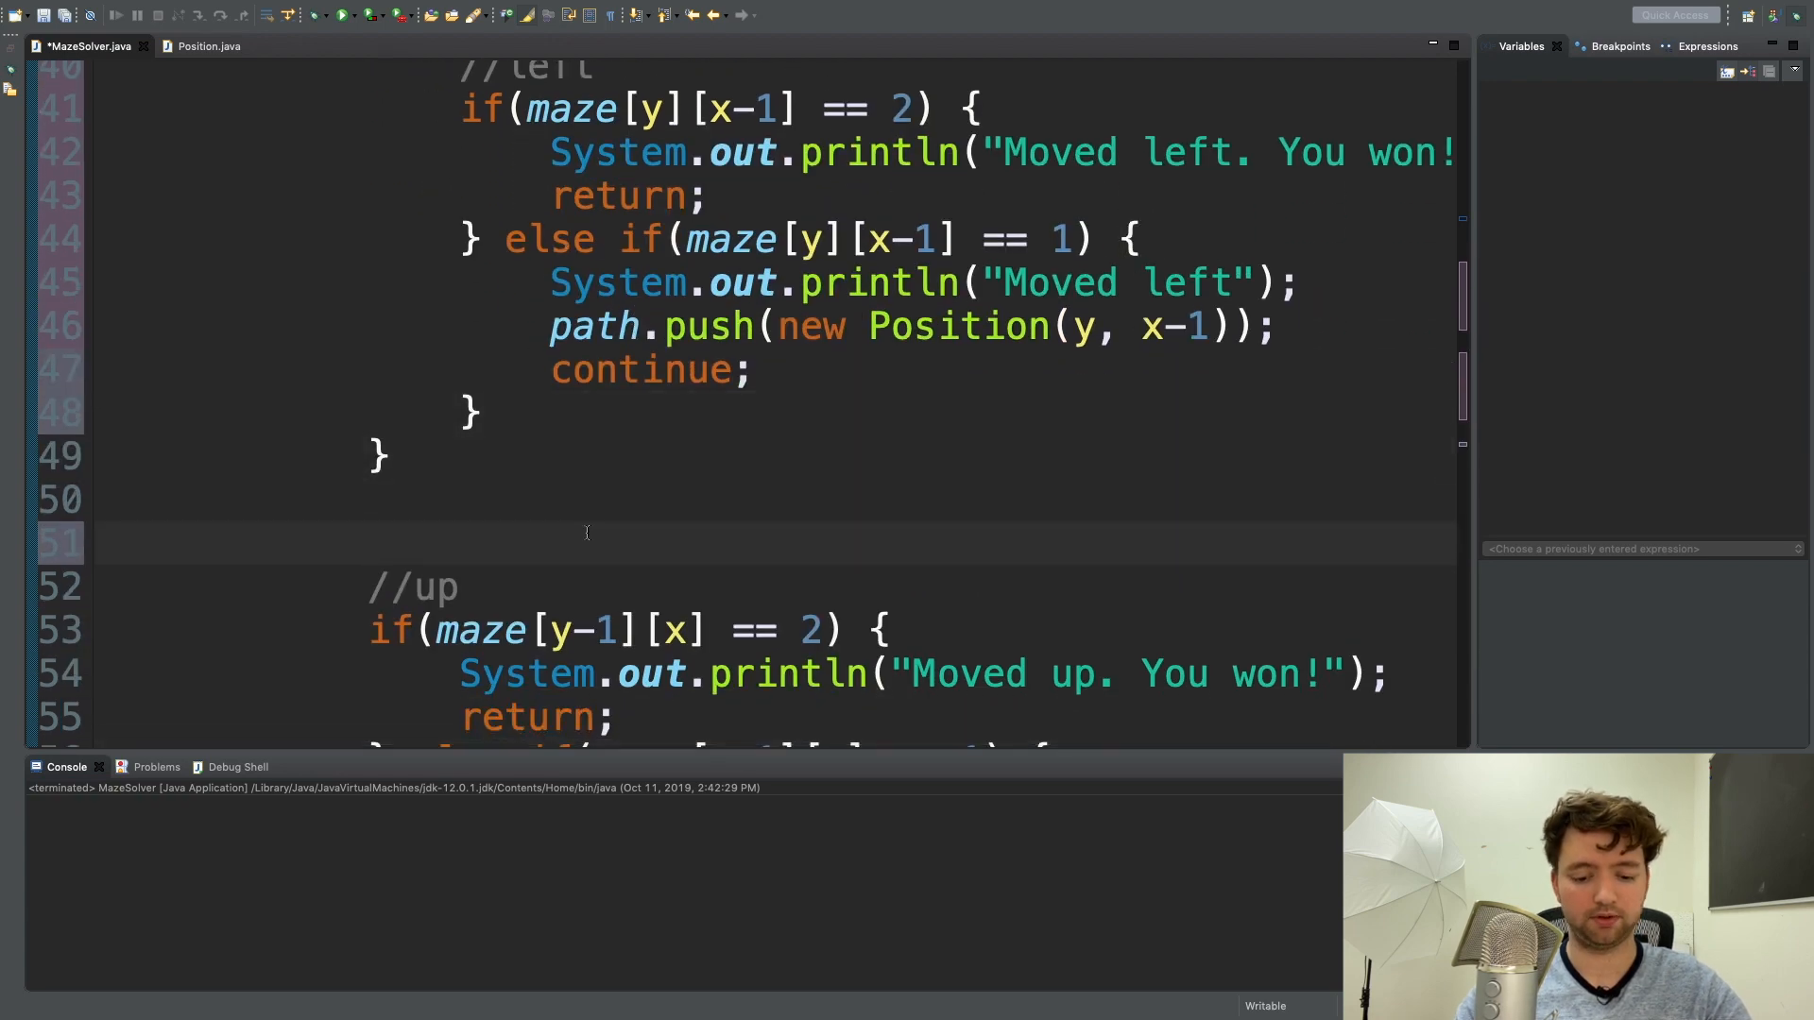
Guard the up and right moves with isValid(y-1, x) and isValid(y, x+1).
type("if(isValid()) {")
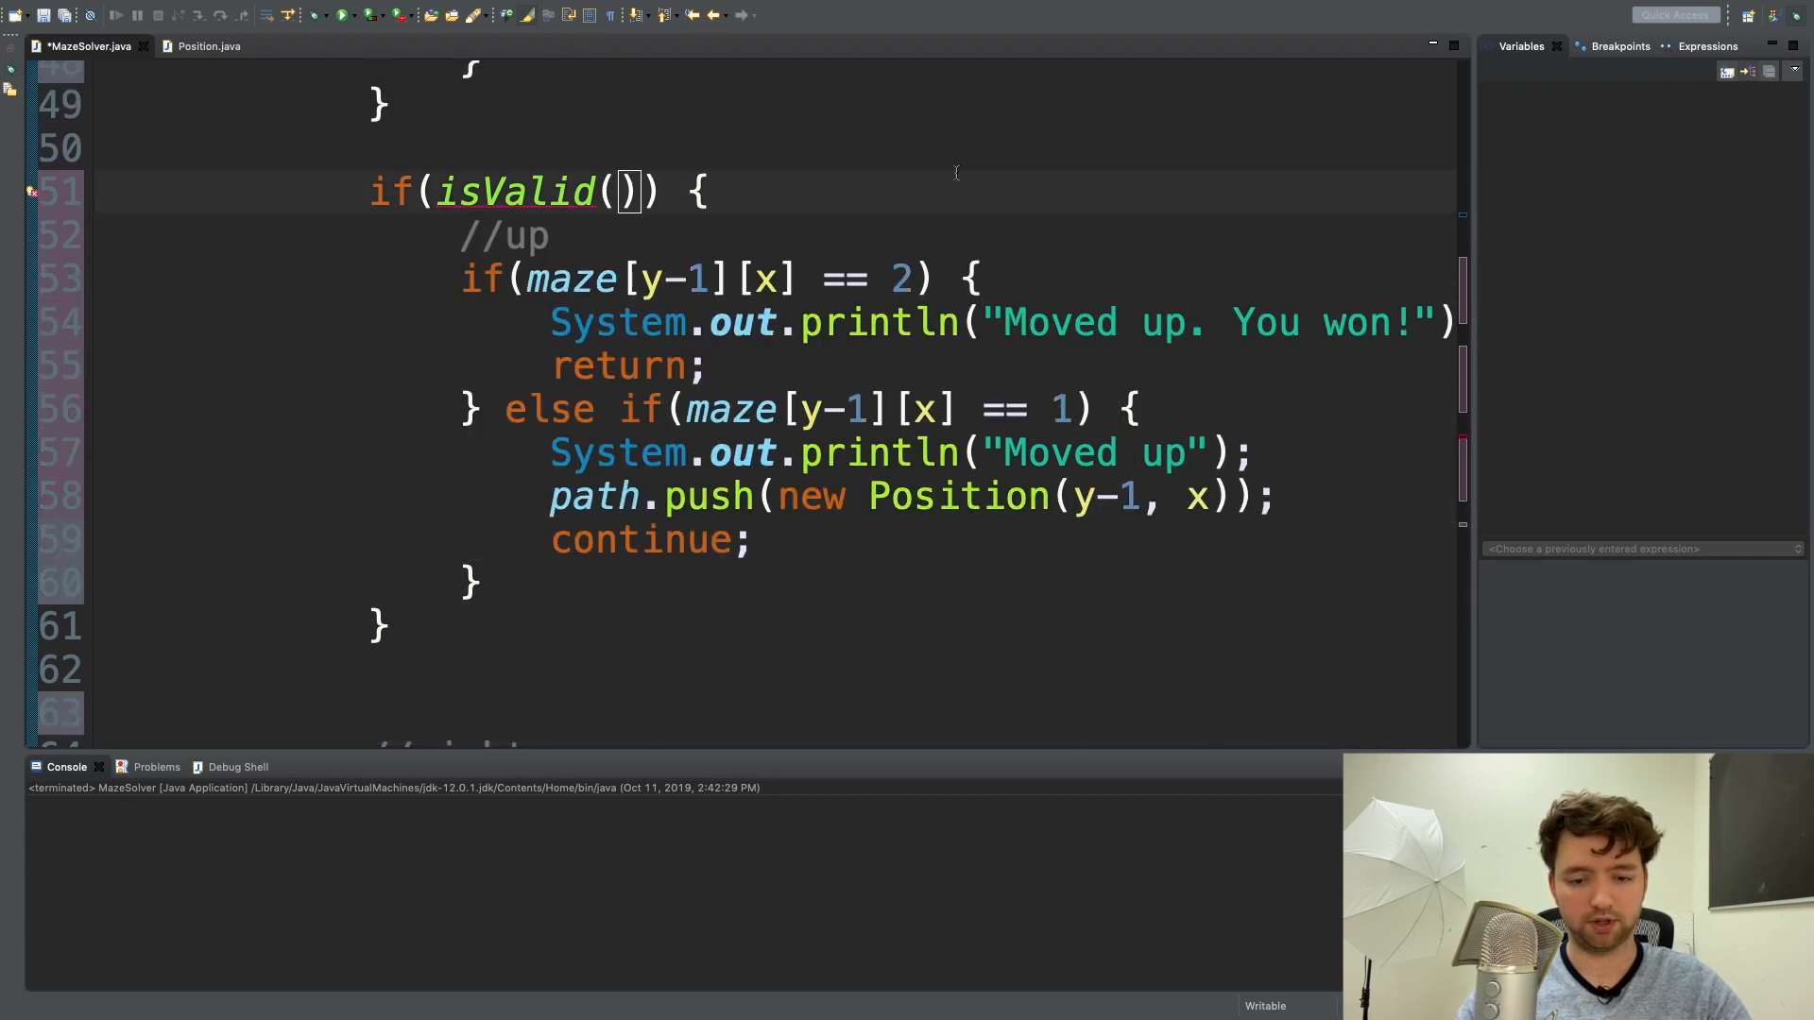
type("y=")
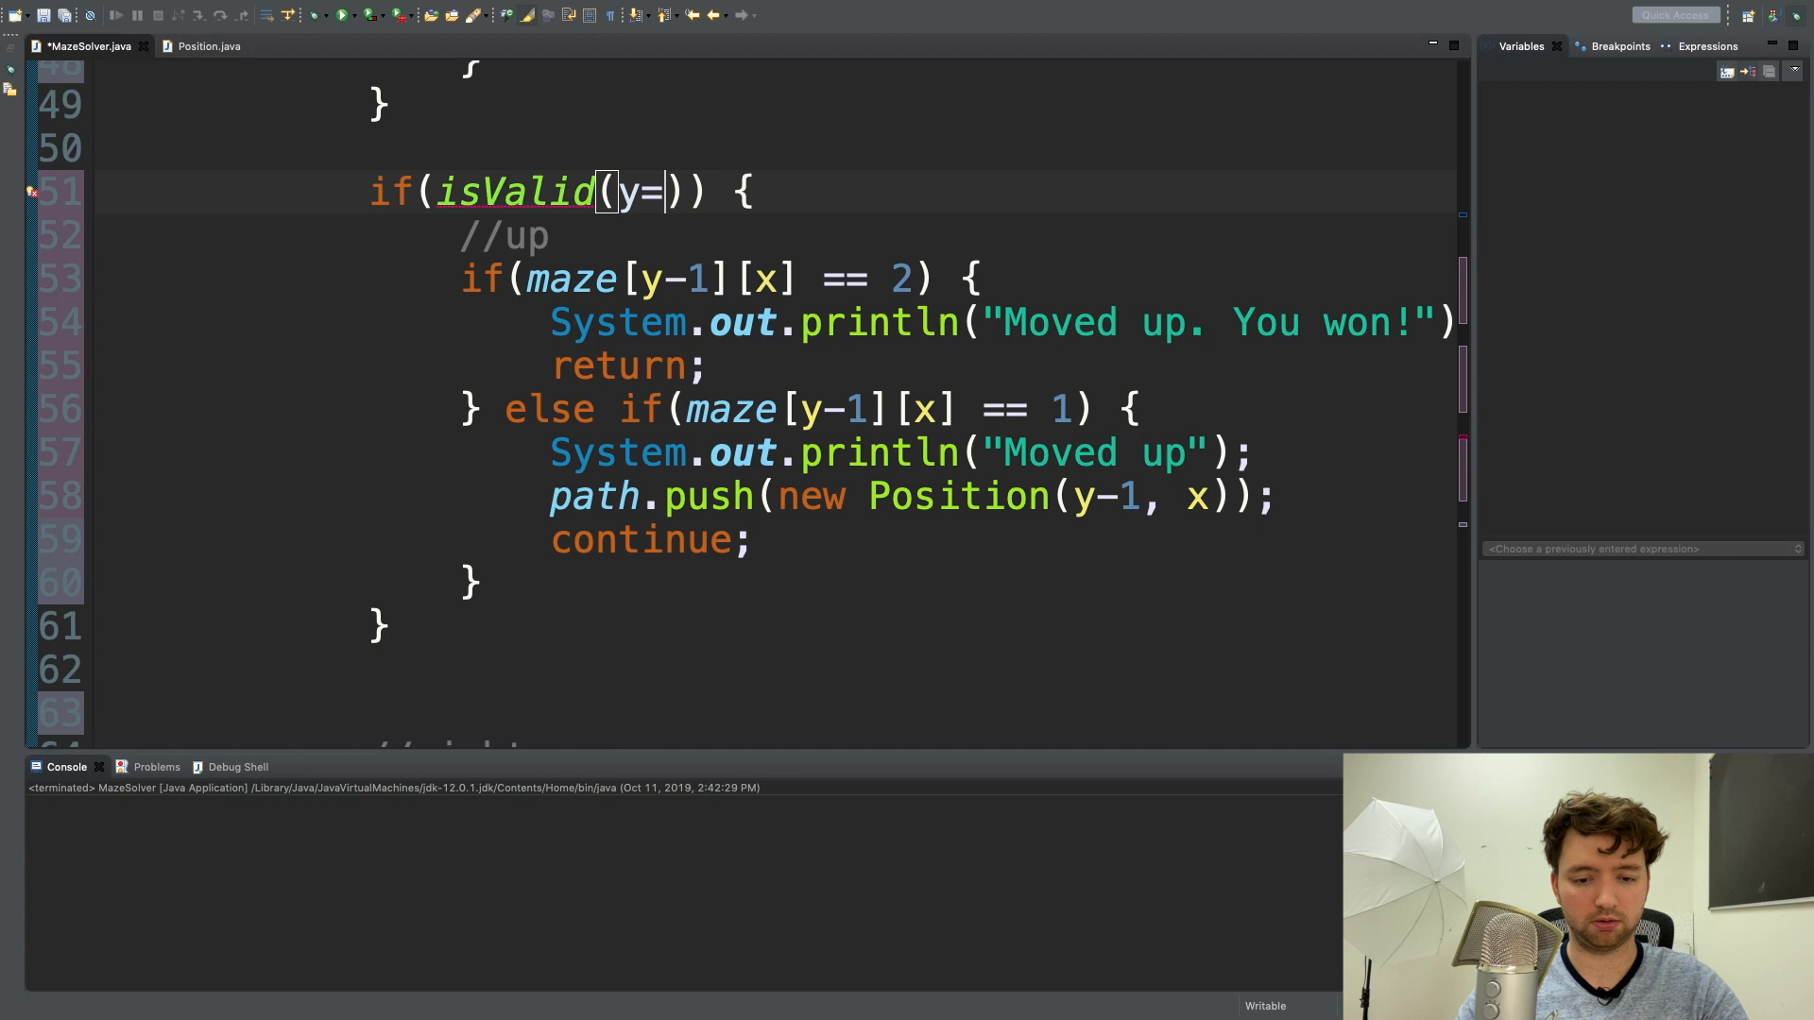
type("-1, x")
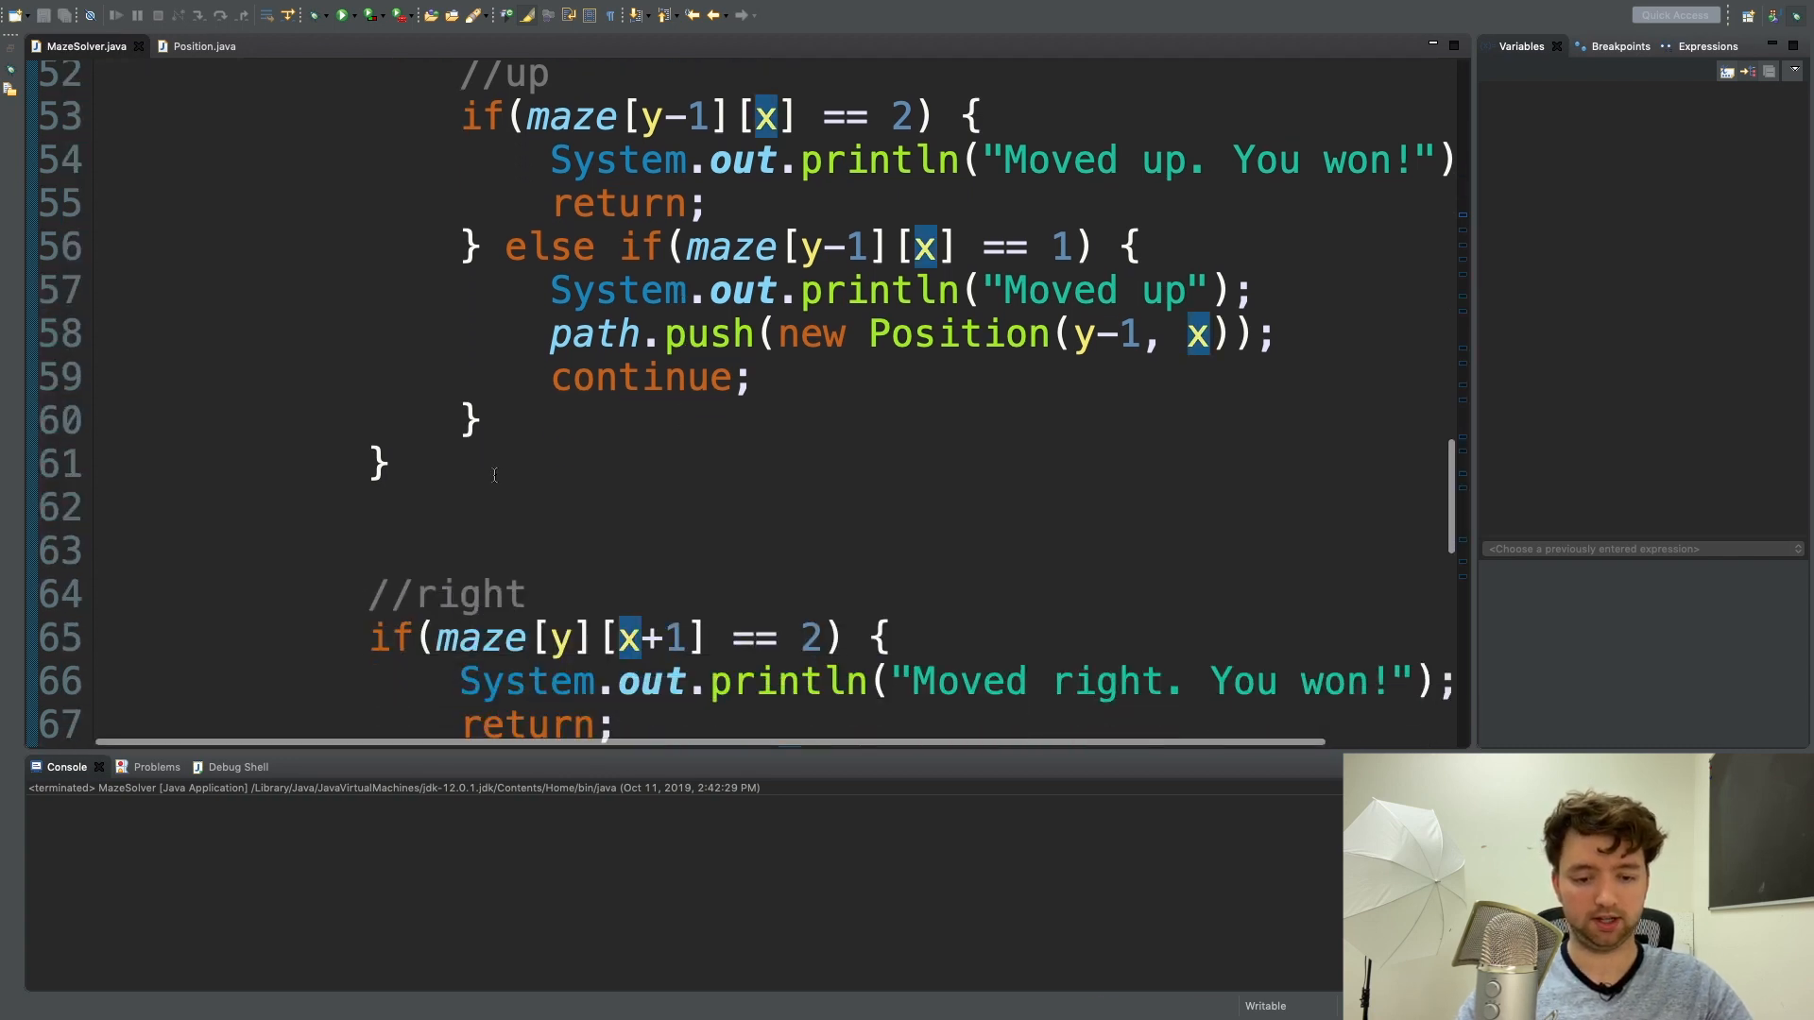
type("if(is")
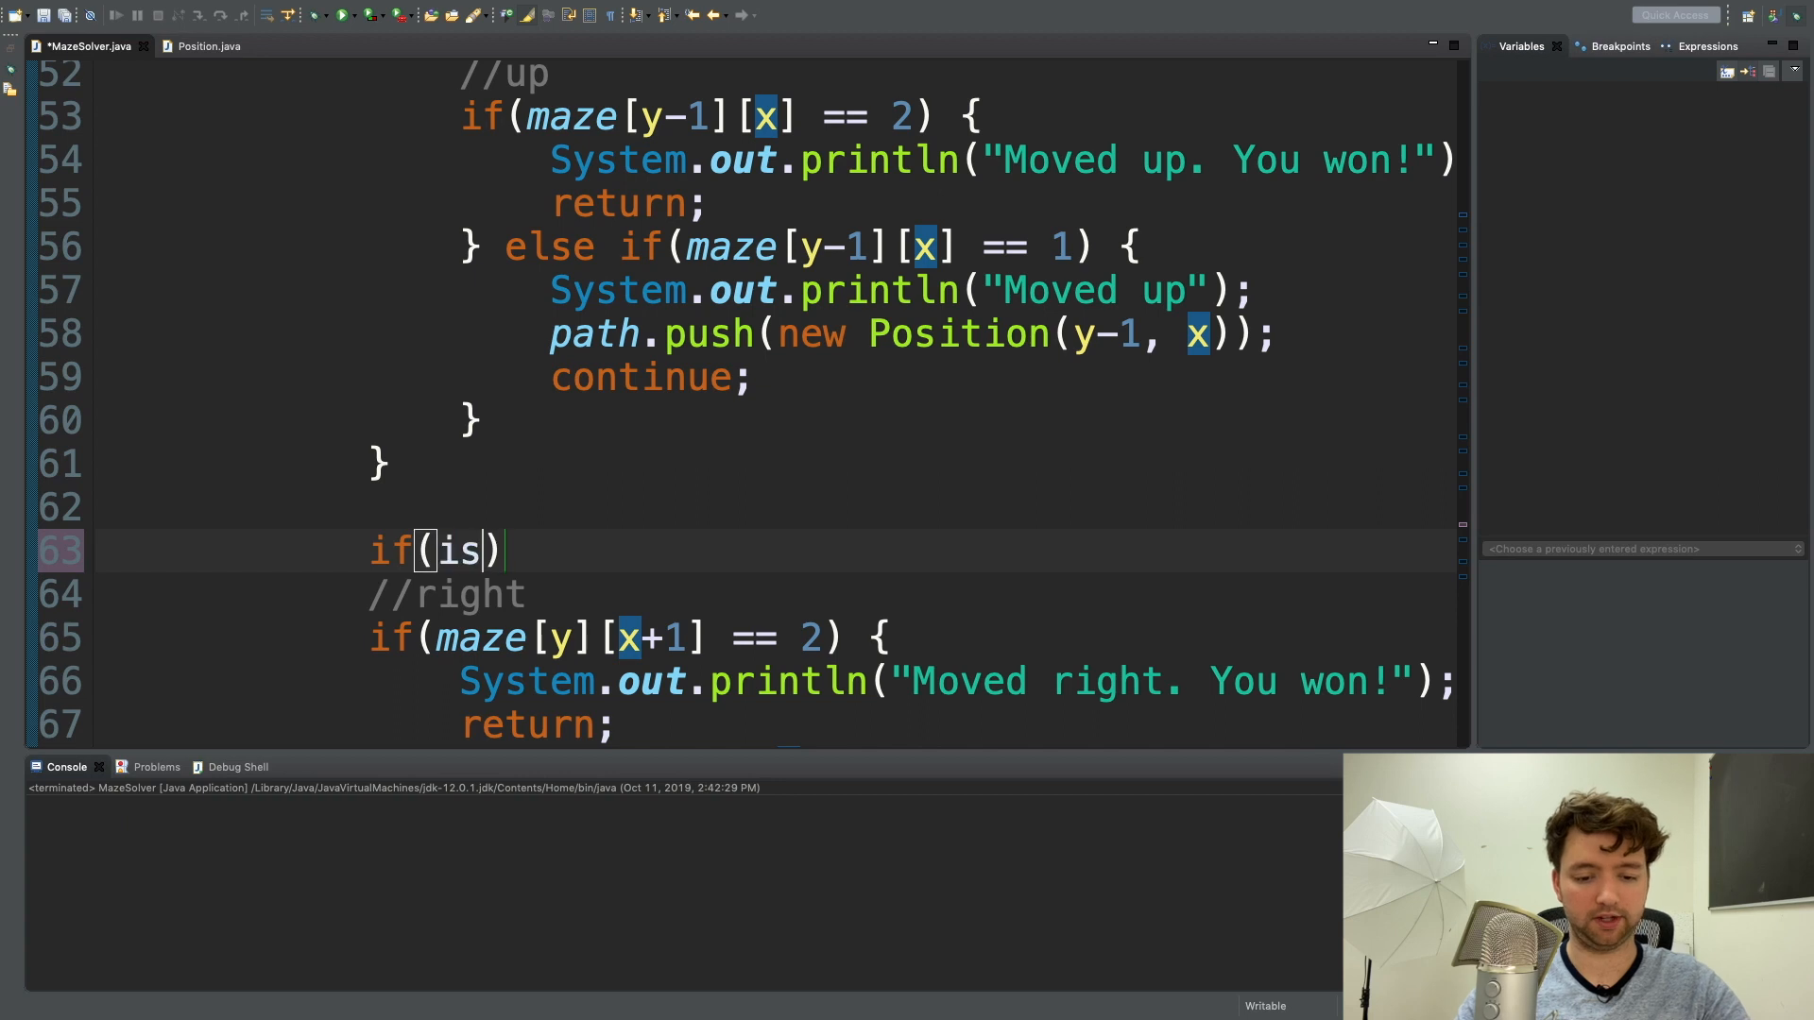
type("Valid(")
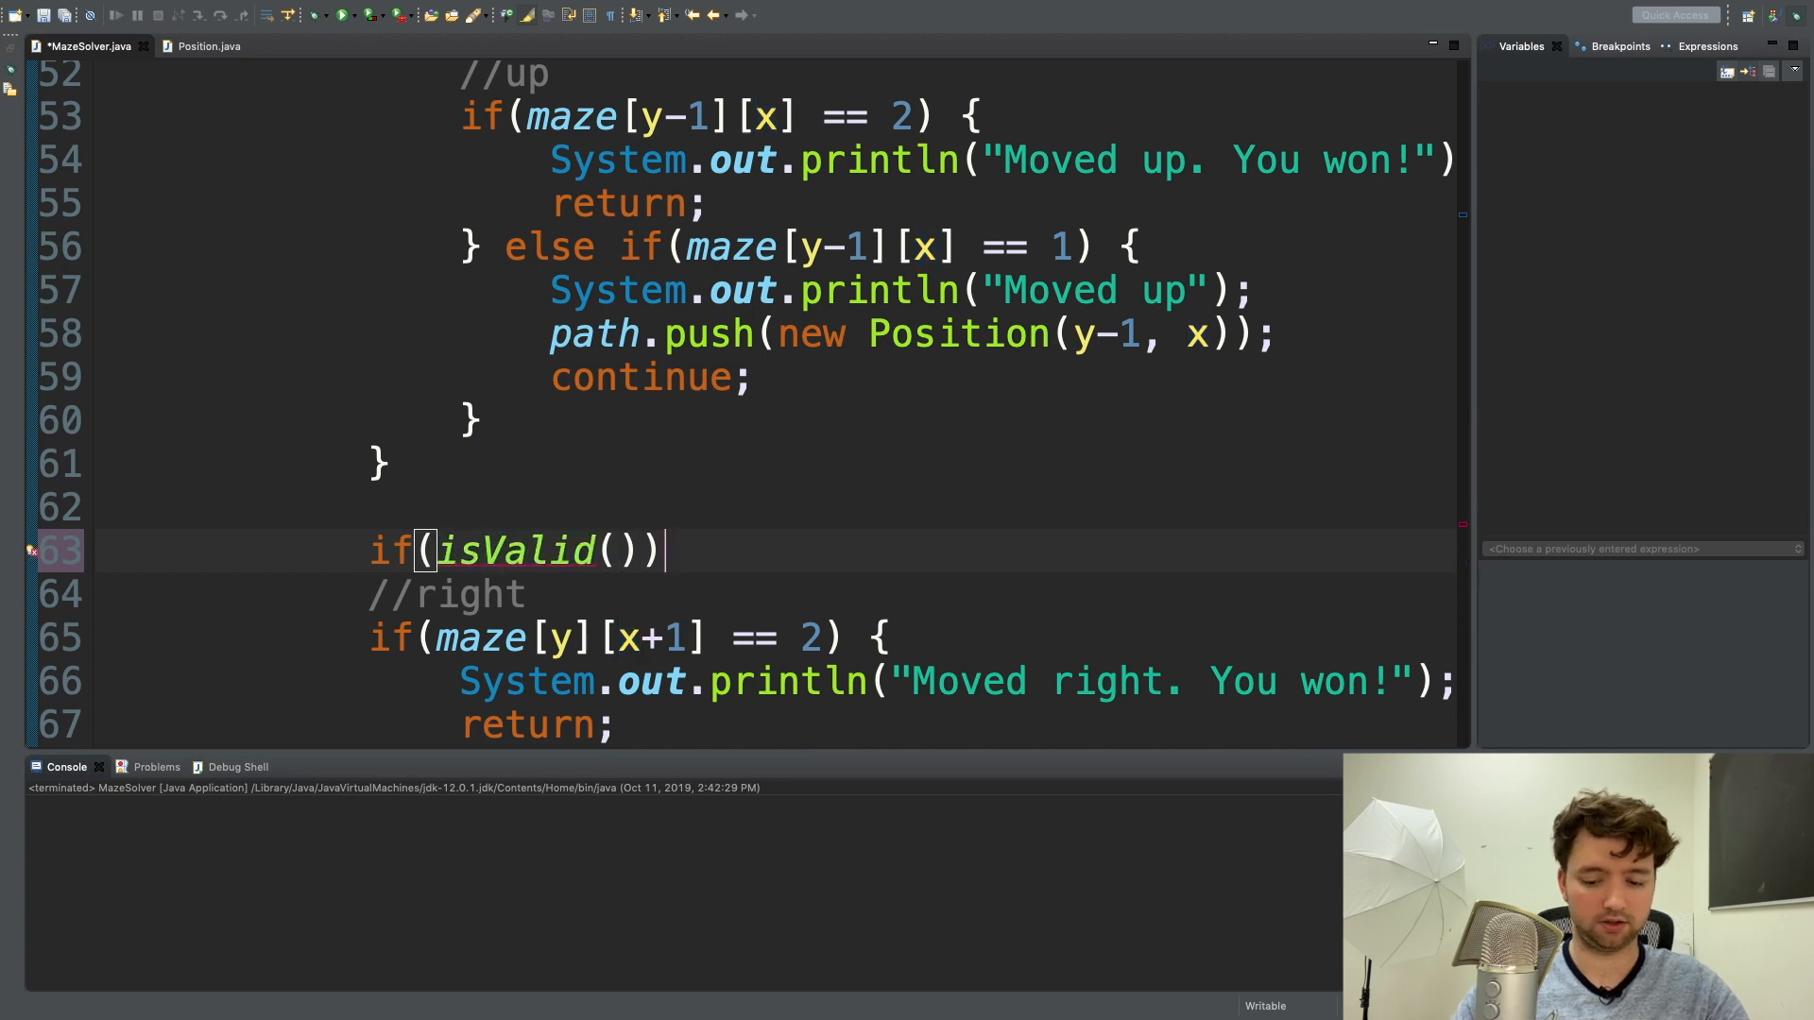
type("{")
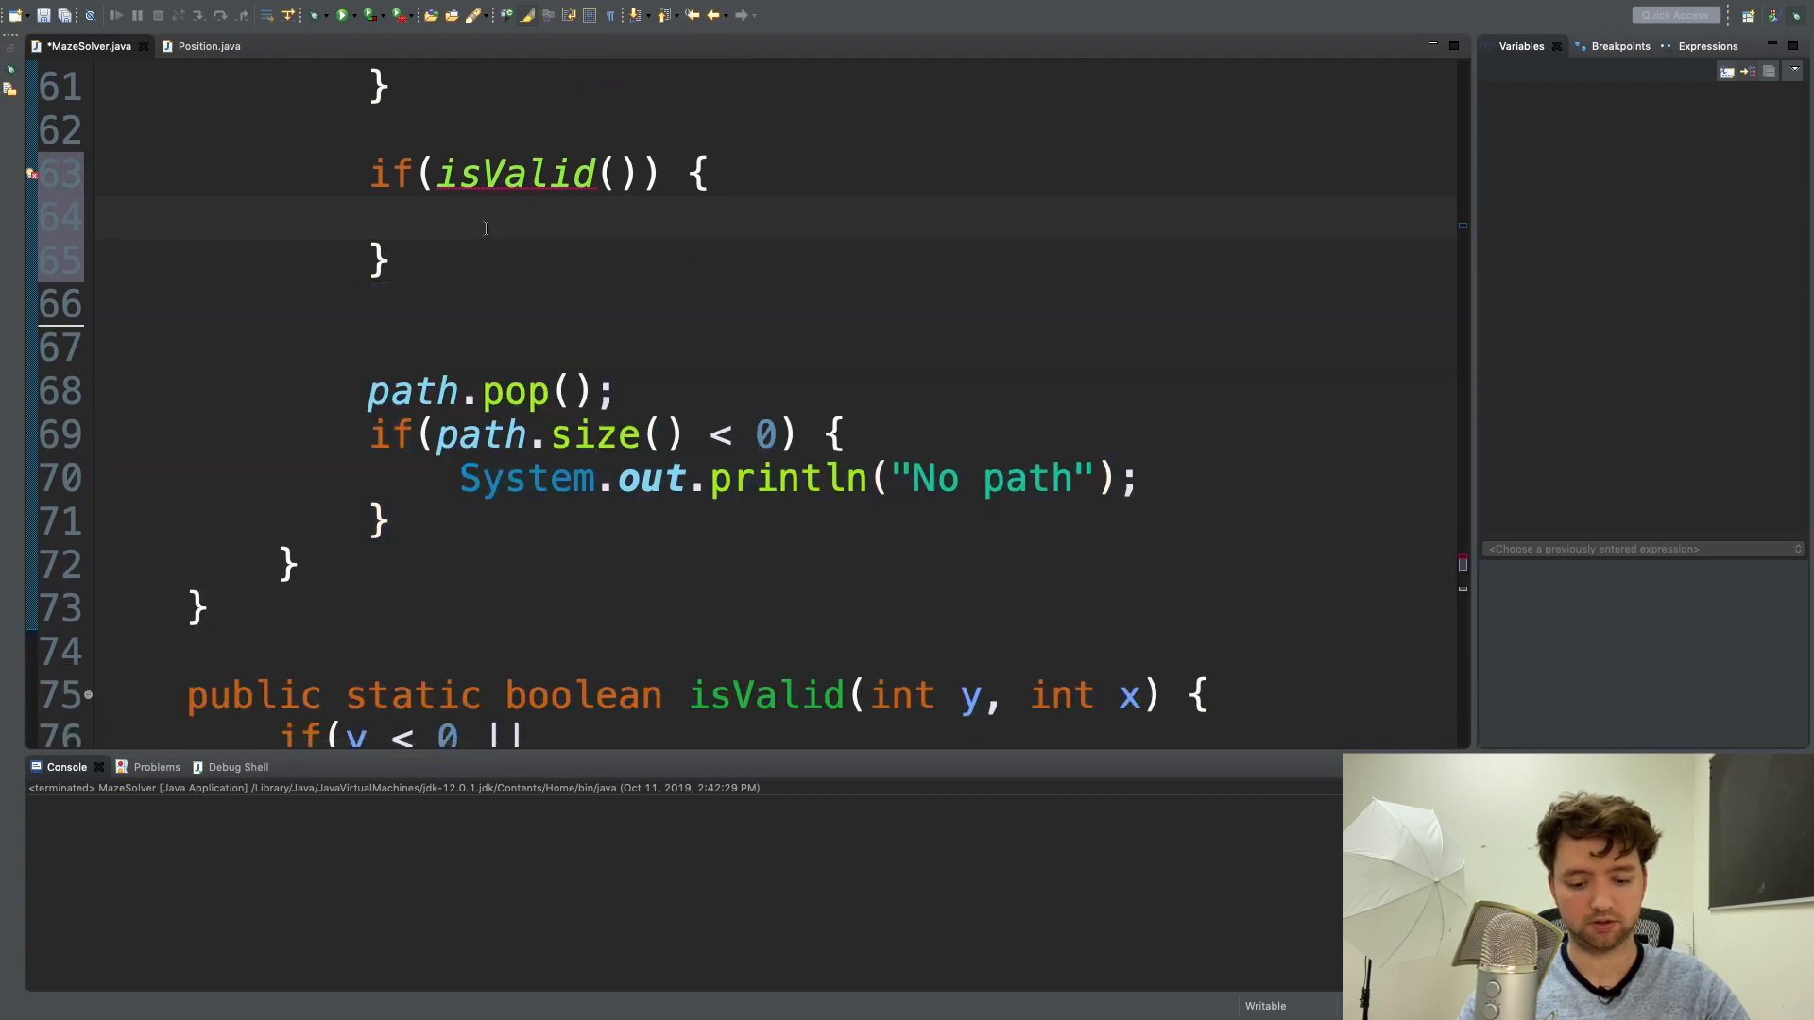
scroll("down", 3)
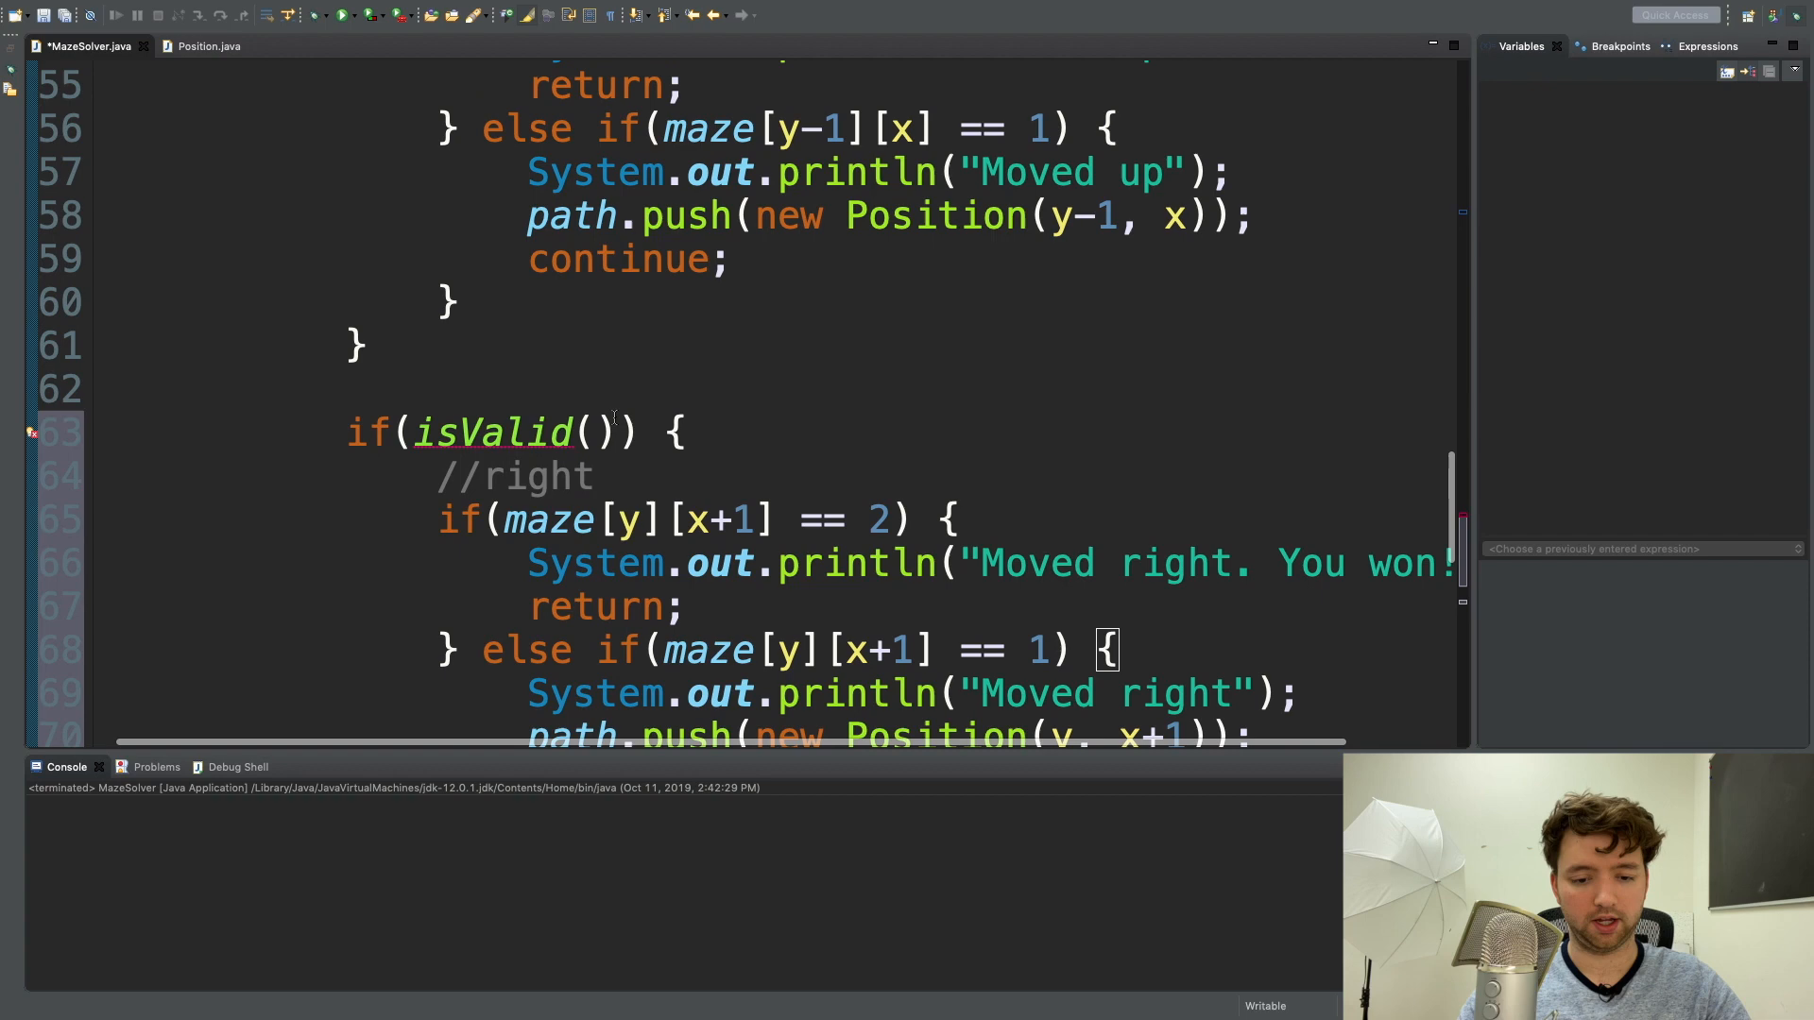
type("y, x")
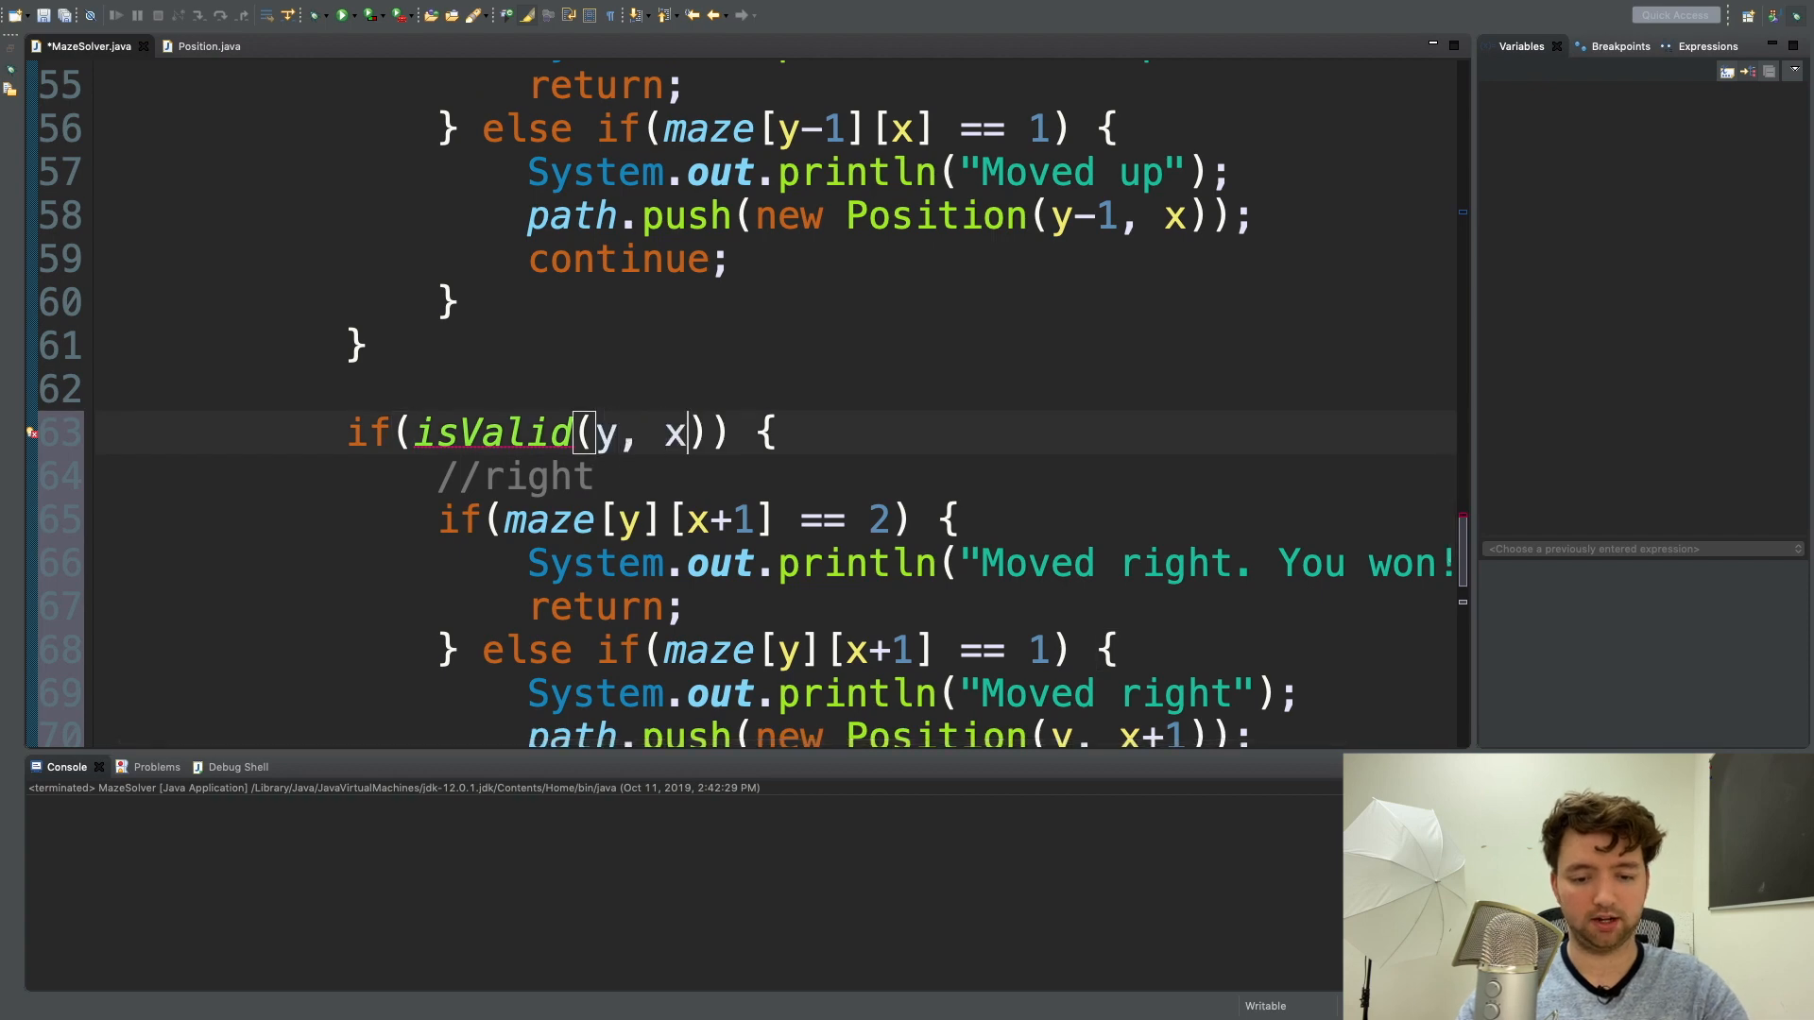
type("+1")
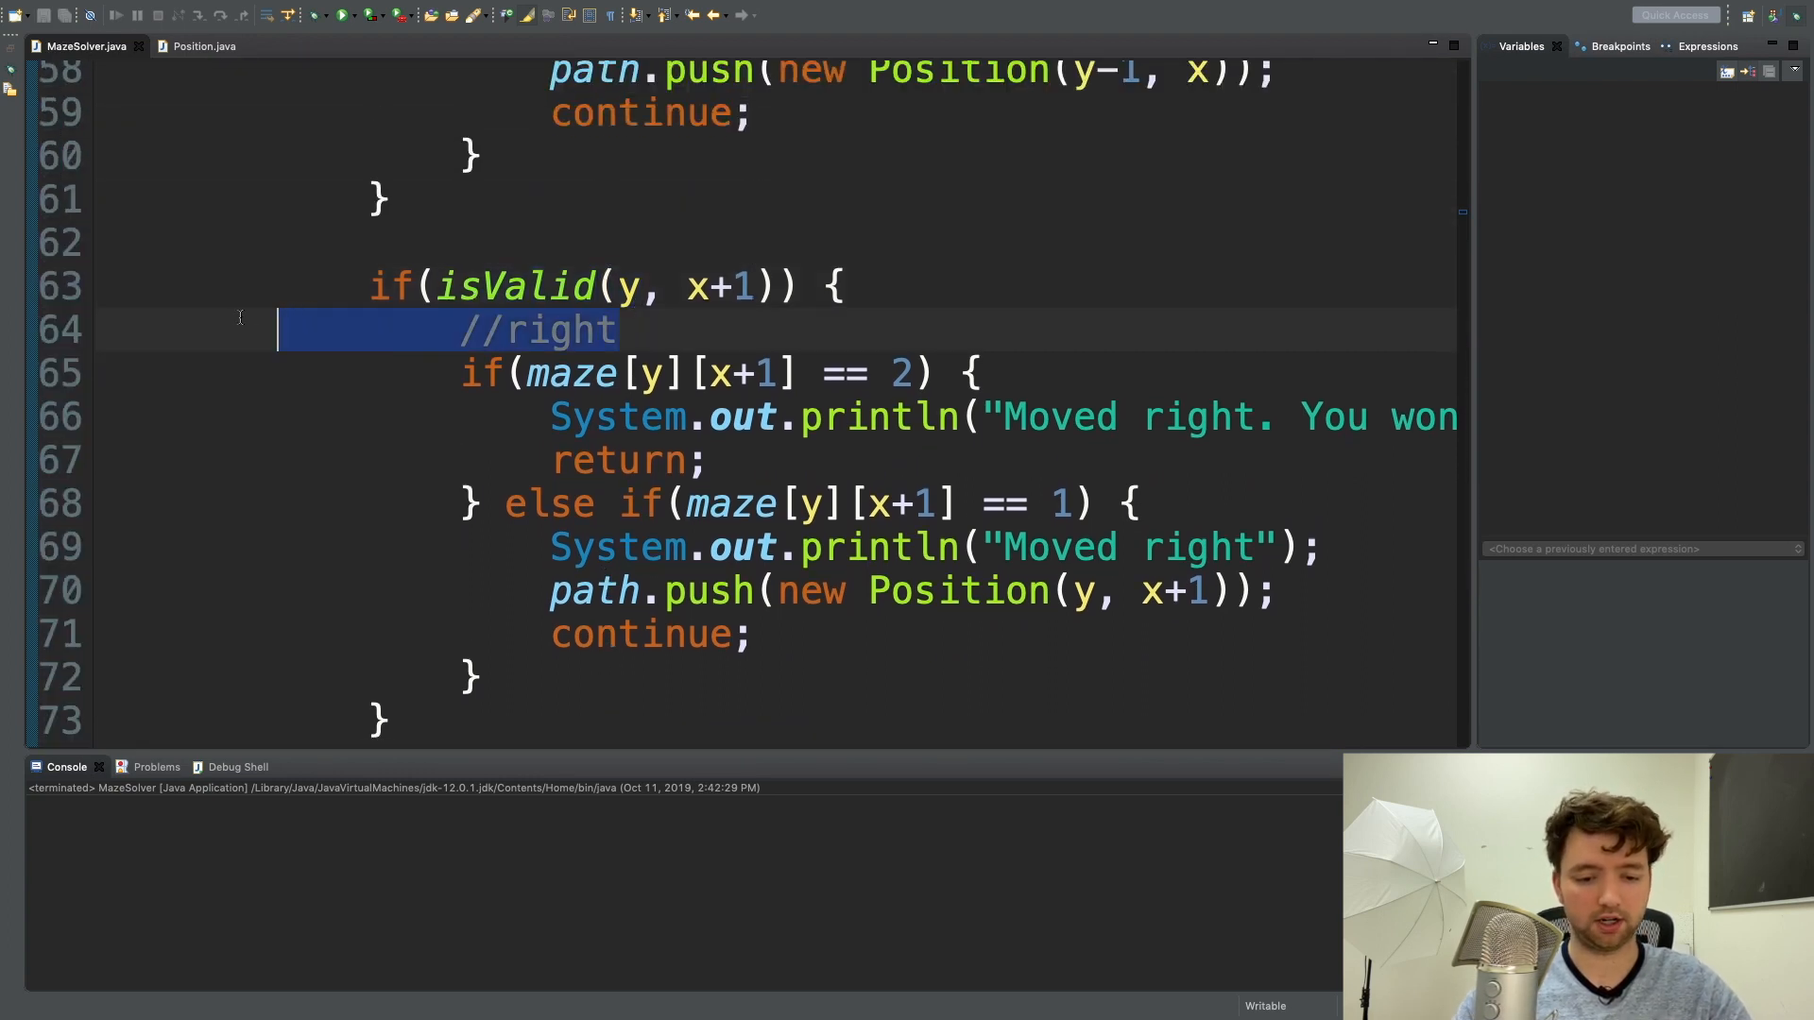
Move the //right, //up and //down comments above their isValid guards.
key("Delete")
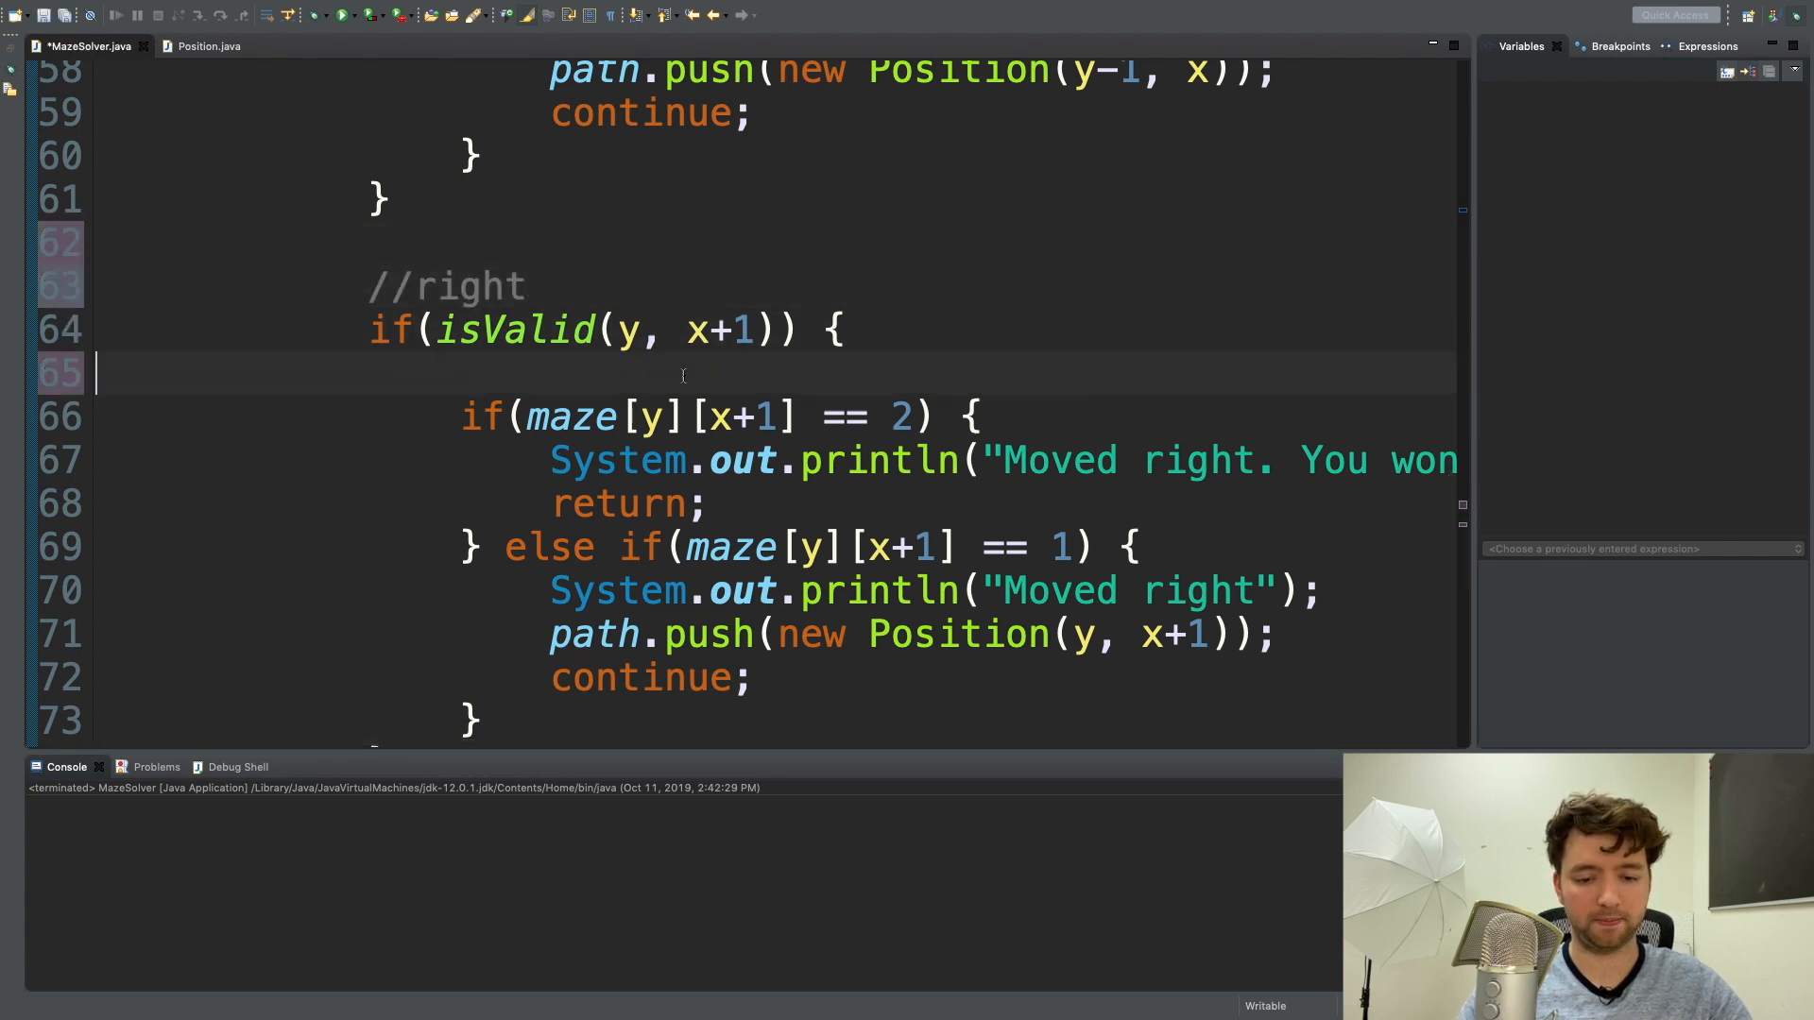
key("Backspace")
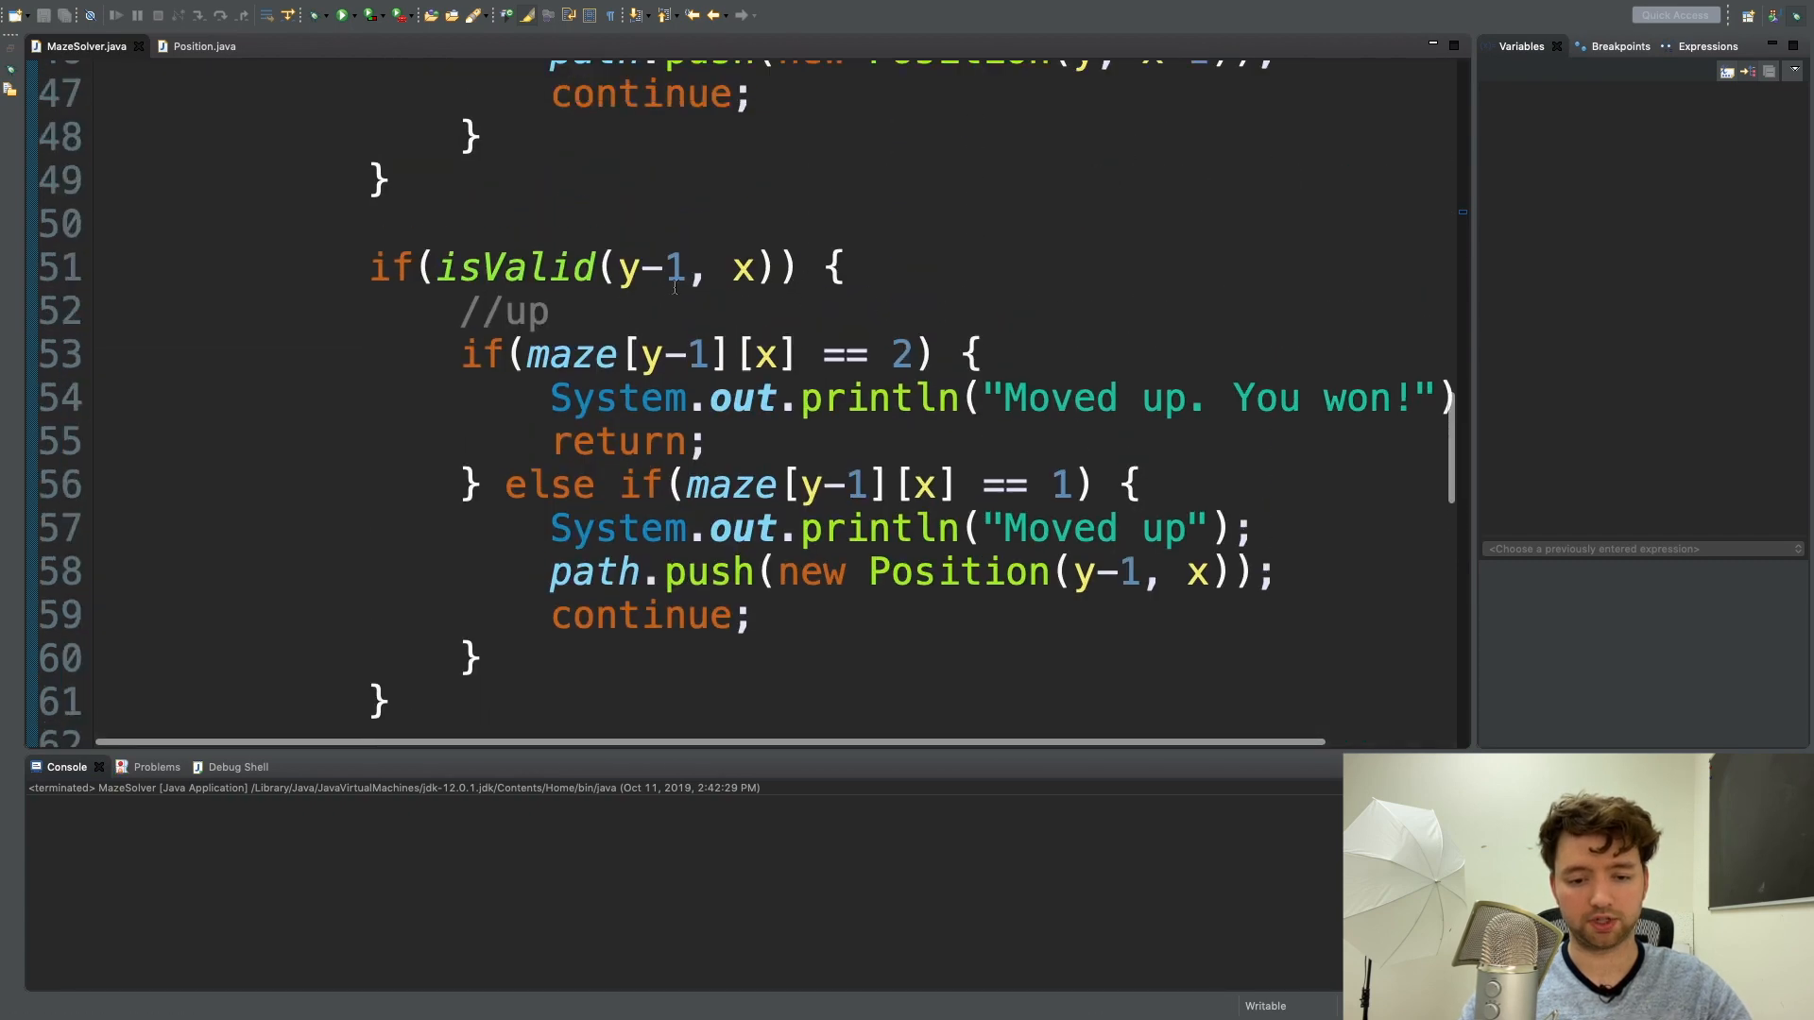
left_click_drag(844, 267, 549, 310)
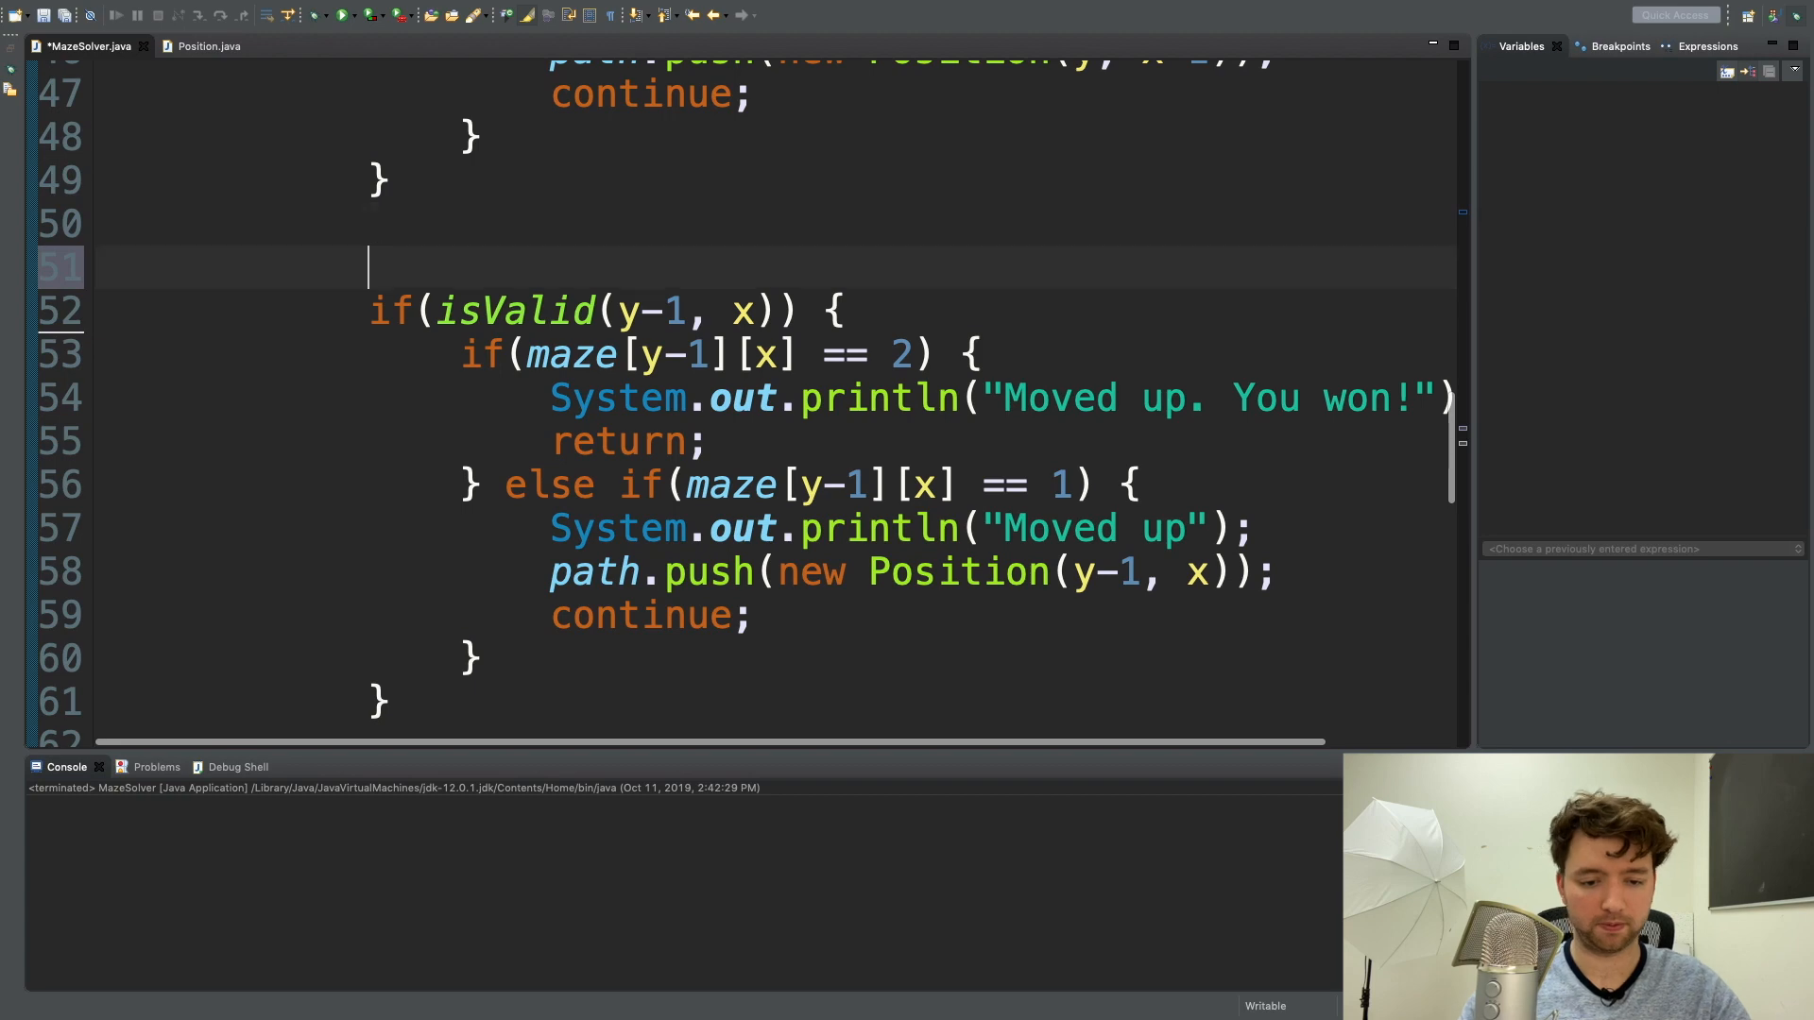
type("//up")
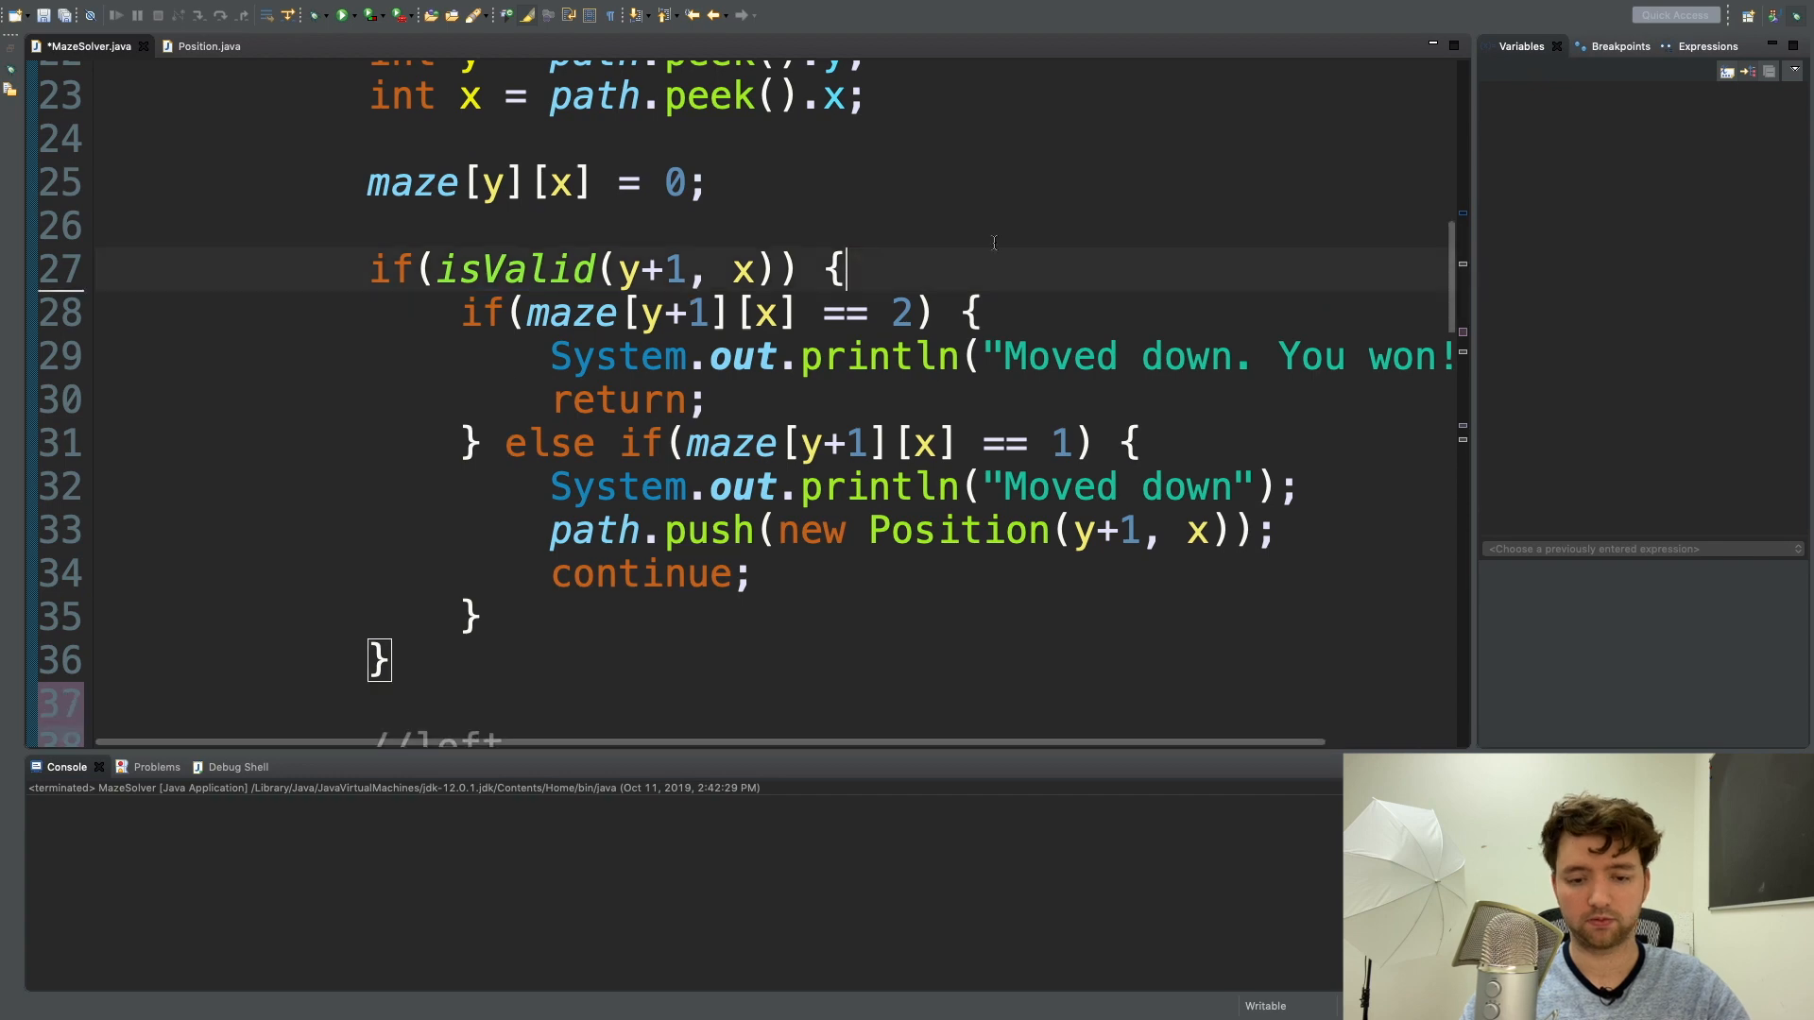
type("//down")
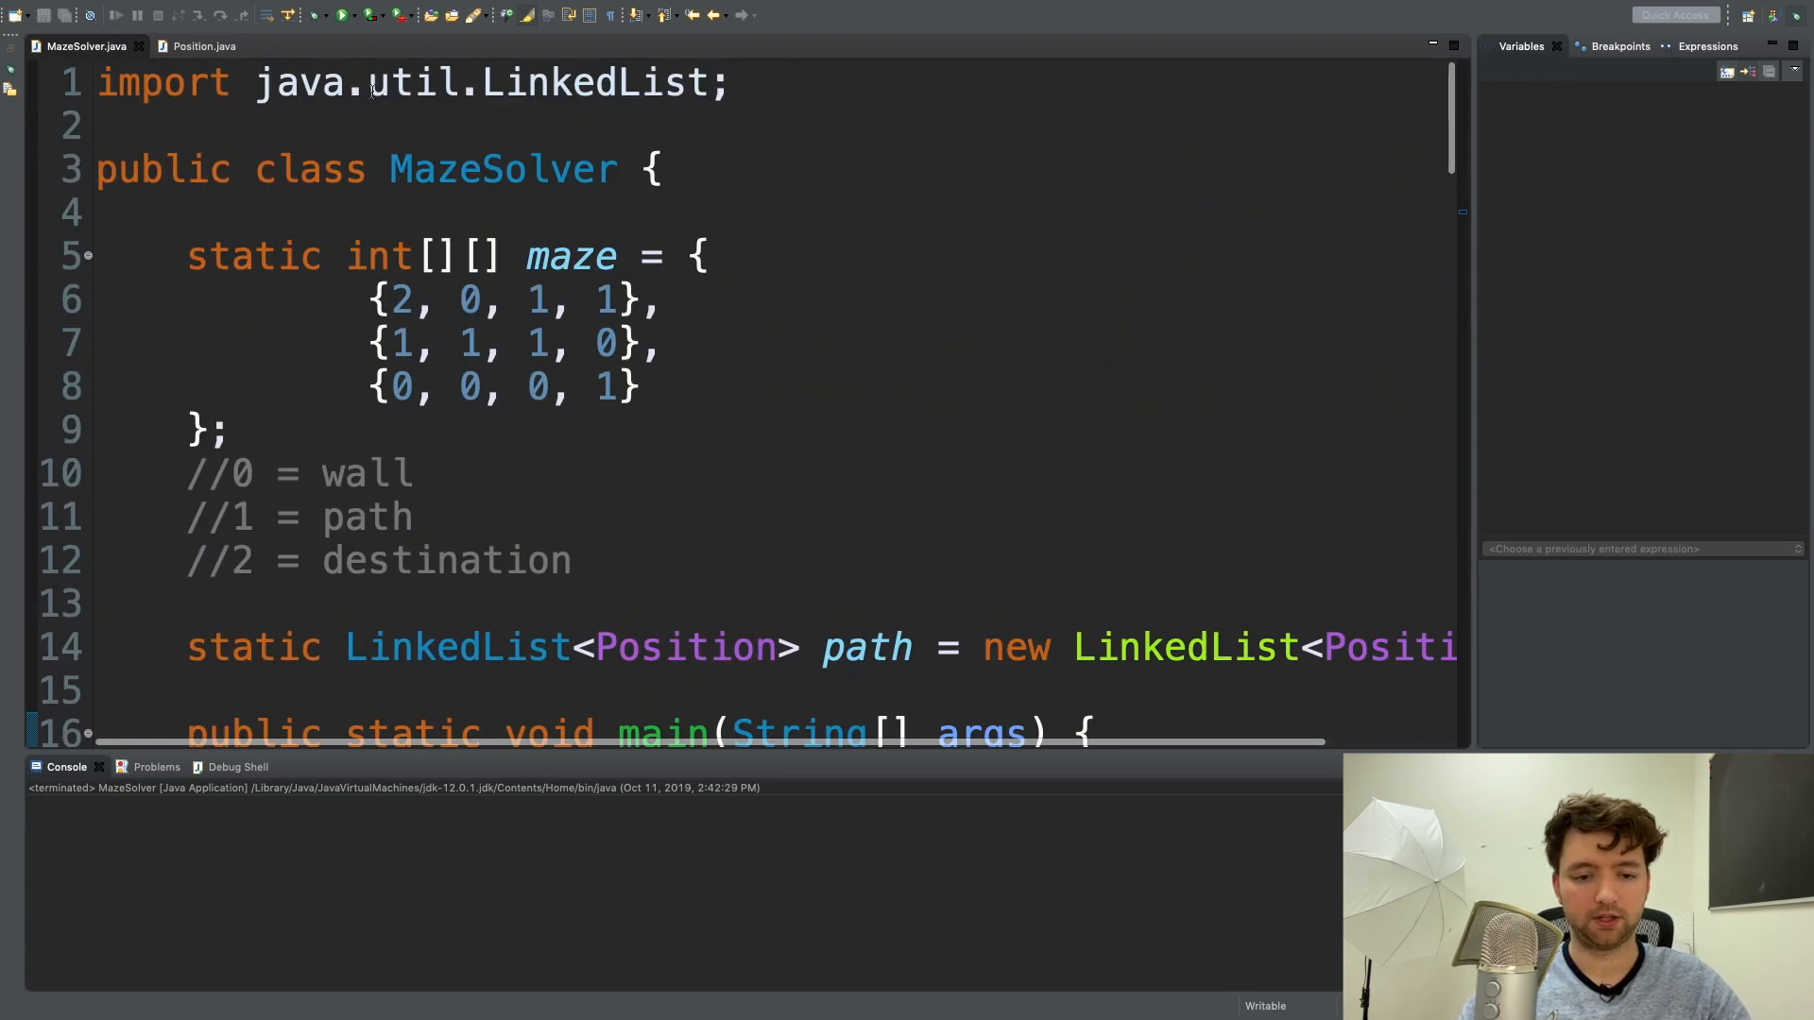
Run MazeSolver and scroll the Console to the 'Moved up. You won!' output.
left_click(342, 15)
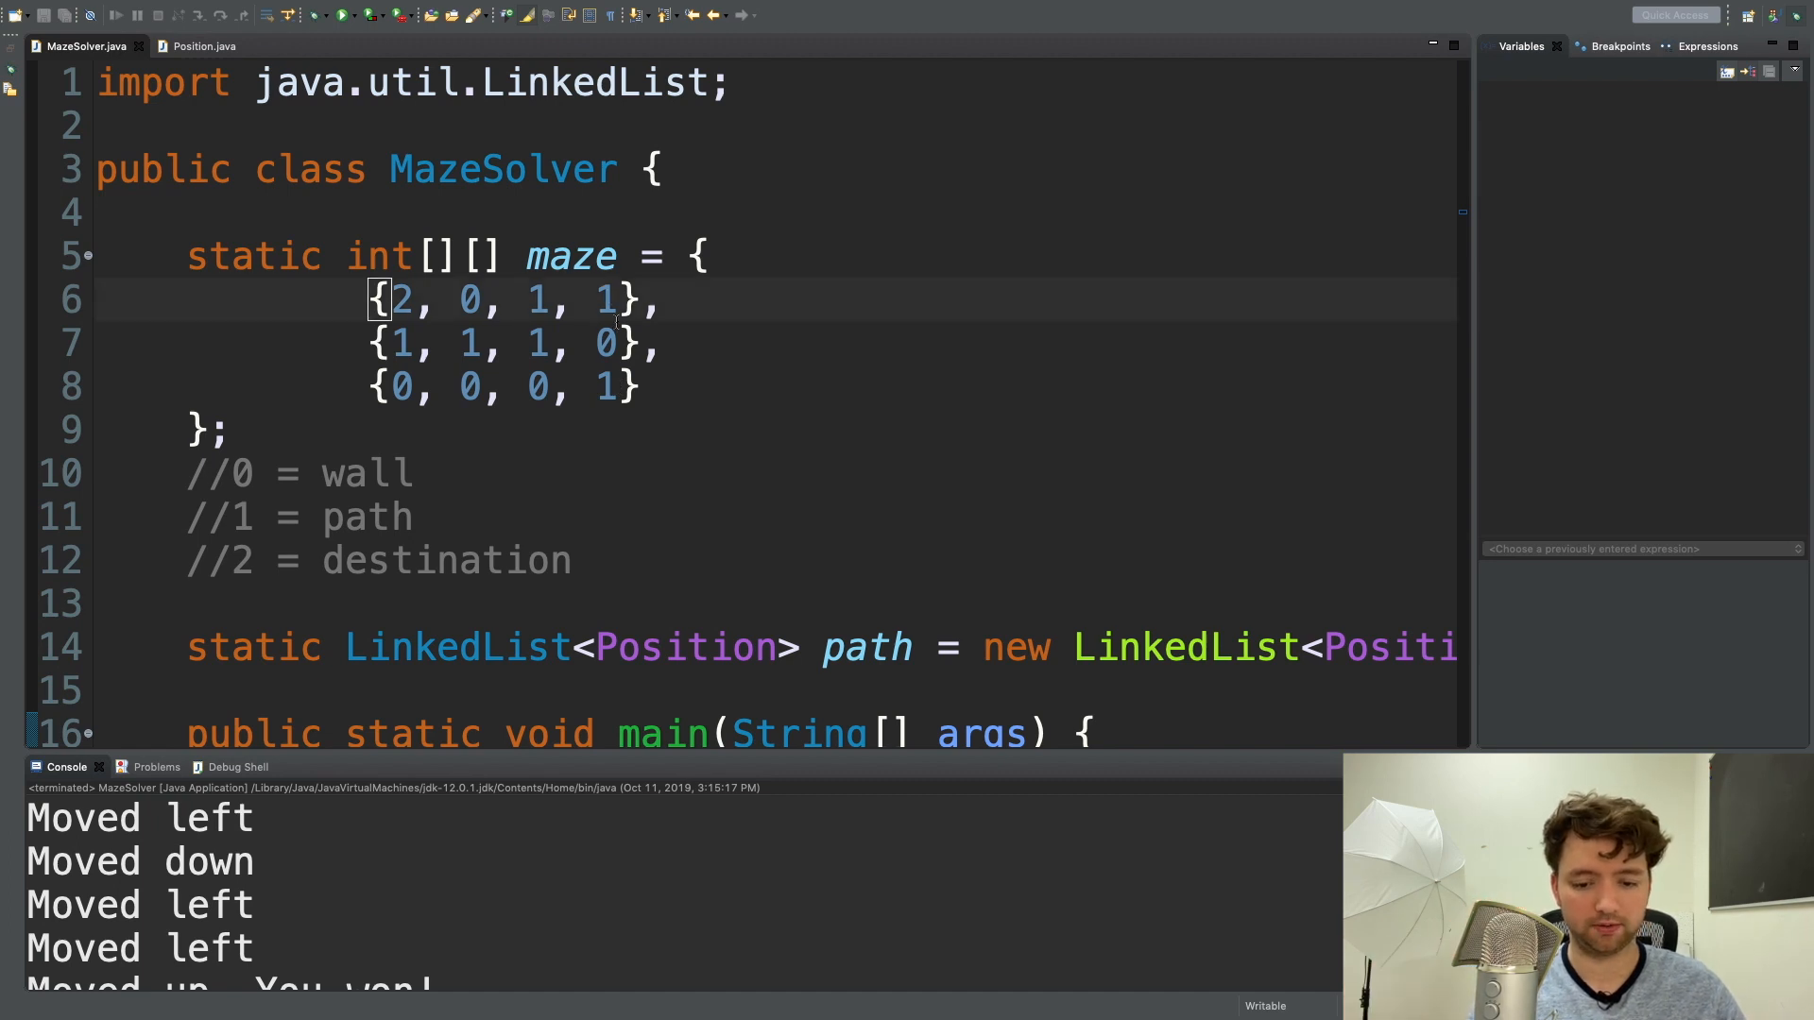
scroll("down", 3)
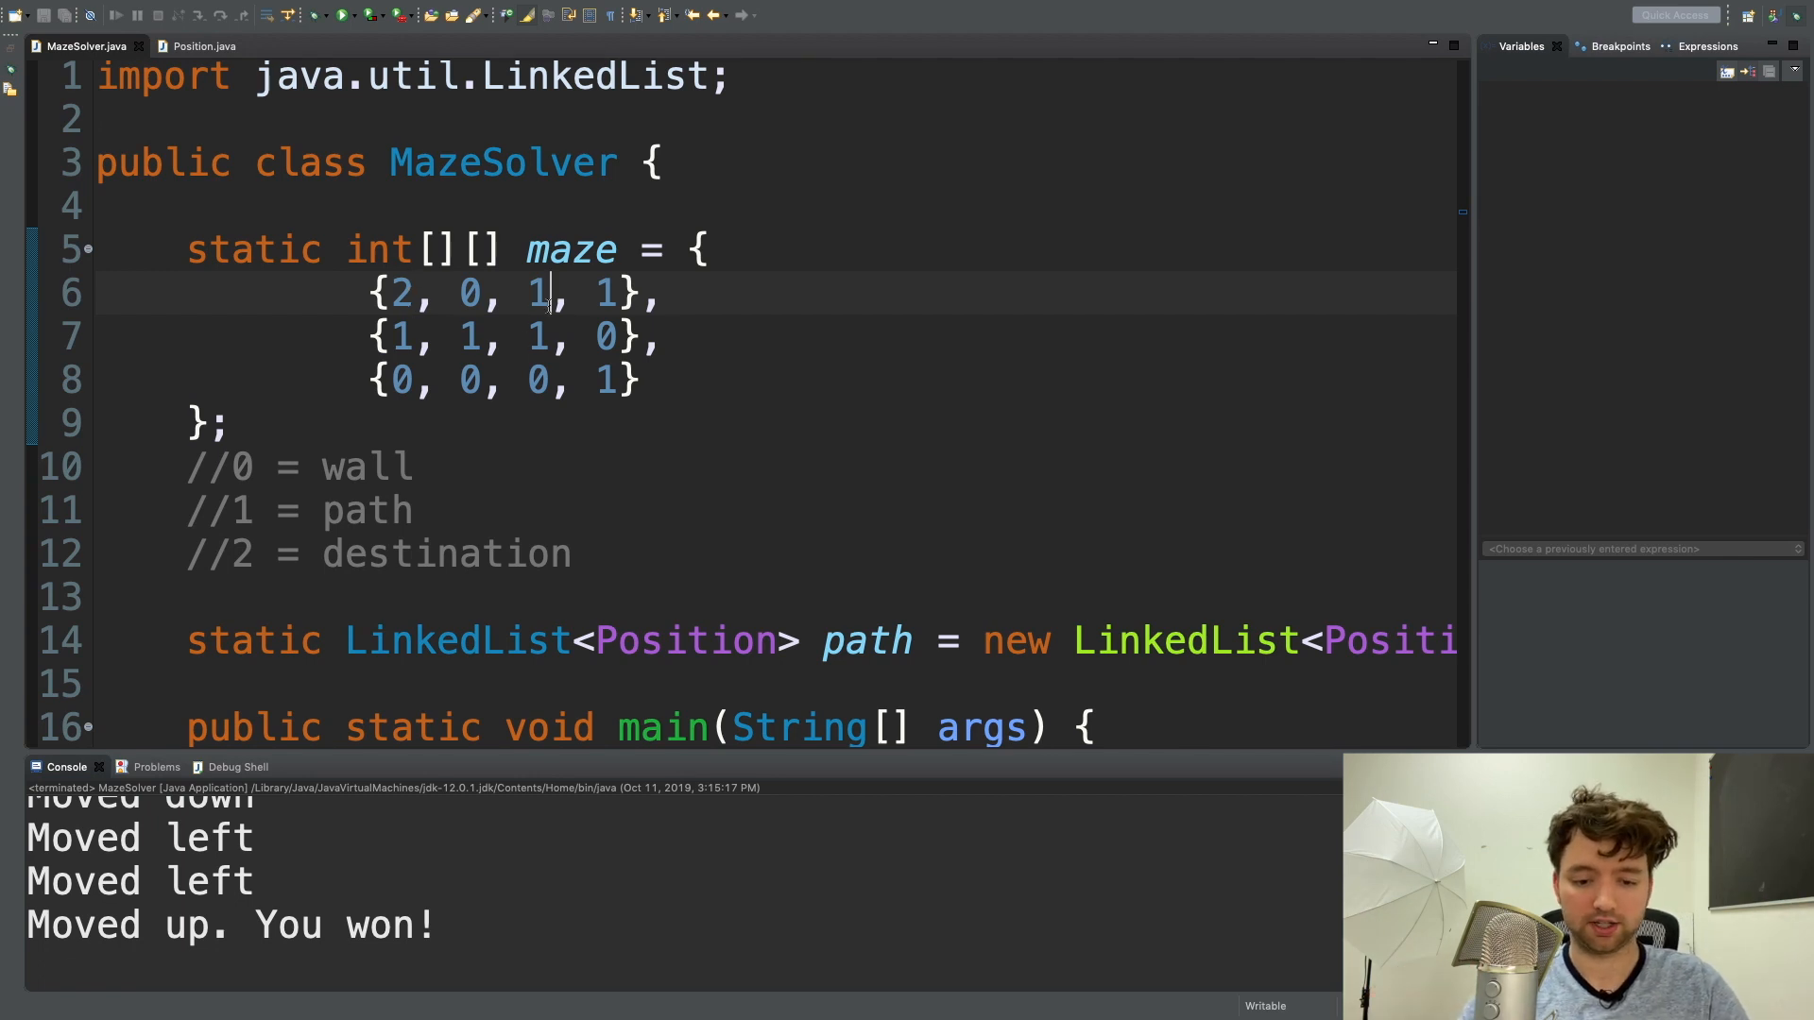
Block the maze route with a 0 and add return; after the No path print.
type("0")
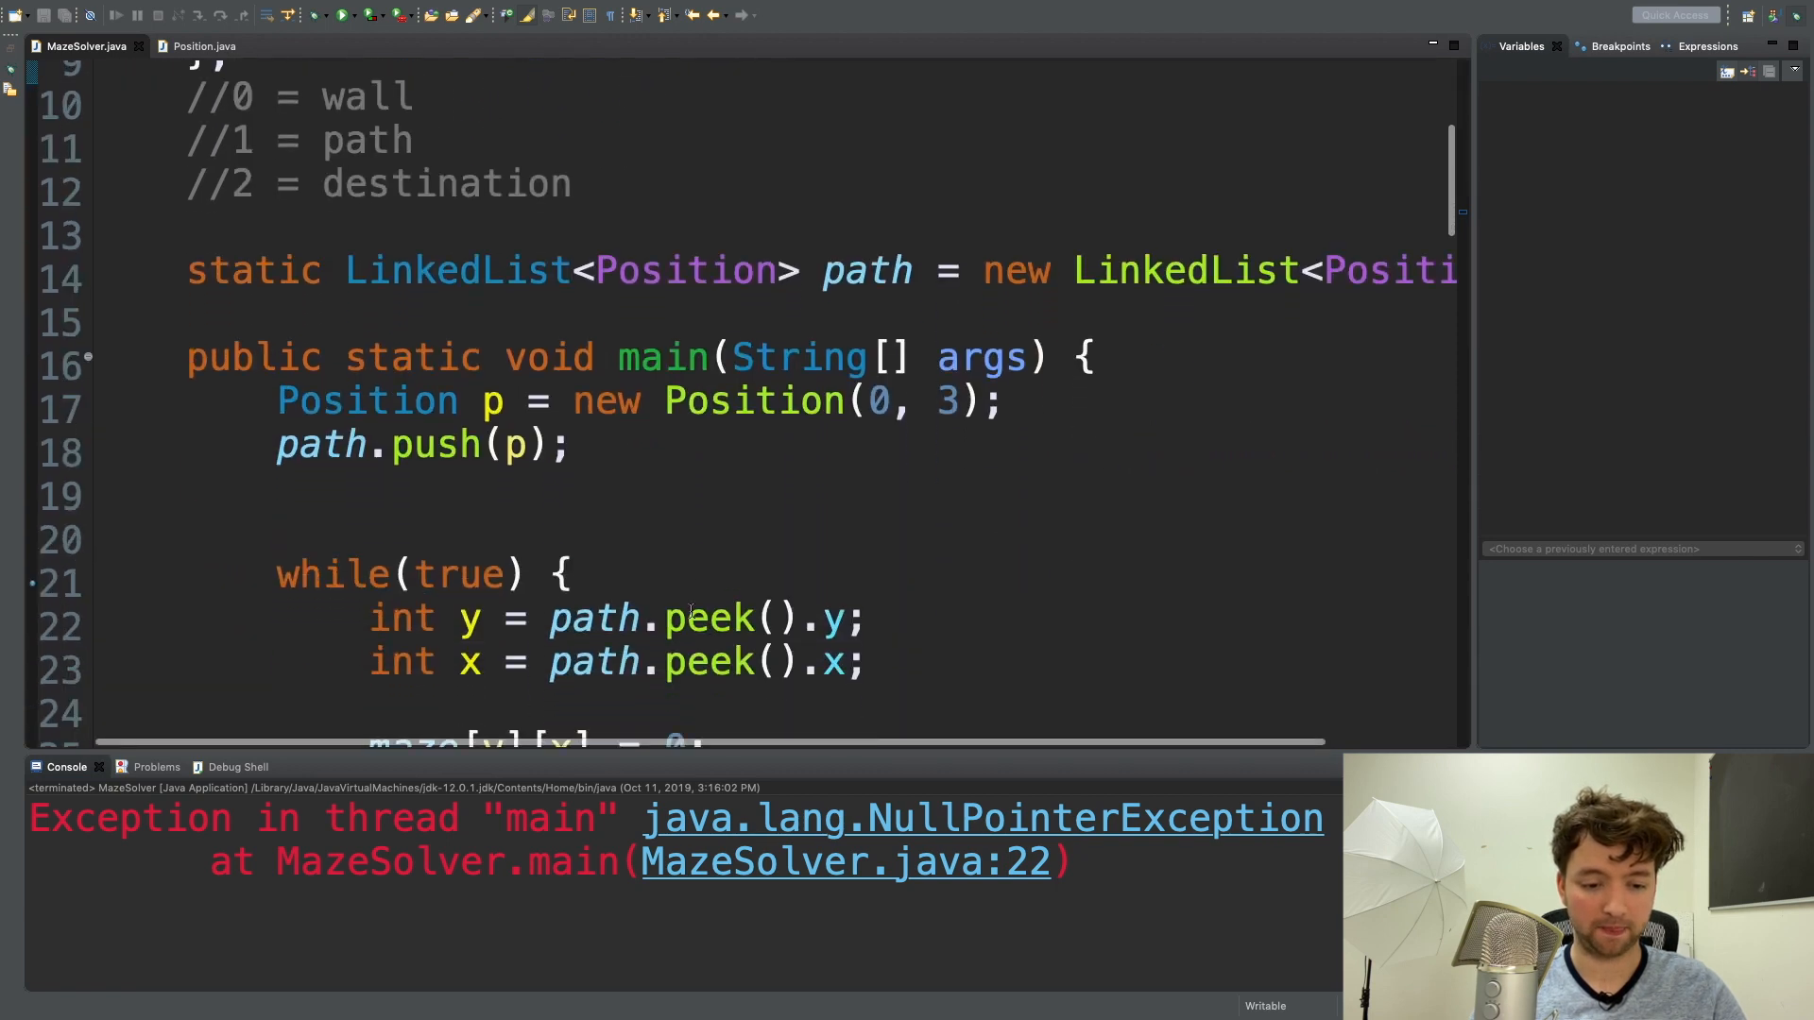
scroll("down", 3)
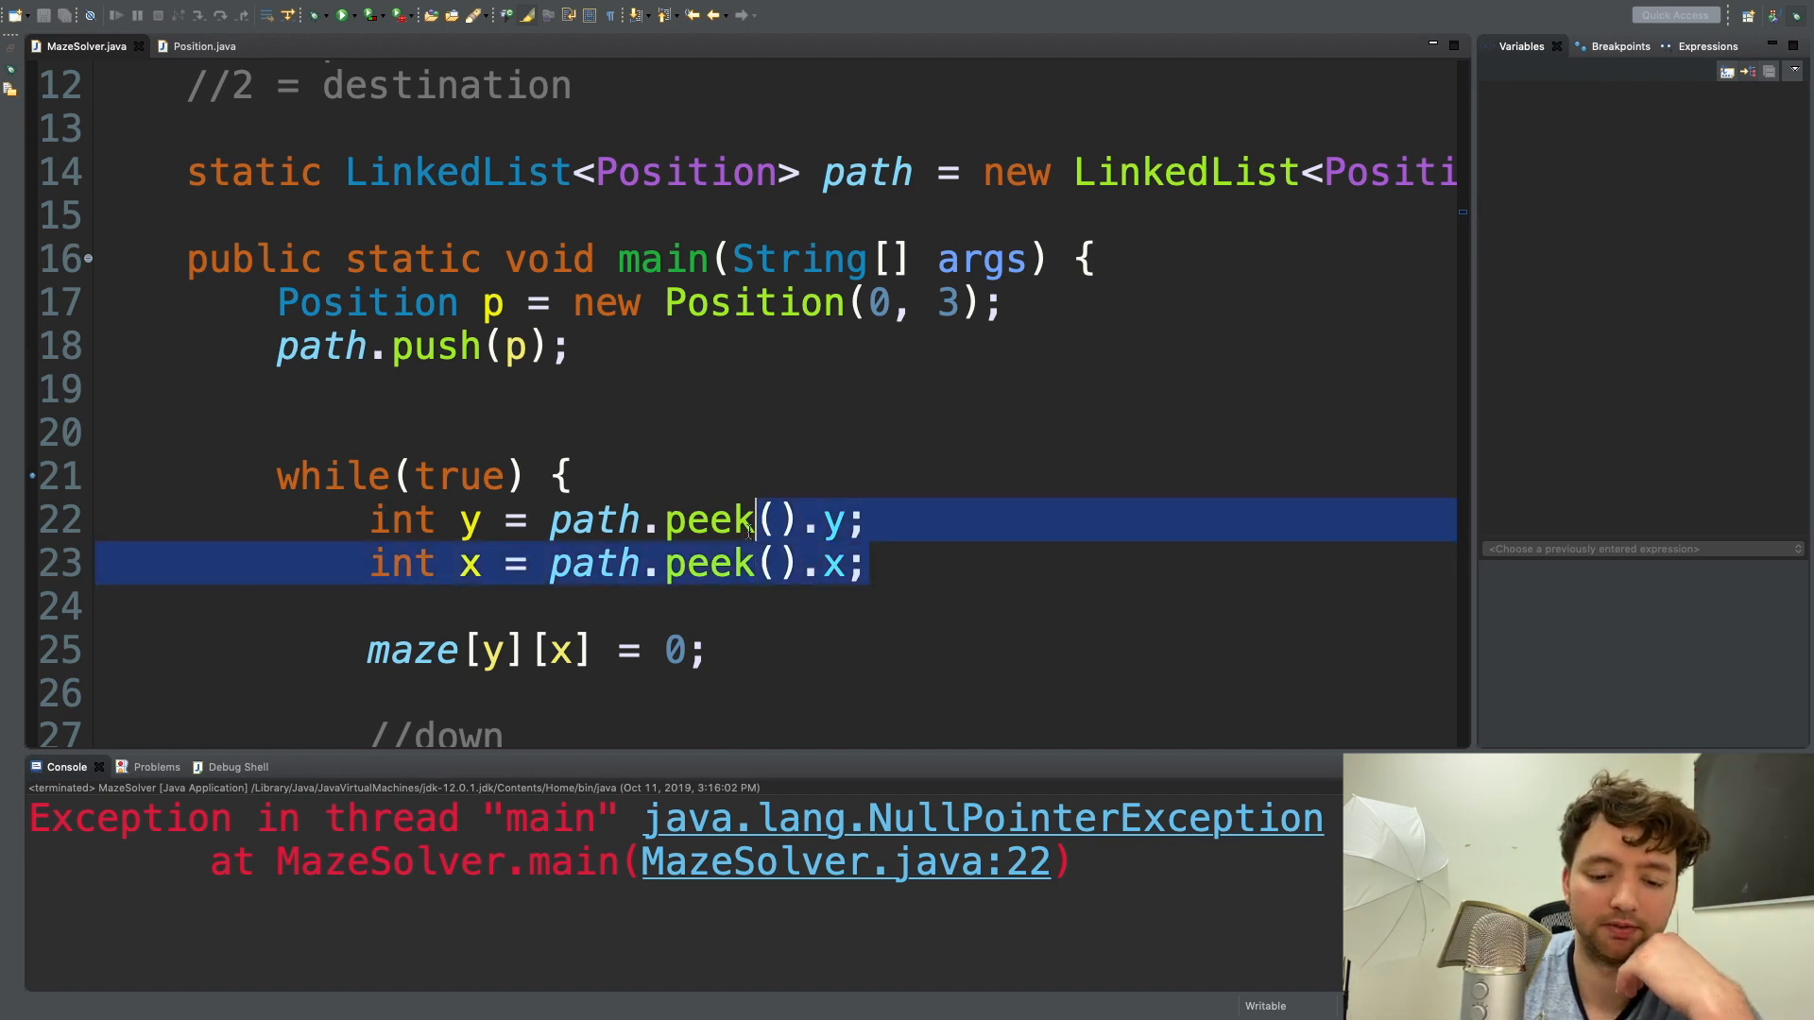
scroll("down", 3)
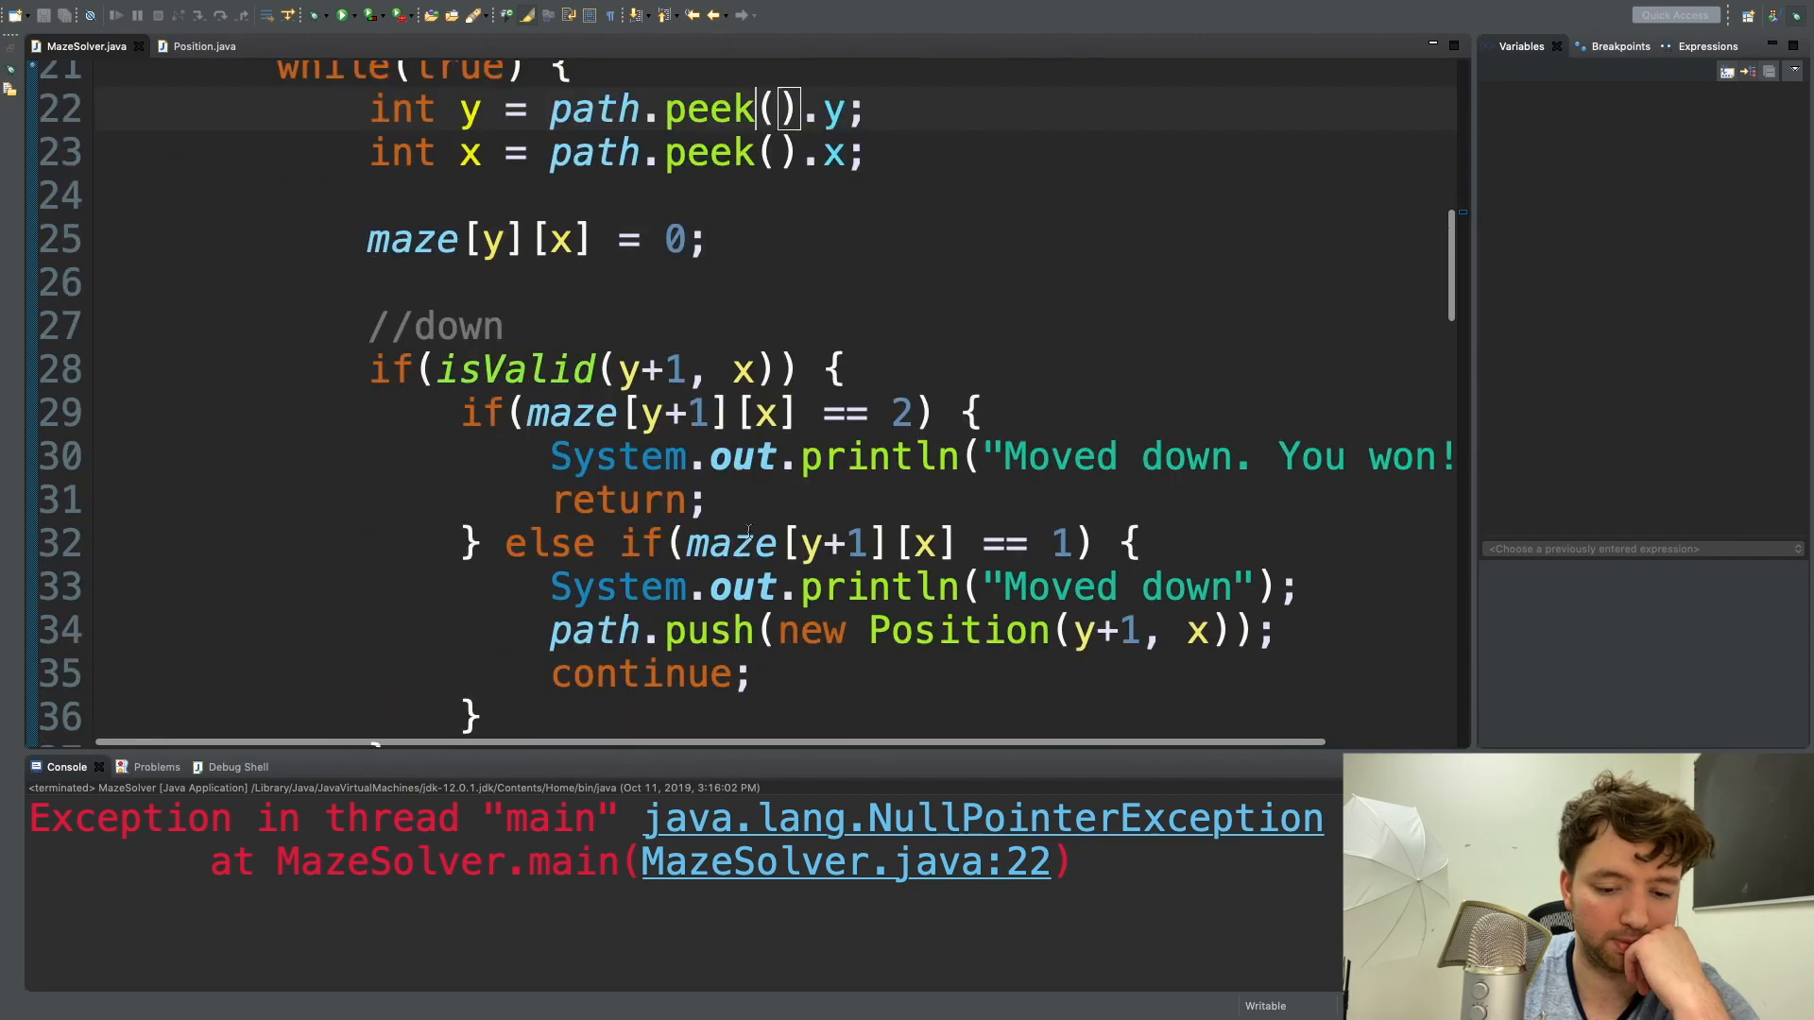
scroll("down", 3)
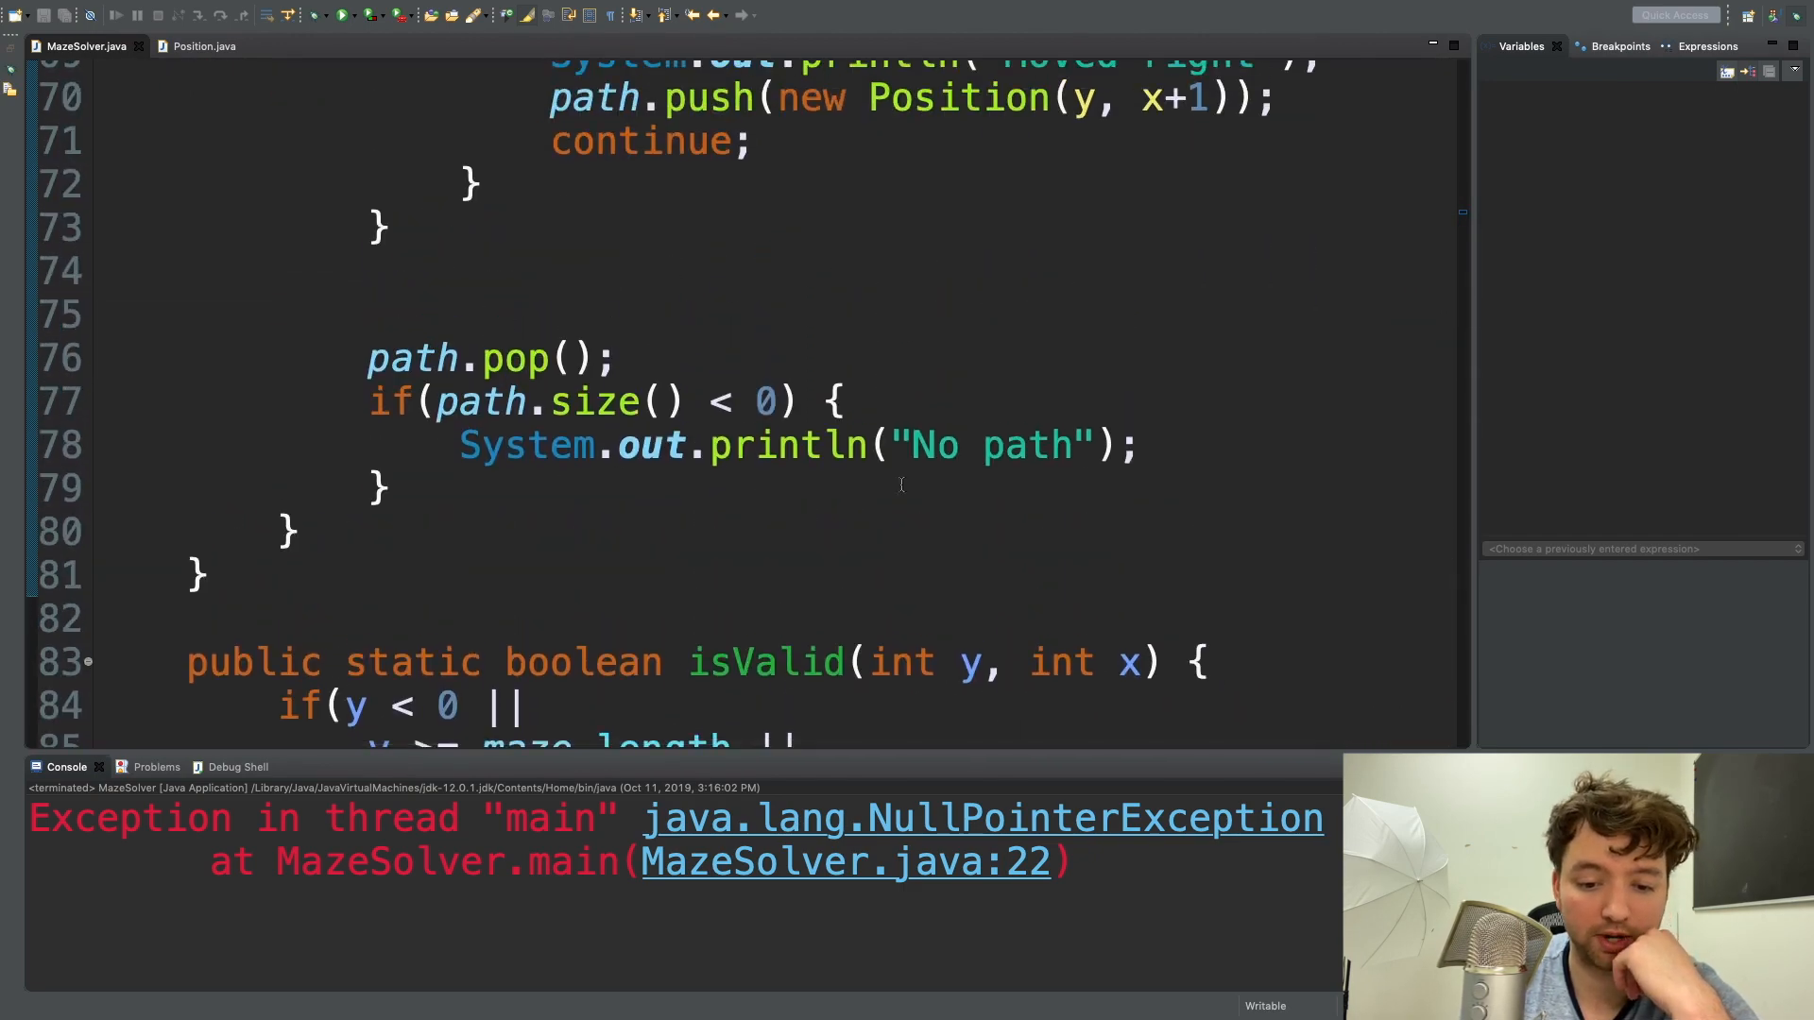
left_click(1139, 445)
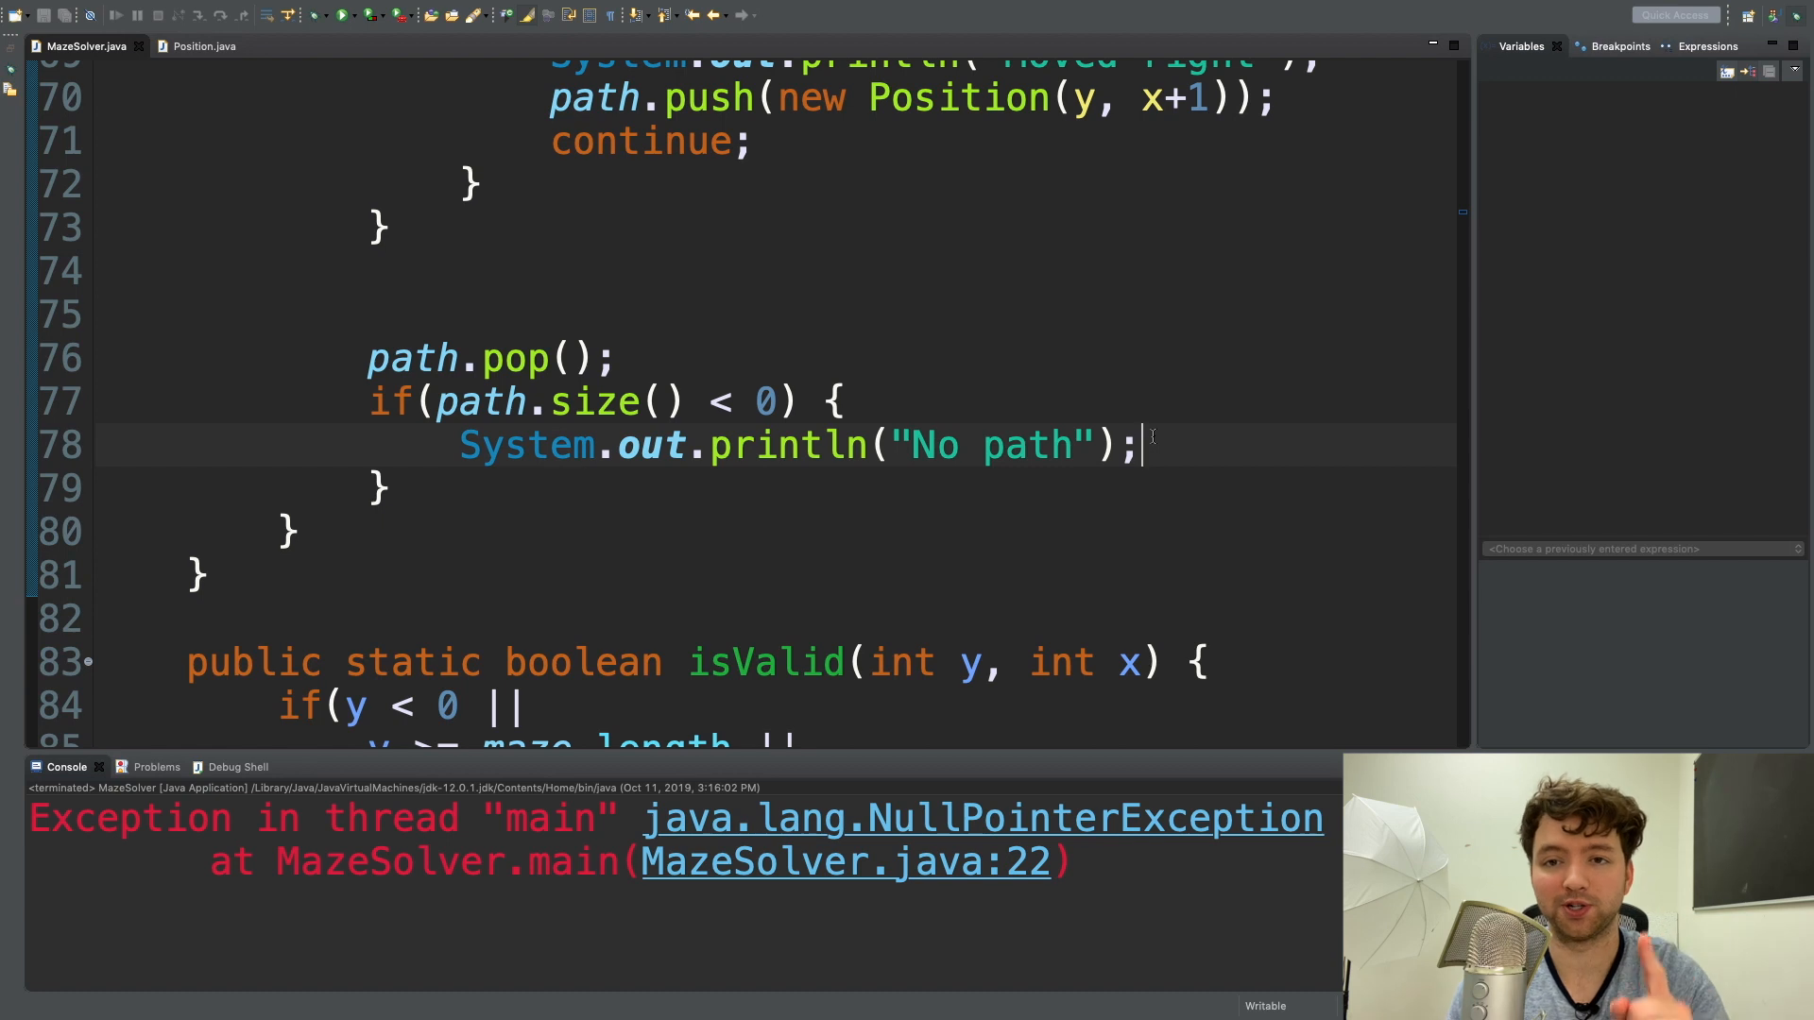
type("return;")
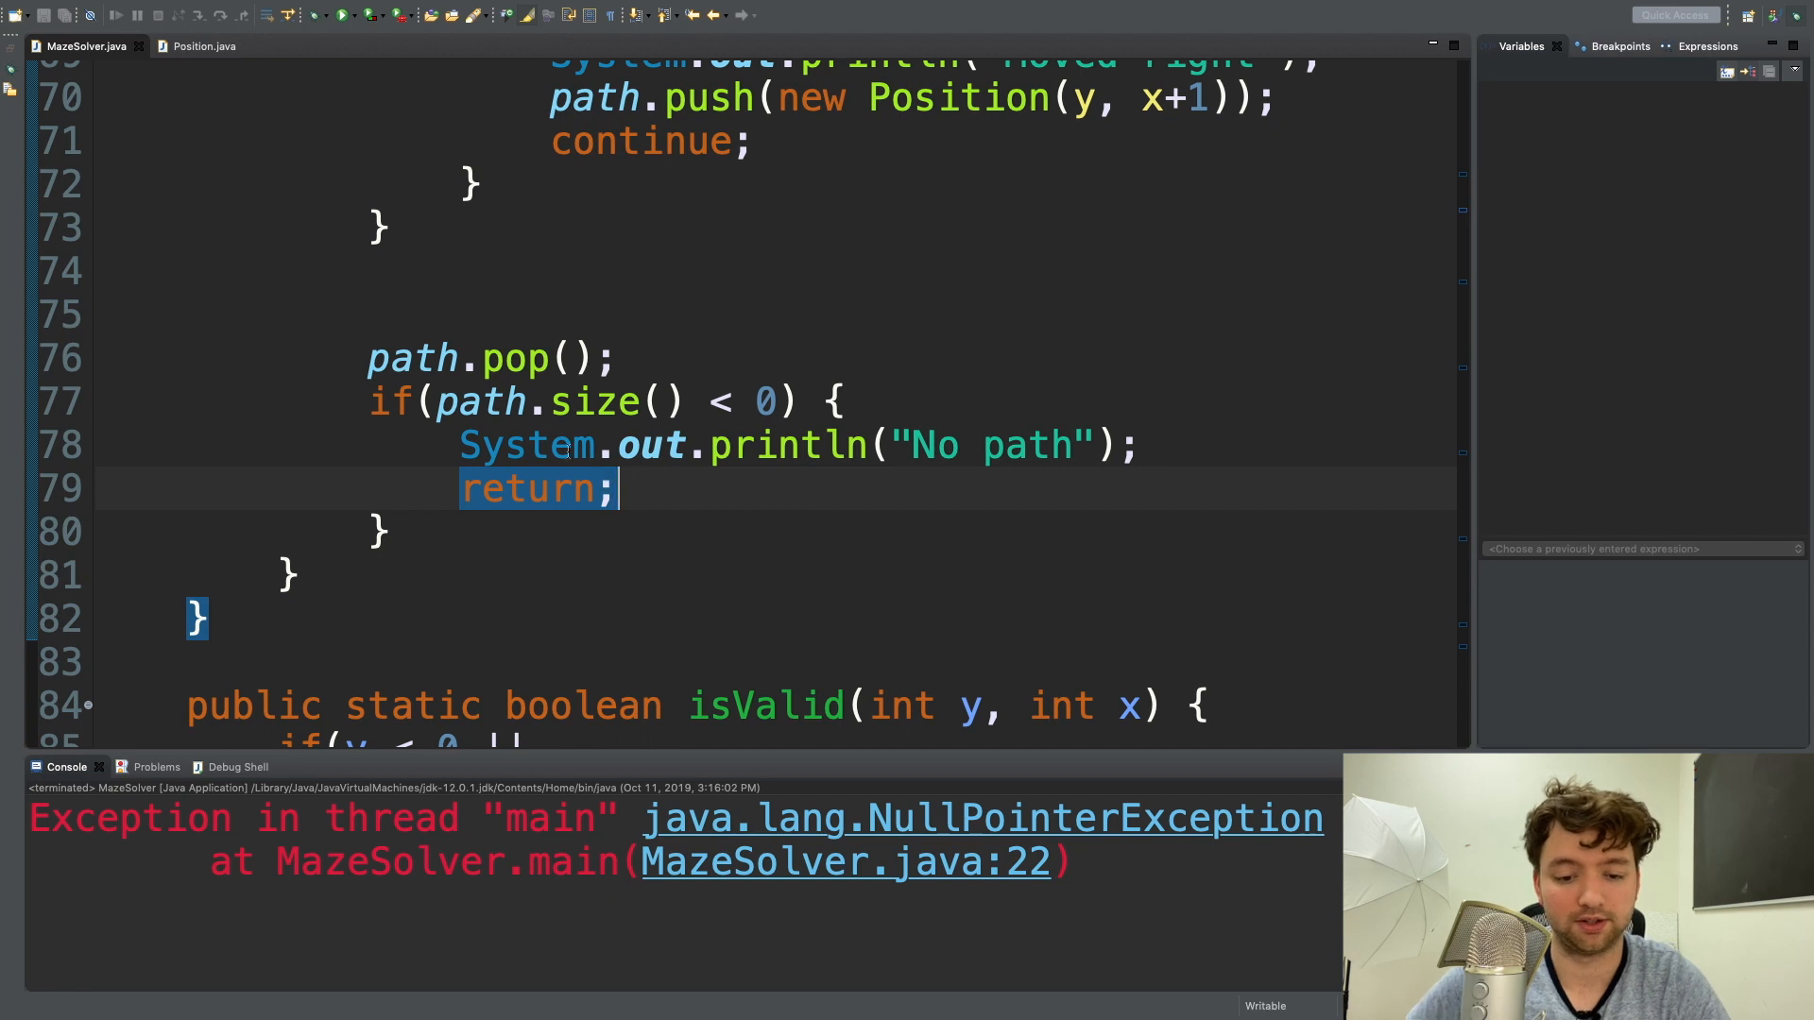
mouse_move(289, 41)
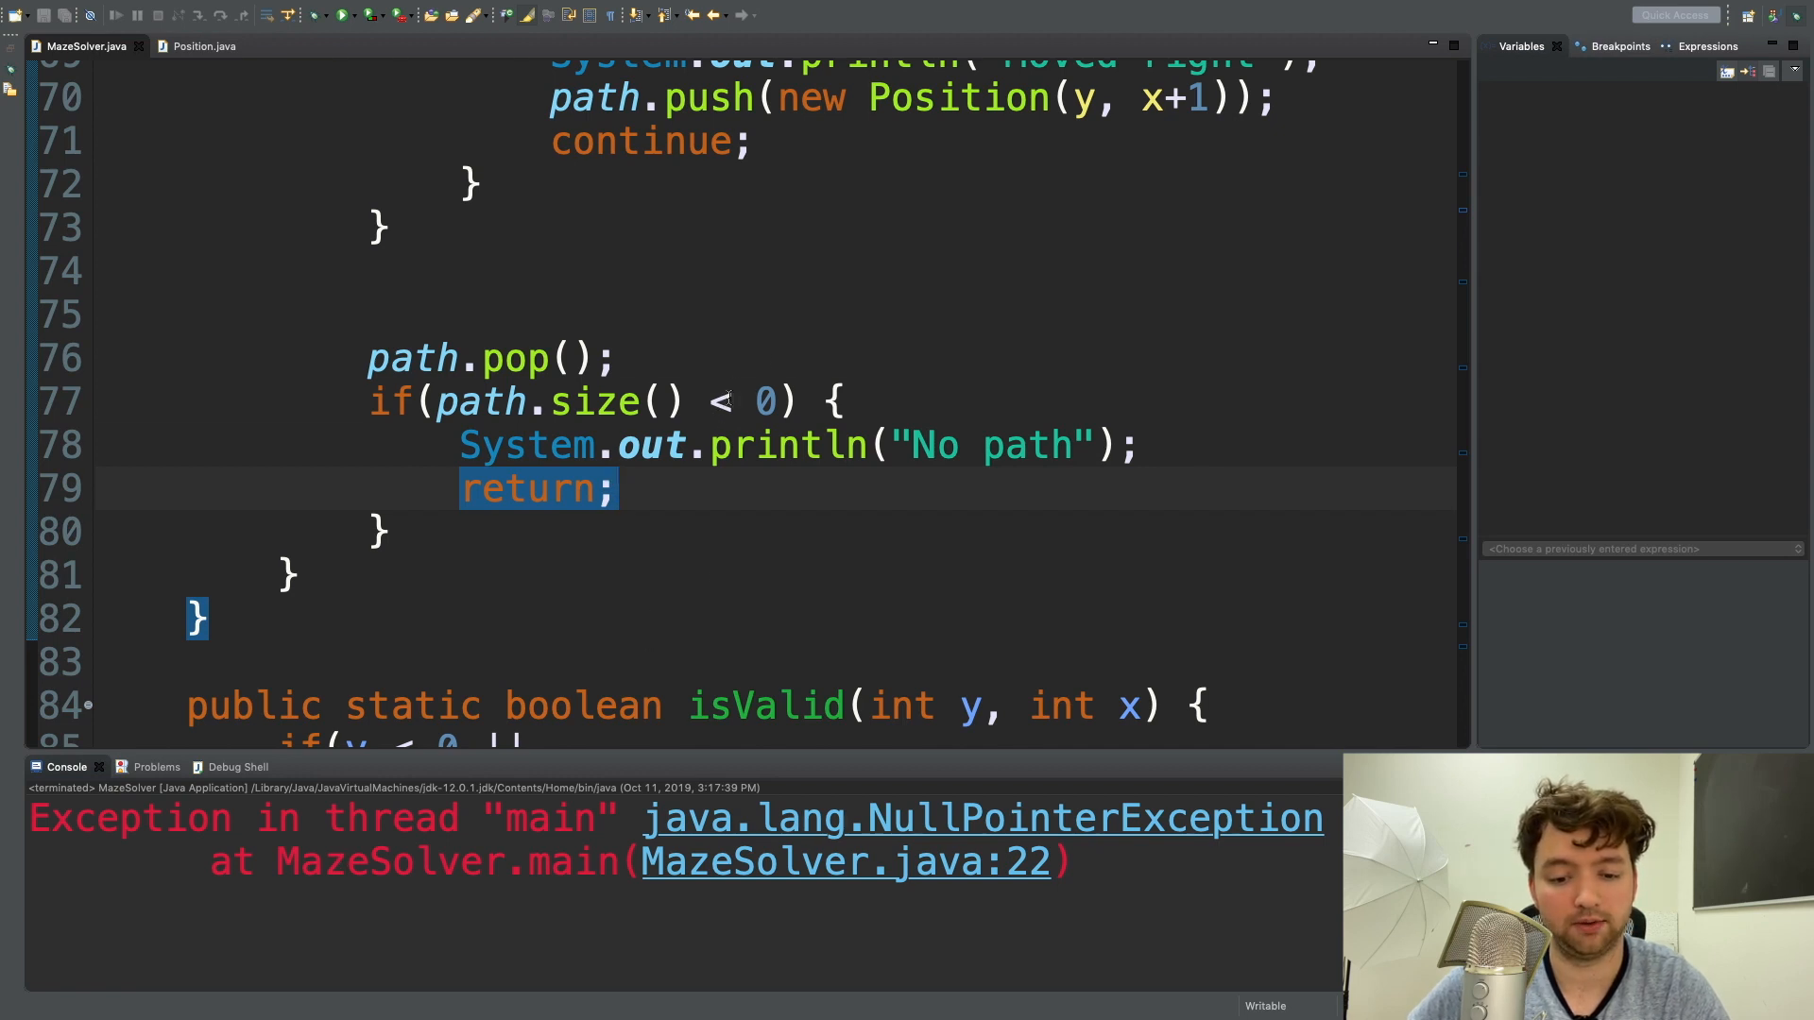
Change the path size check from < 0 to <= 0, save, and run the blocked maze.
type("=")
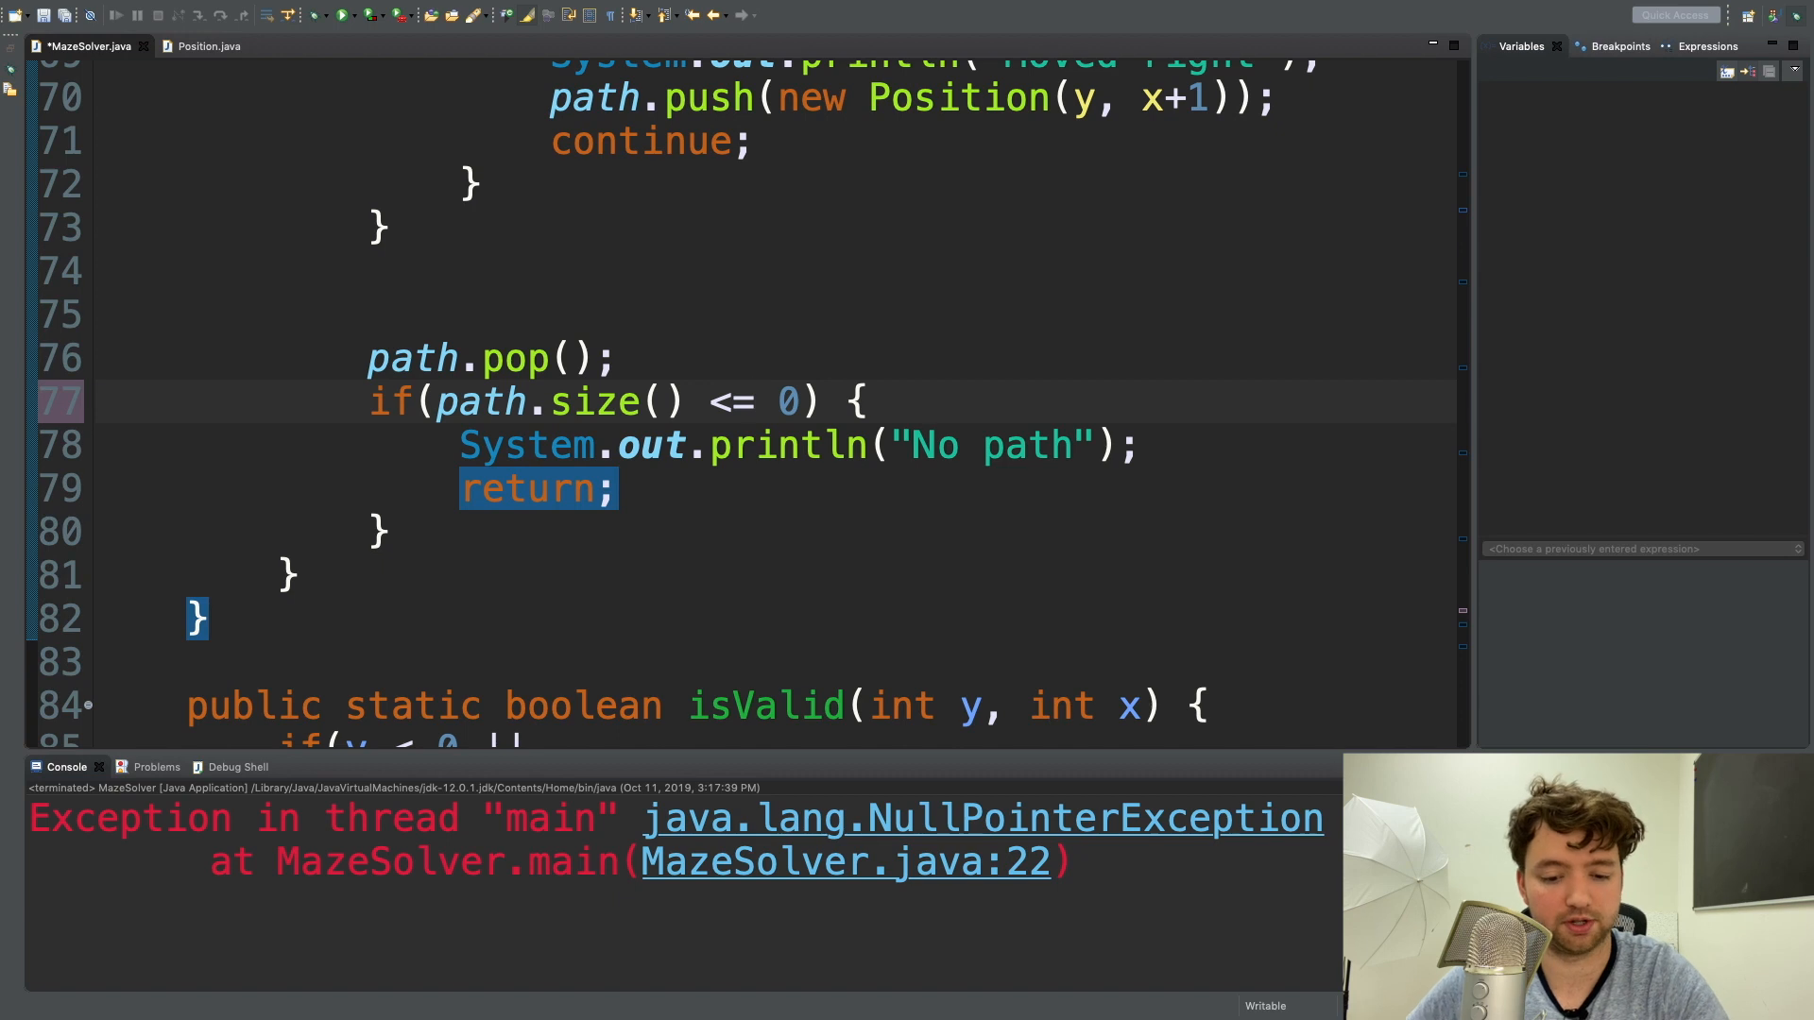
left_click(752, 402)
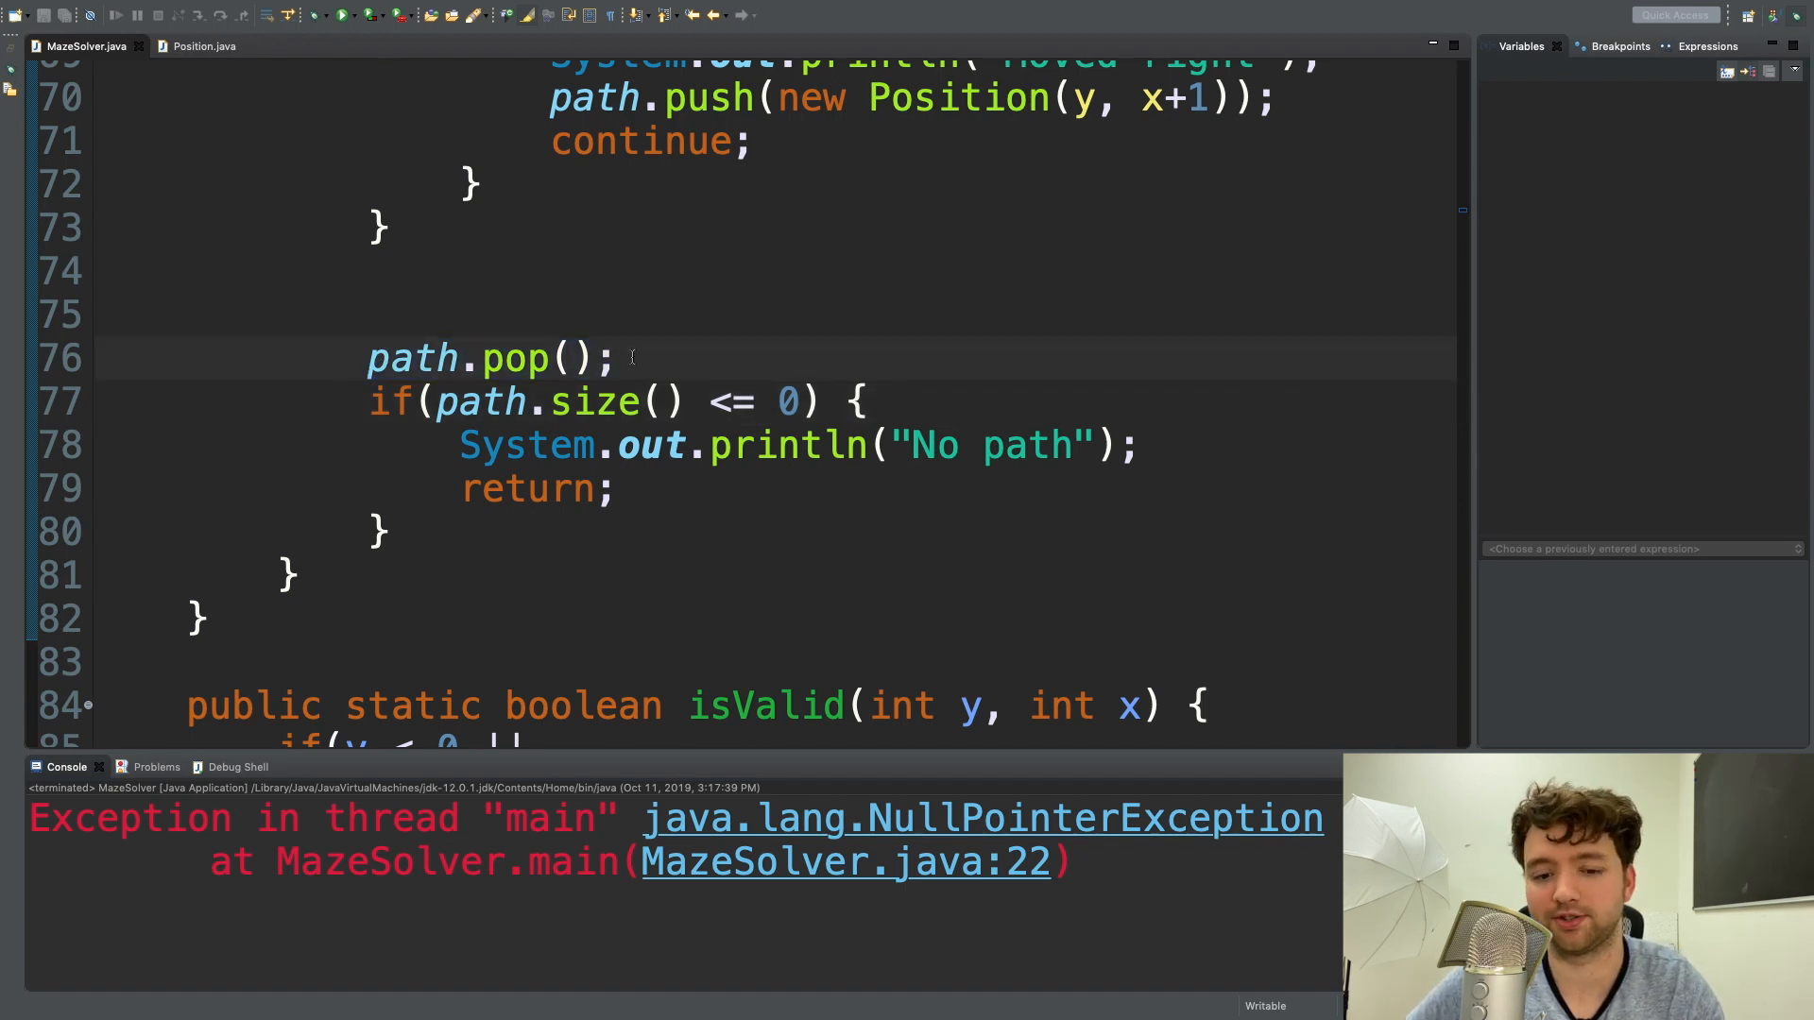
left_click(340, 15)
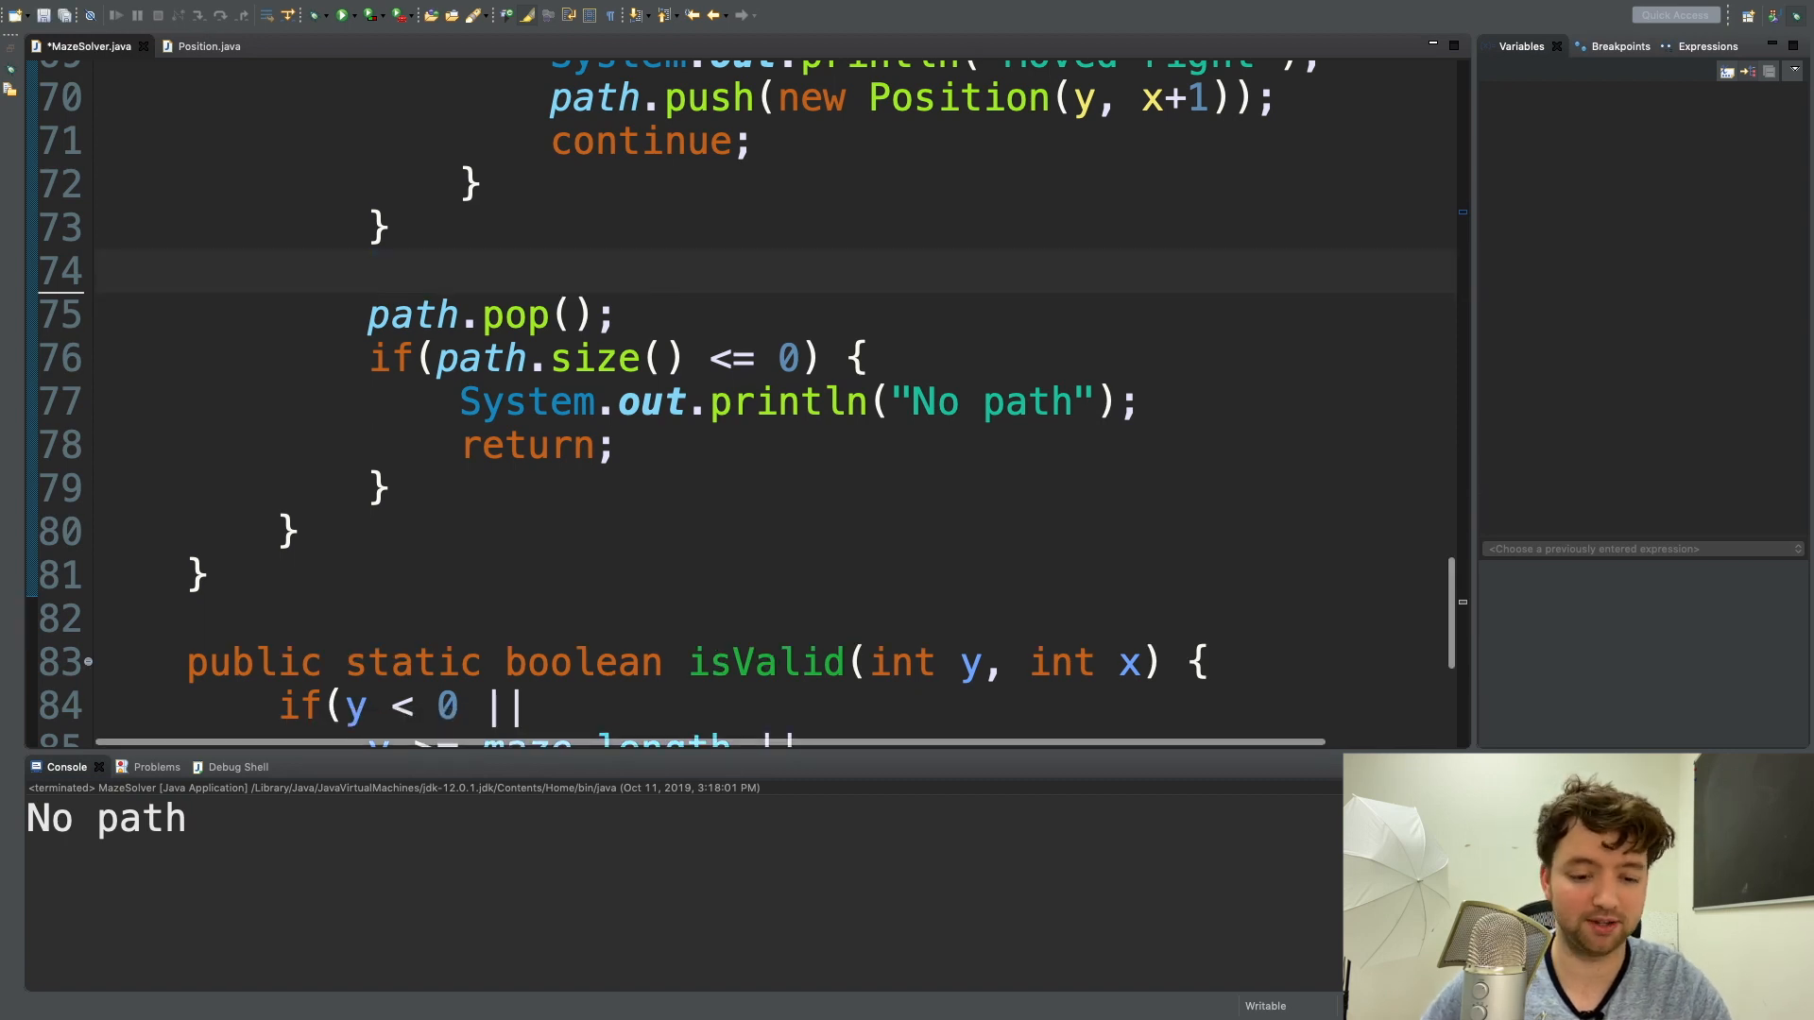
key("cmd+s")
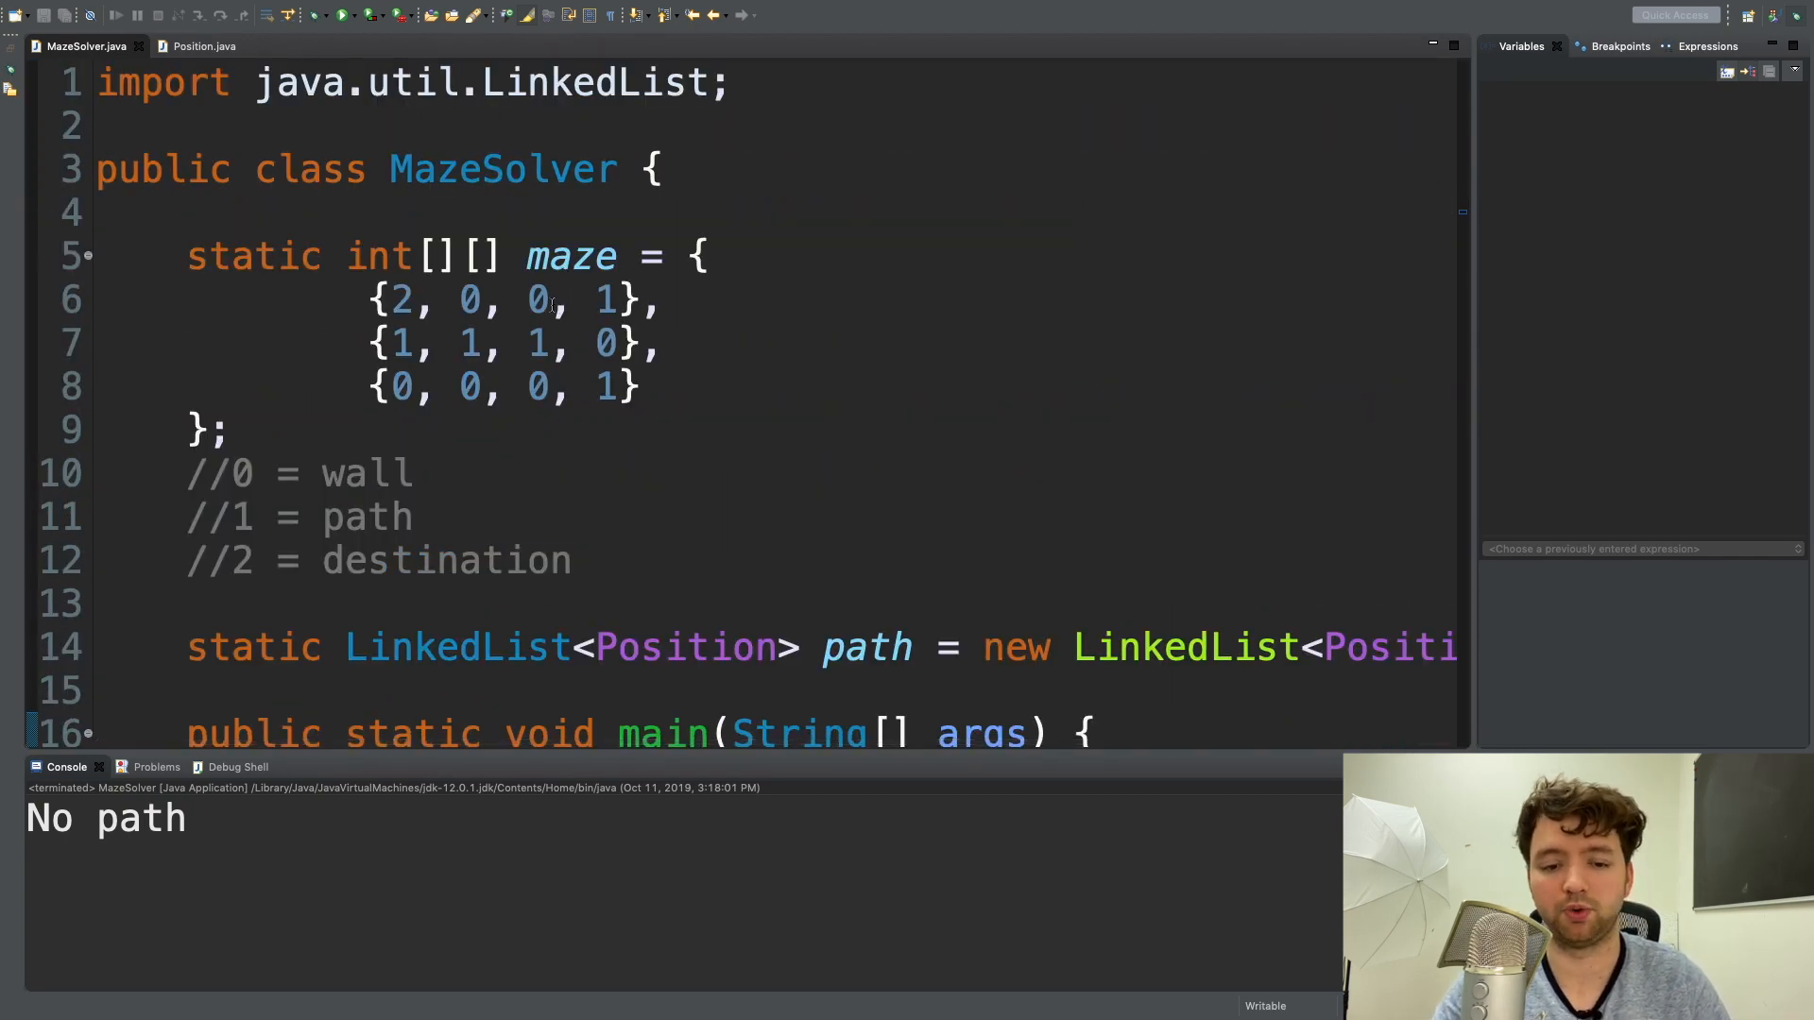
Edit the maze rows to {2,1,1,1},{0,0,1,1},{0,0,0,1} for a winding route.
left_click(544, 299)
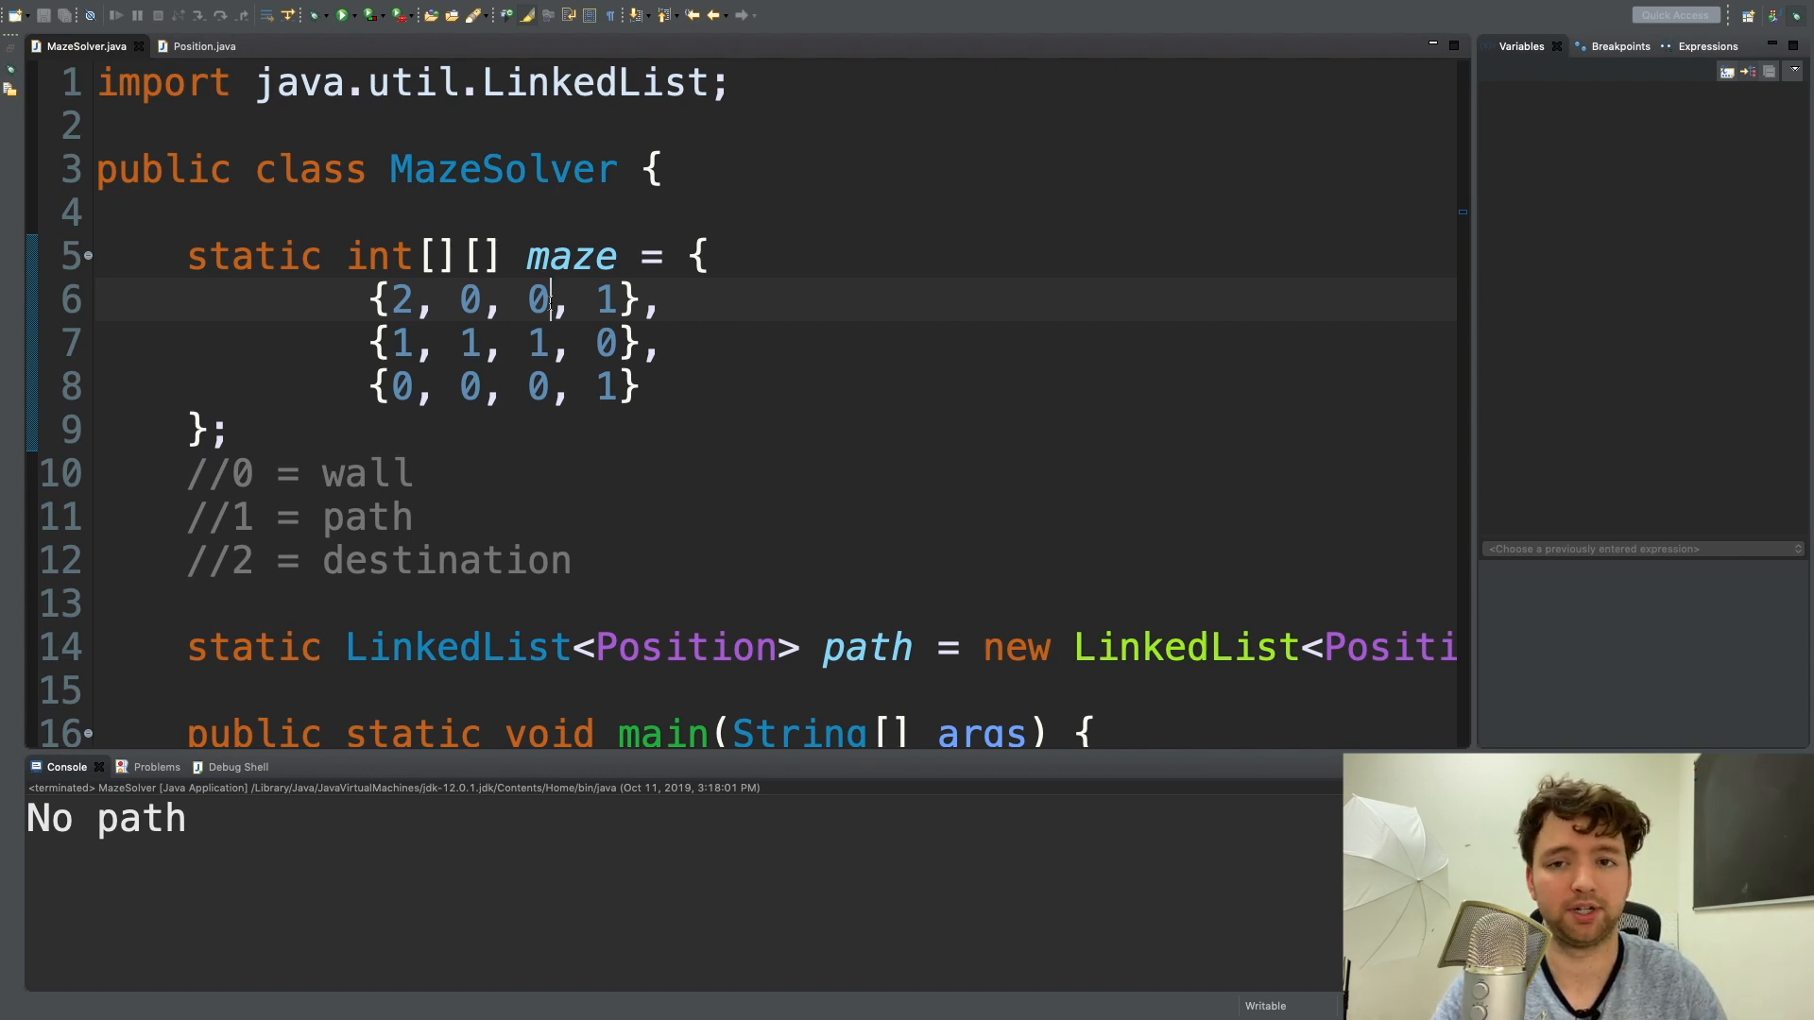
scroll("down", 3)
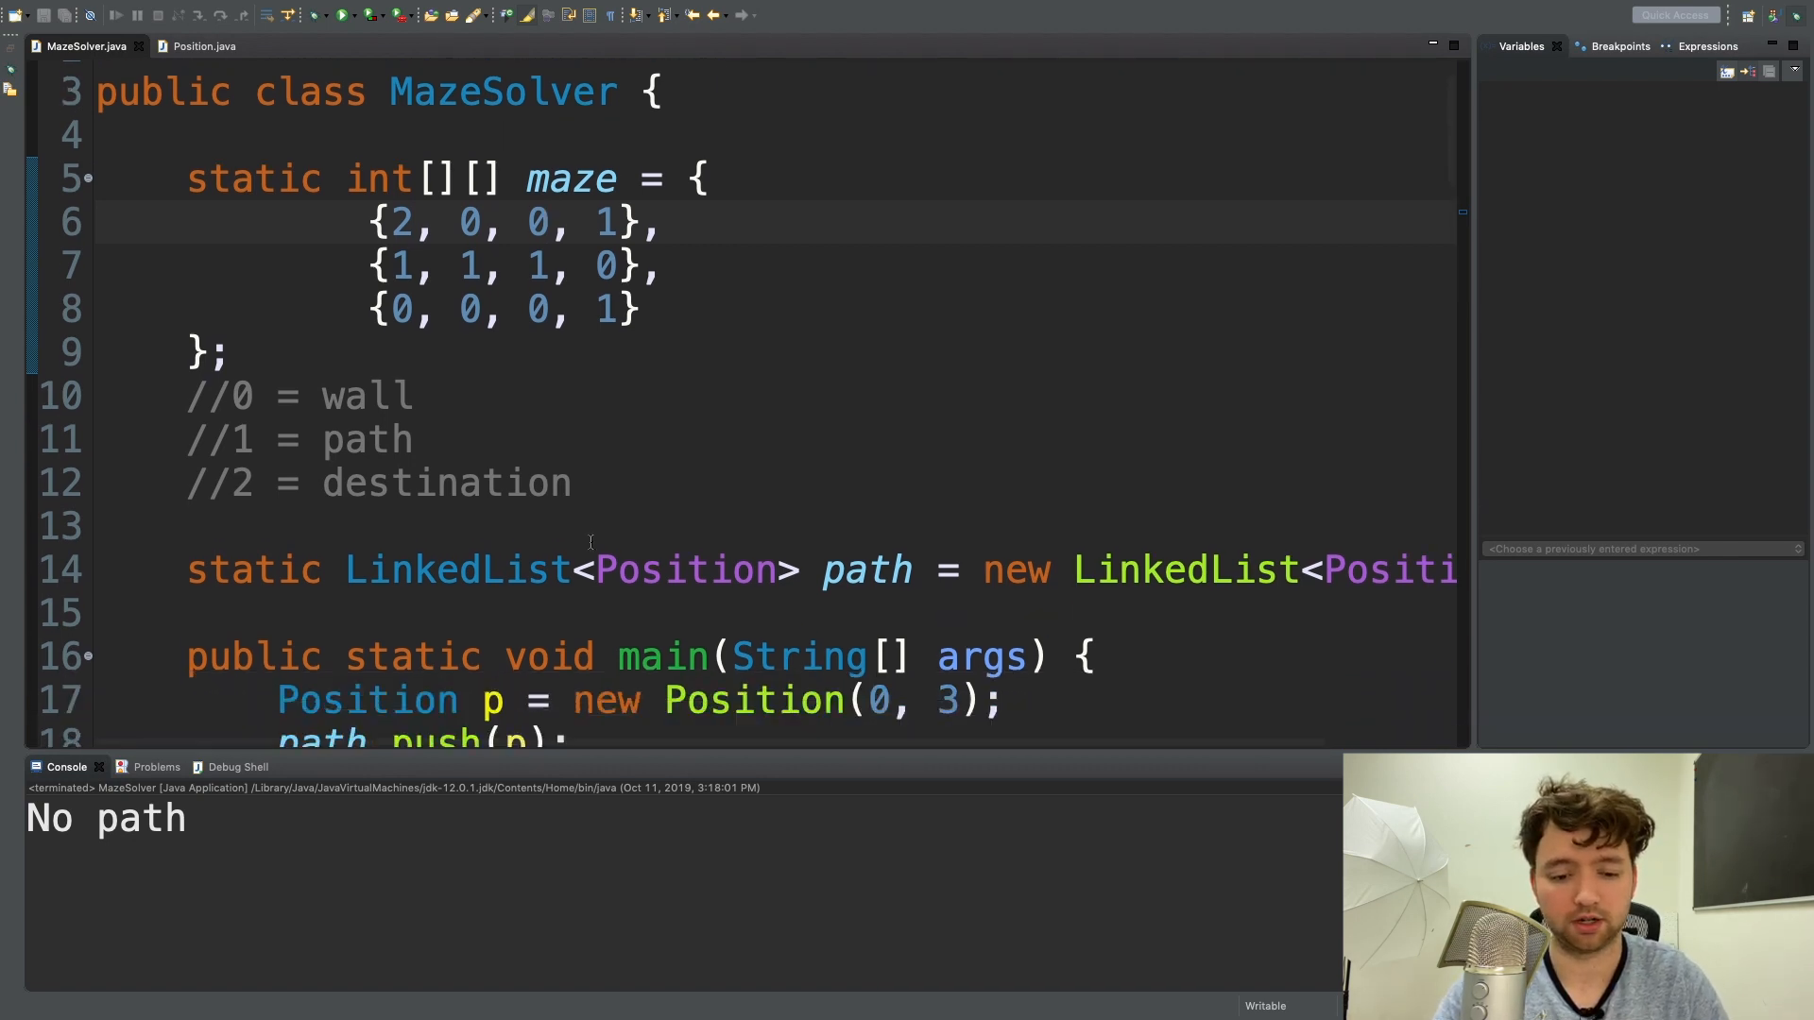
scroll("down", 3)
type("1")
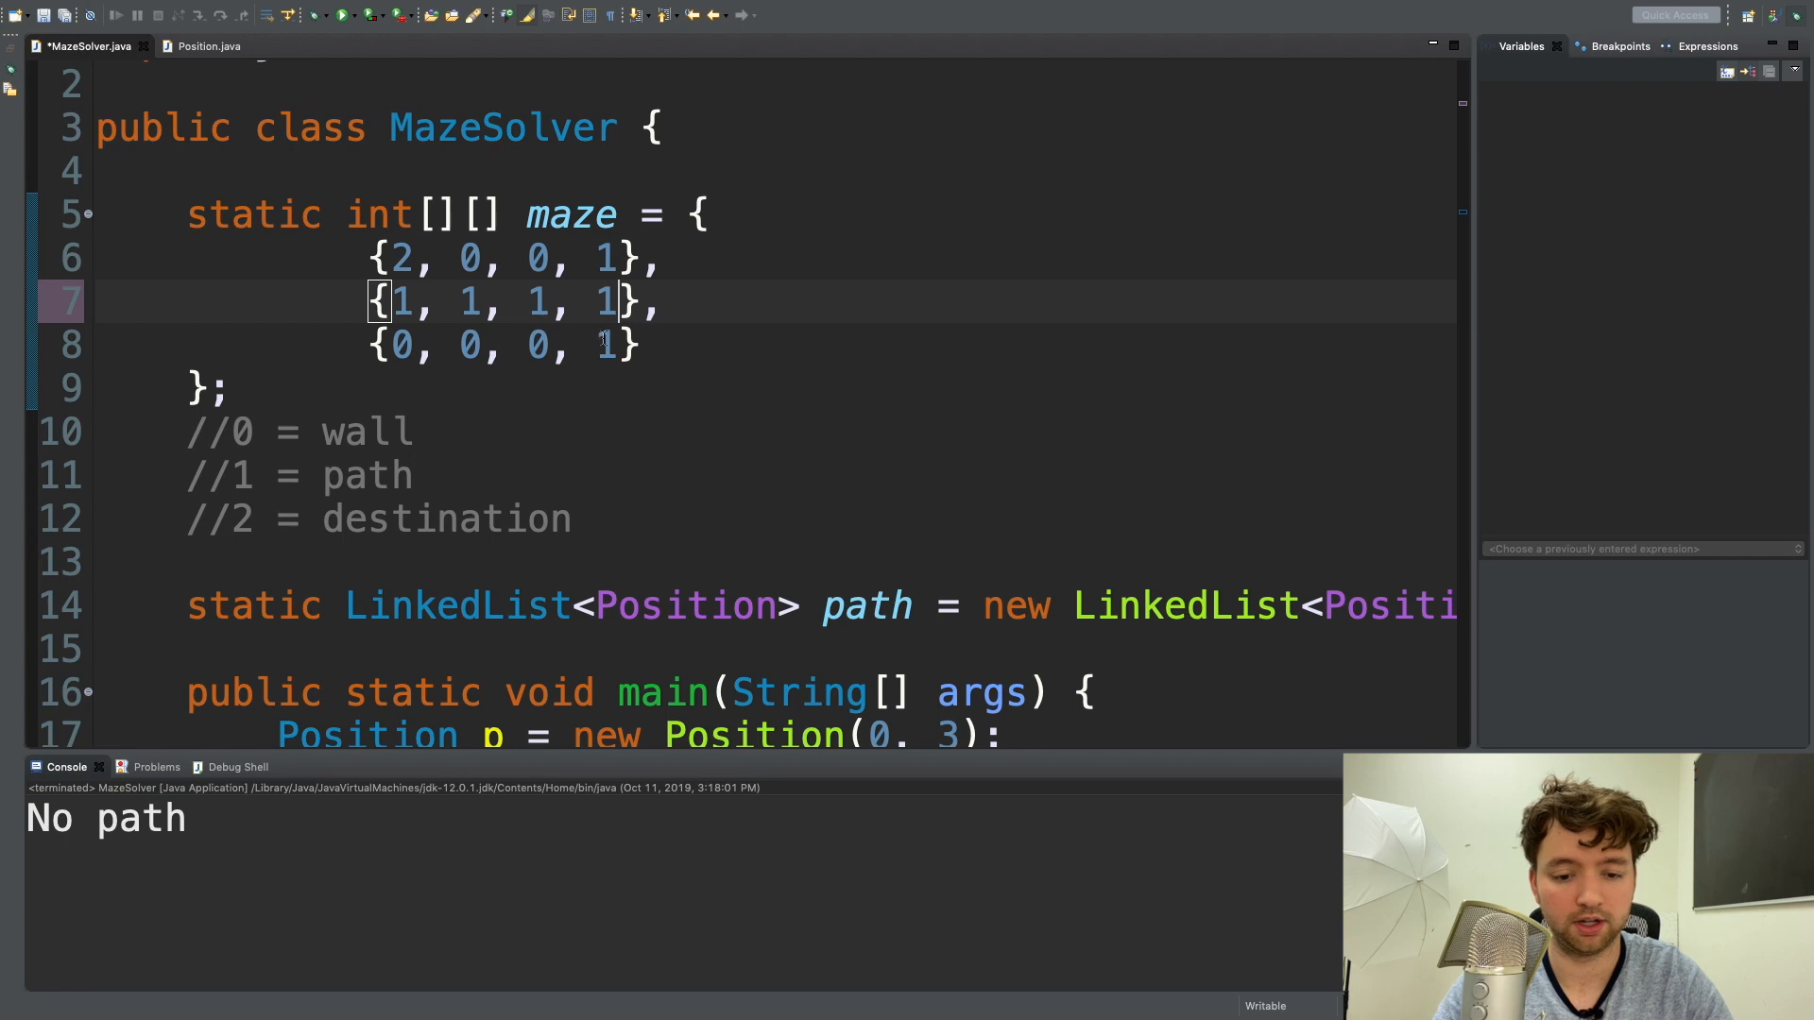
double_click(535, 345)
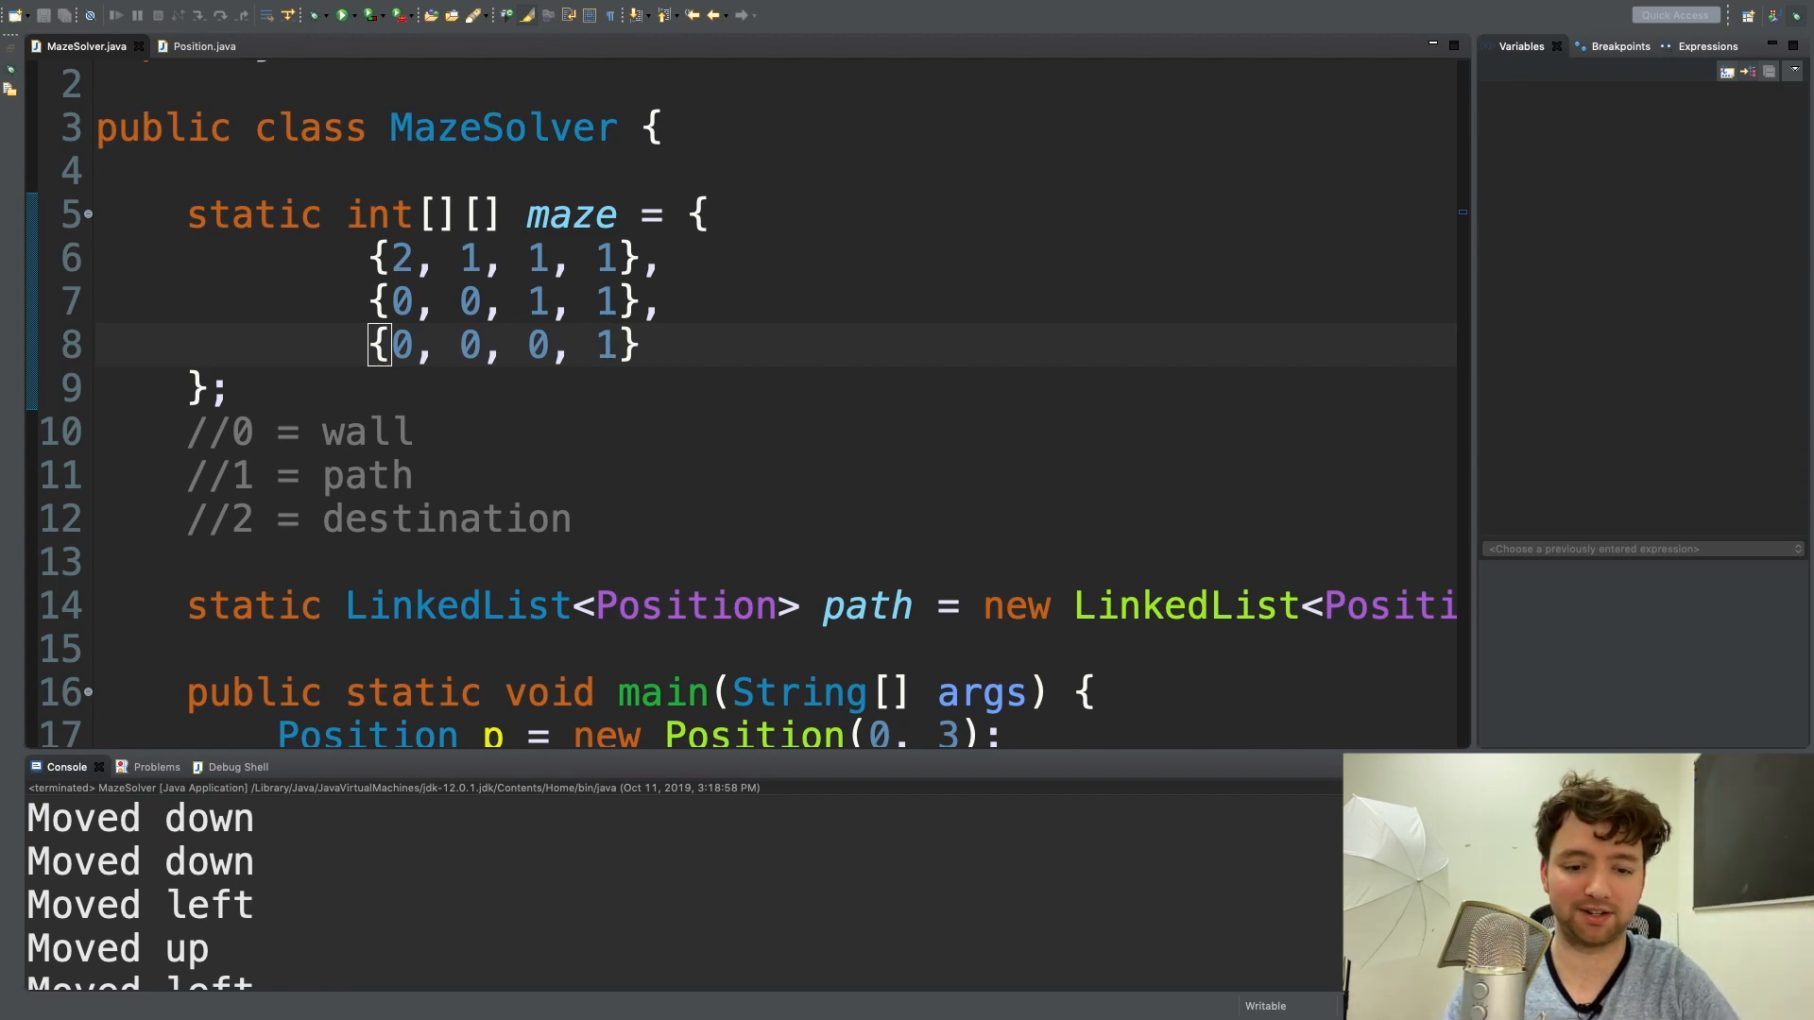
scroll("down", 3)
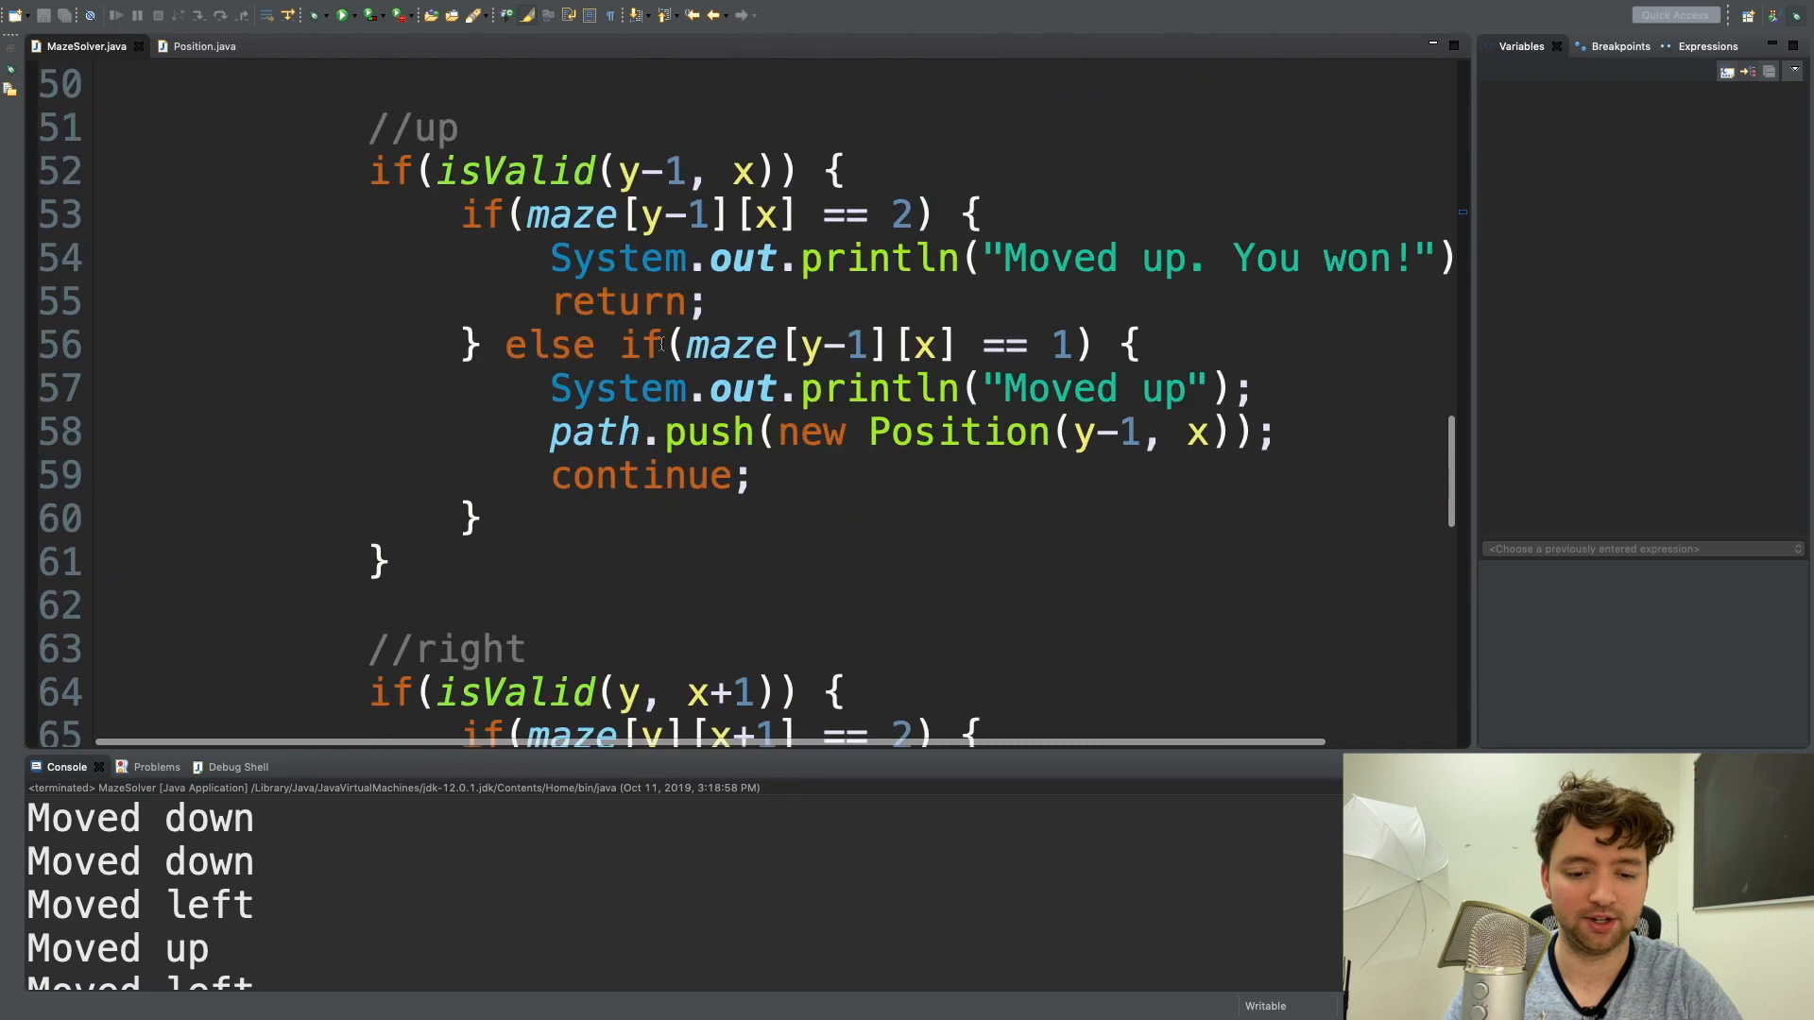
Add a System.out.println(); inside the path.pop() backtracking block.
scroll("down", 3)
type("path.pop();")
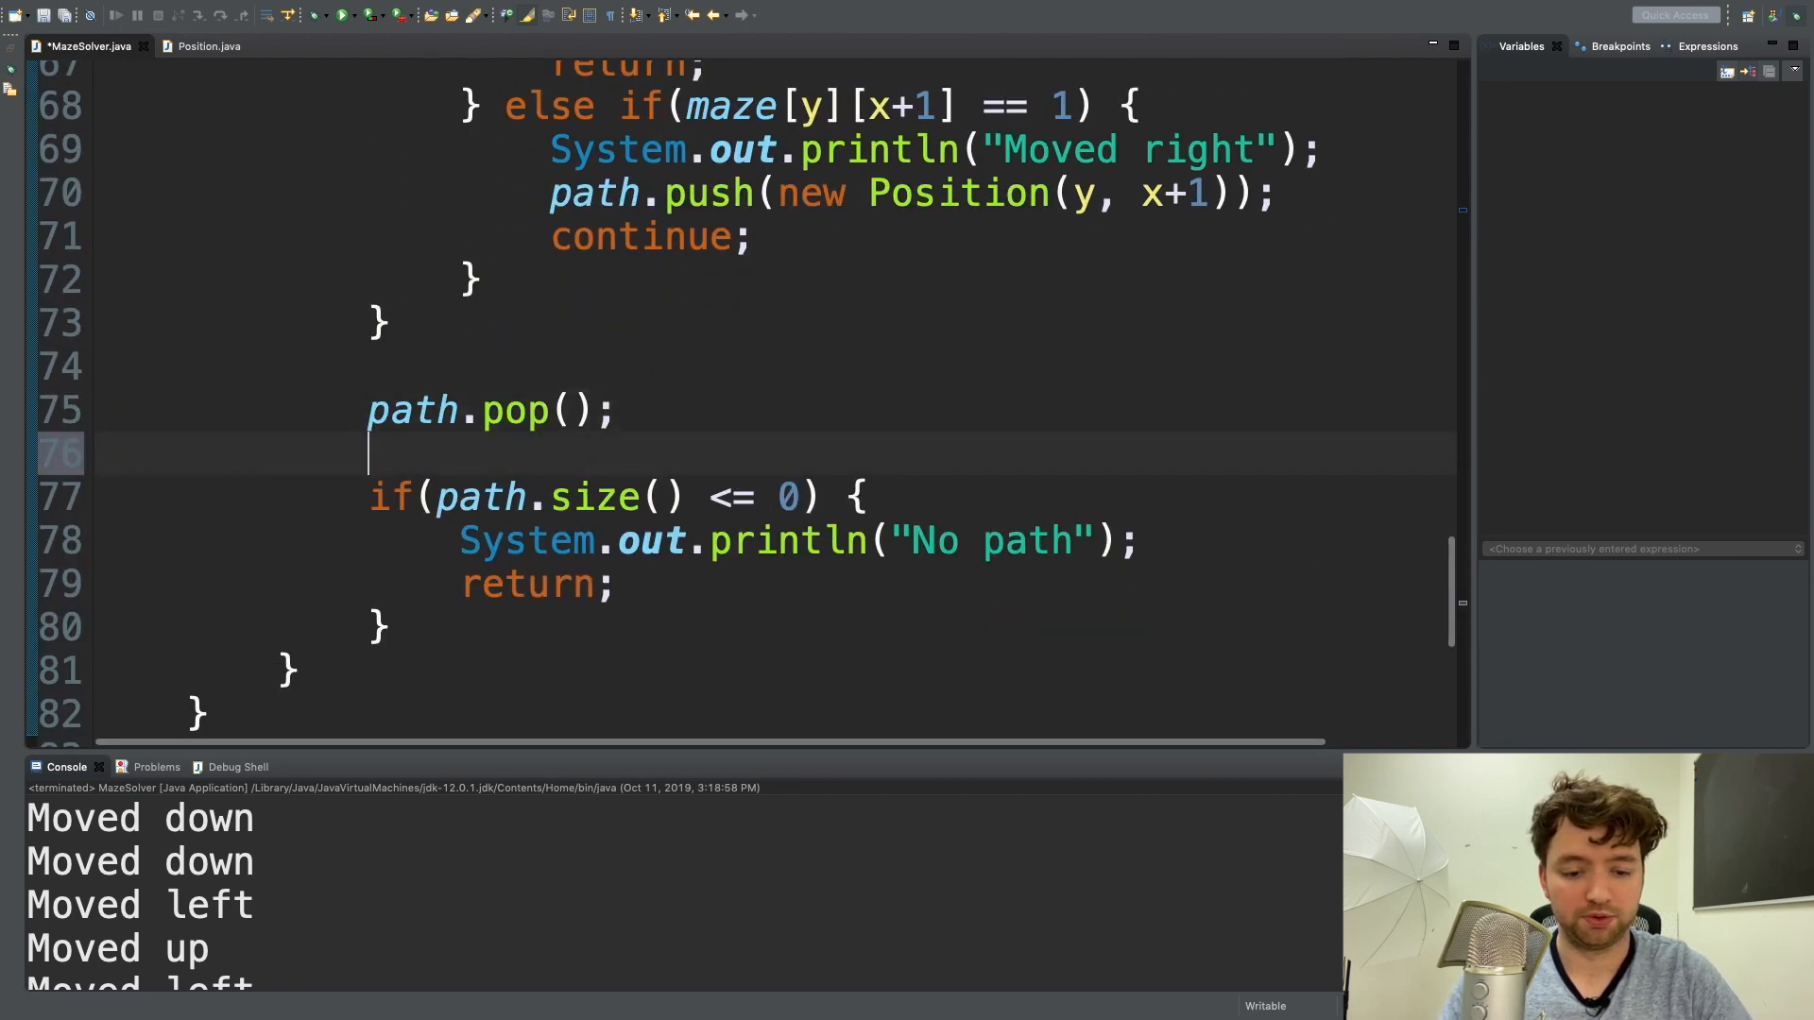
type("System.out.println();")
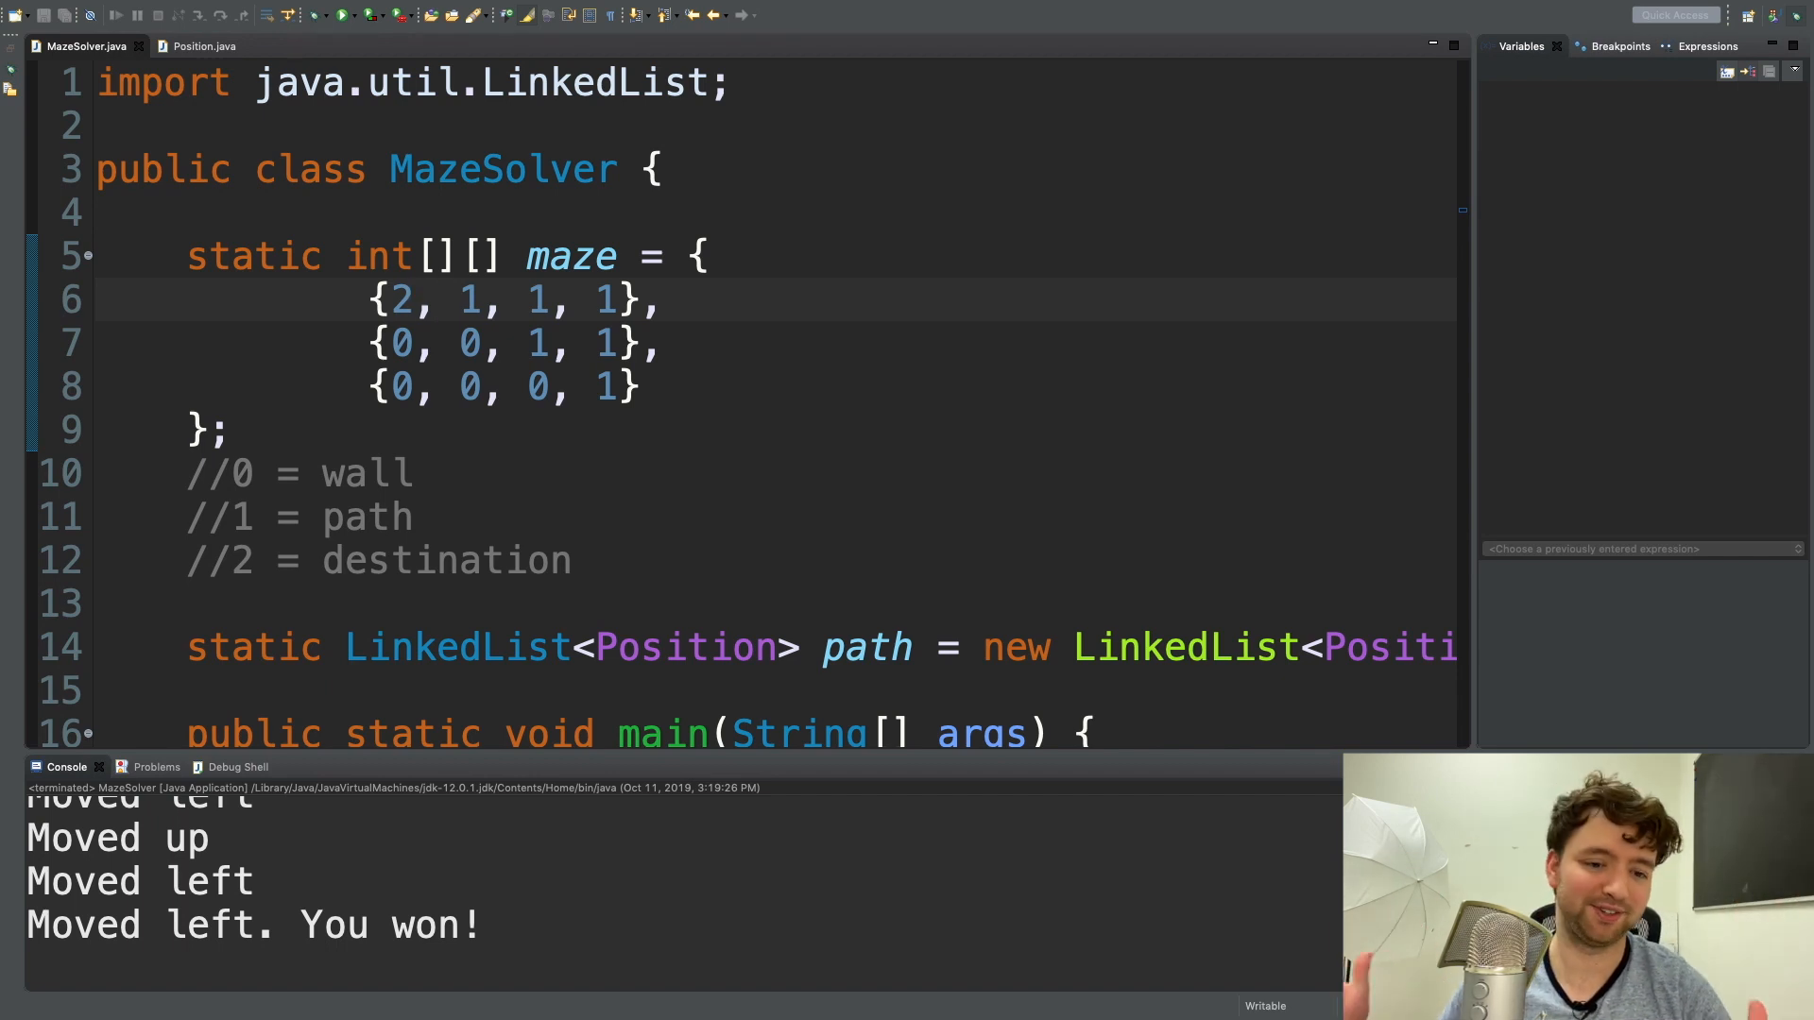
left_click(419, 300)
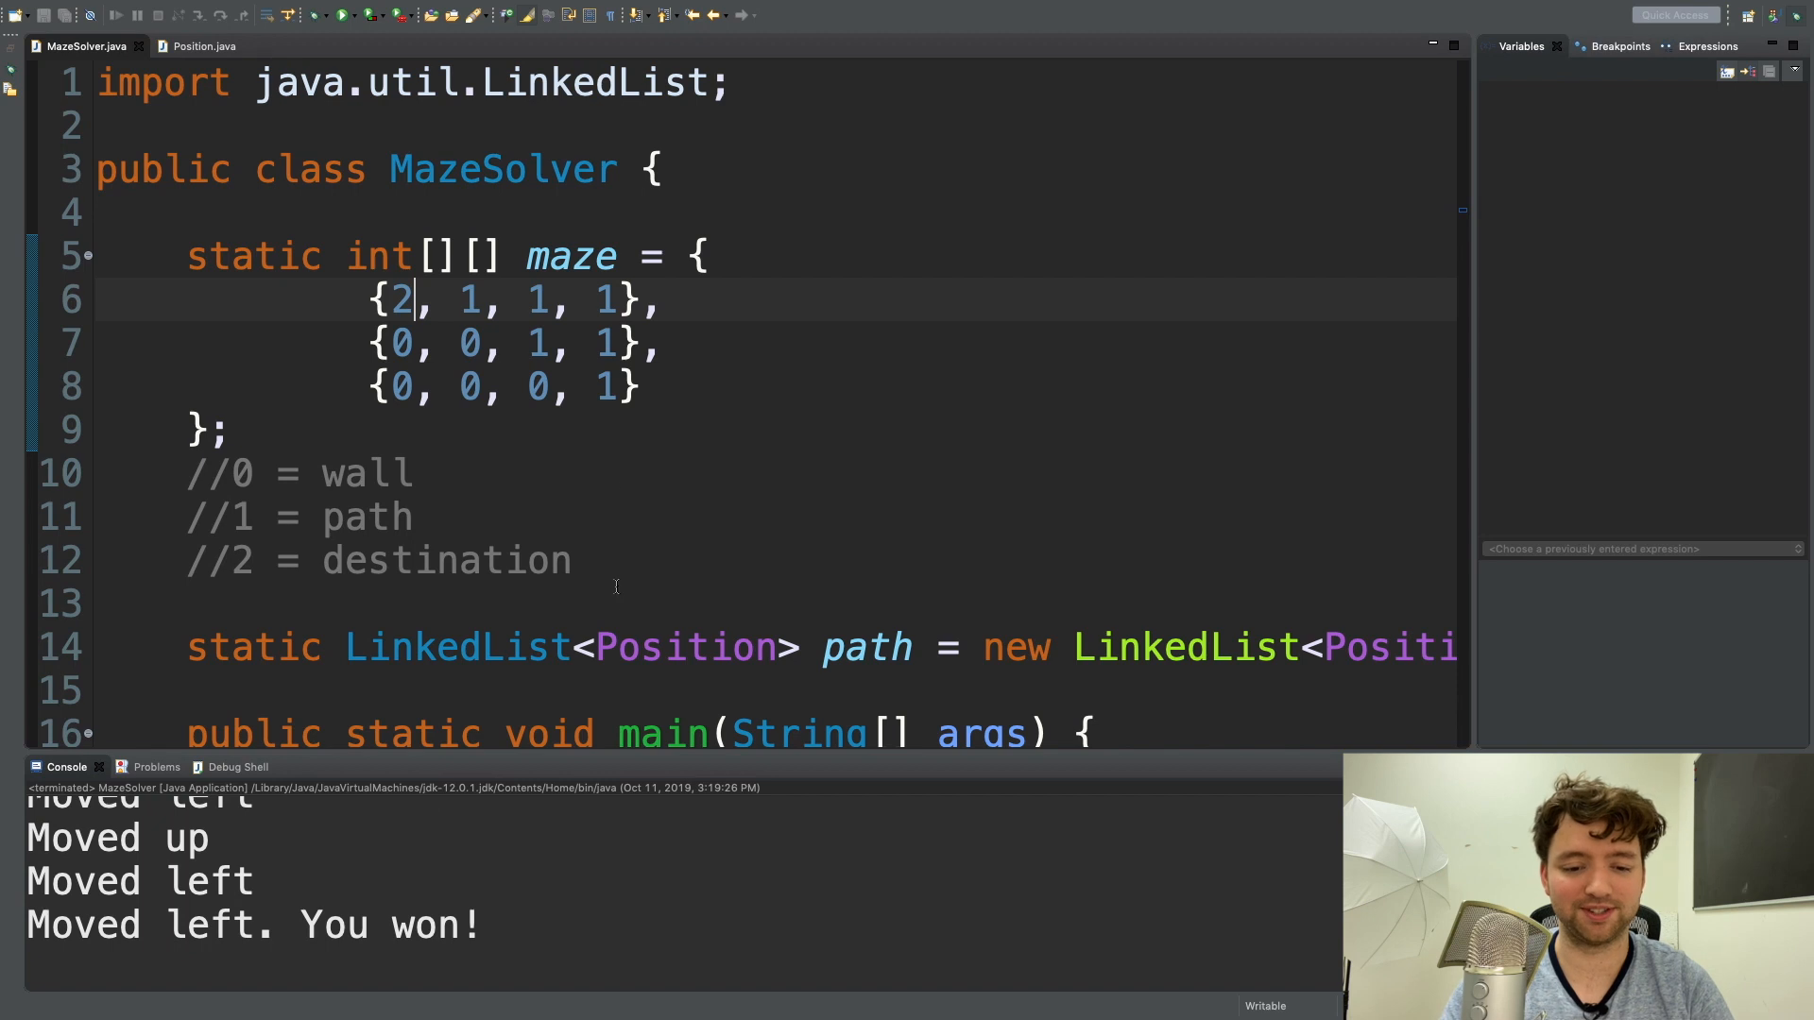
Extend each maze row to 11 values.
left_click_drag(399, 299, 636, 386)
type(", ")
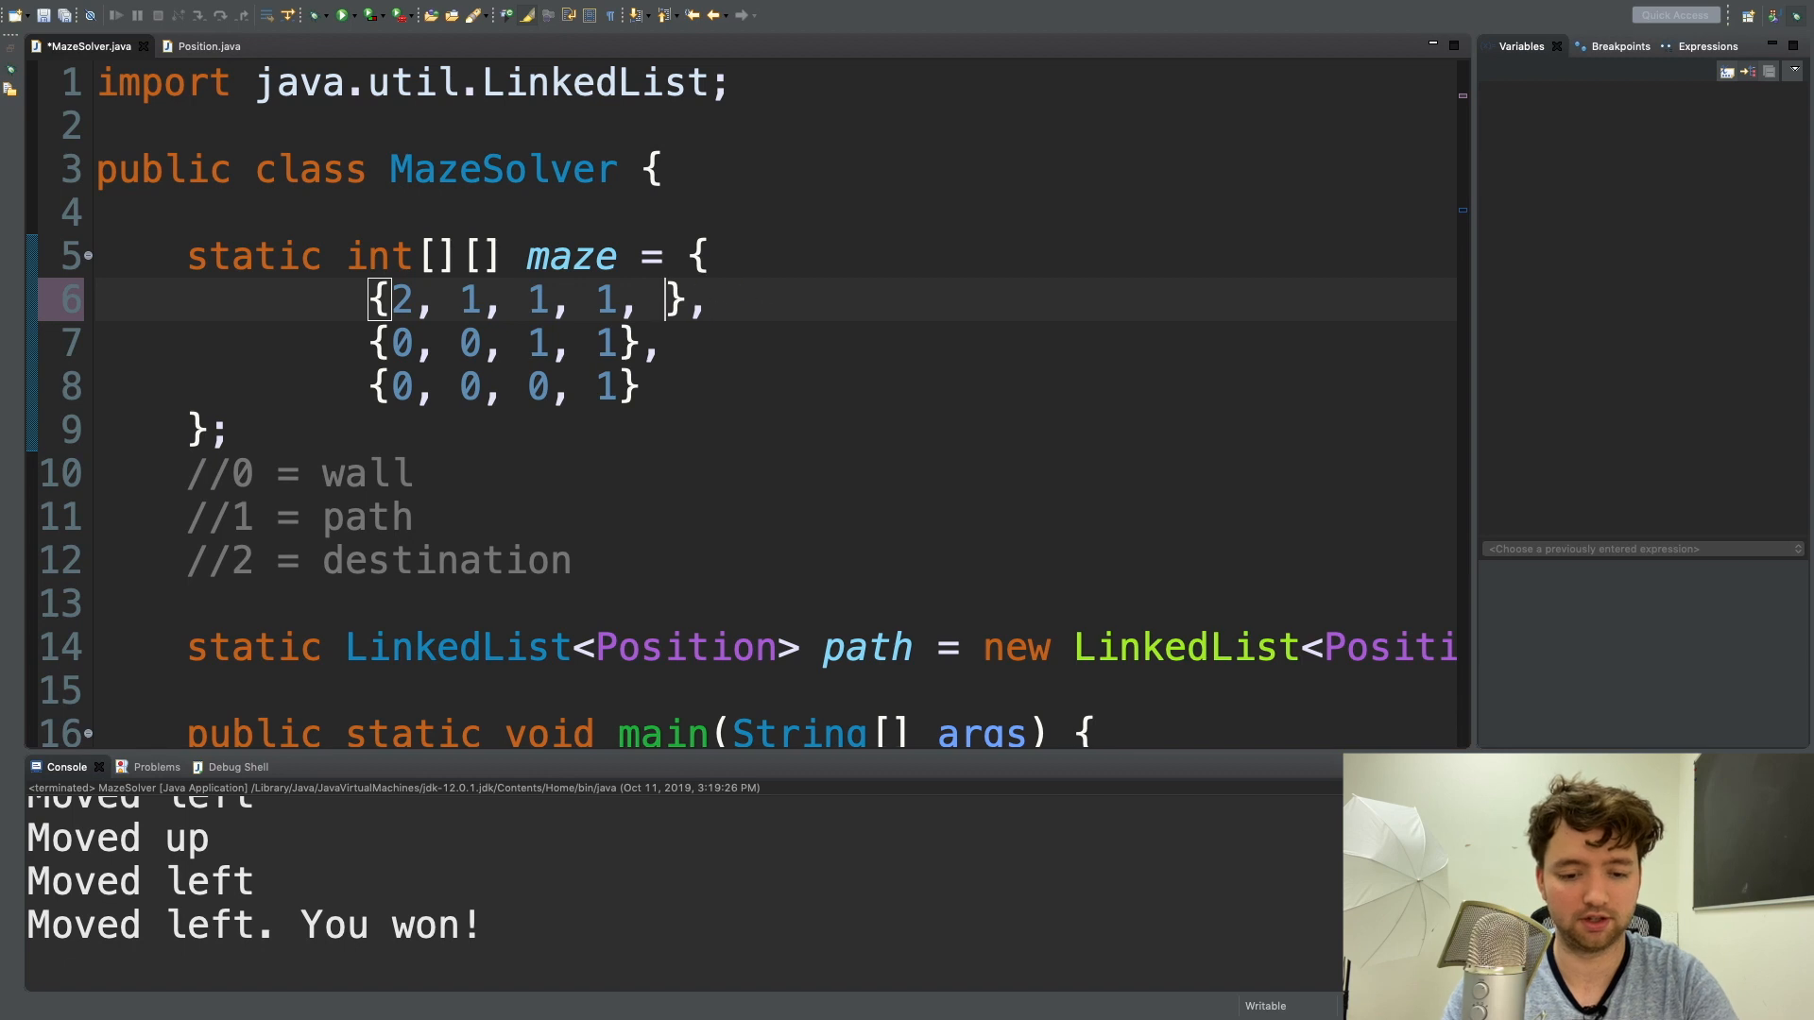
type("0, 1, 31, 1, 0")
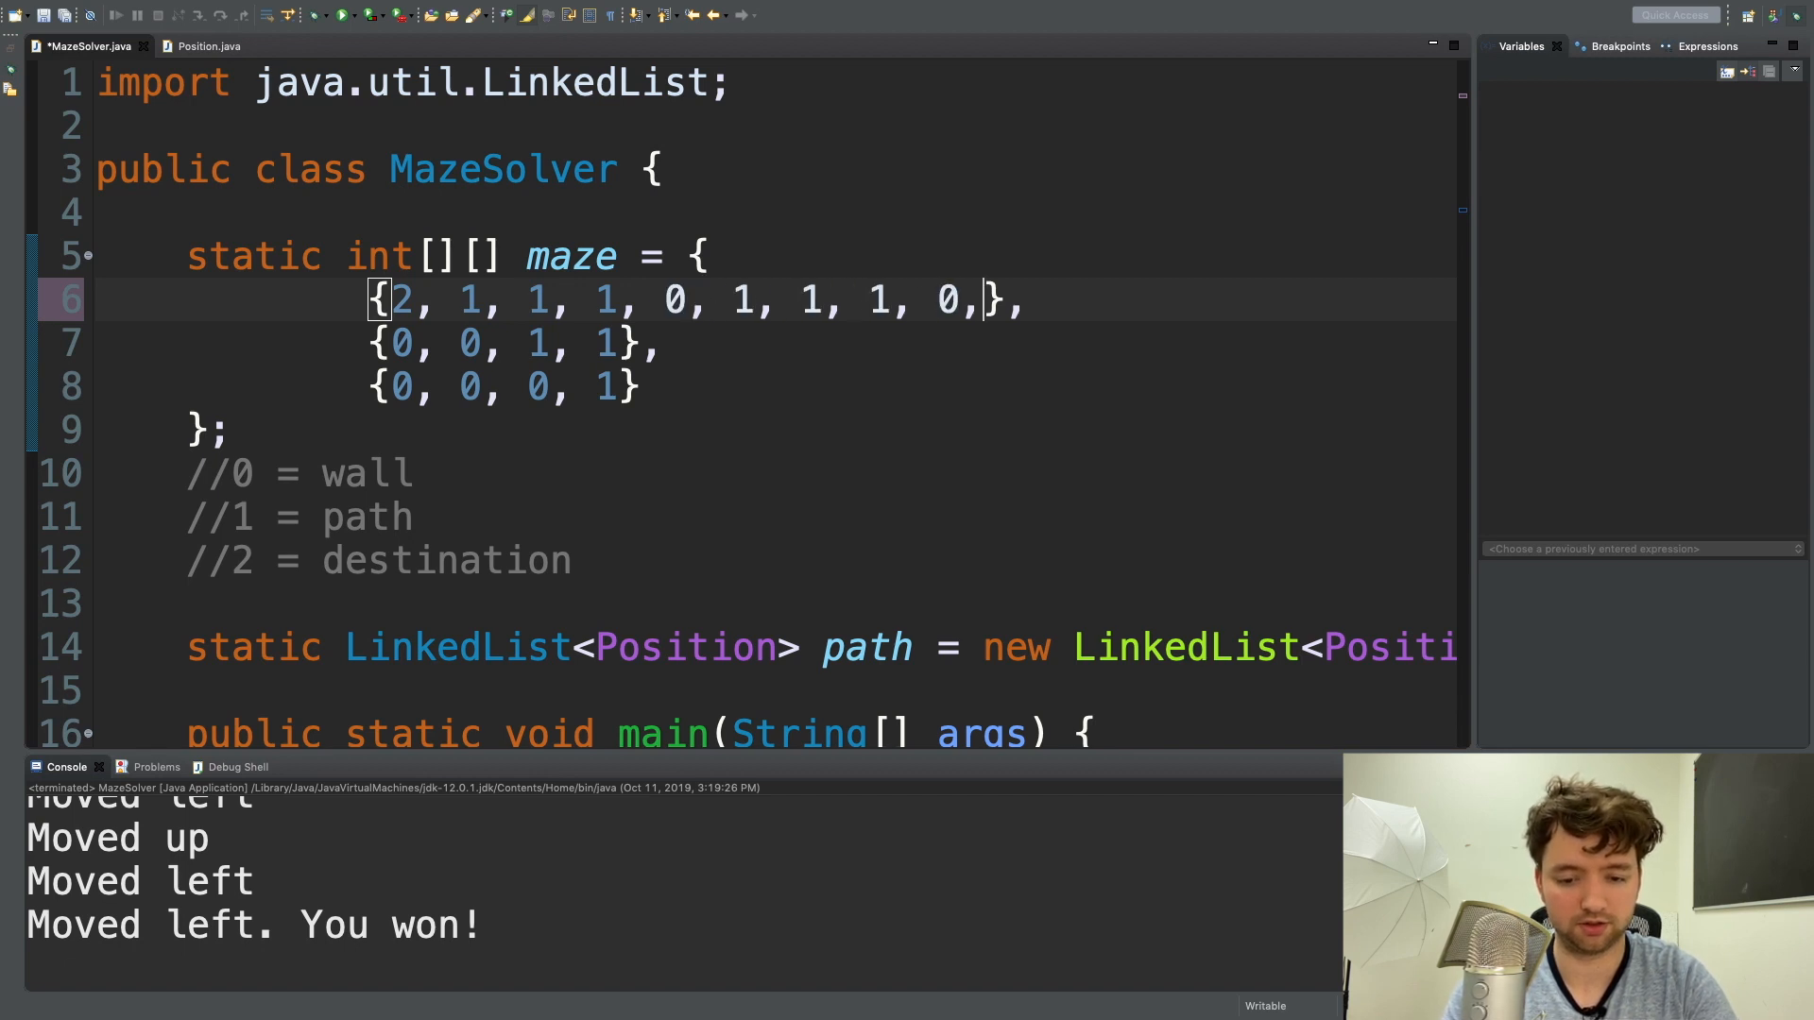
type(", 1, 0")
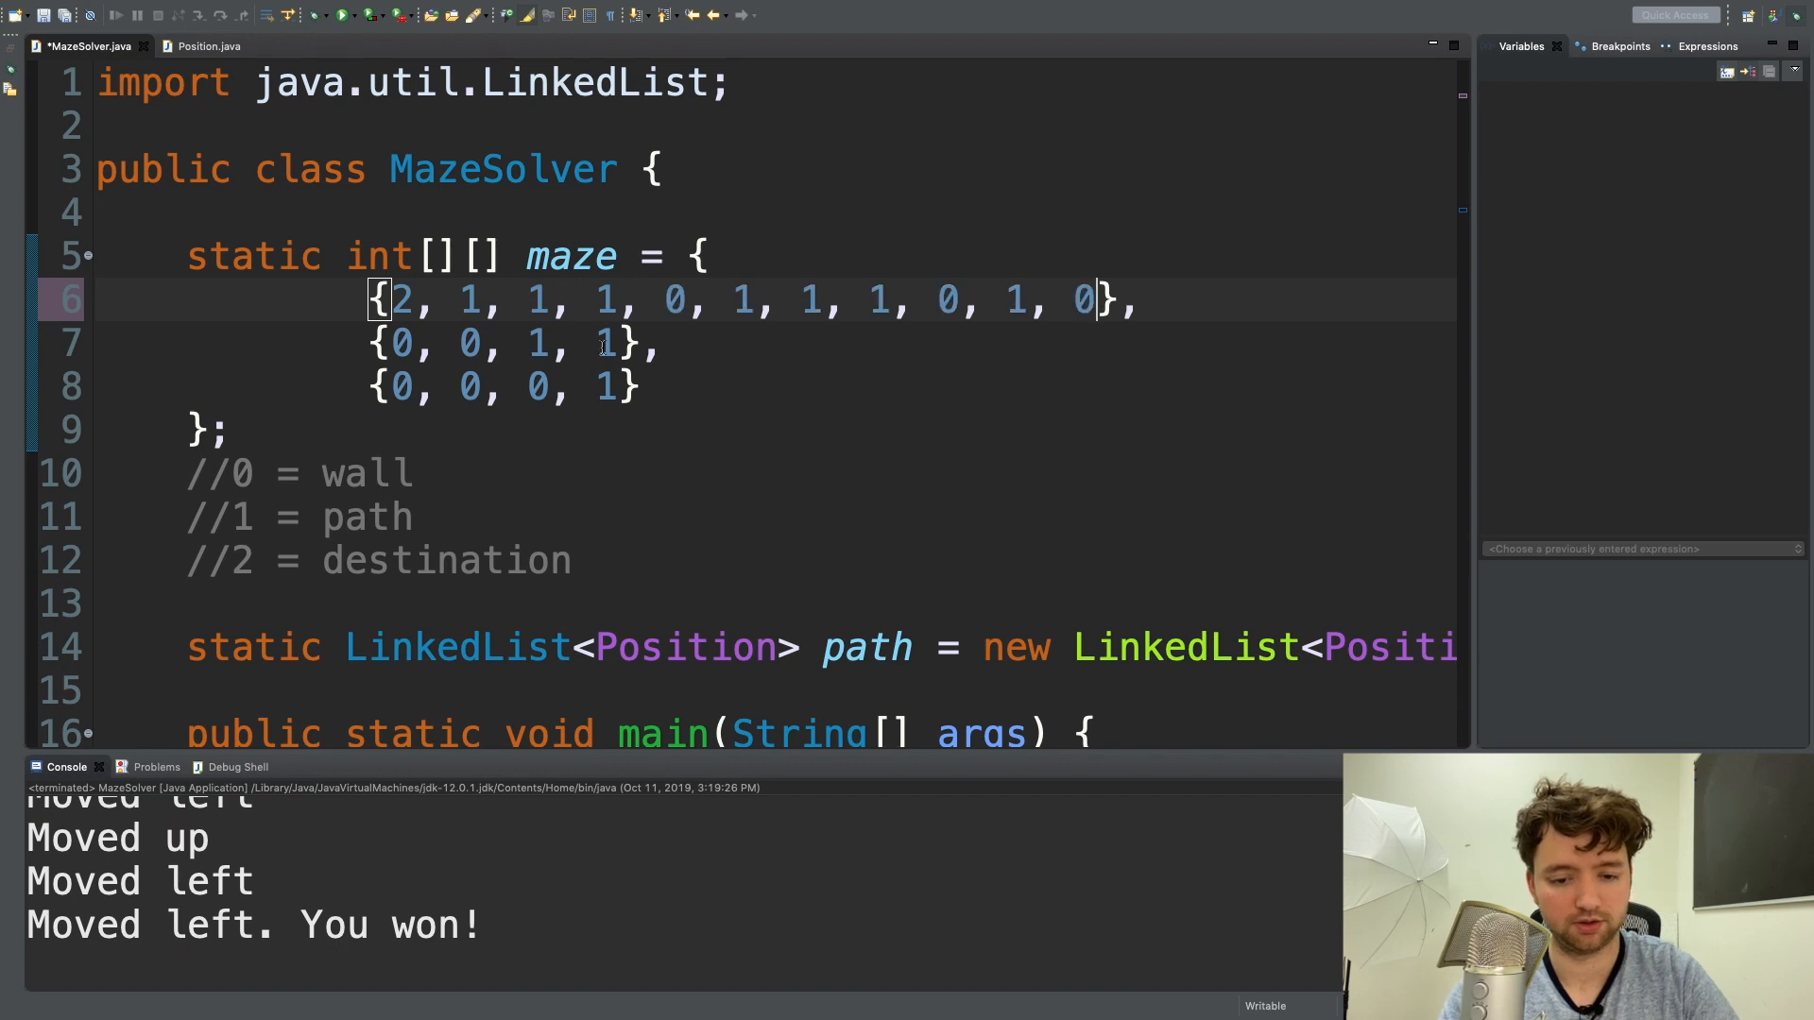
type(", 1, 1")
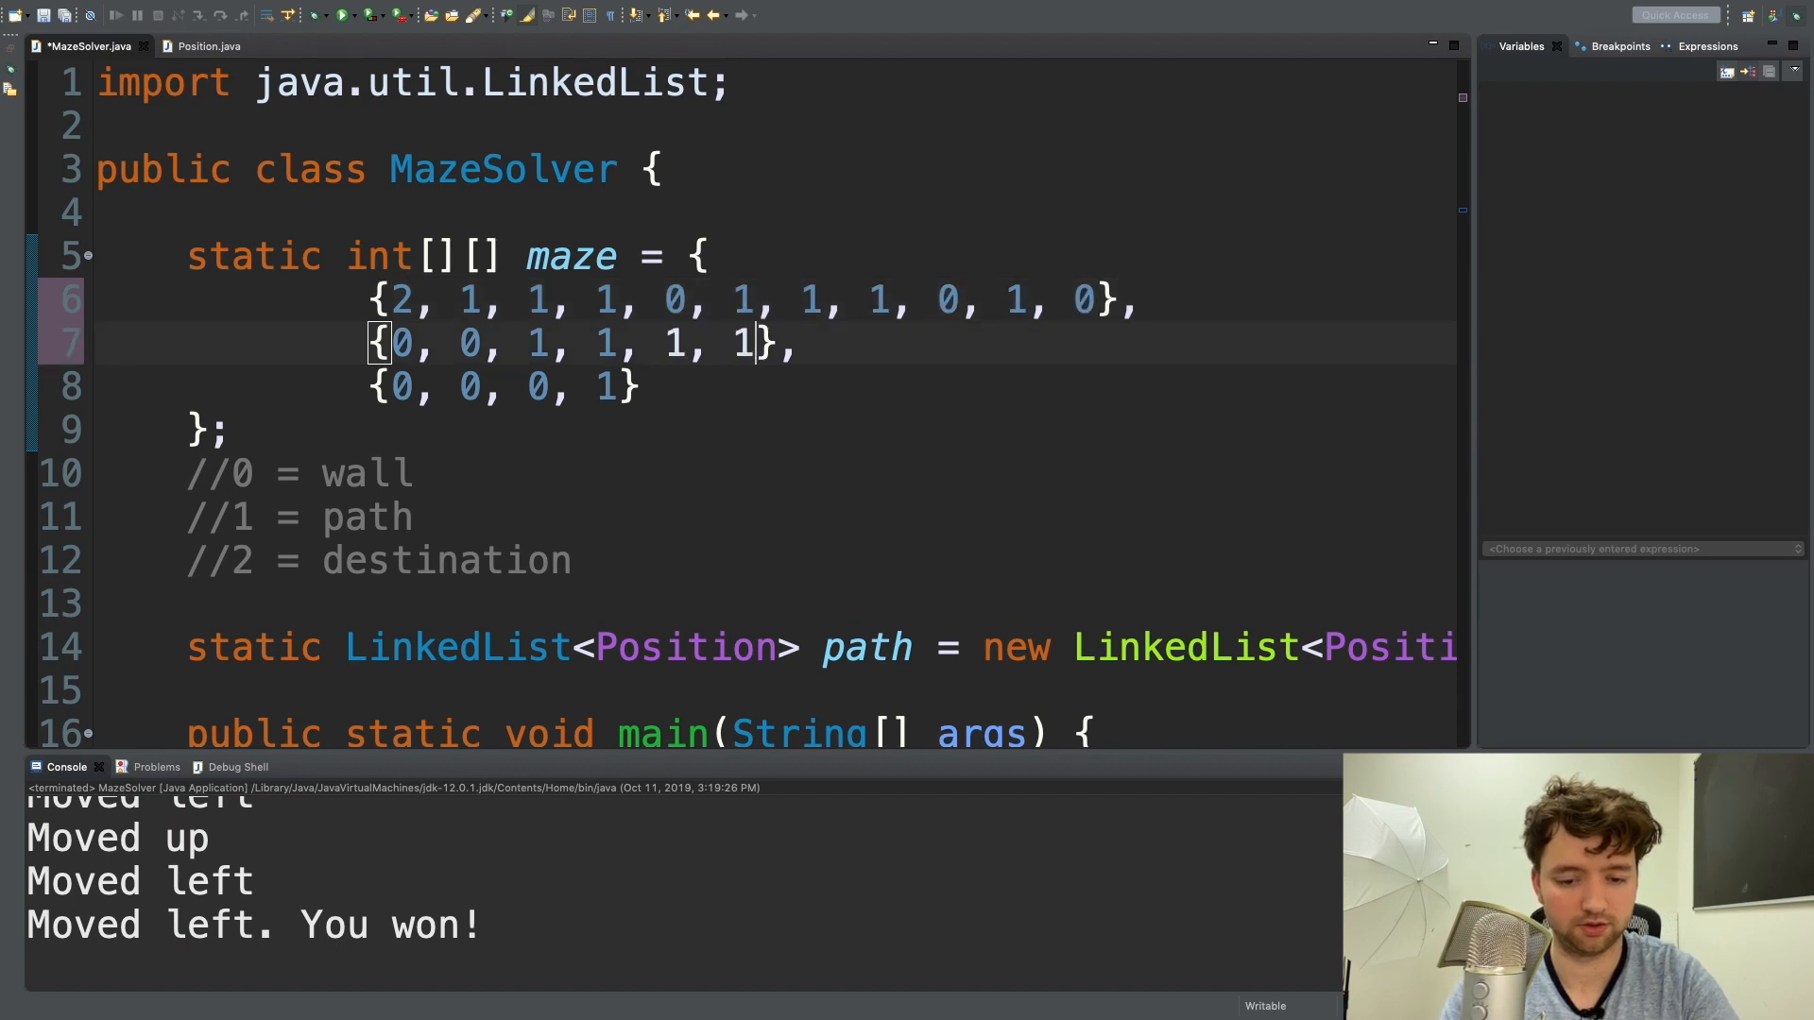
type(", 0, 0, 0, 1, 0")
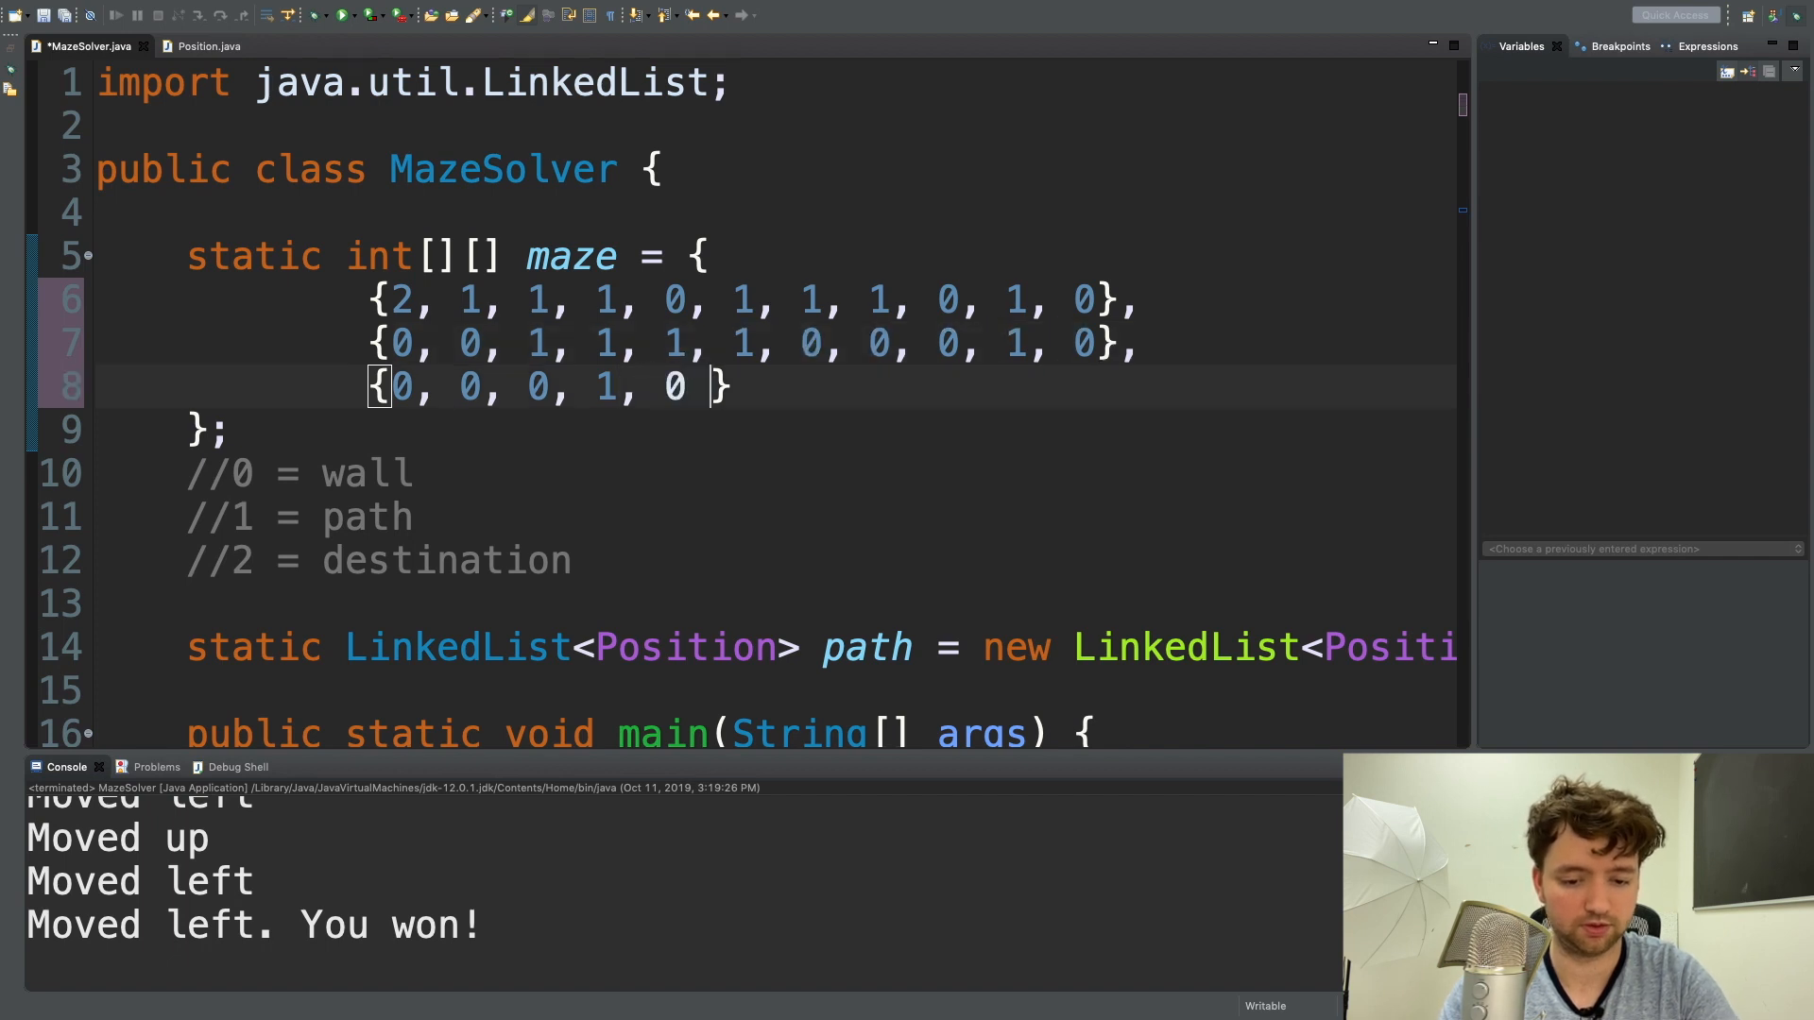
type(", 1, 1, 0, 1, 1,")
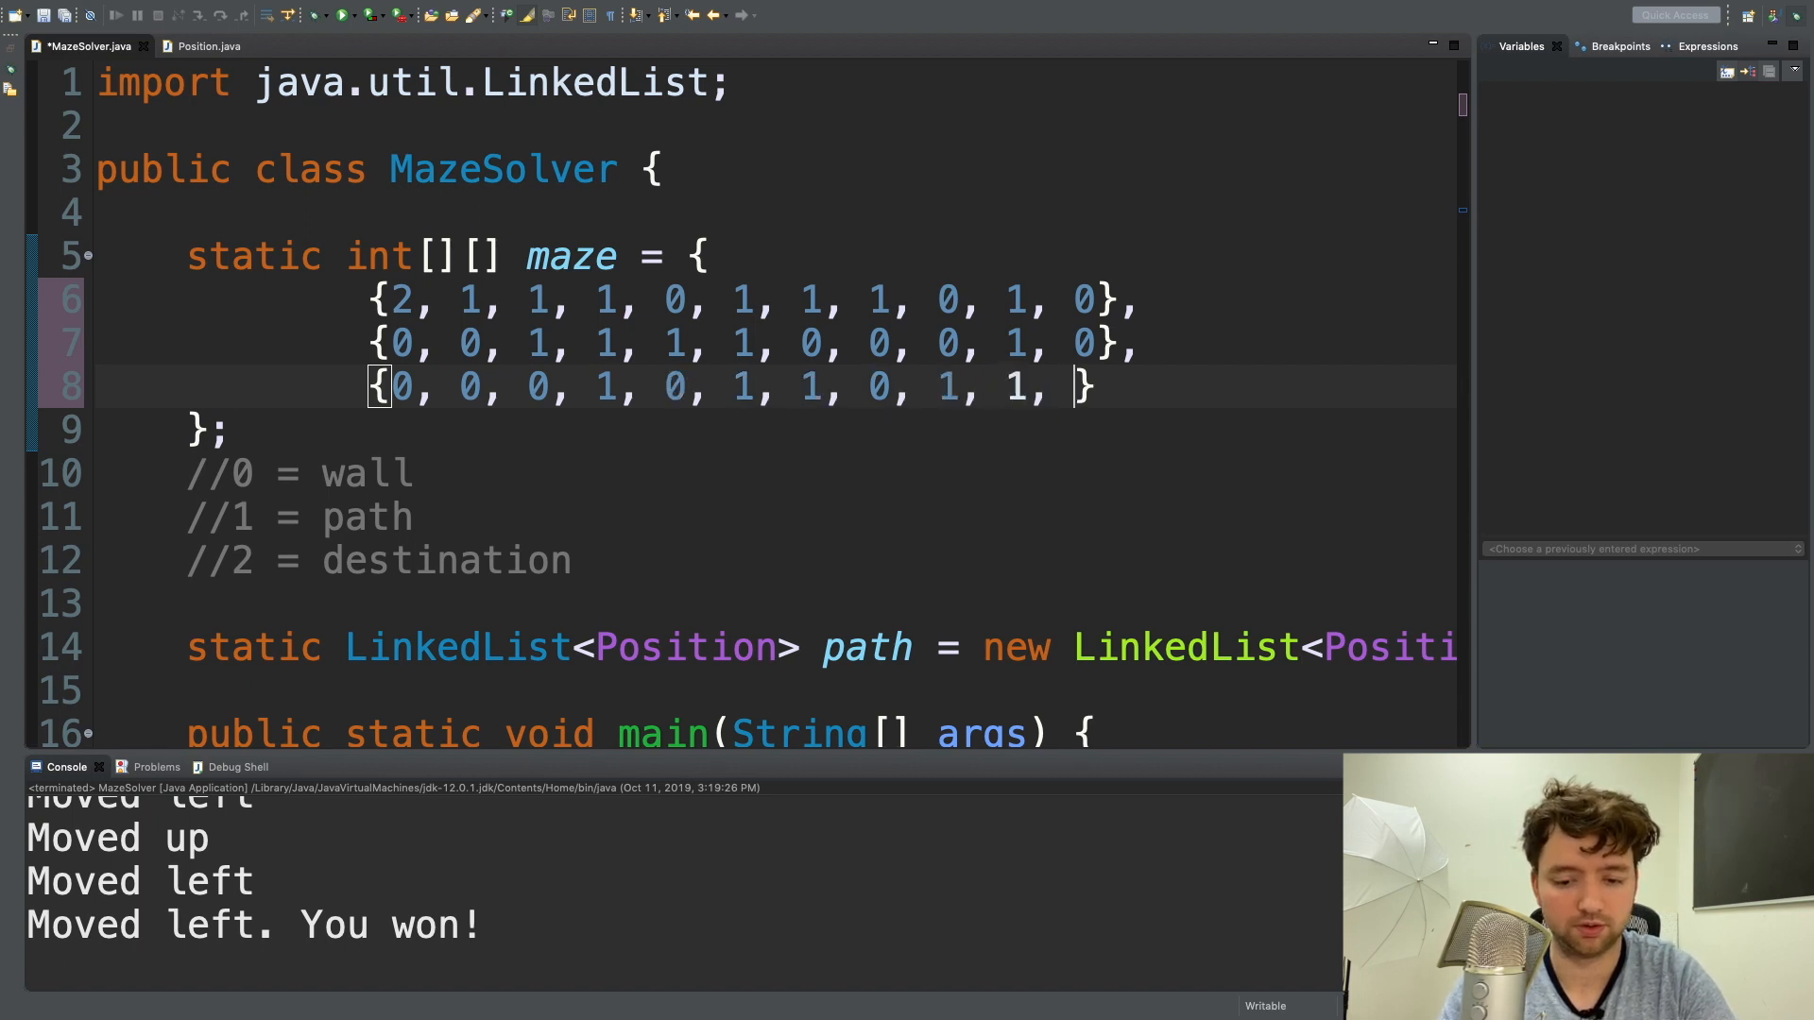
type("1")
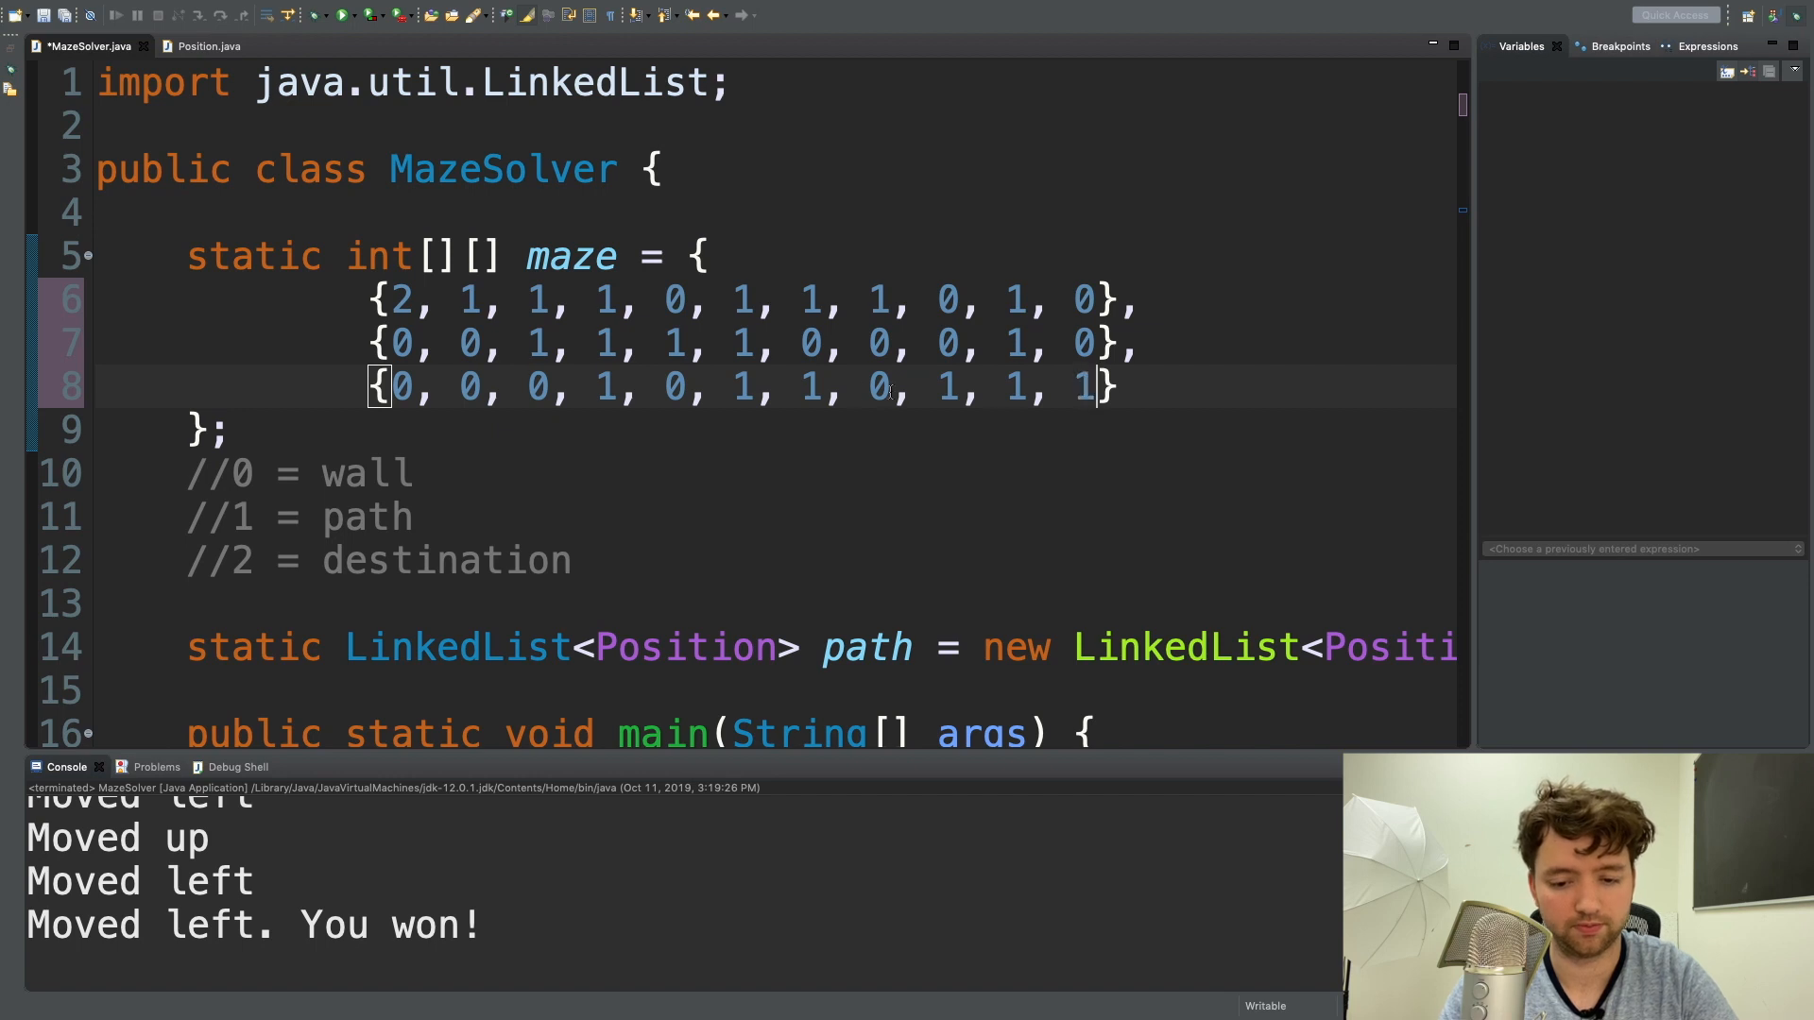
Copy the rows to make six and change the first row's 2 to 1.
left_click_drag(344, 256, 1140, 386)
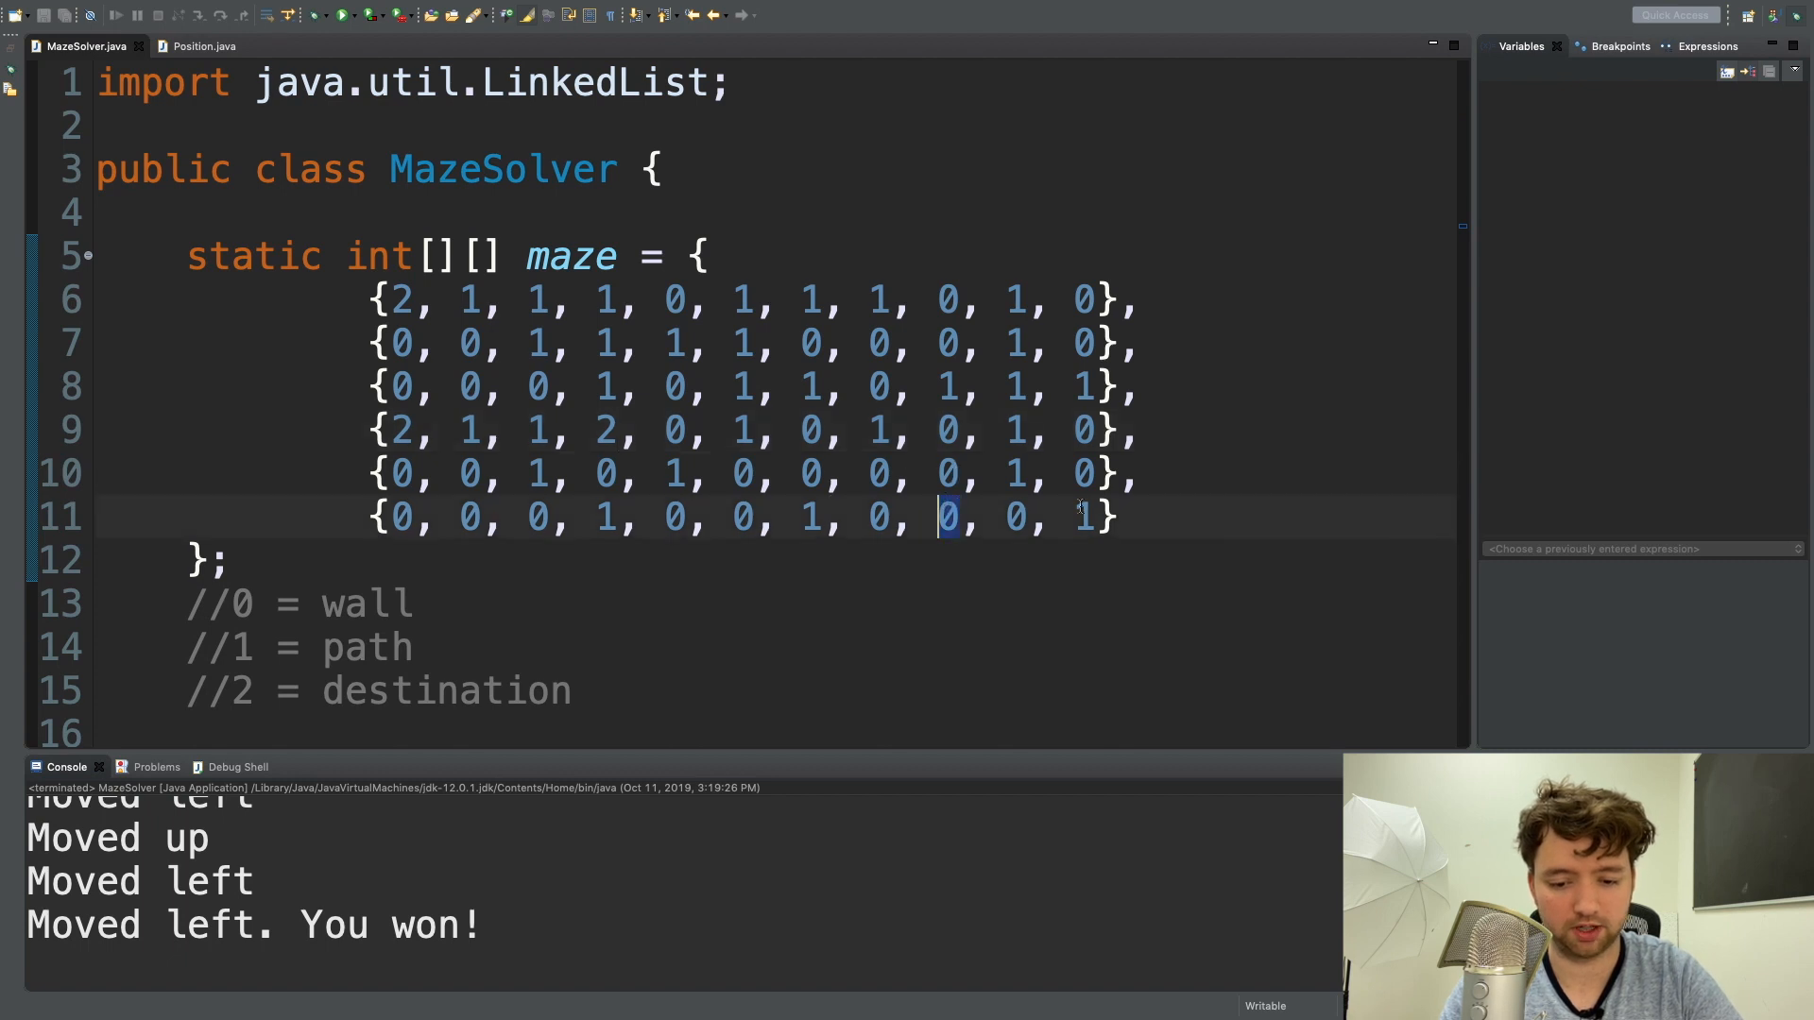
left_click(948, 473)
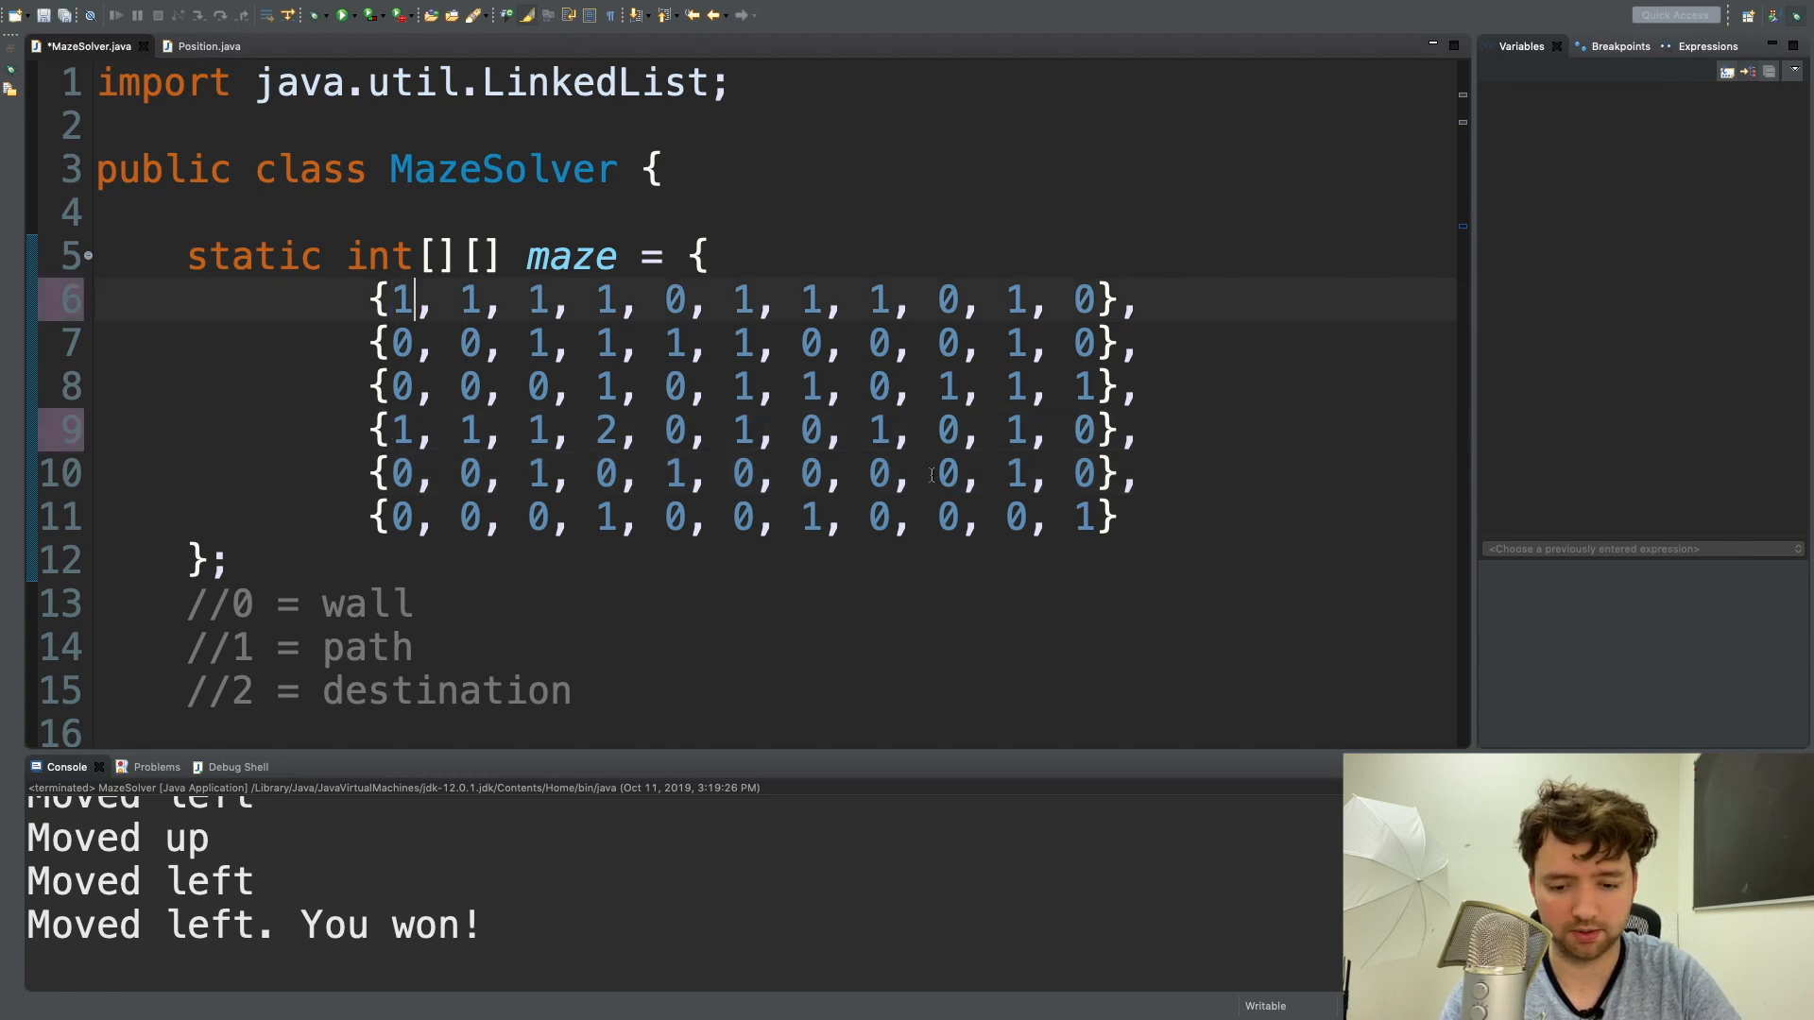
double_click(947, 473)
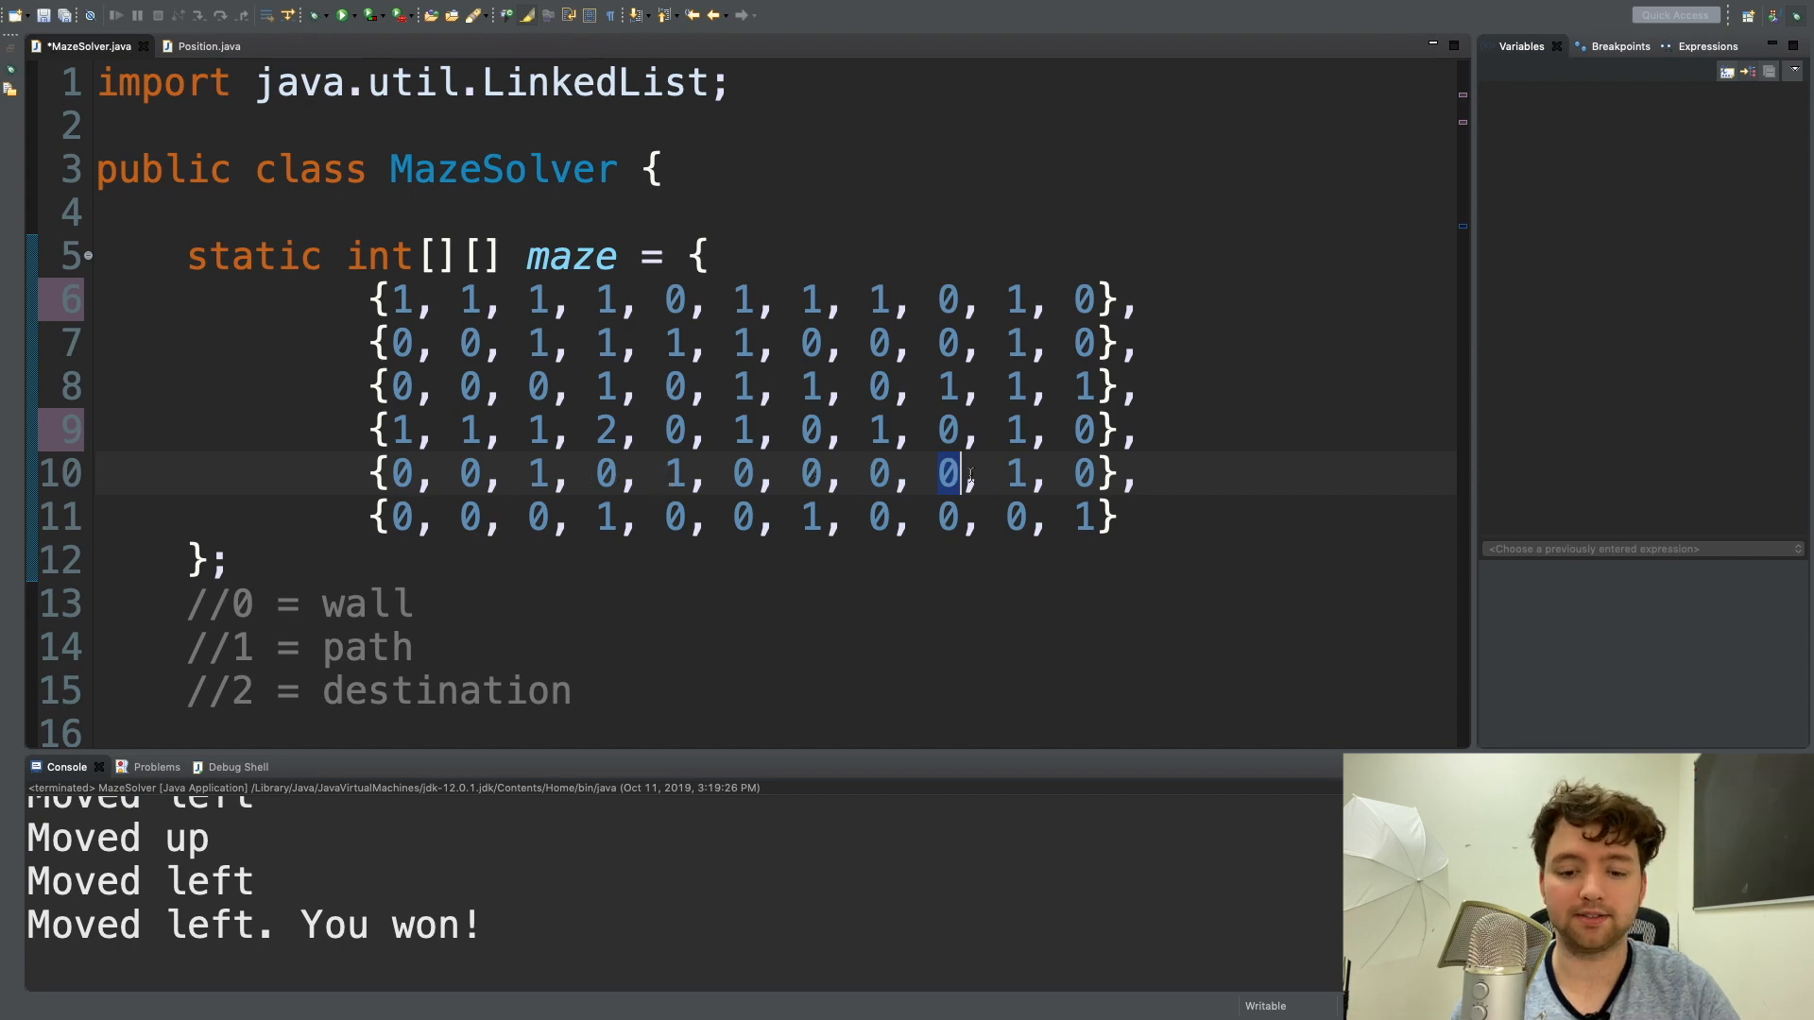
scroll("down", 3)
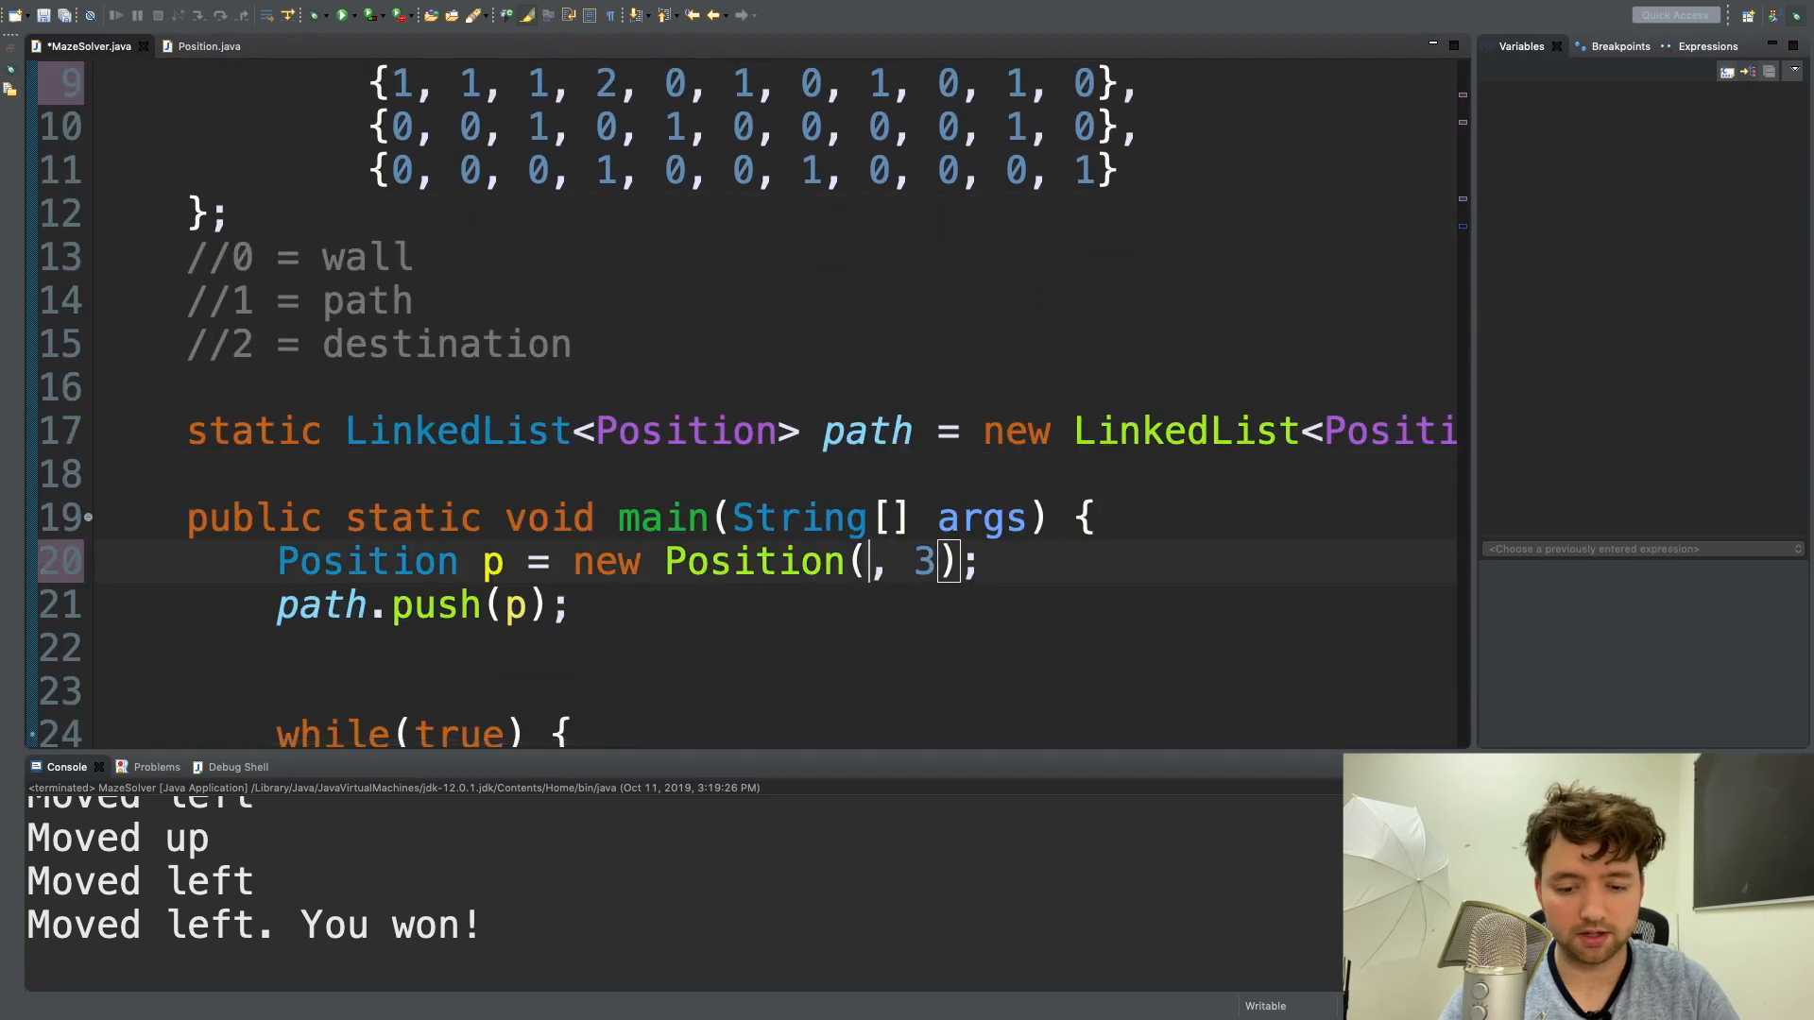
Change the start to new Position(4, 8) and run, which prints No path.
type("4")
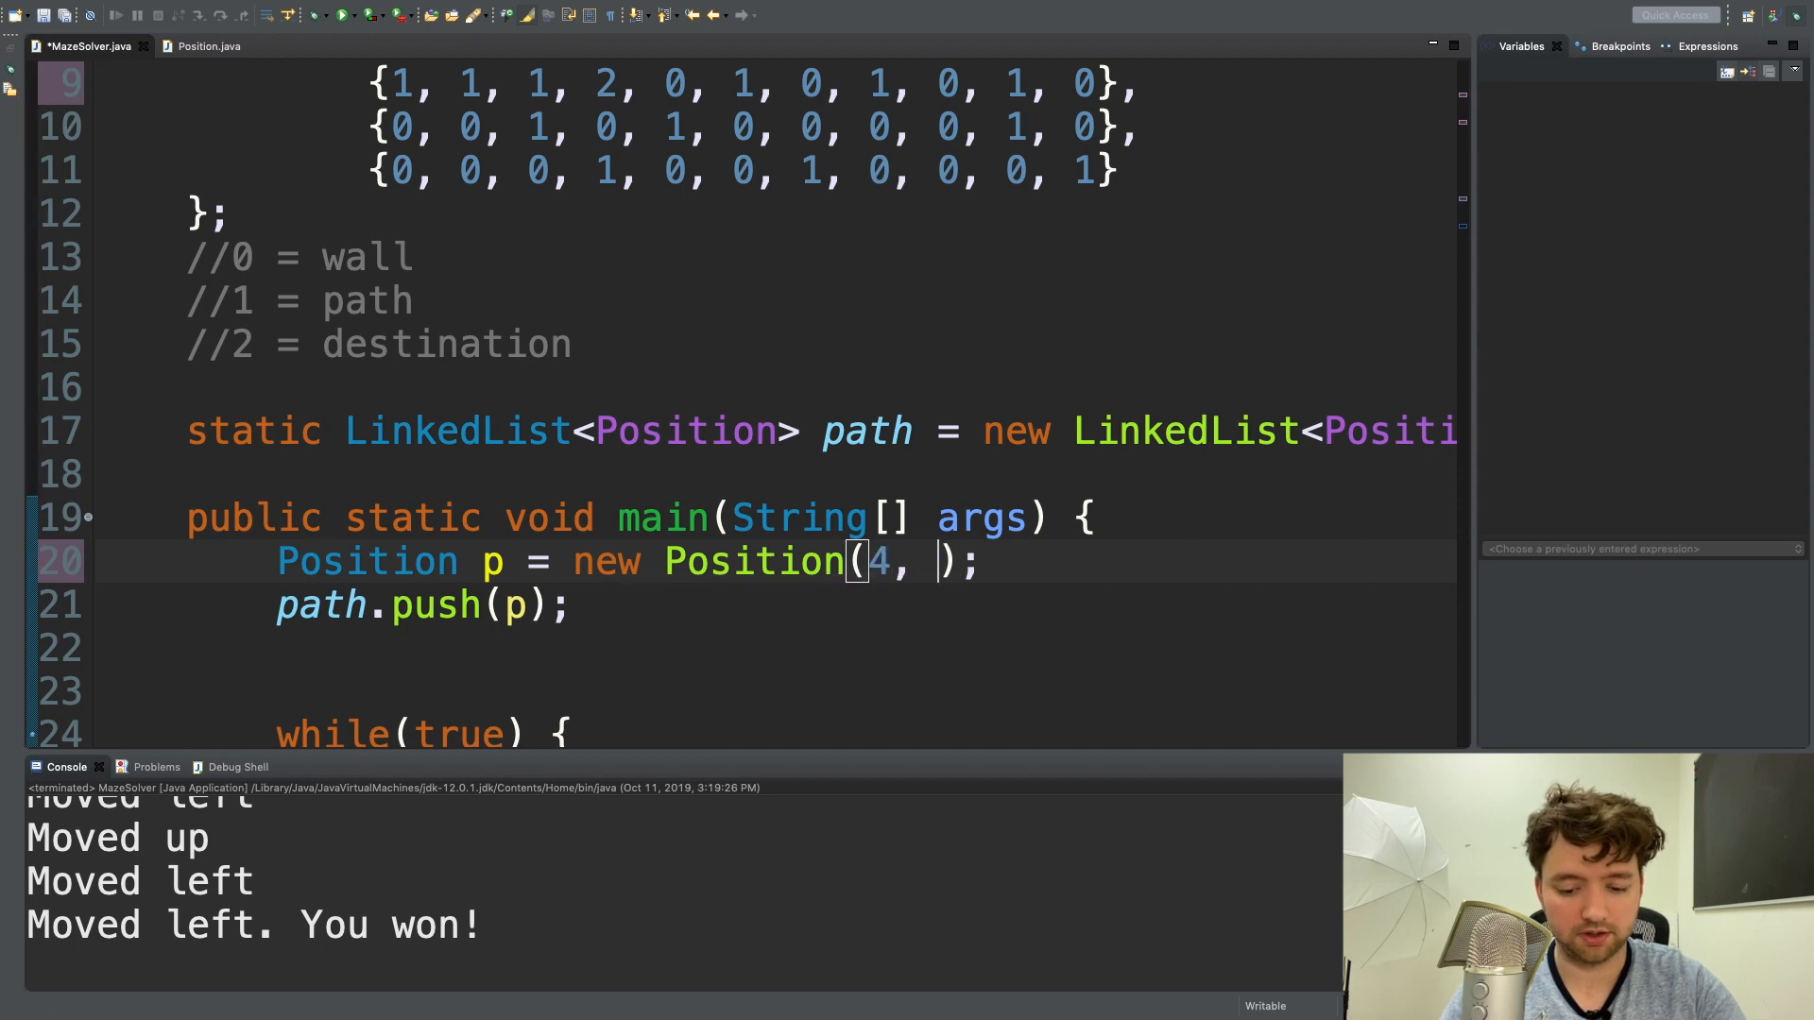
type("8")
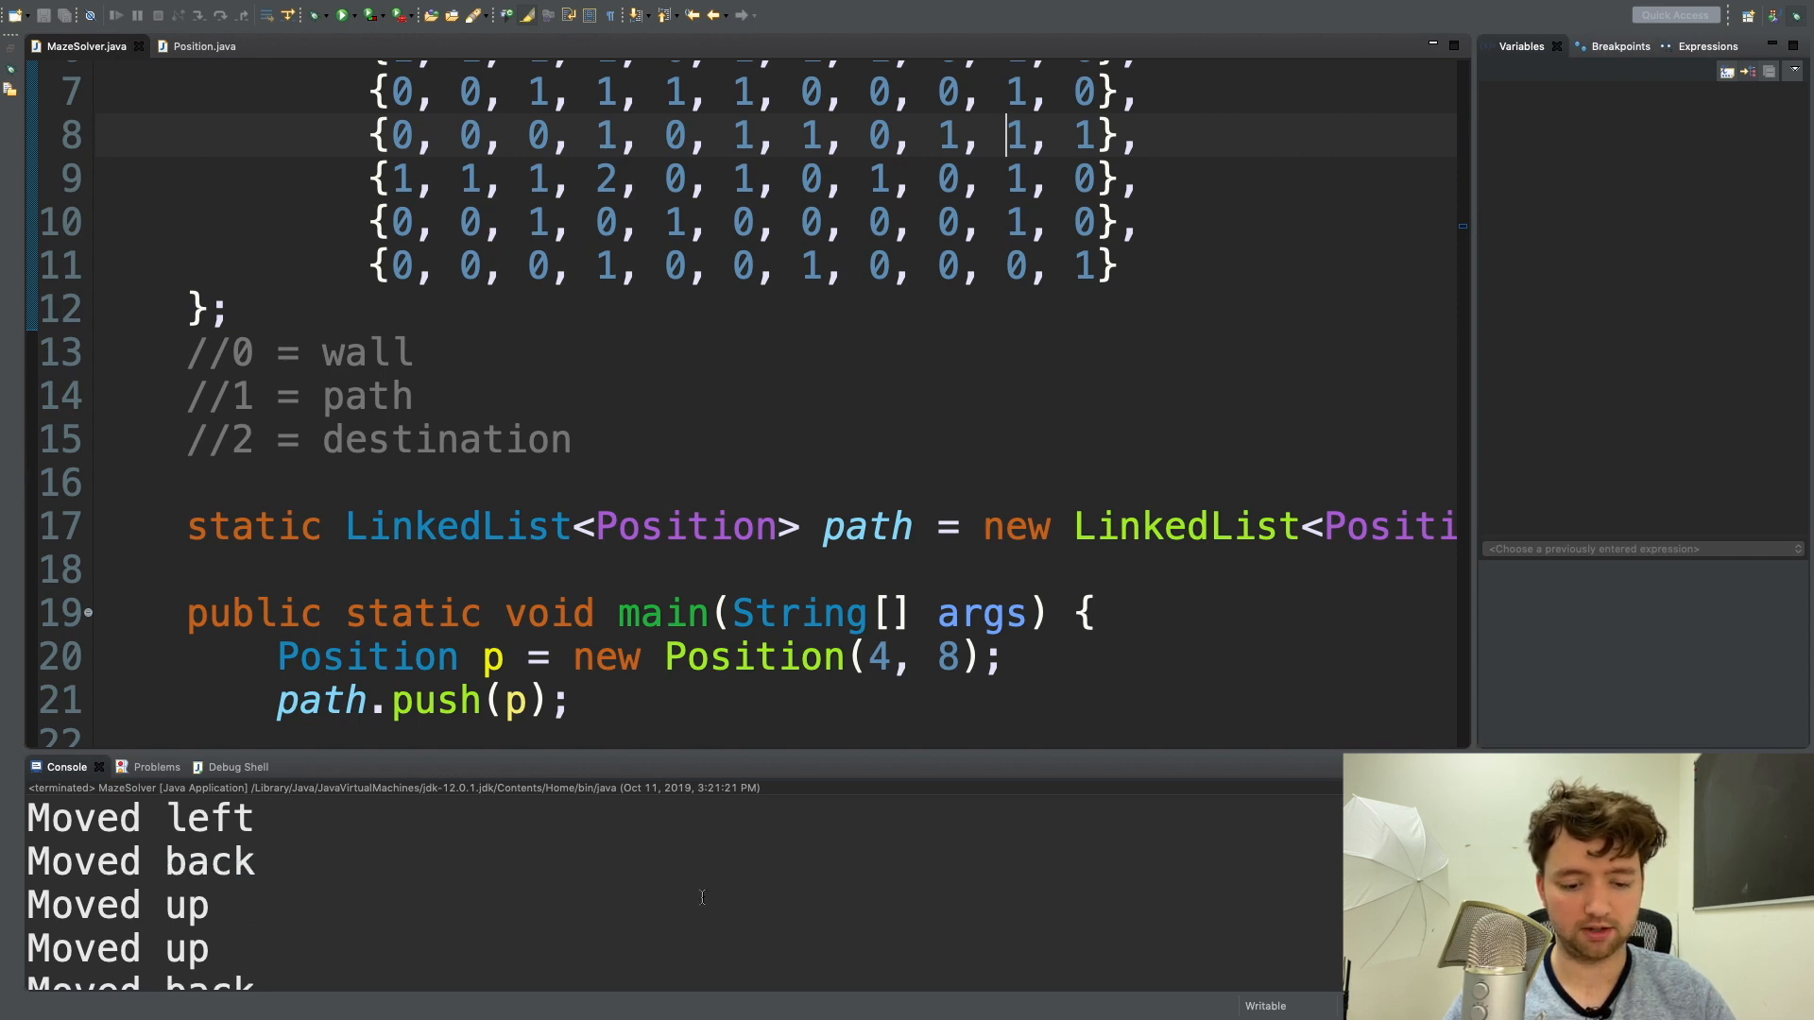
scroll("down", 3)
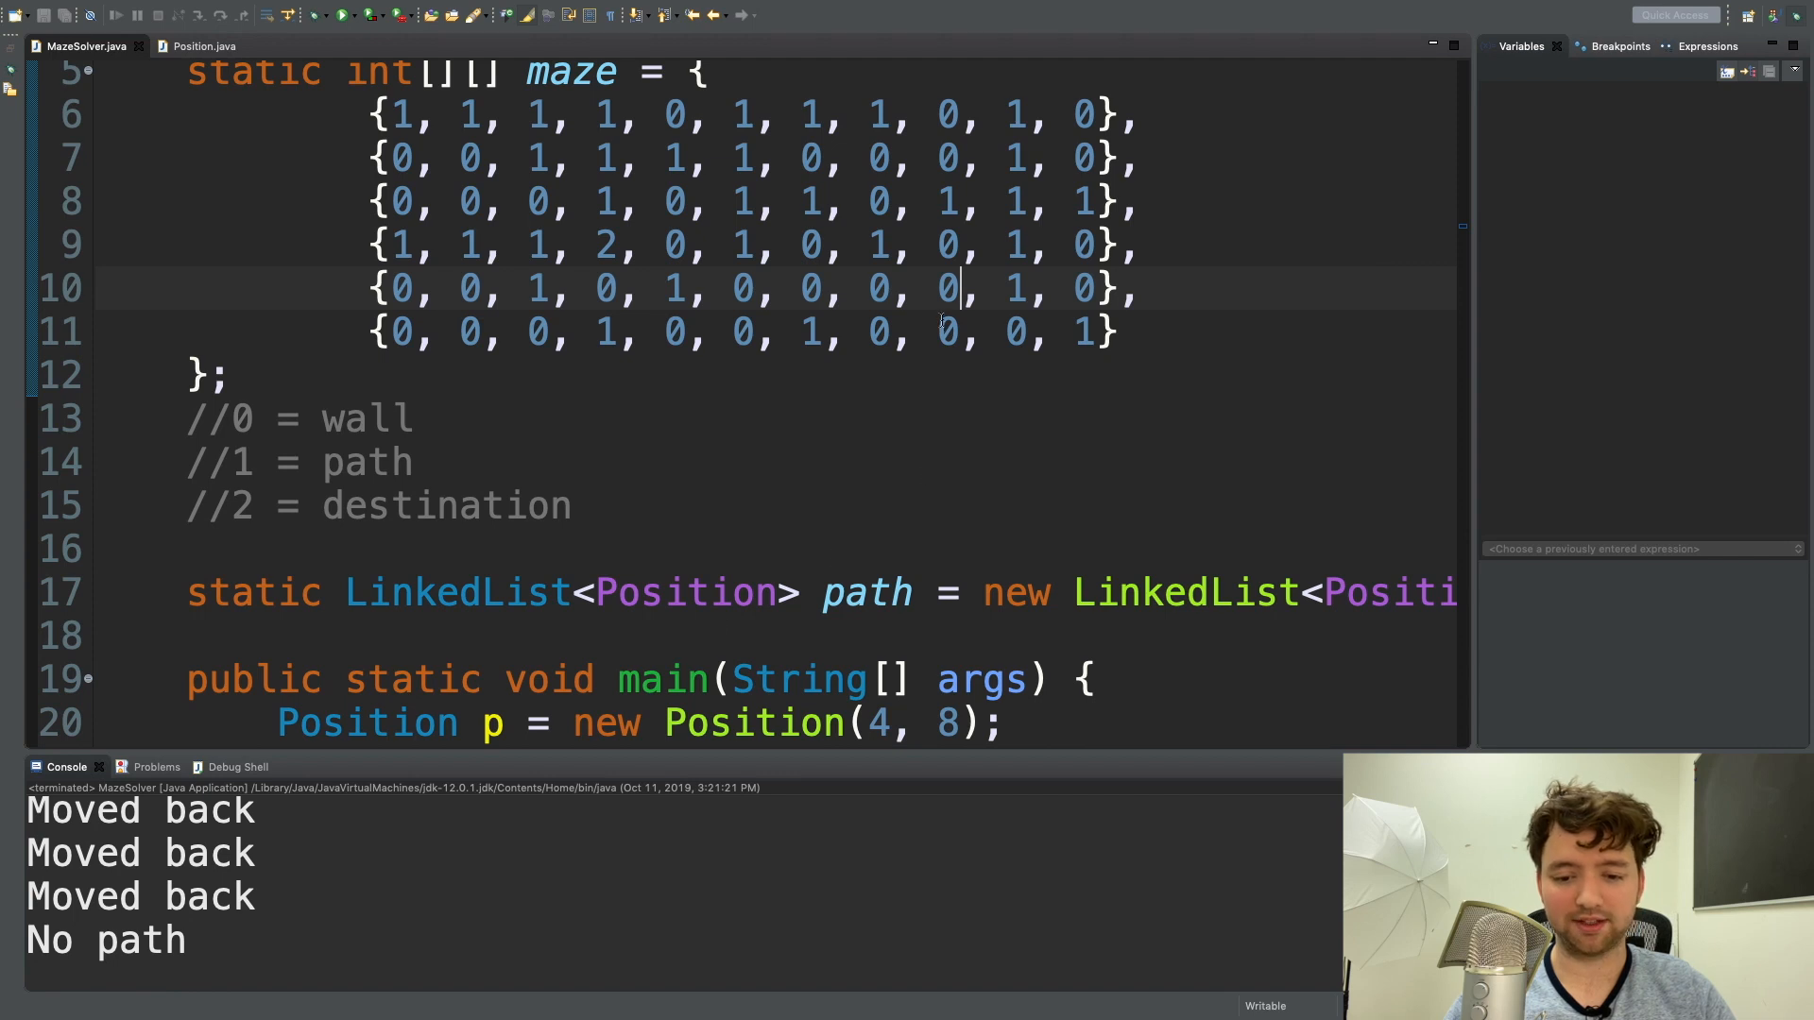
left_click(948, 333)
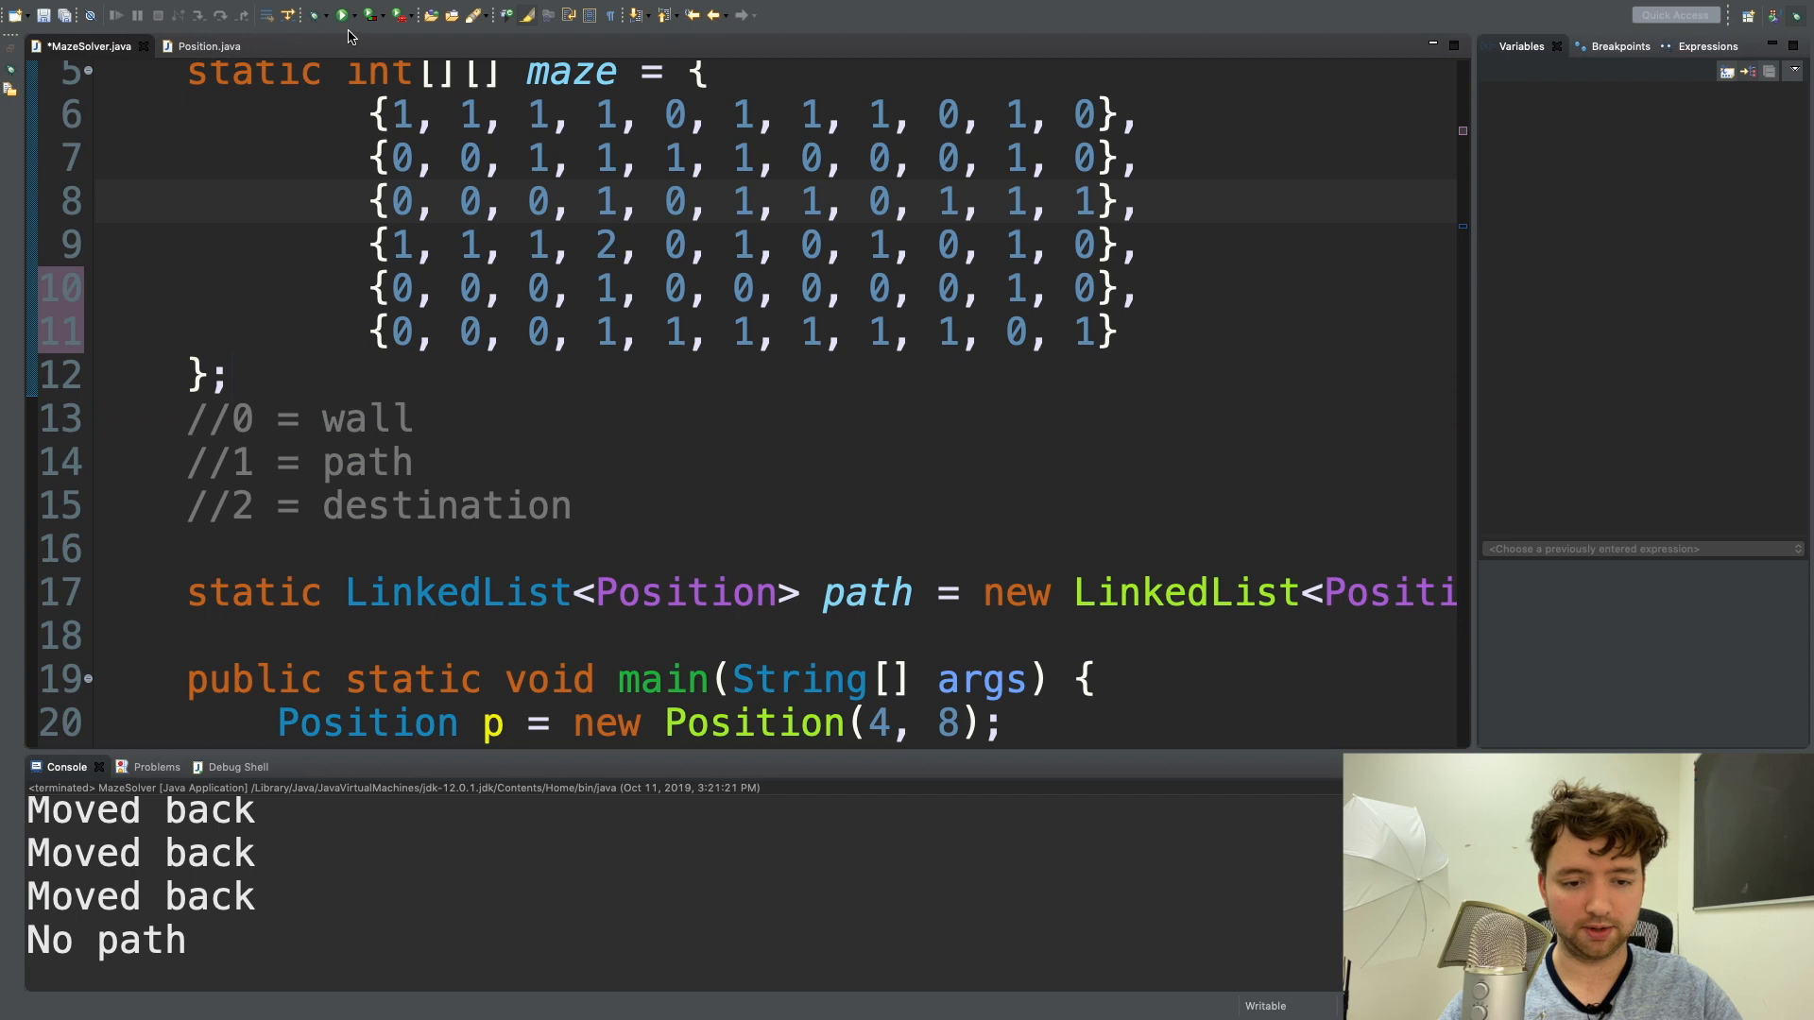
Add path cells to maze rows 10 and 11, rerun, and scroll through the solver code.
left_click(340, 14)
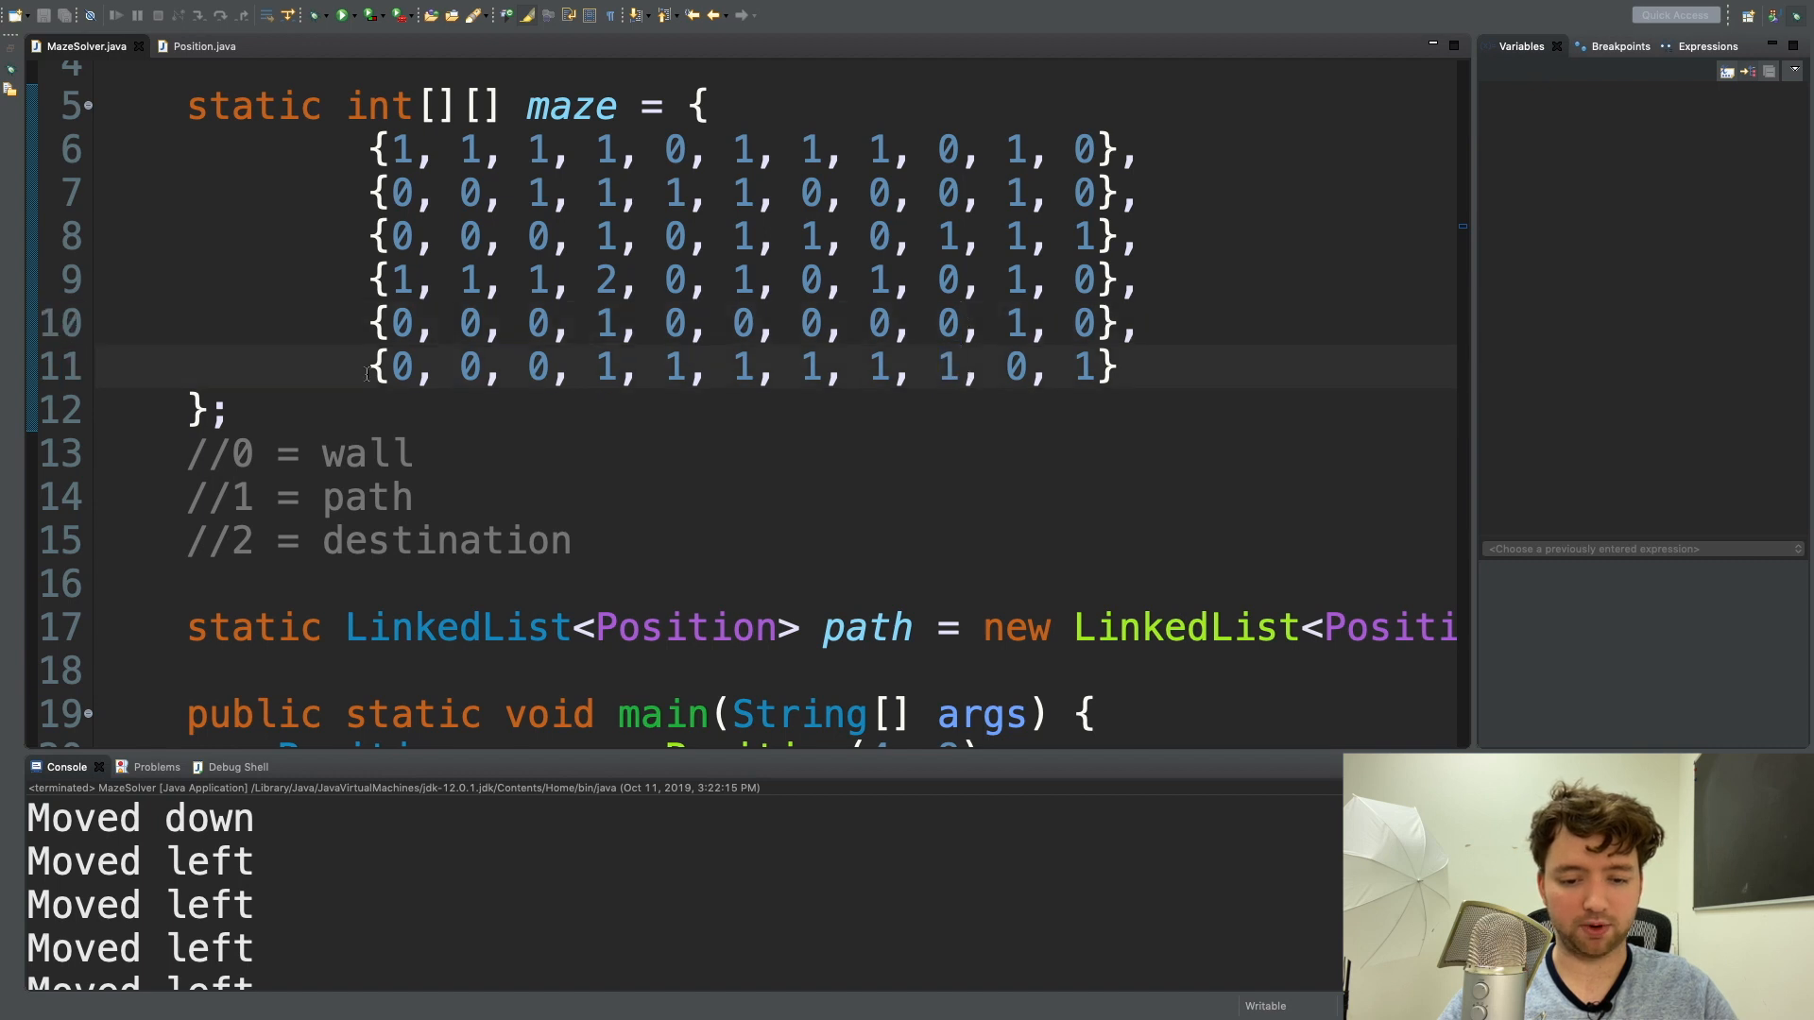
left_click(959, 368)
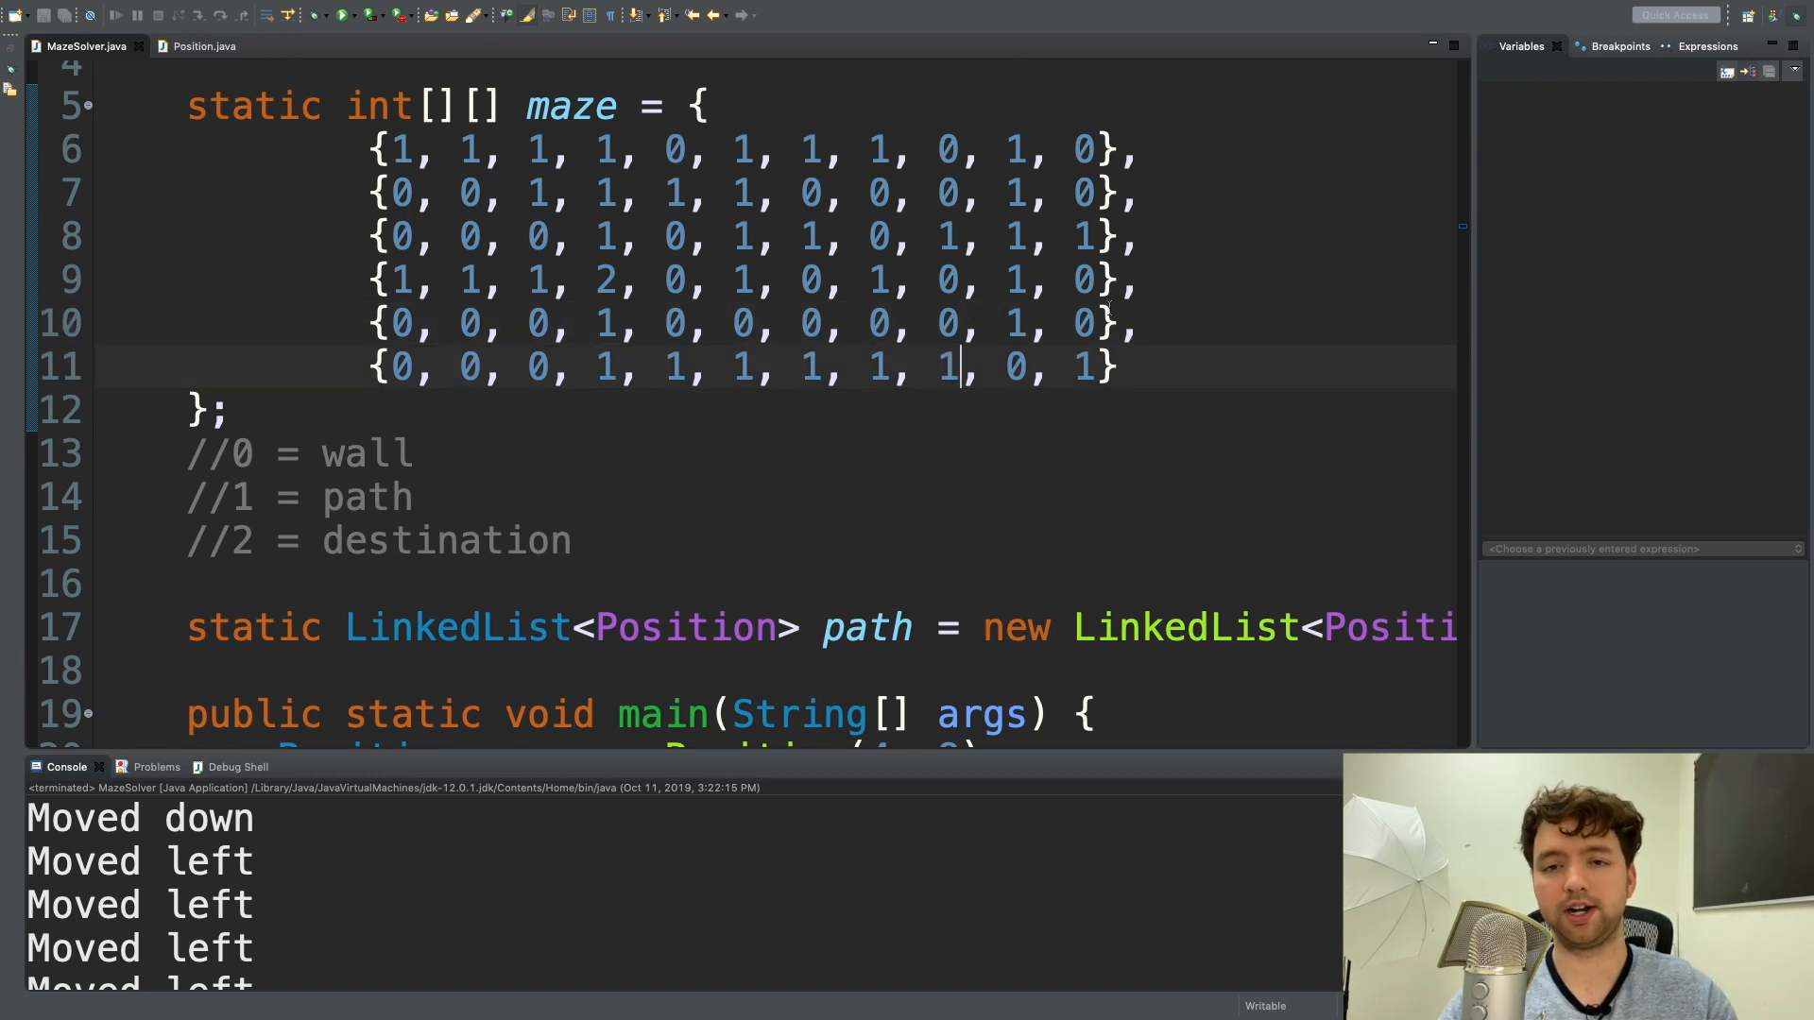
scroll("down", 3)
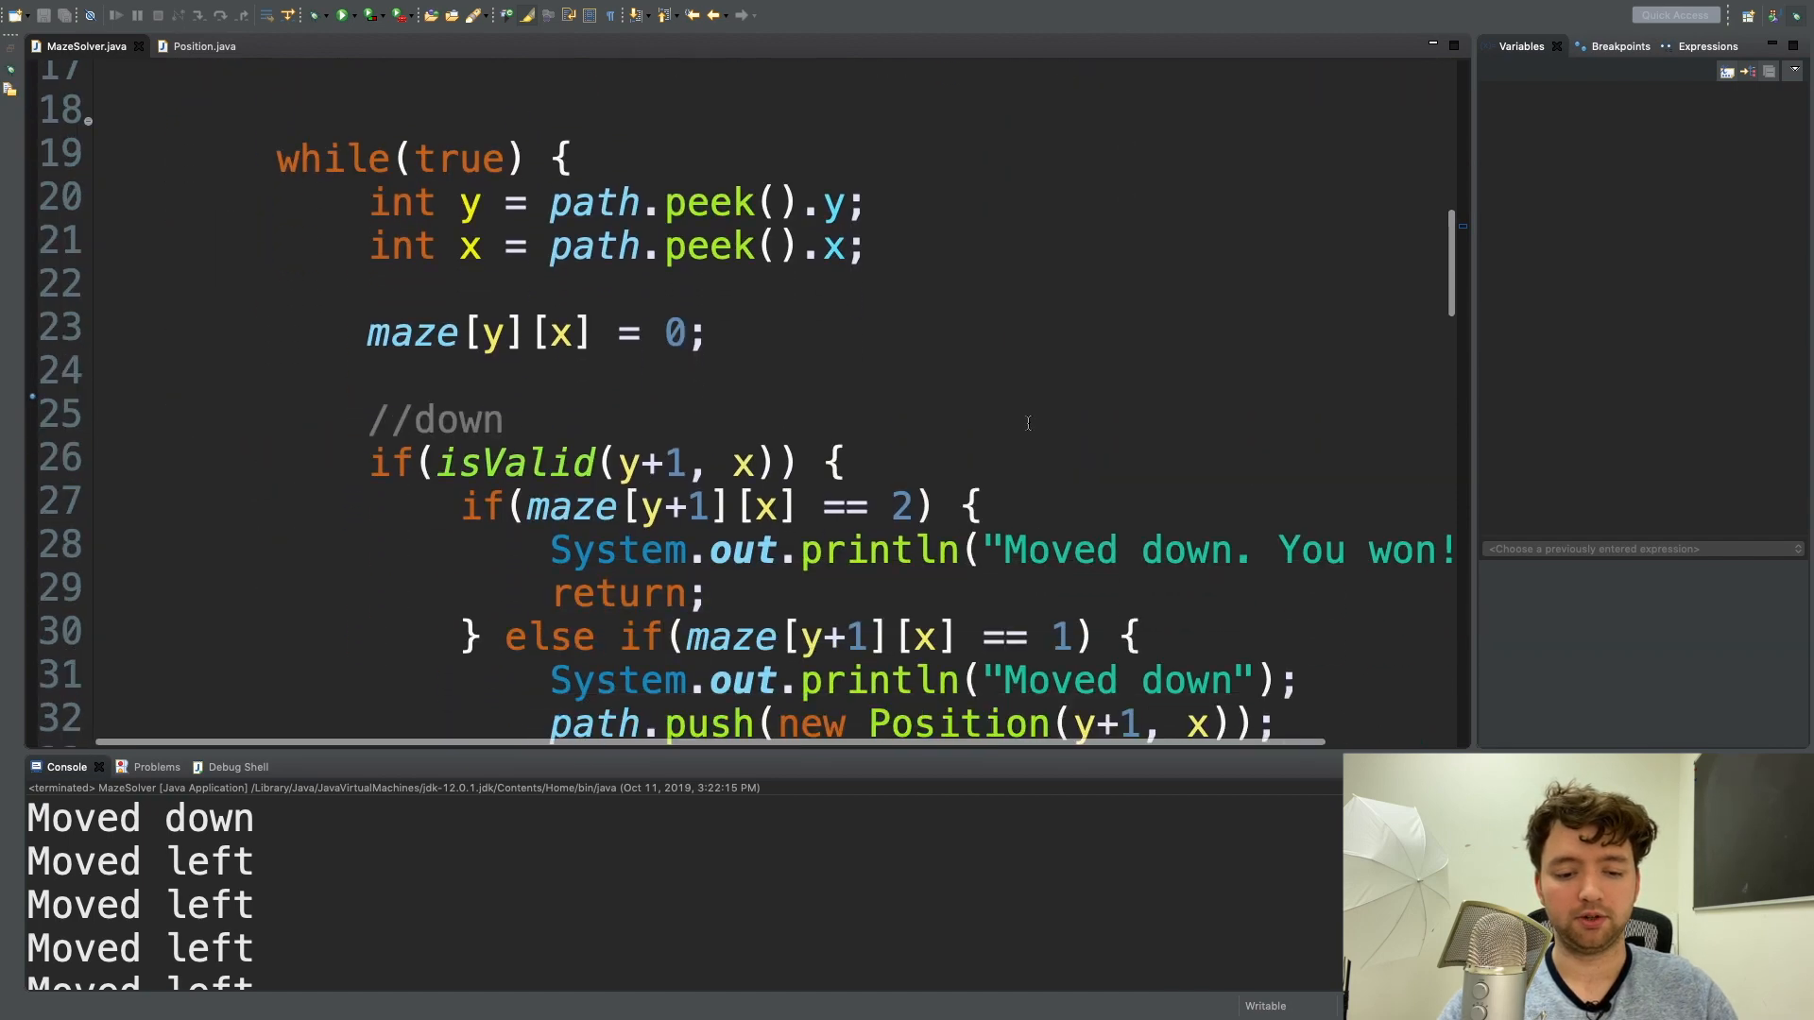
scroll("down", 3)
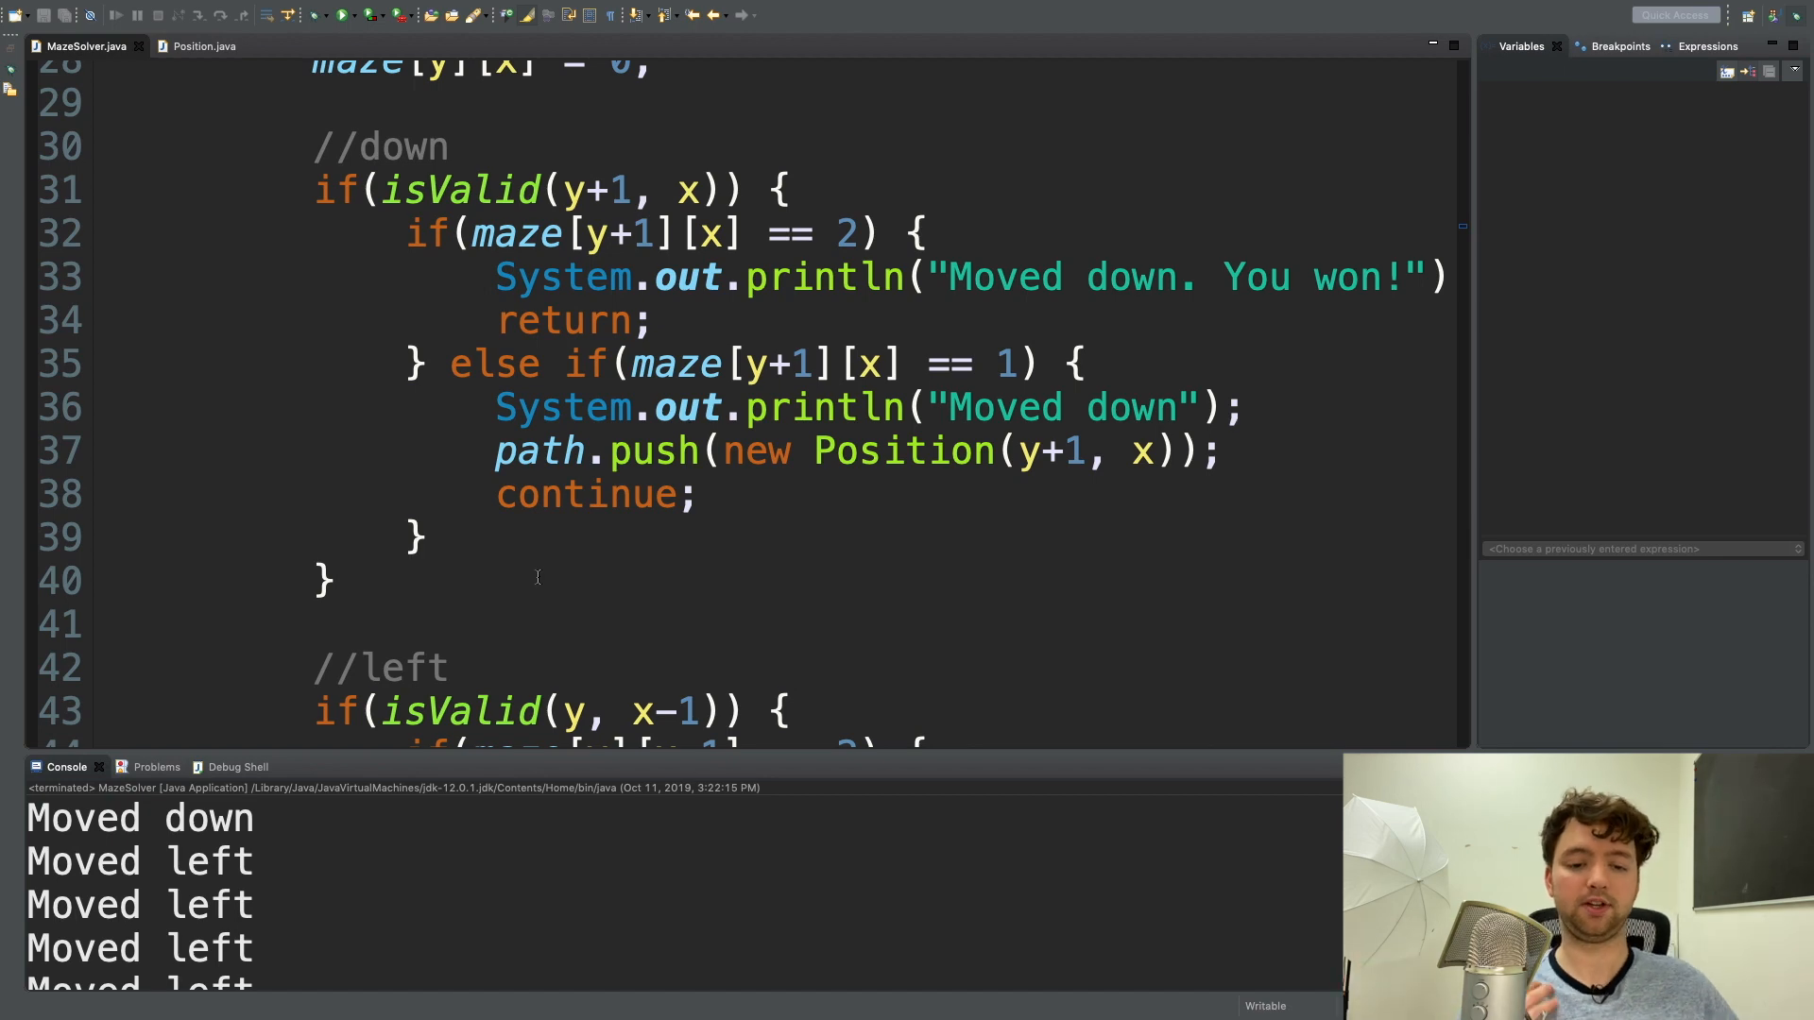
scroll("down", 3)
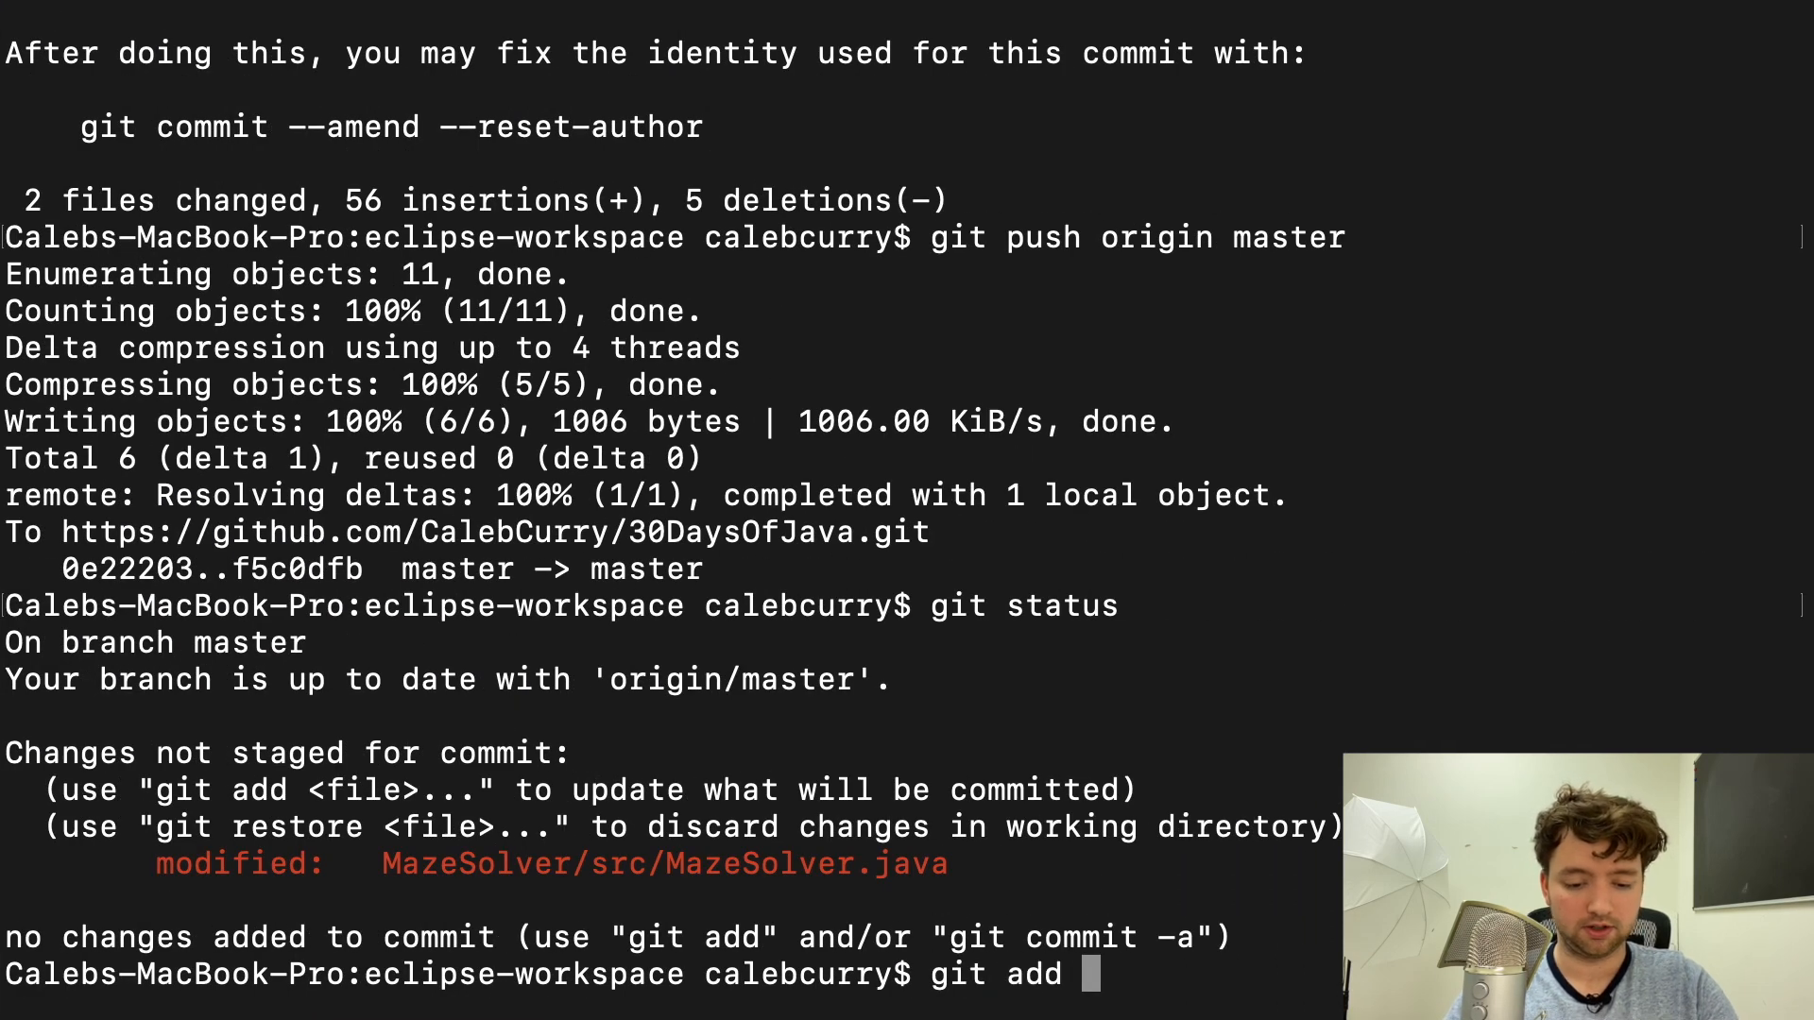
Stage MazeSolver/src/MazeSolver.java and type the commit message "Maze solver complete".
type("MazeSolver/src/MazeSolver.java")
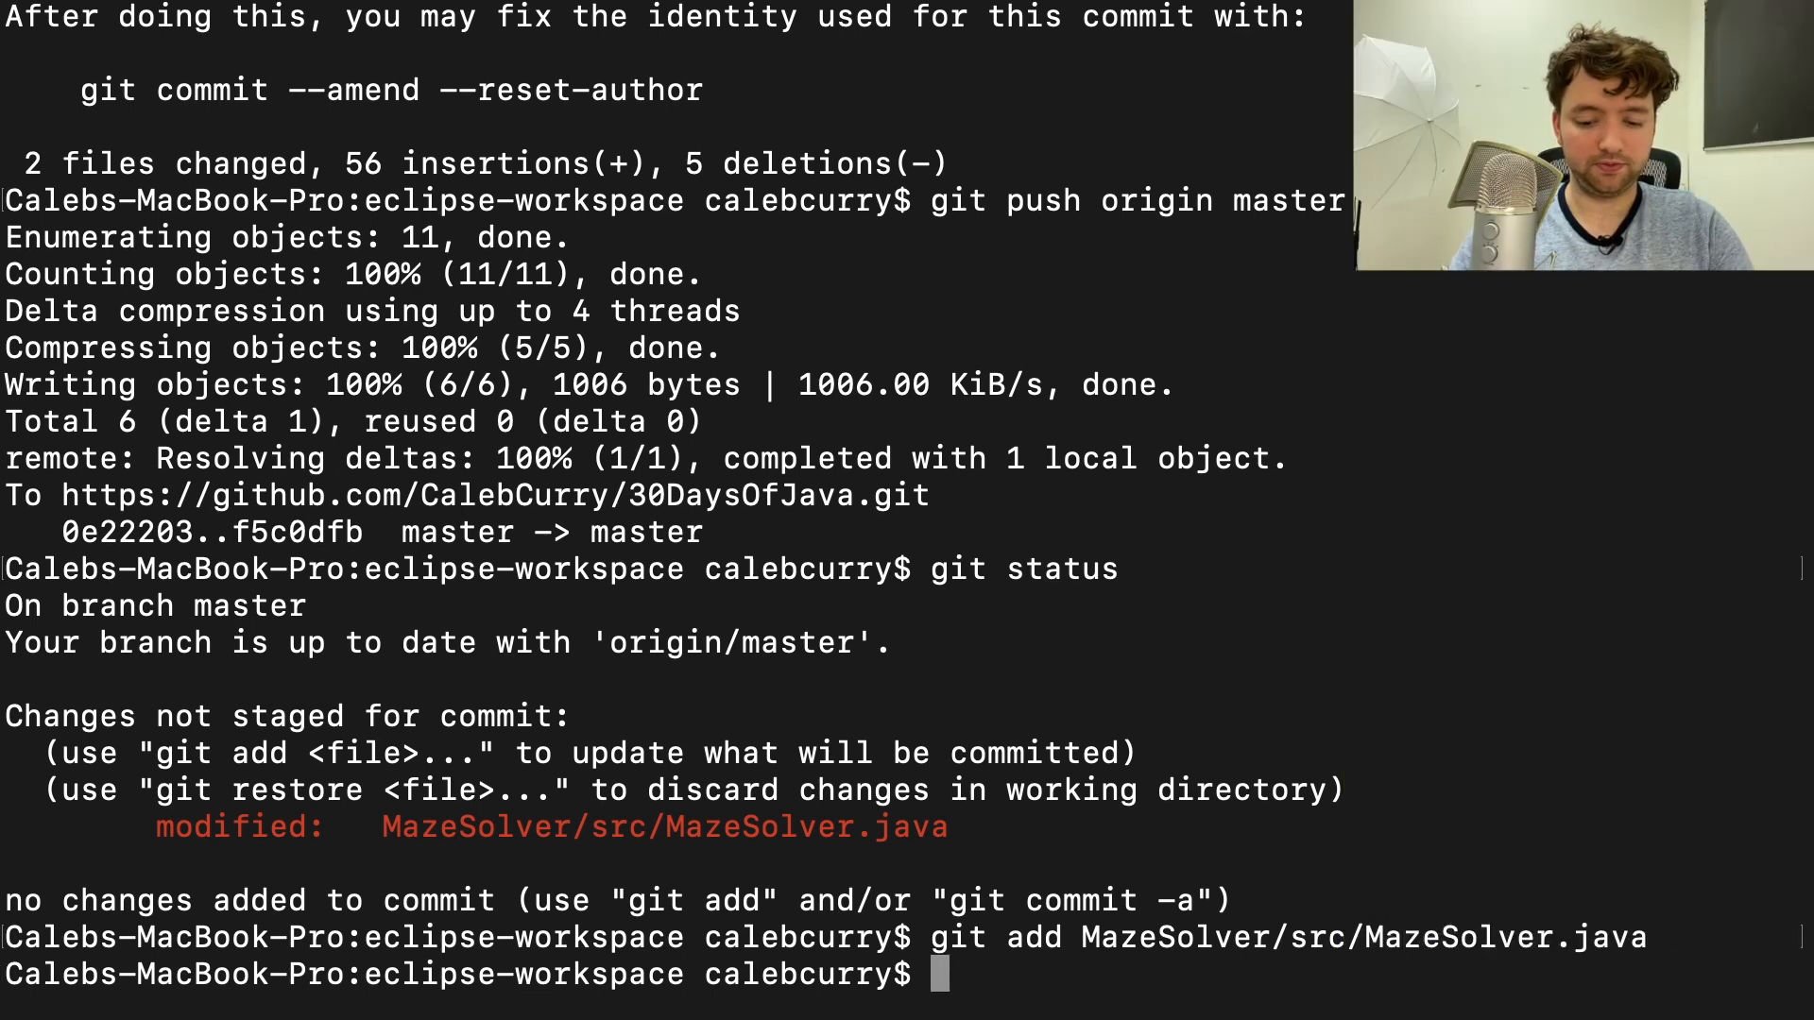
type("git commit -m \"Maze solver c")
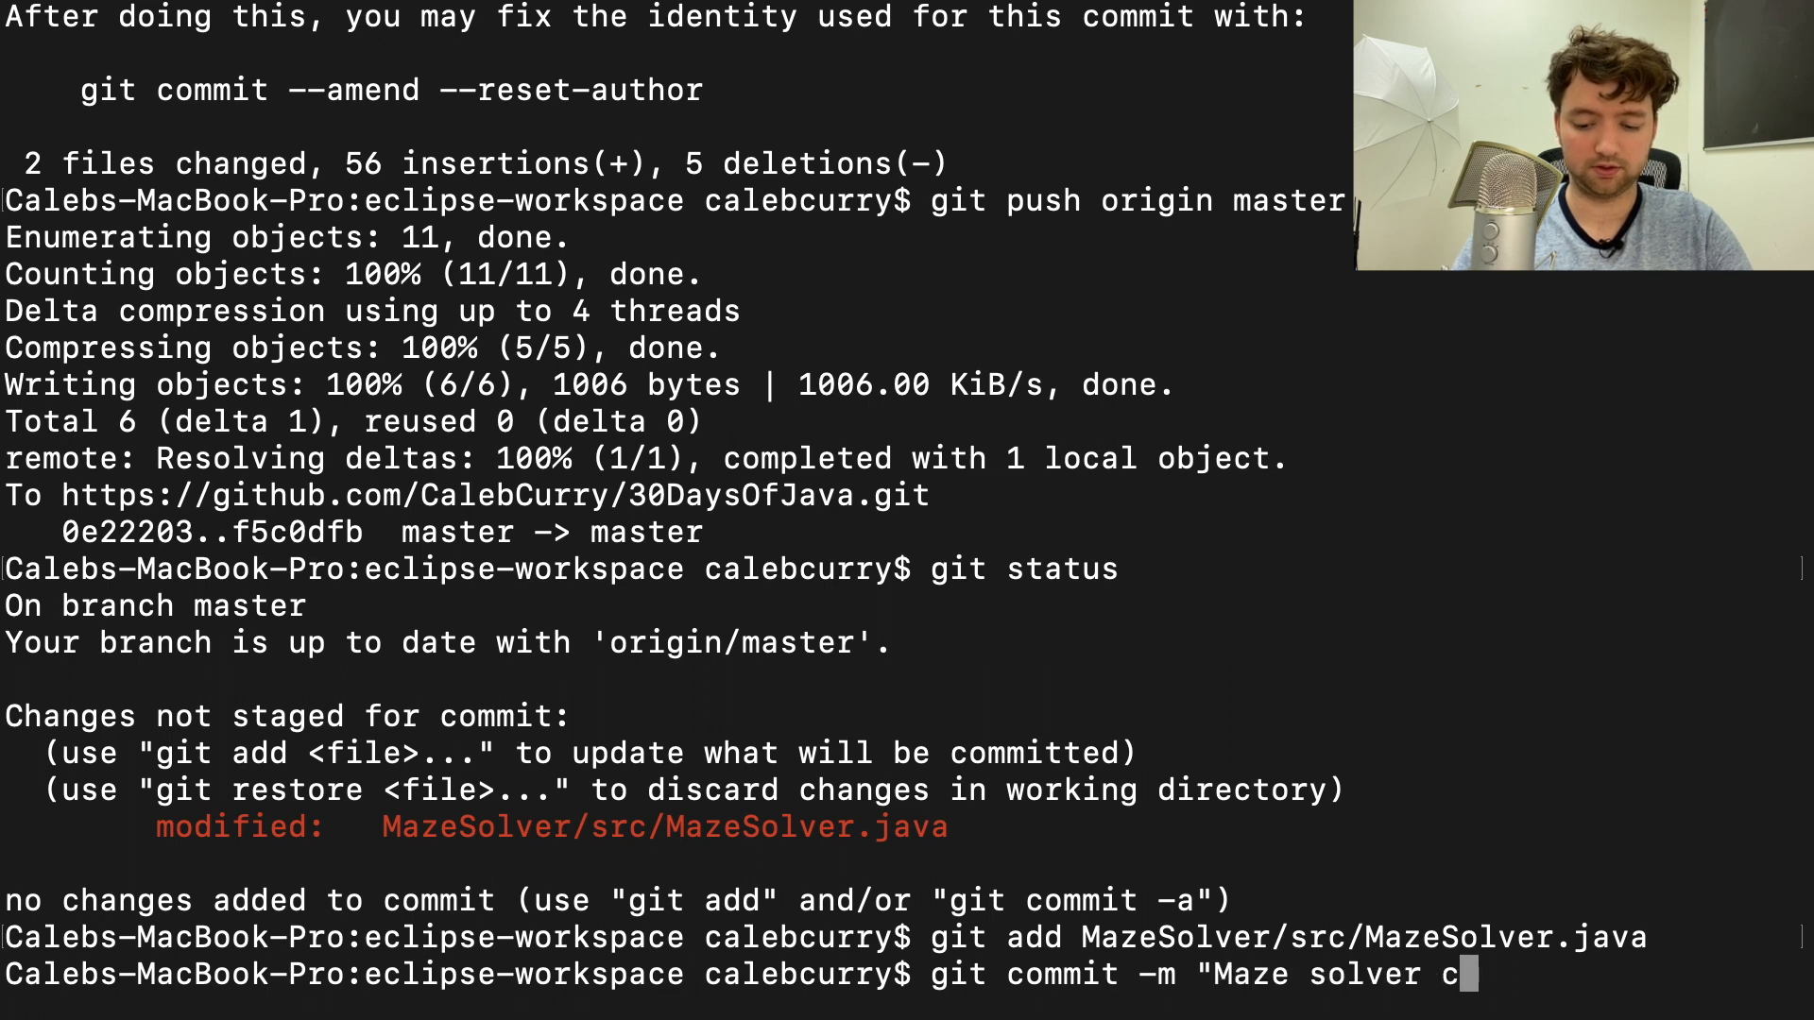
type("omplete\"")
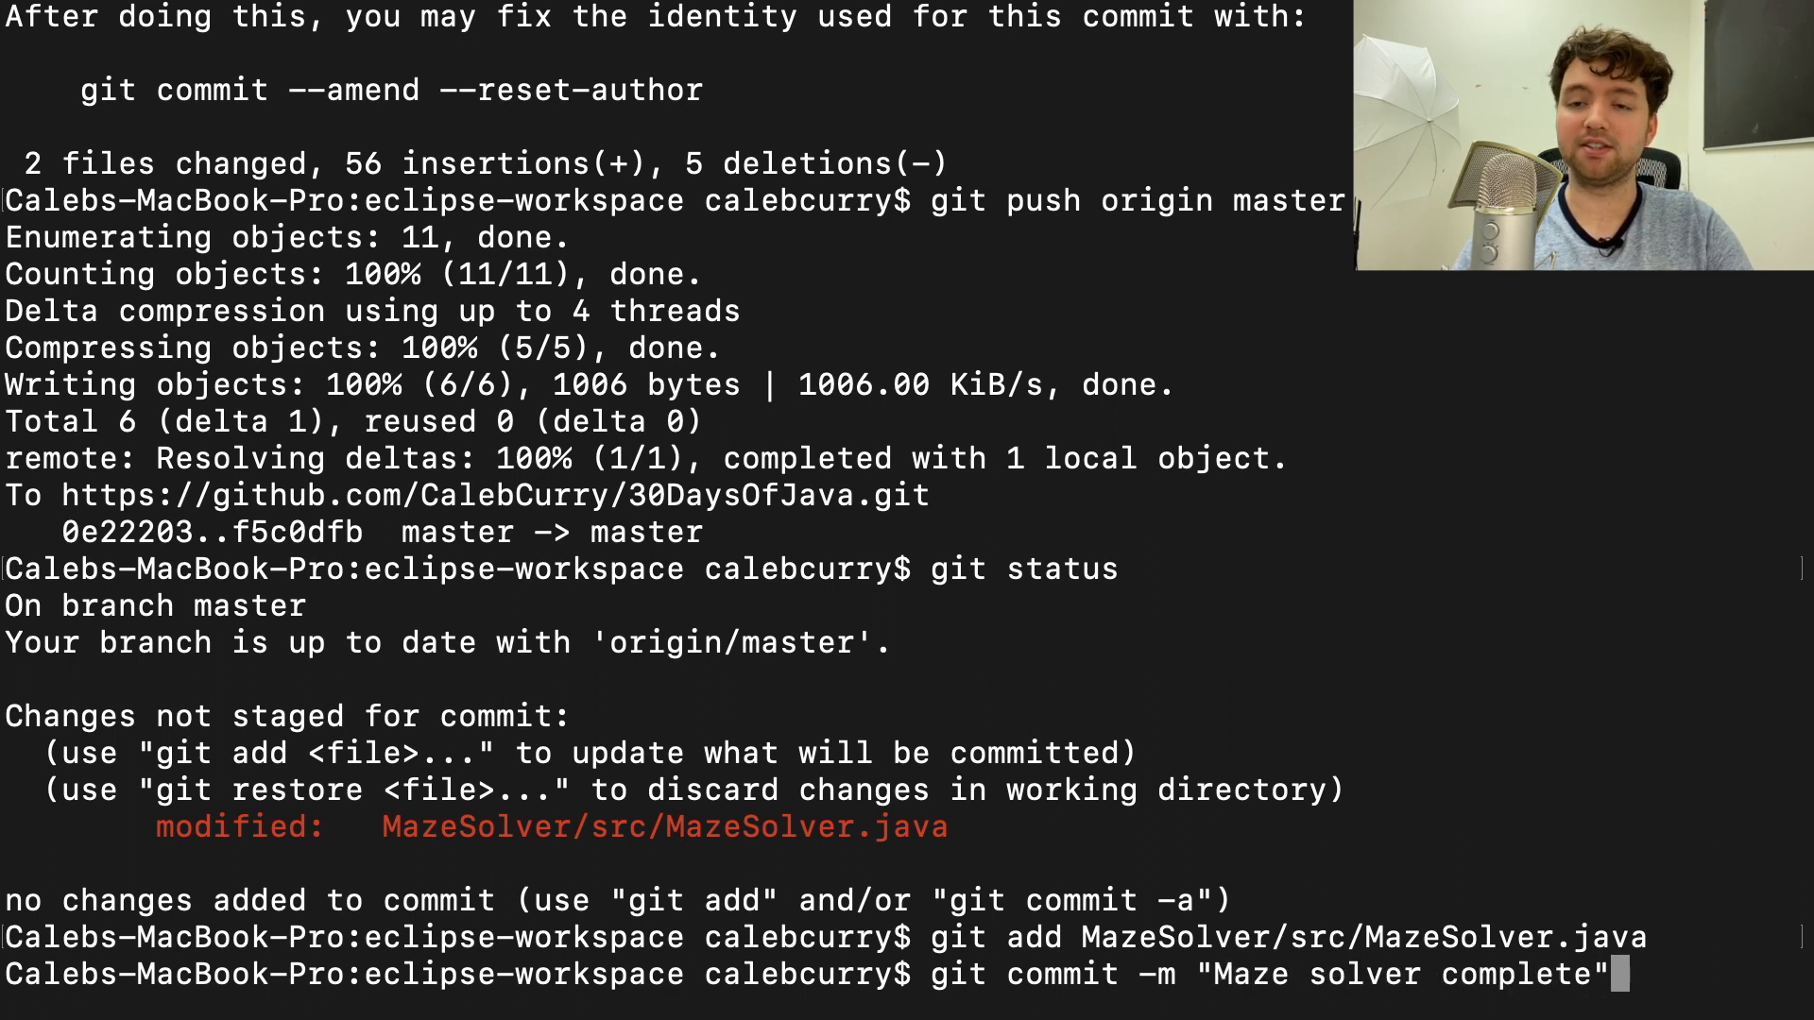